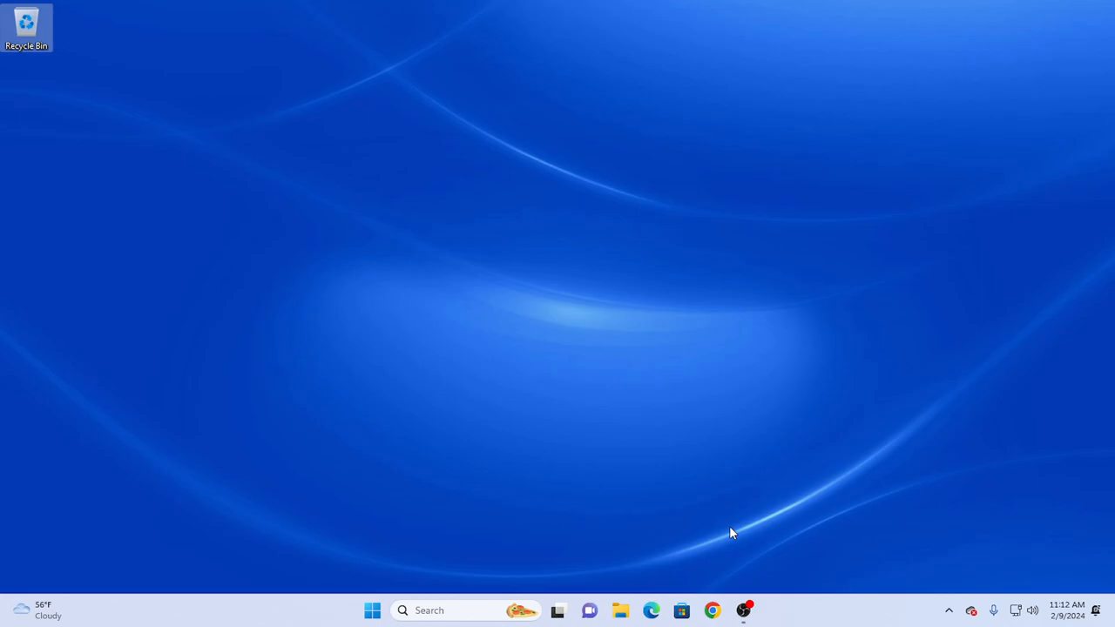
pyautogui.moveTo(652, 610)
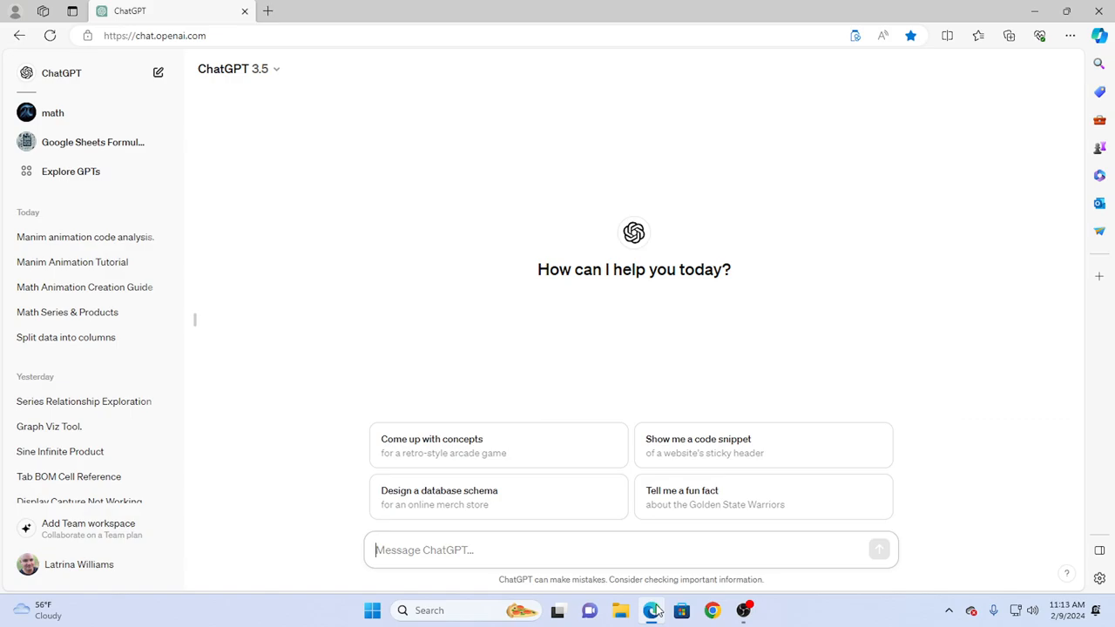
pyautogui.moveTo(620, 610)
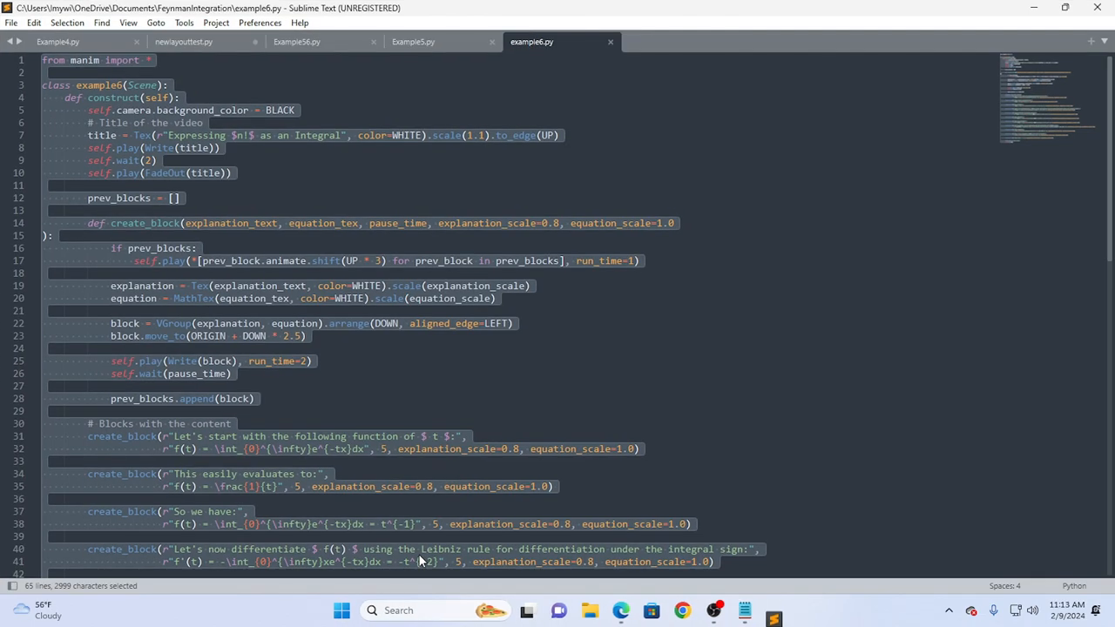
pyautogui.moveTo(601, 187)
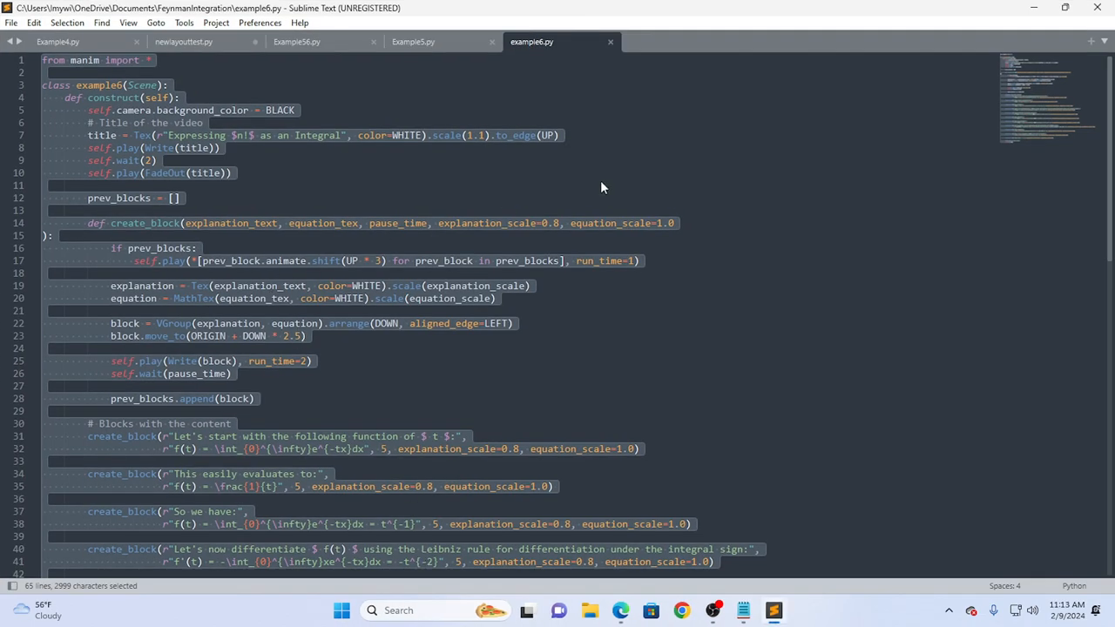
# Copy the full example6.py scene code to the clipboard.
pyautogui.press('ctrl+c')
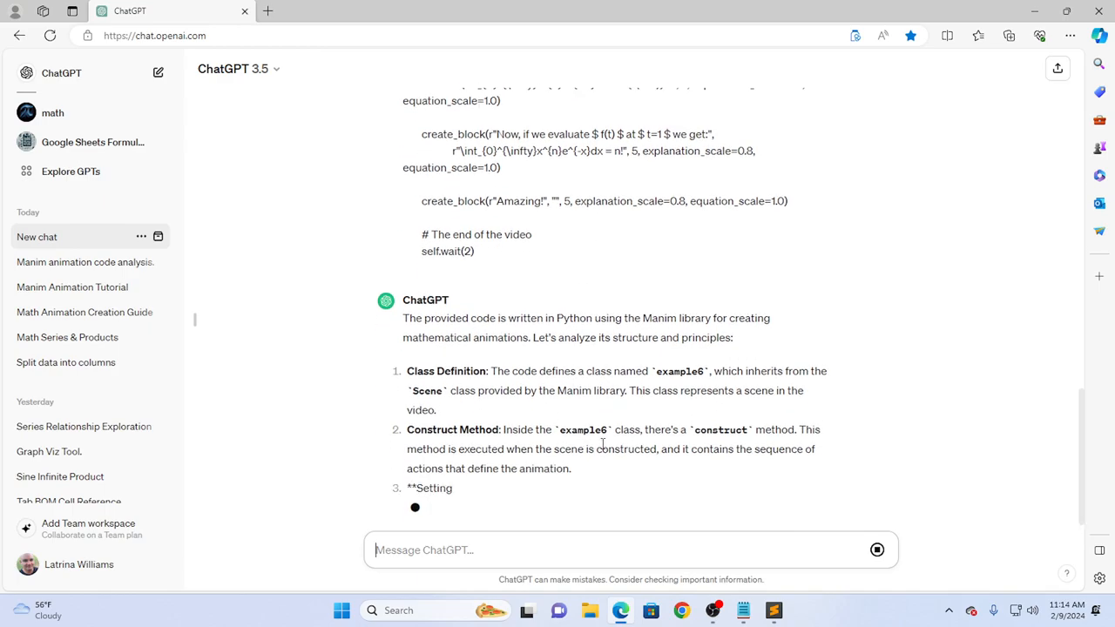
# Scroll through ChatGPT's analysis of the Manim script's structure and principles.
pyautogui.scroll(-3)
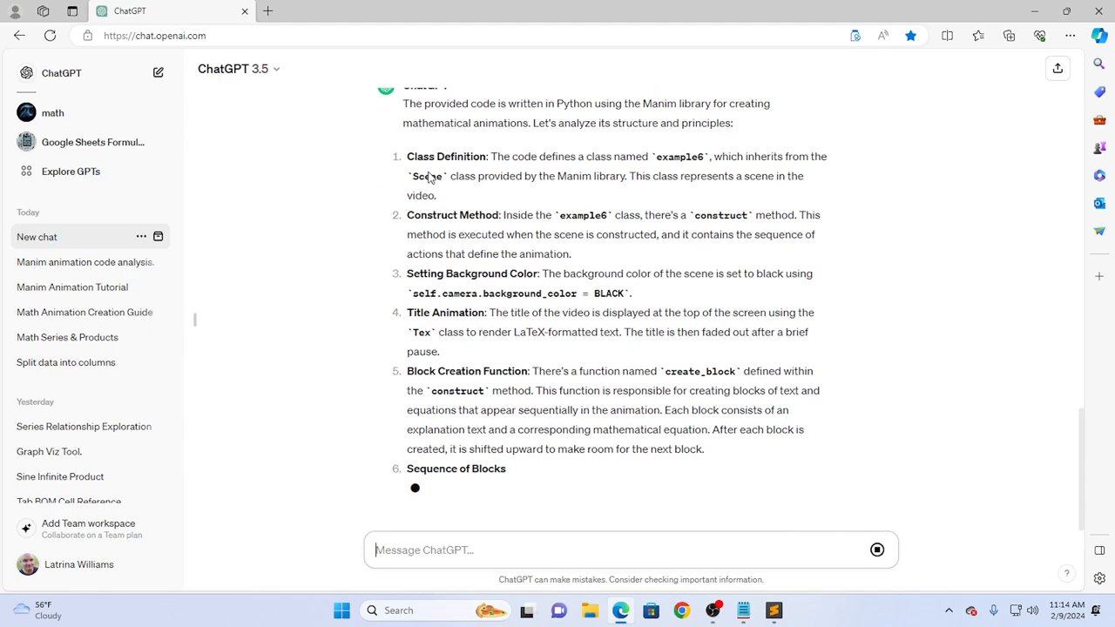
pyautogui.scroll(-3)
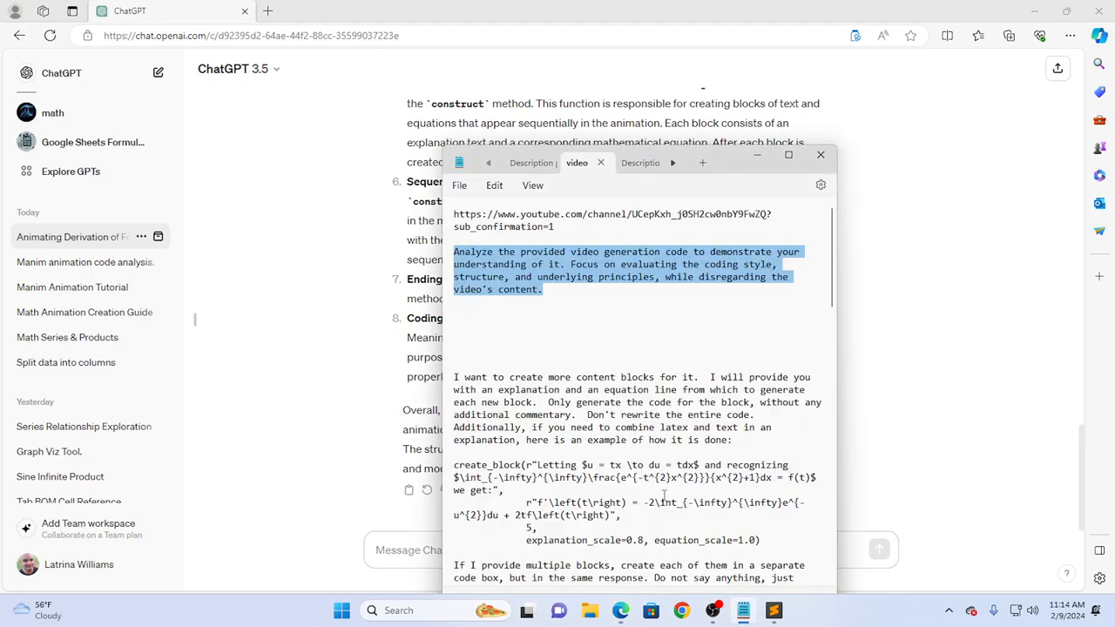
pyautogui.moveTo(454, 377)
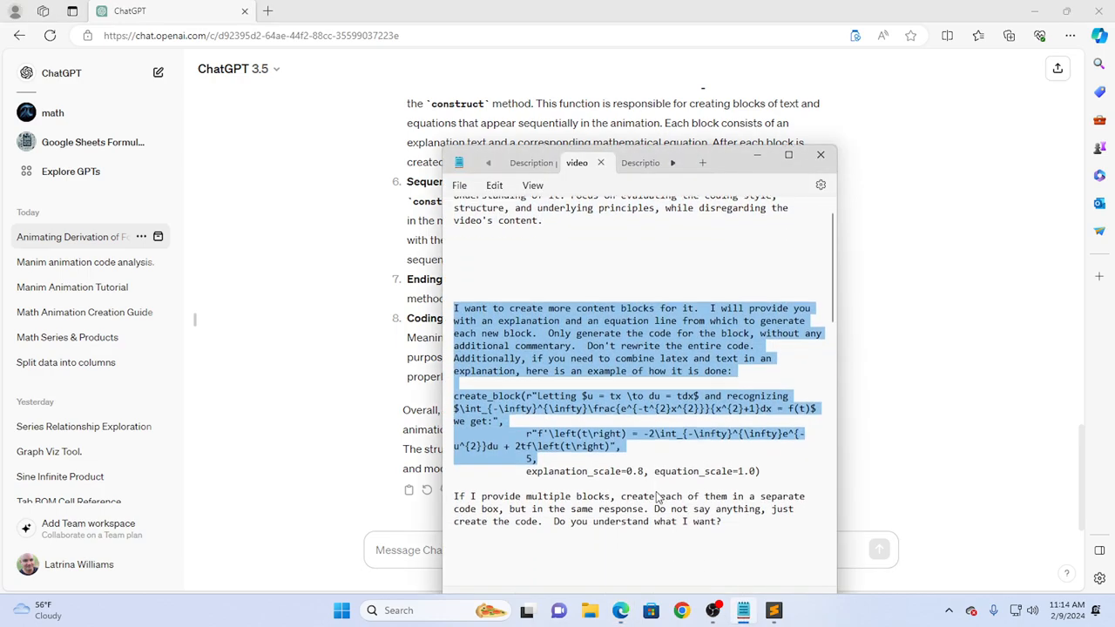
# Scroll down the Notepad 'video' tab to the saved content-blocks prompt.
pyautogui.scroll(-3)
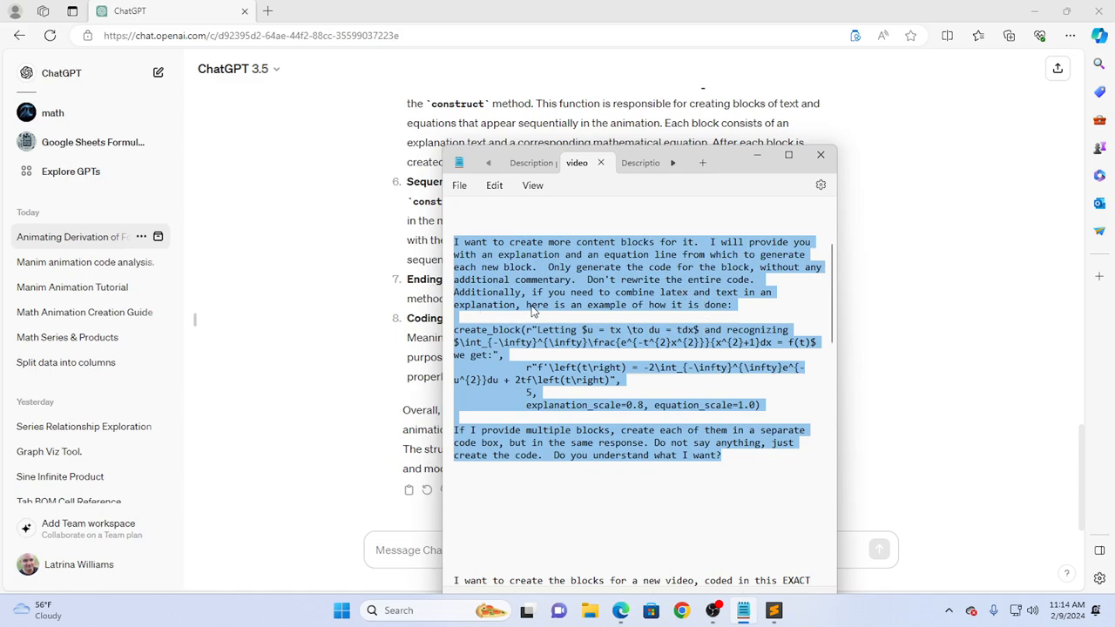
pyautogui.moveTo(746, 315)
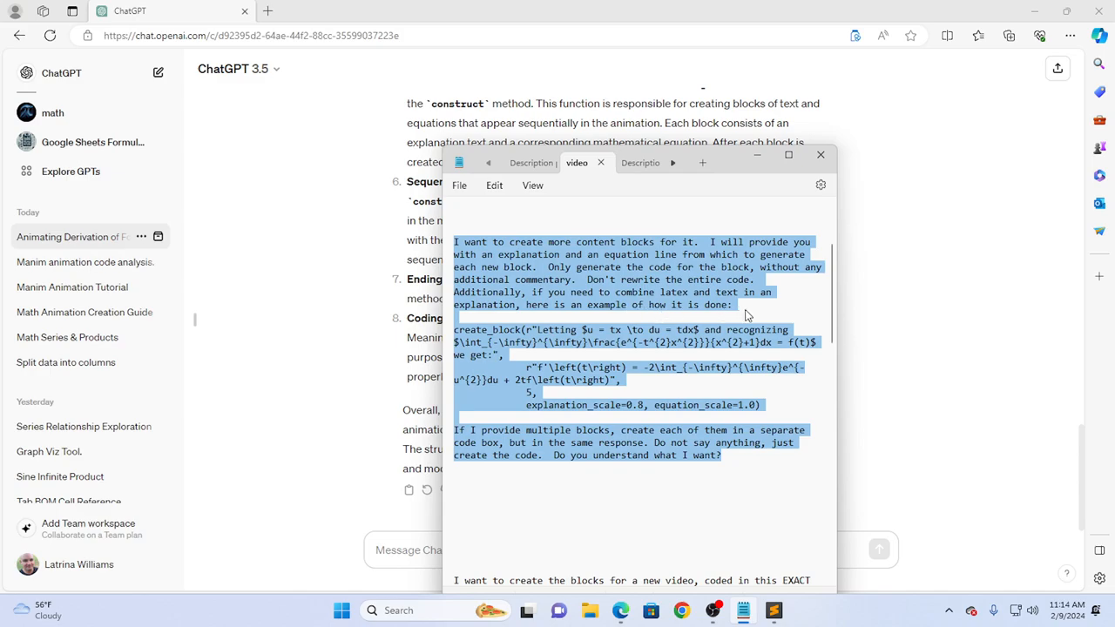
pyautogui.moveTo(615, 358)
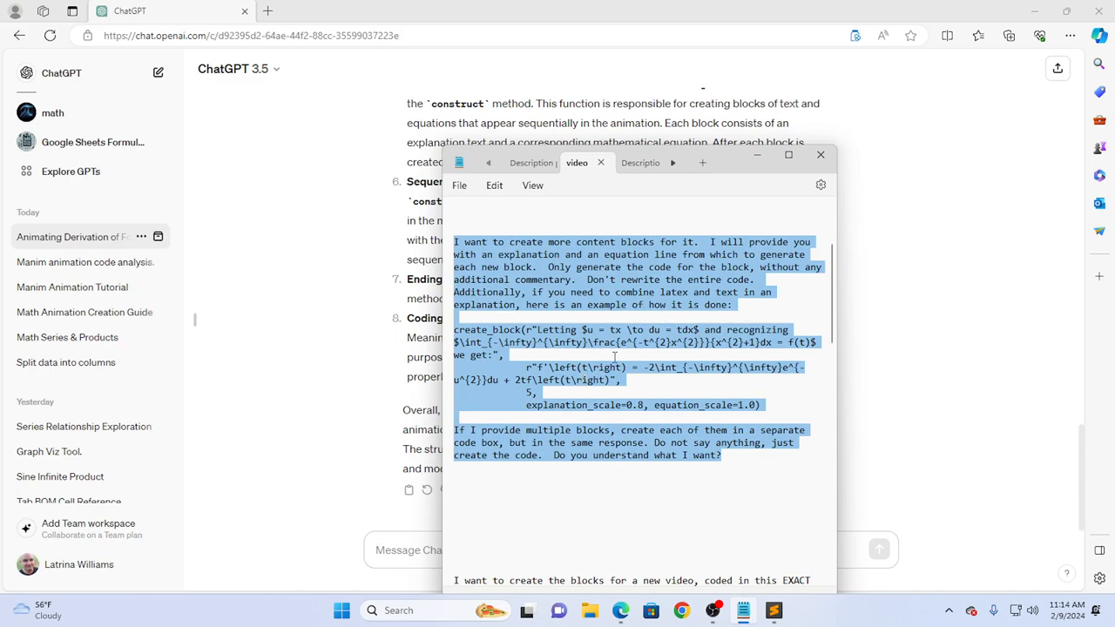
pyautogui.moveTo(616, 358)
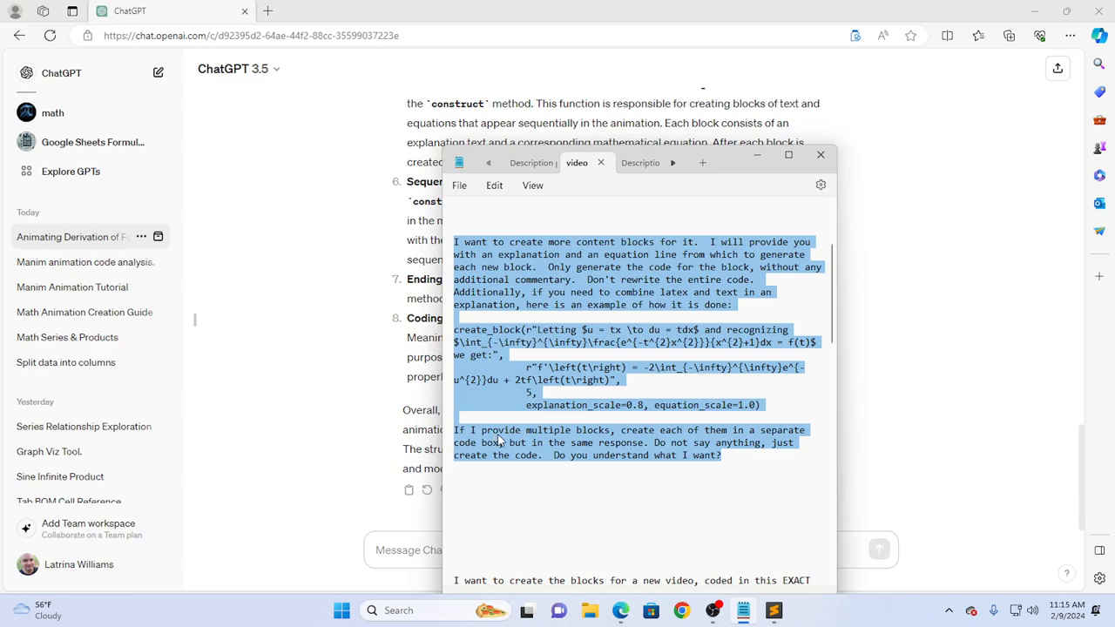
pyautogui.moveTo(671, 464)
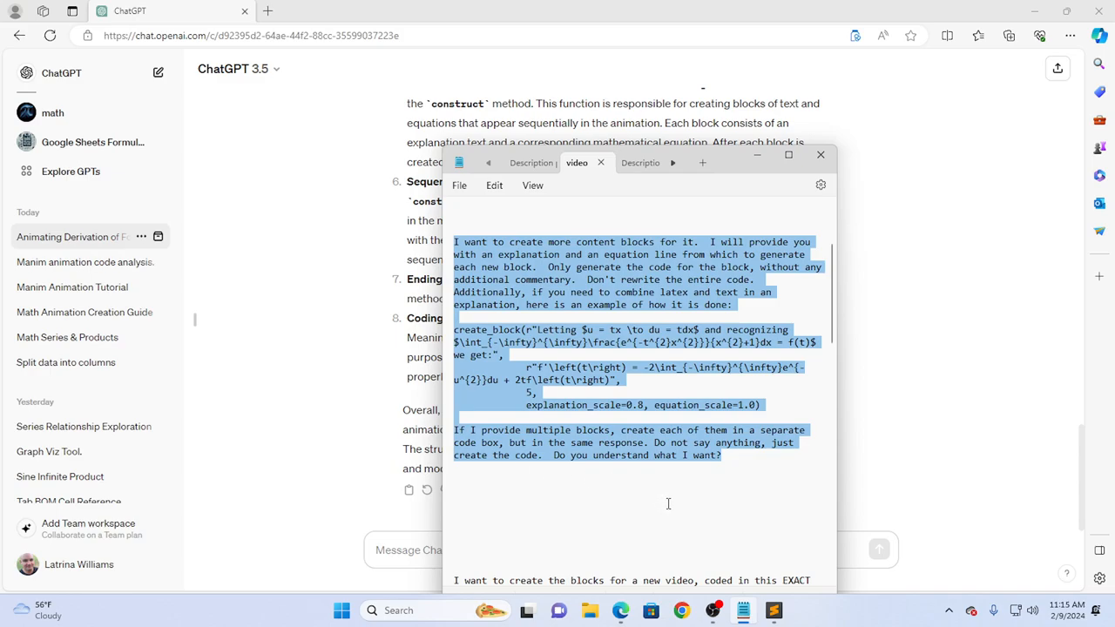
pyautogui.moveTo(588, 480)
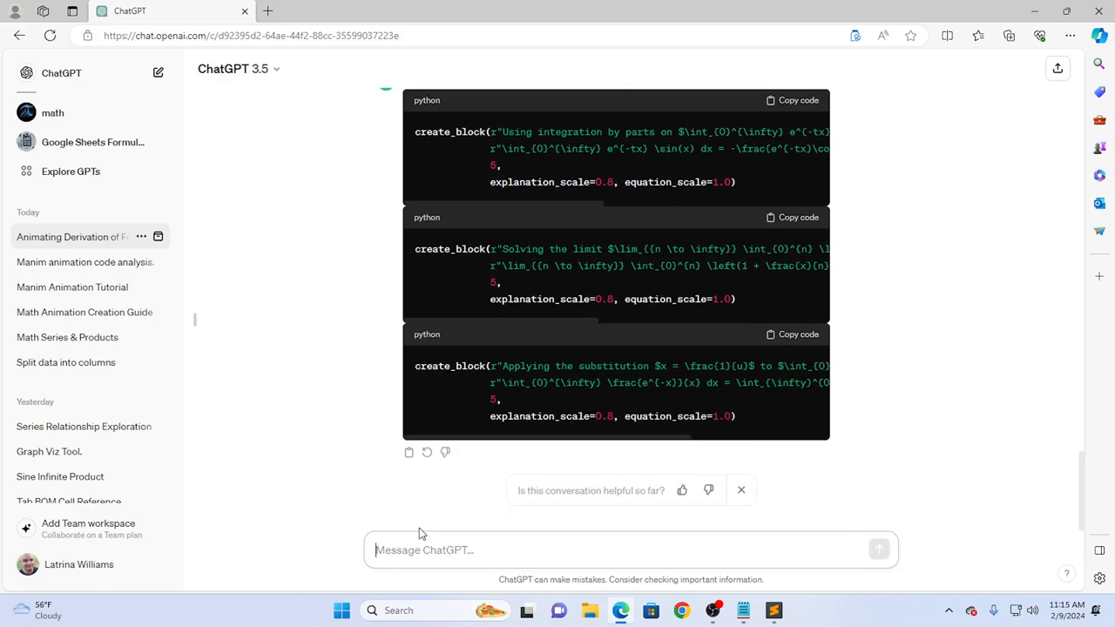
# Ask ChatGPT why it generated code before any explanation was given and read its apology.
pyautogui.scroll(3)
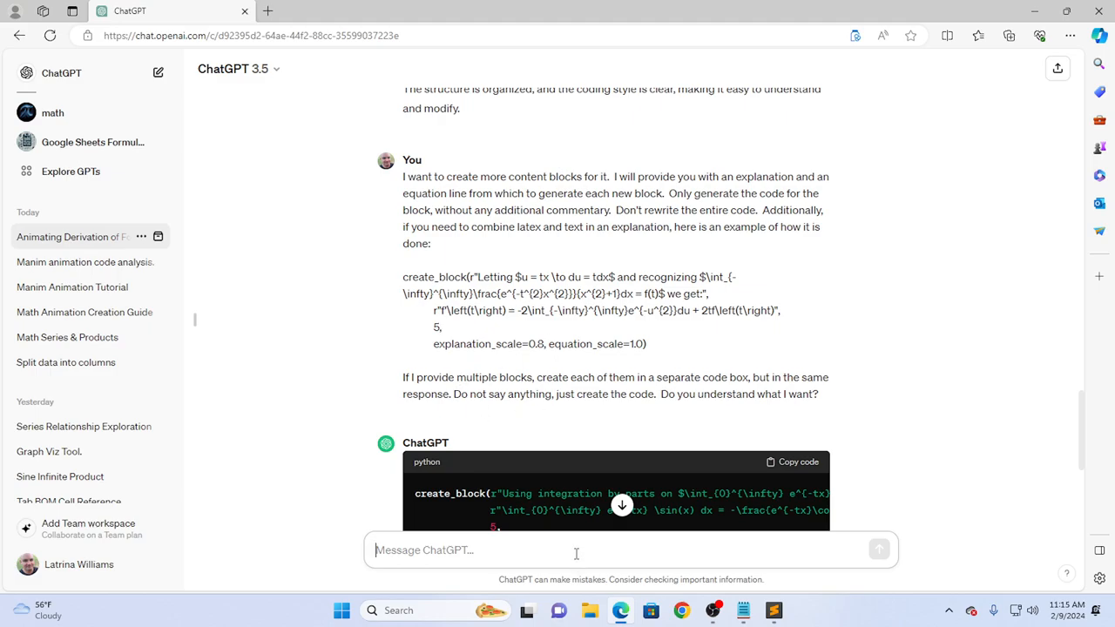
pyautogui.write('I have not provided you any e')
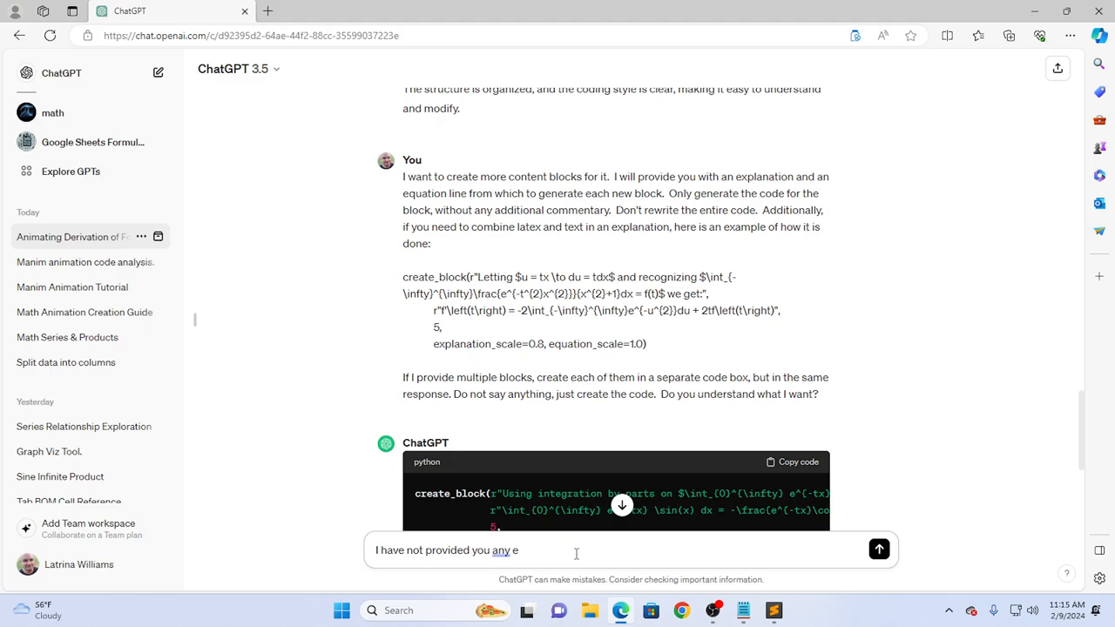
pyautogui.write('xplanation and equation lines yet.  Why are you generating co')
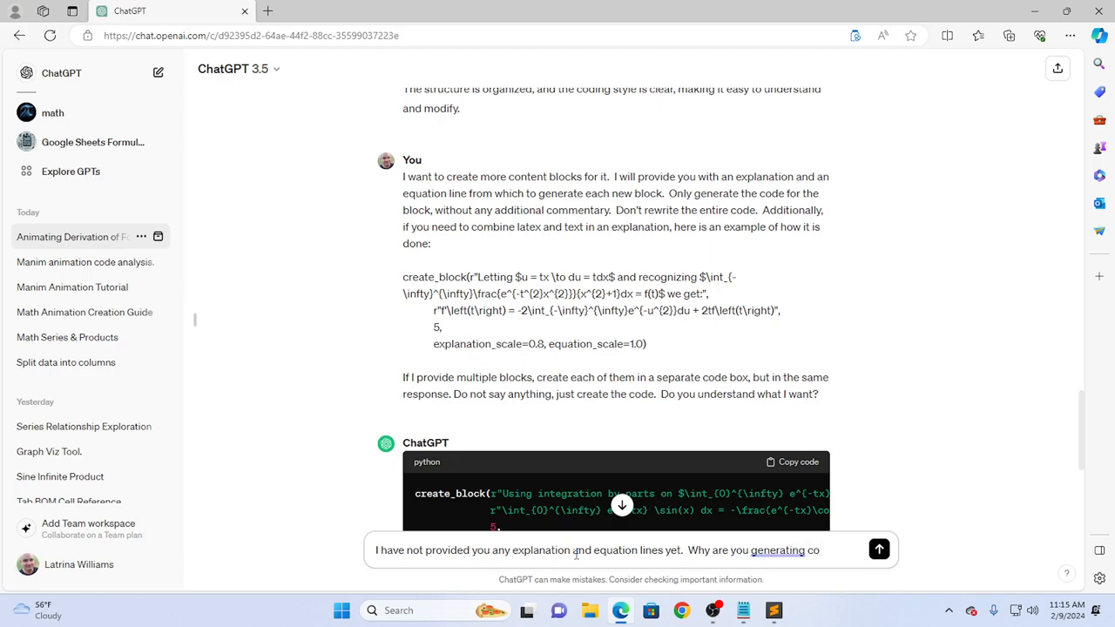
pyautogui.click(879, 548)
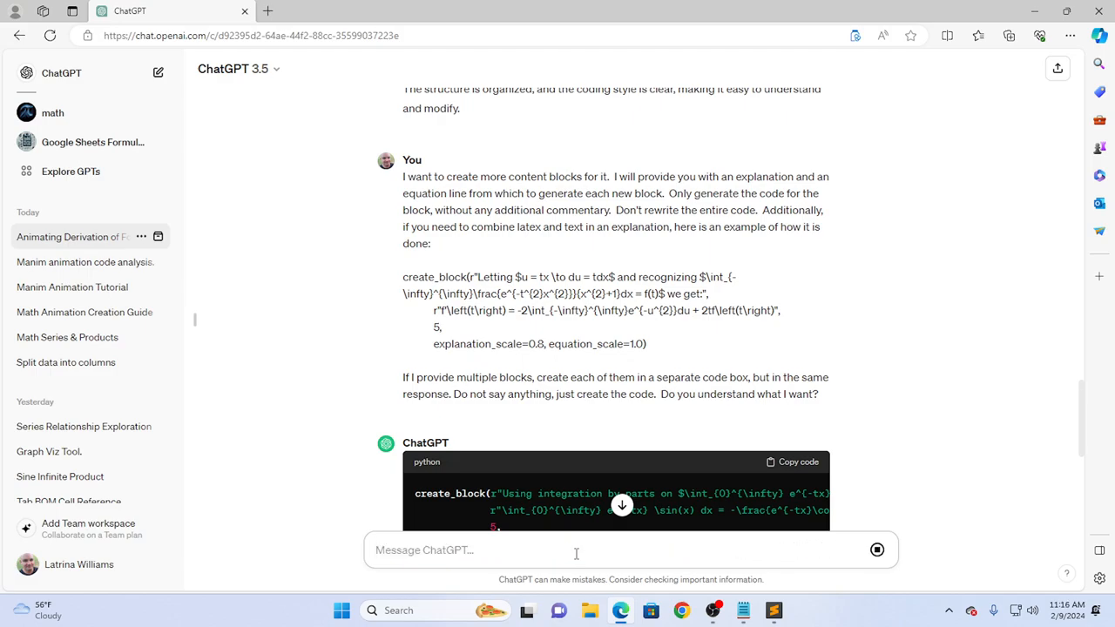
pyautogui.scroll(-3)
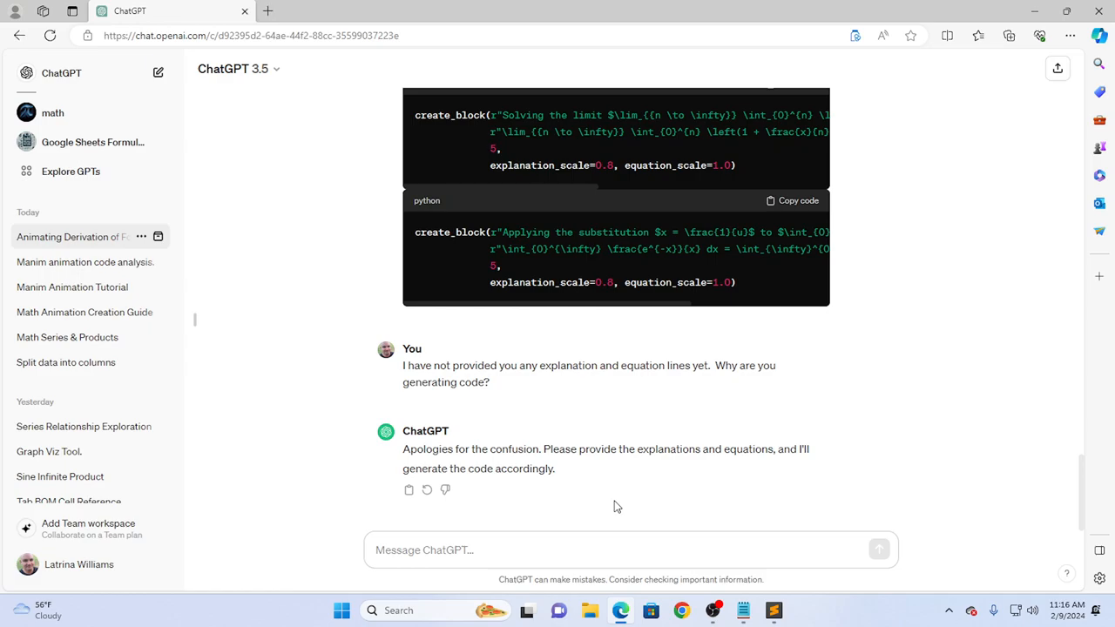
pyautogui.moveTo(615, 506)
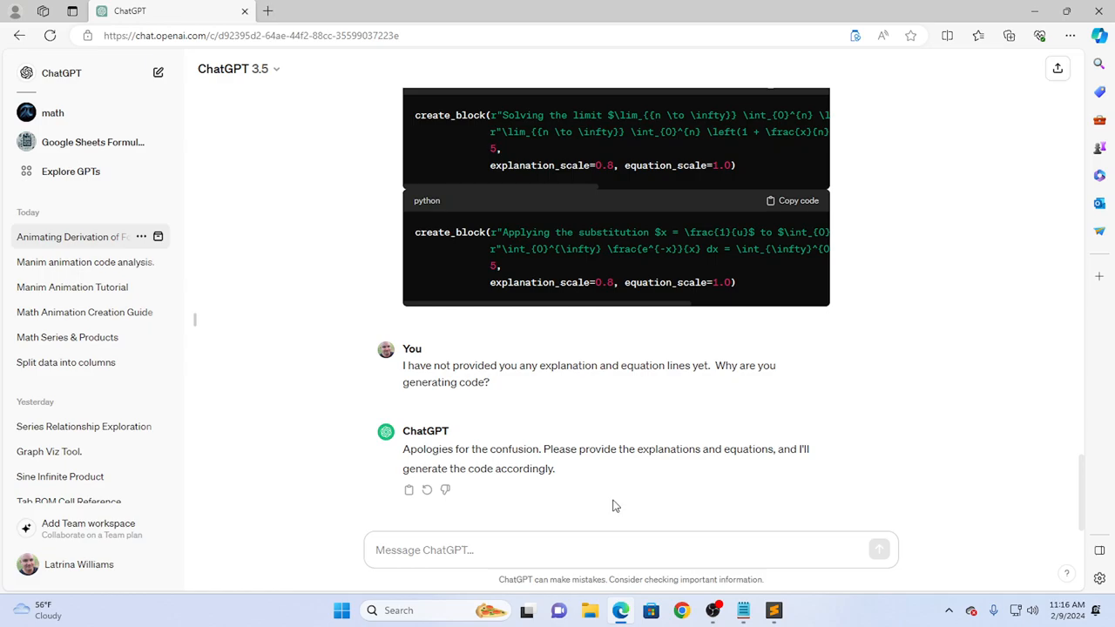
pyautogui.click(579, 550)
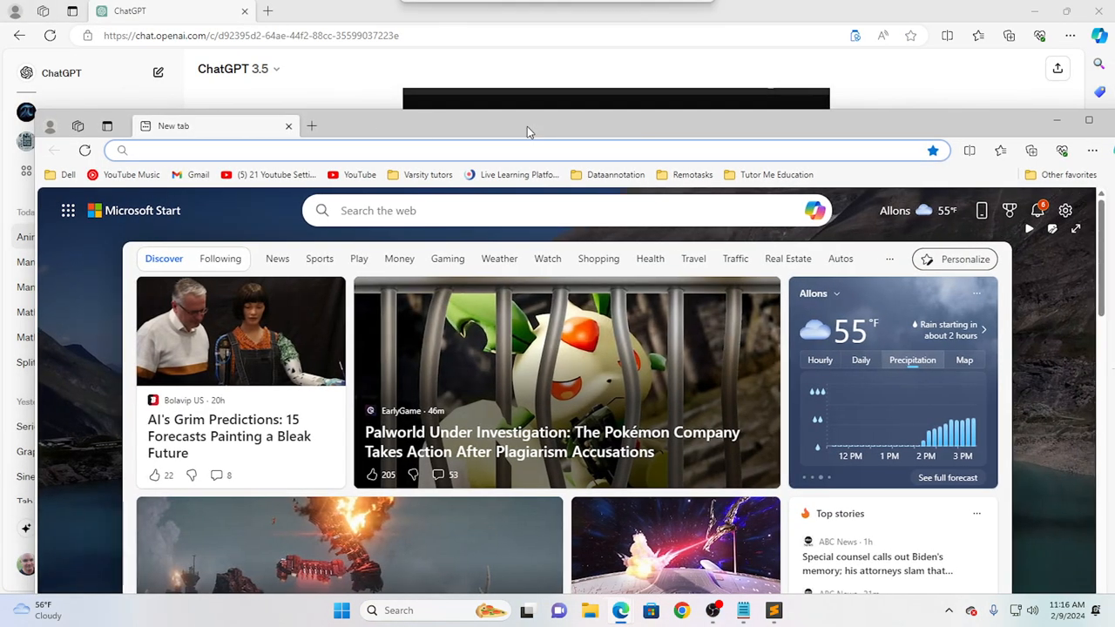
# Enter desmos.com in the new Edge window's address bar.
pyautogui.click(130, 11)
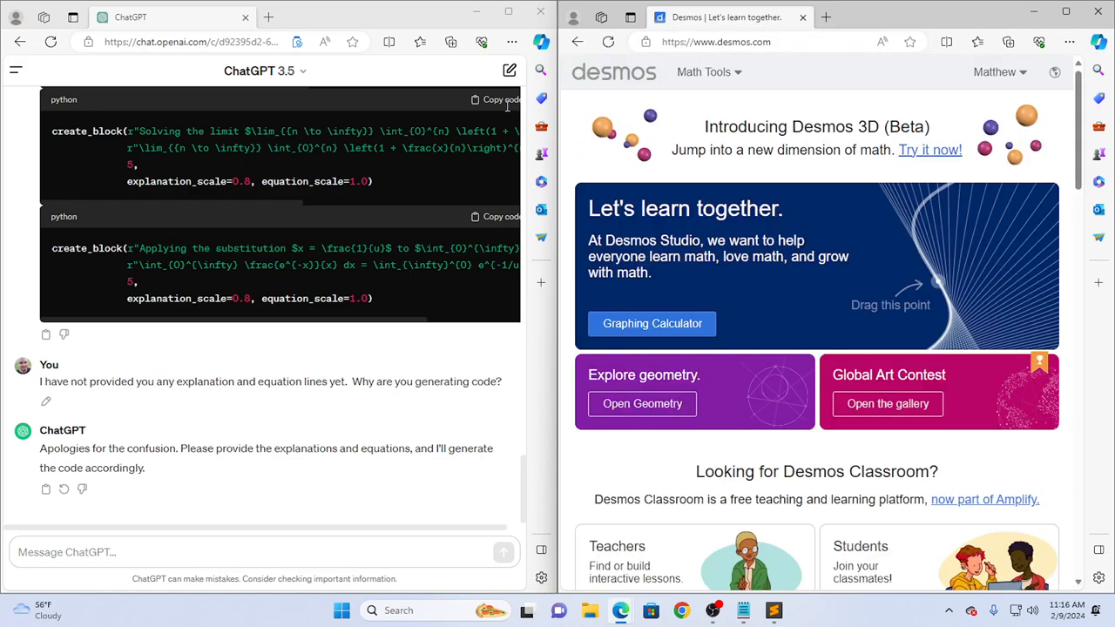
# Open the saved 'Sum for cotx' graph in the Desmos graphing calculator and review its derivation steps.
pyautogui.click(653, 323)
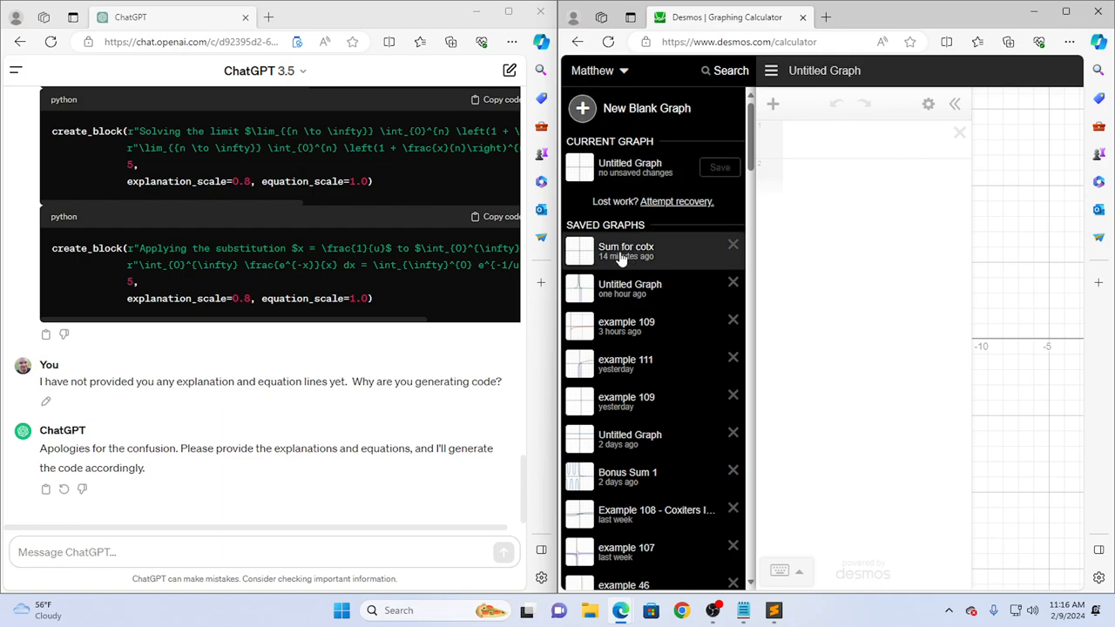
pyautogui.click(625, 251)
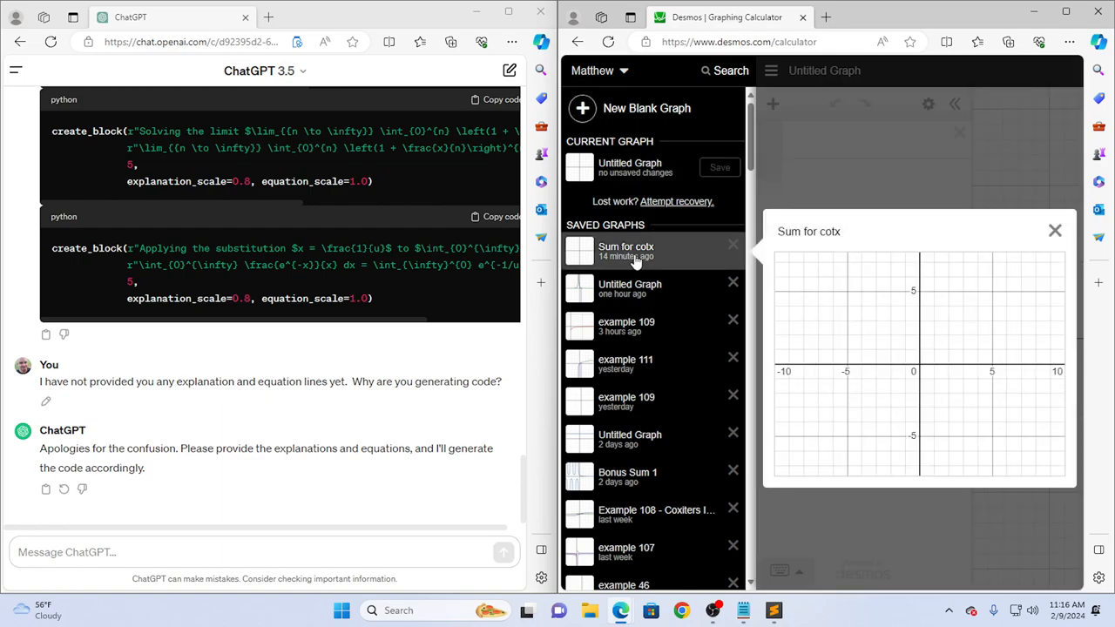
pyautogui.click(626, 251)
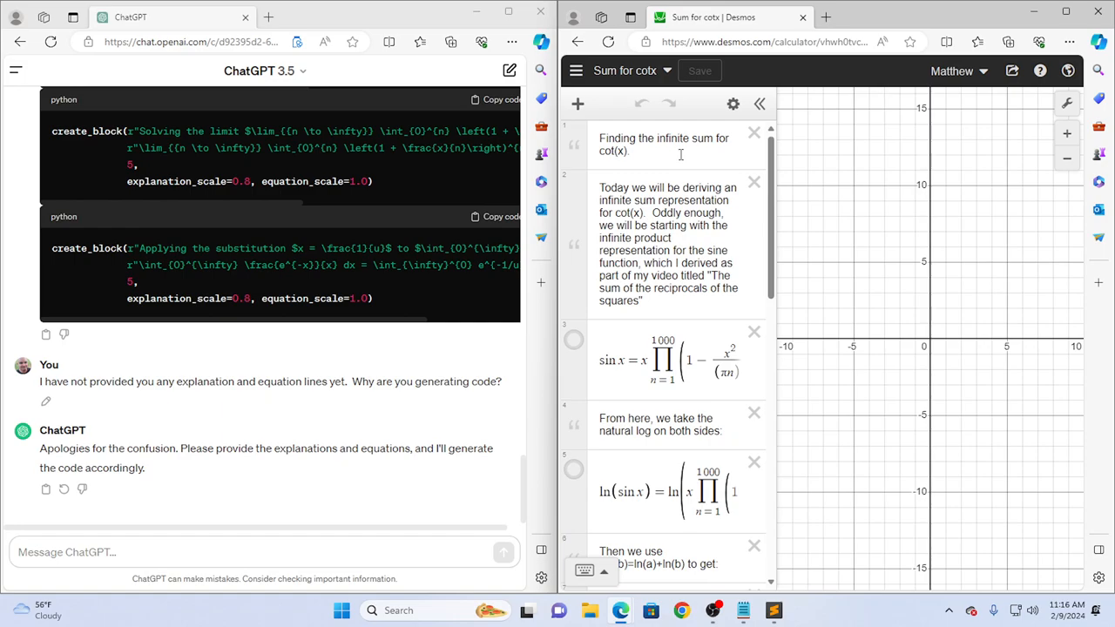
pyautogui.scroll(-3)
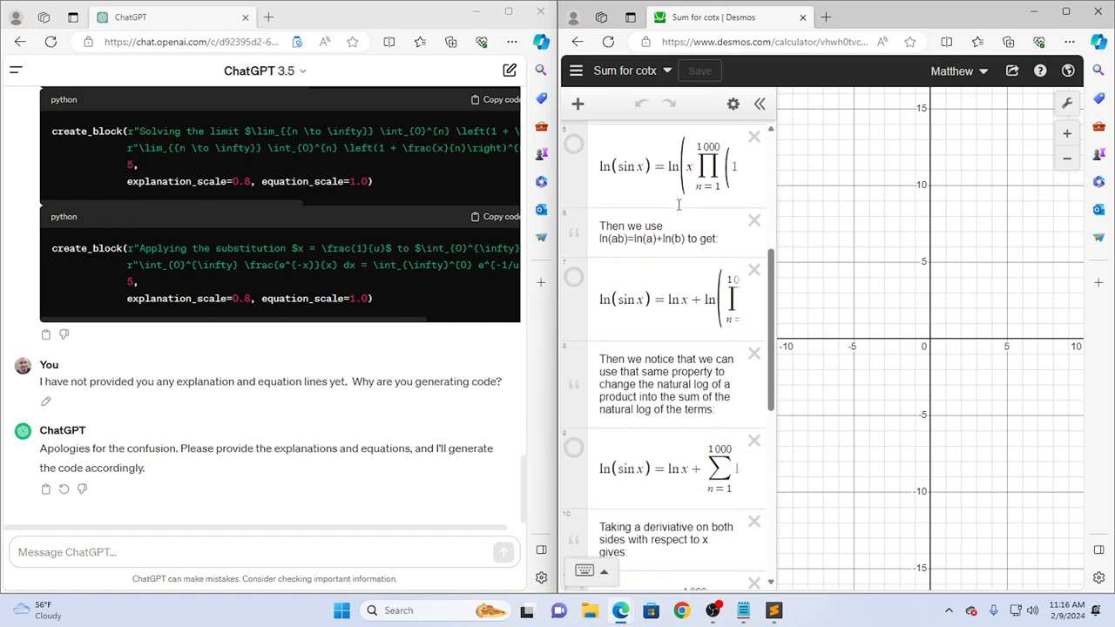
pyautogui.scroll(-3)
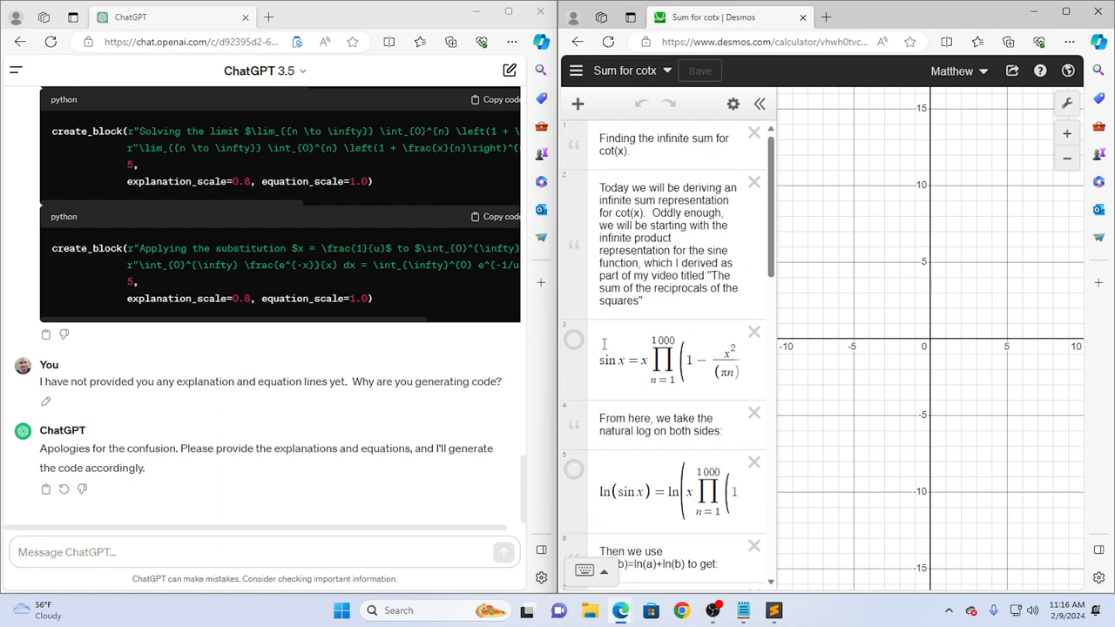
pyautogui.scroll(-3)
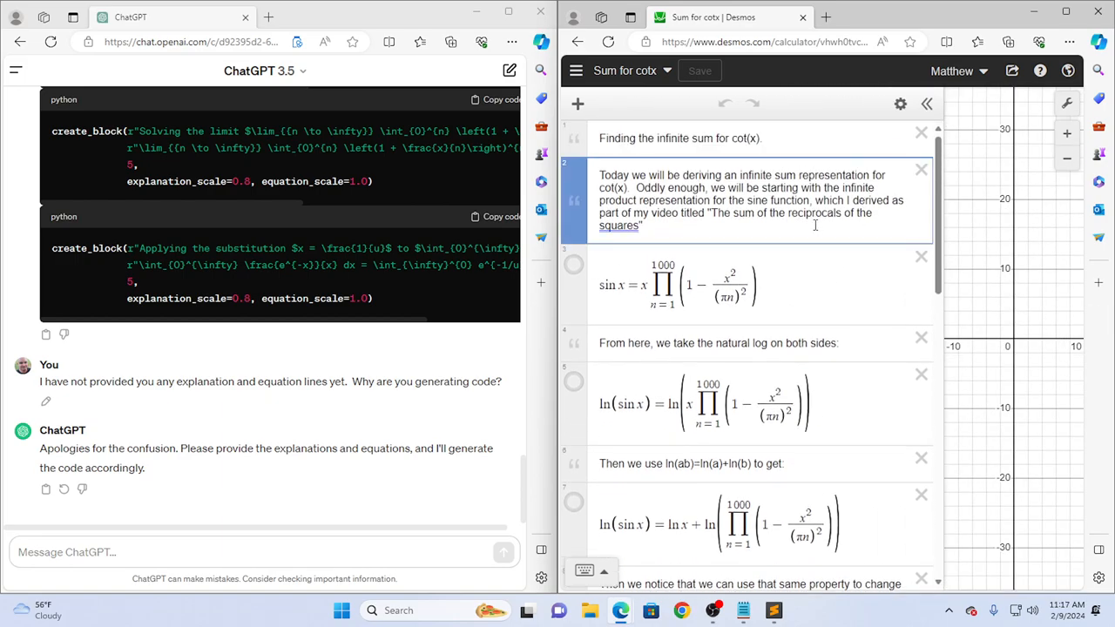
# Send ChatGPT the introductory explanation paragraph with the LaTeX sine product equation running to 1000.
pyautogui.click(761, 138)
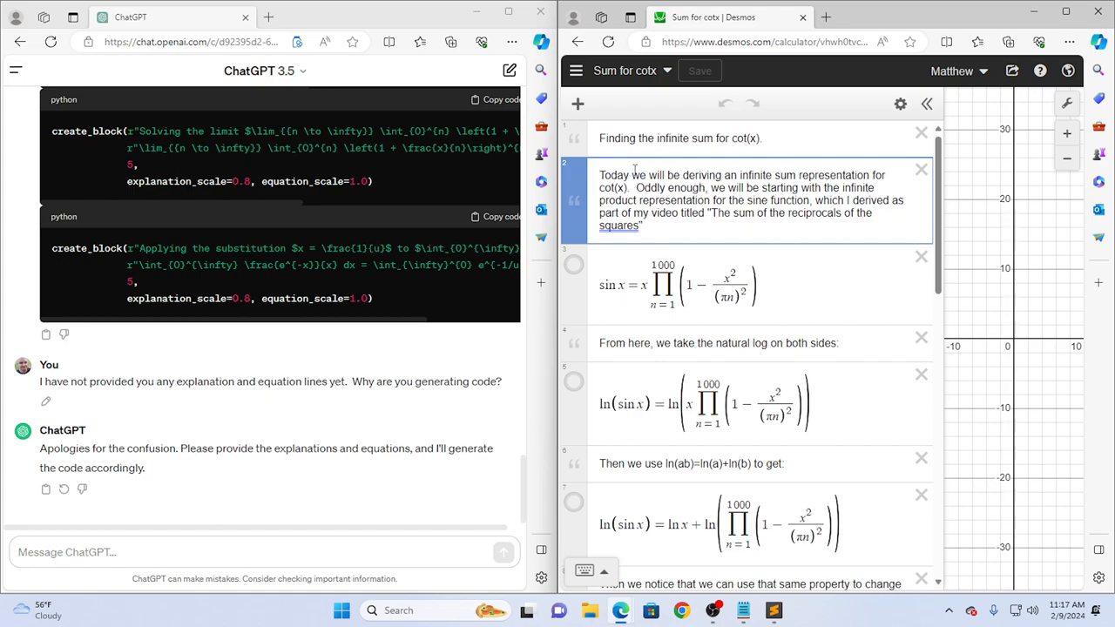
pyautogui.click(642, 226)
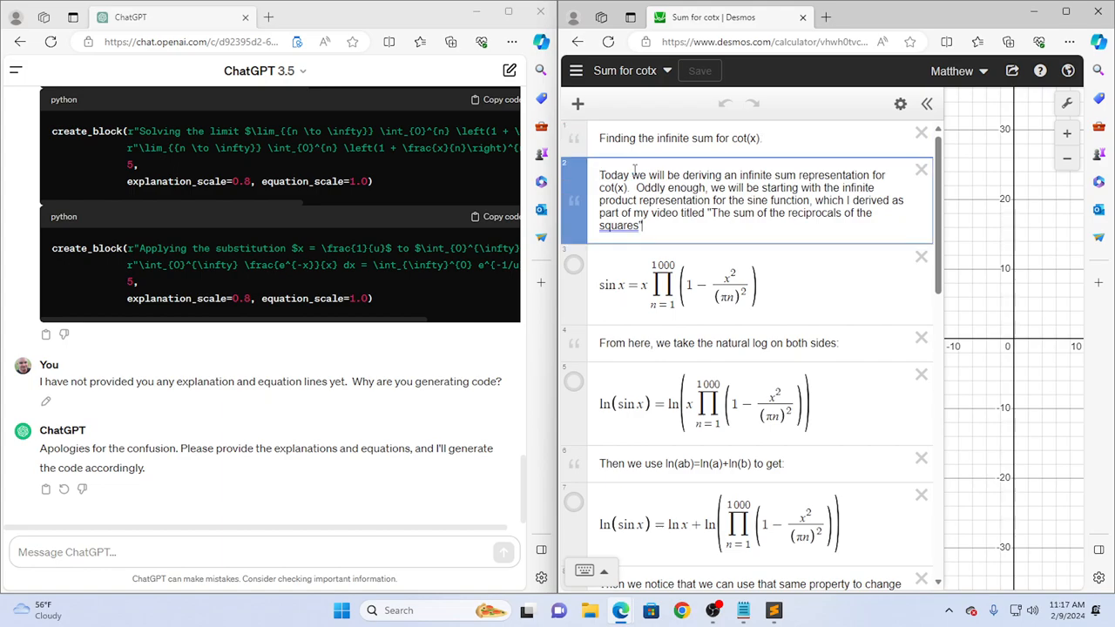
pyautogui.tripleClick(749, 201)
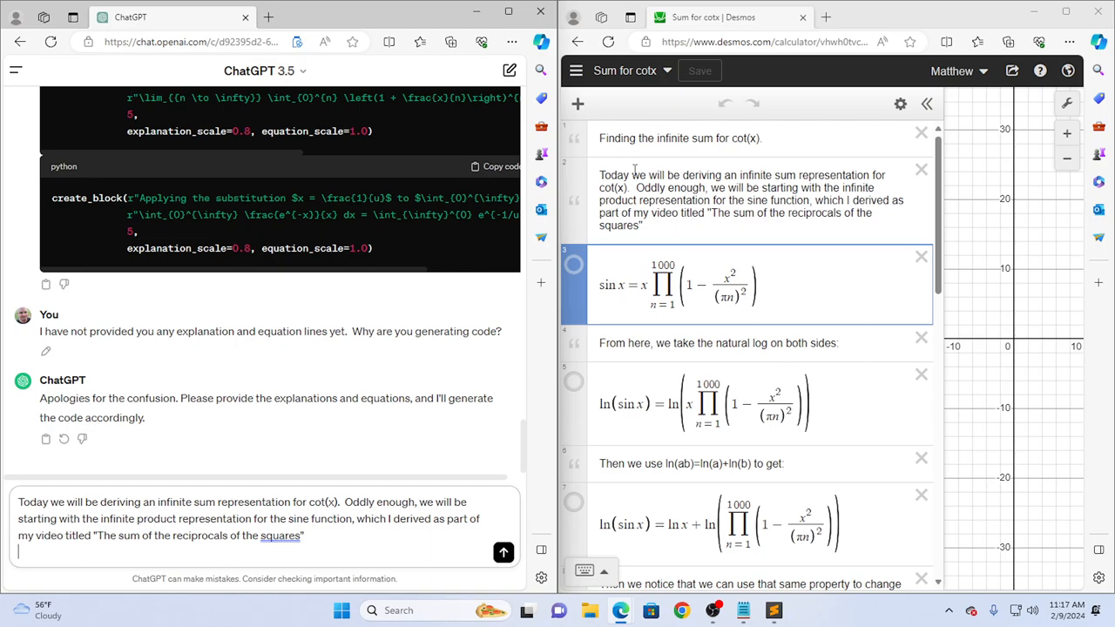
pyautogui.write('\\sin x=x\\prod_{n=1}^{1000}\\left(1-\\frac{x^{2}}{\\left(\\pi n\\right)^{2}}\\right)')
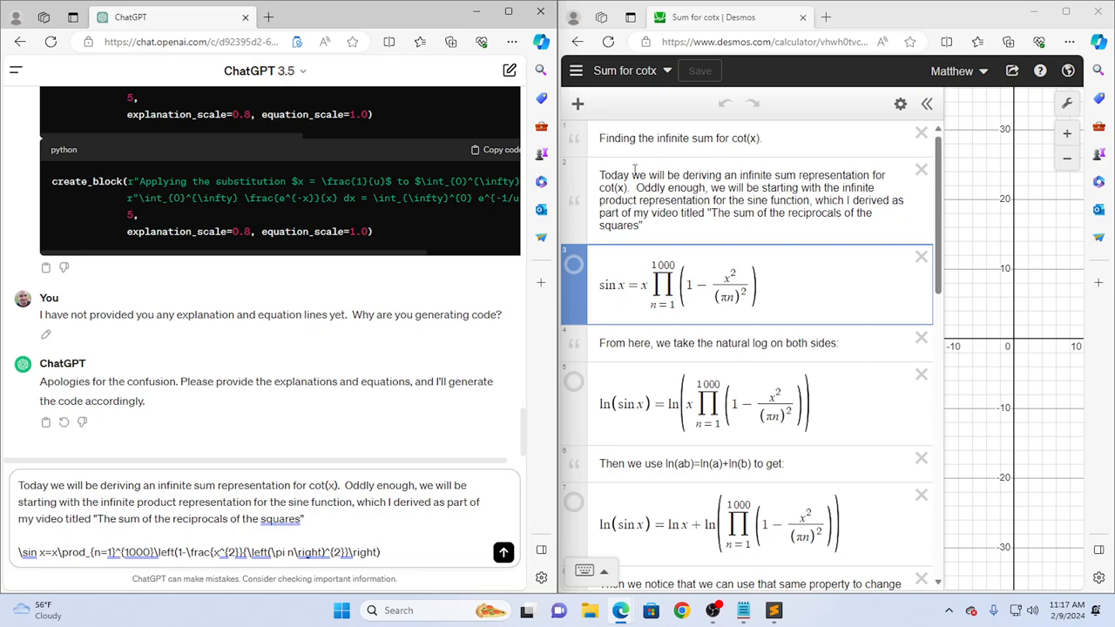
pyautogui.scroll(-3)
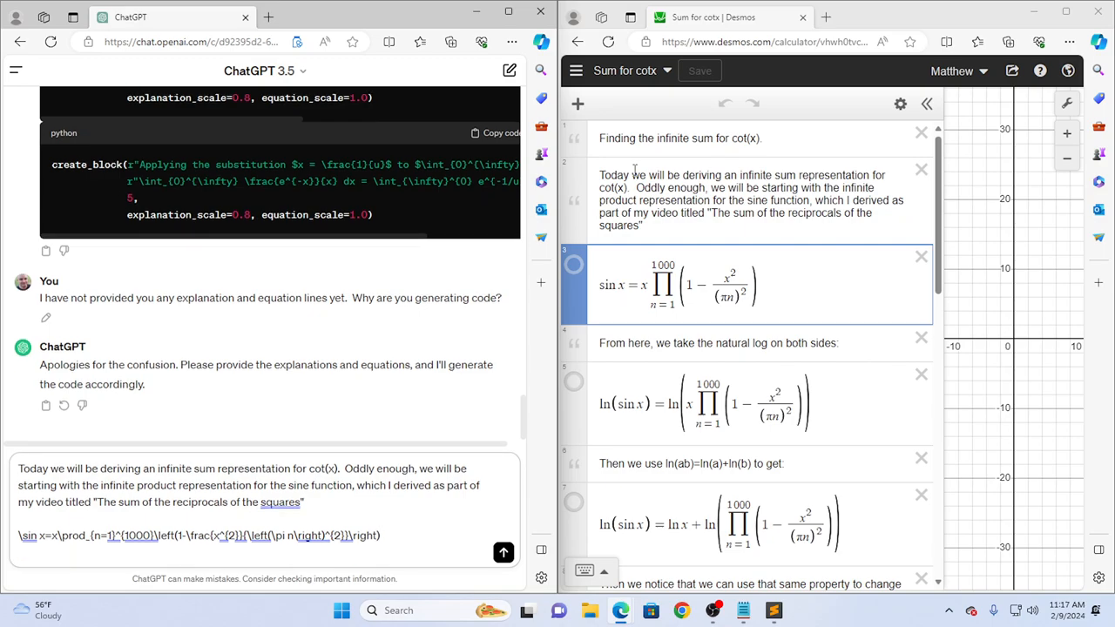
pyautogui.scroll(-3)
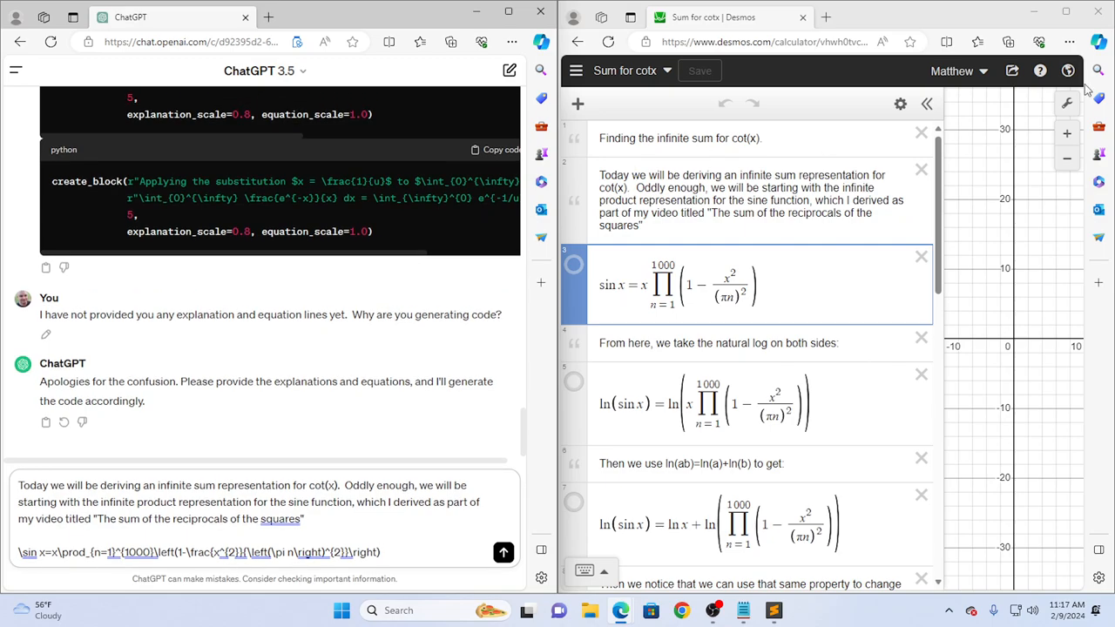
pyautogui.click(503, 553)
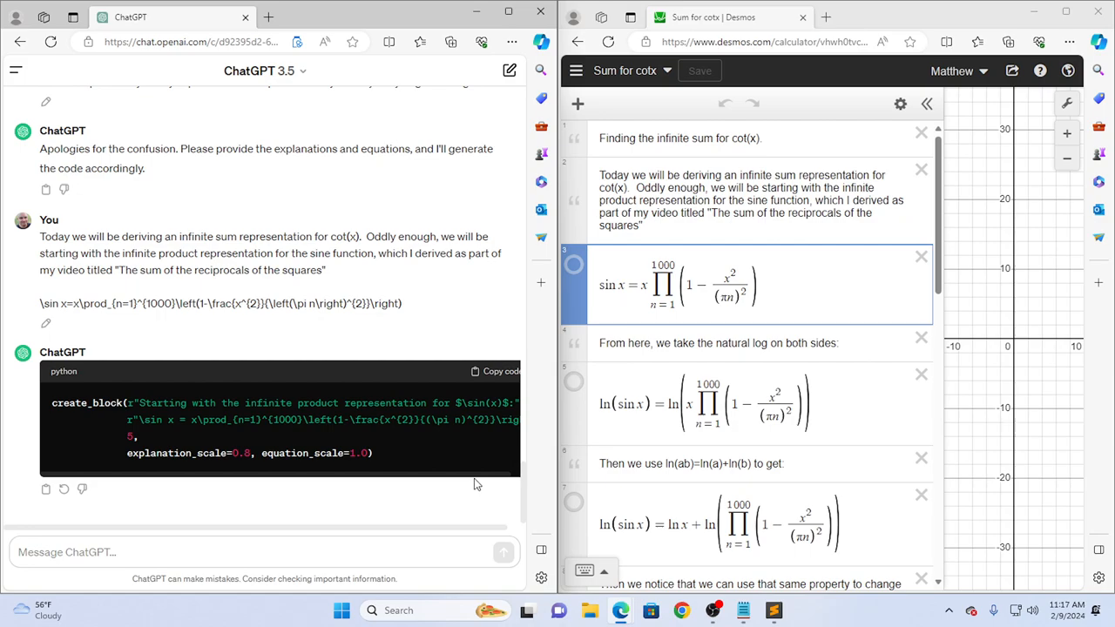
pyautogui.moveTo(477, 479)
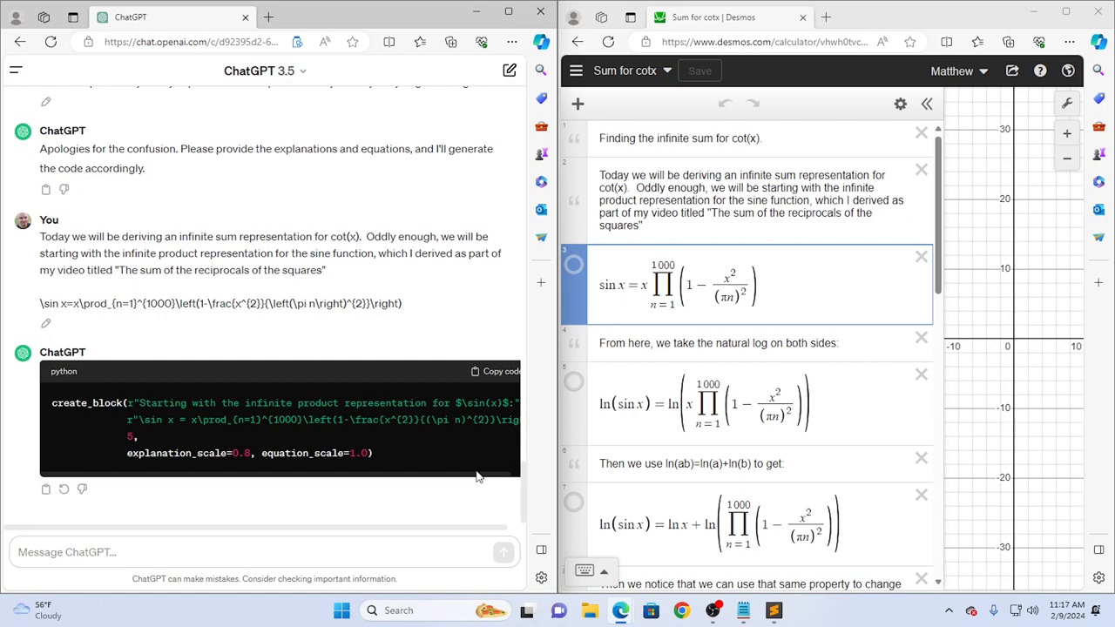
# Tell ChatGPT 'I want everything word for word.' and send it.
pyautogui.click(261, 551)
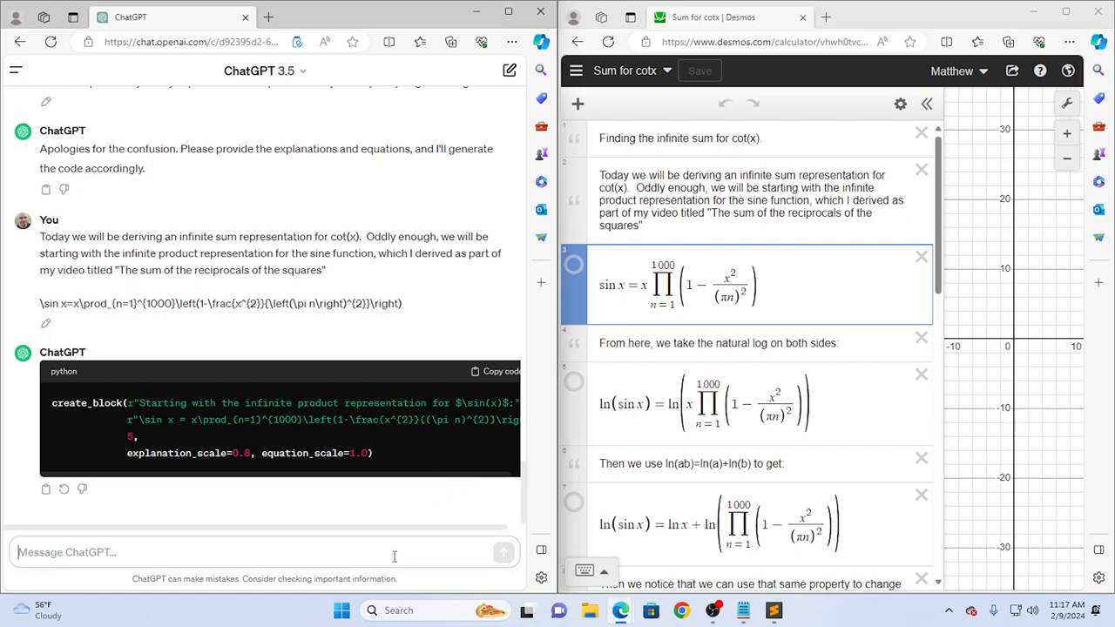
pyautogui.write('I want everything to')
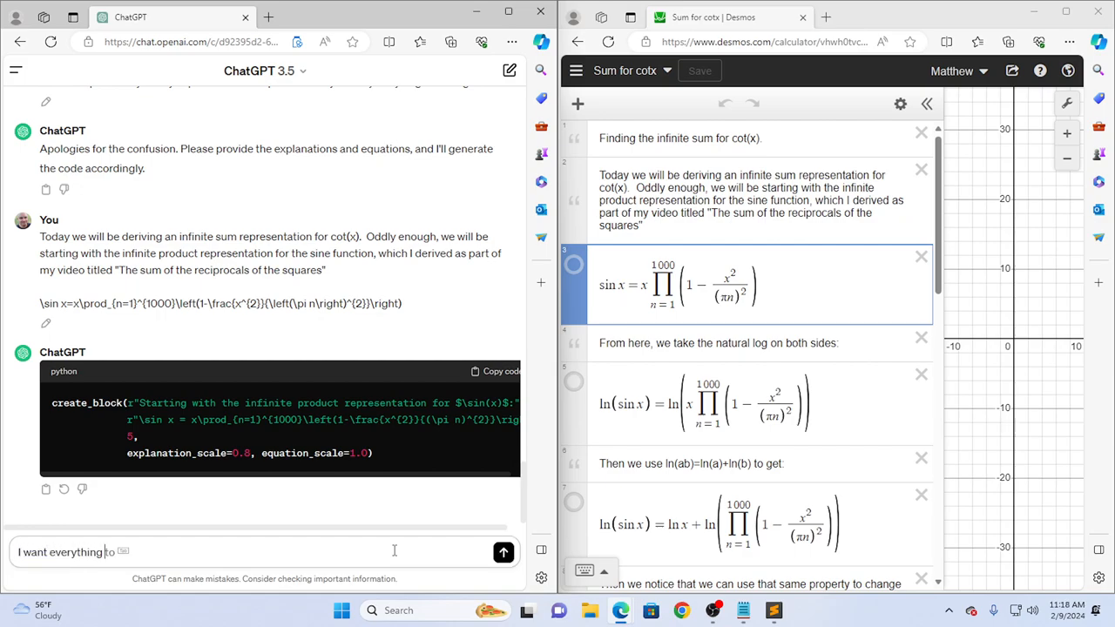
pyautogui.write('word for word.')
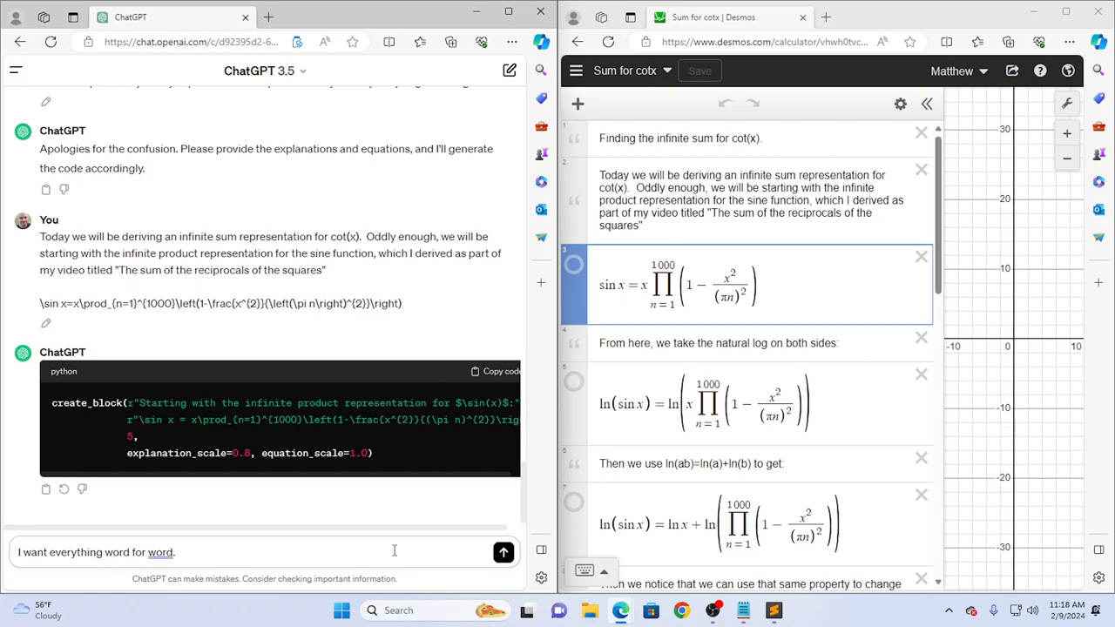
pyautogui.scroll(-3)
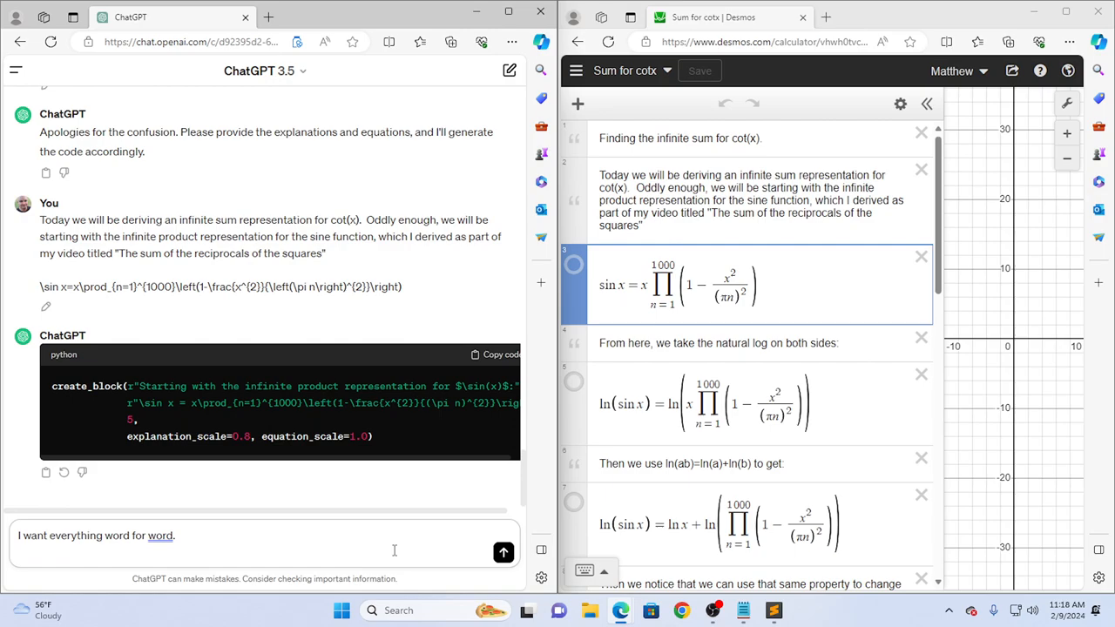
pyautogui.moveTo(504, 553)
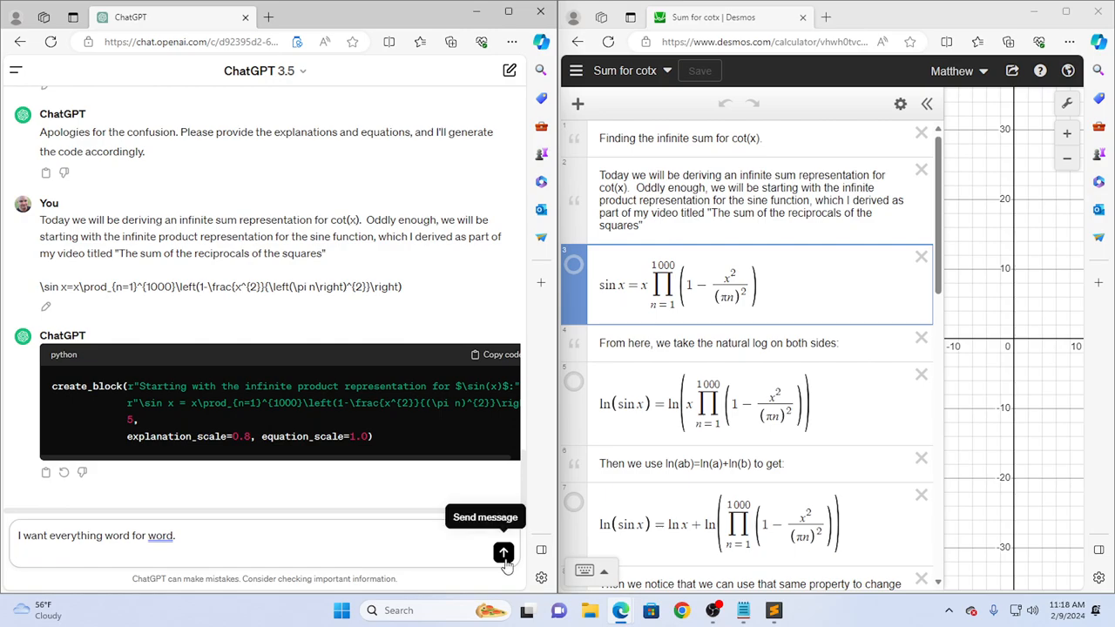
pyautogui.click(503, 553)
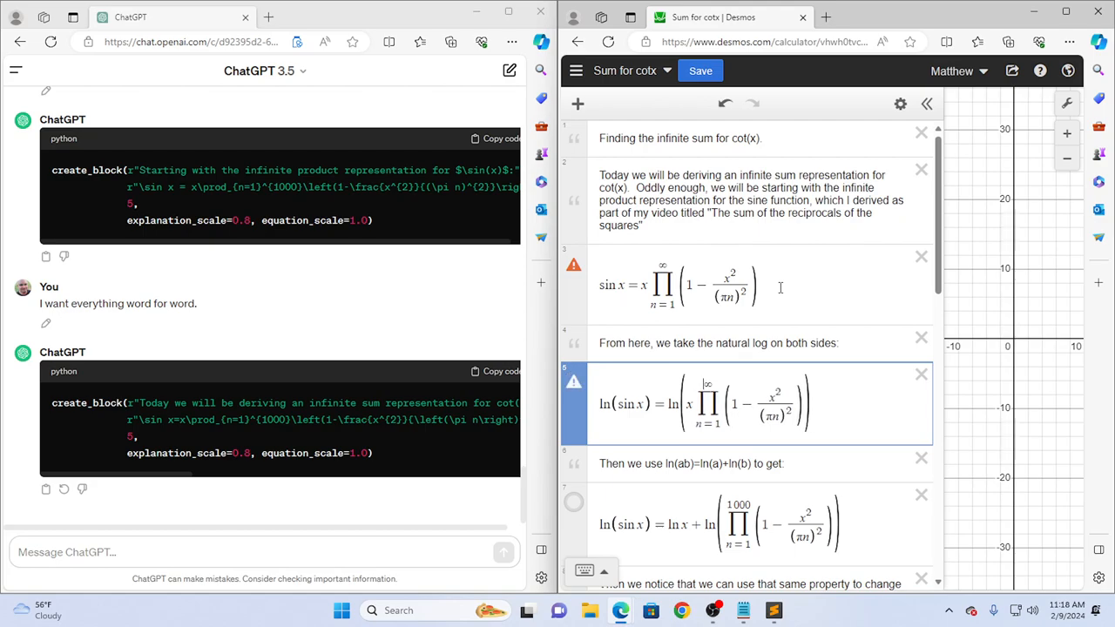
# Change the product's upper limit from 1000 to \infty in the ln x + ln equation.
pyautogui.click(719, 342)
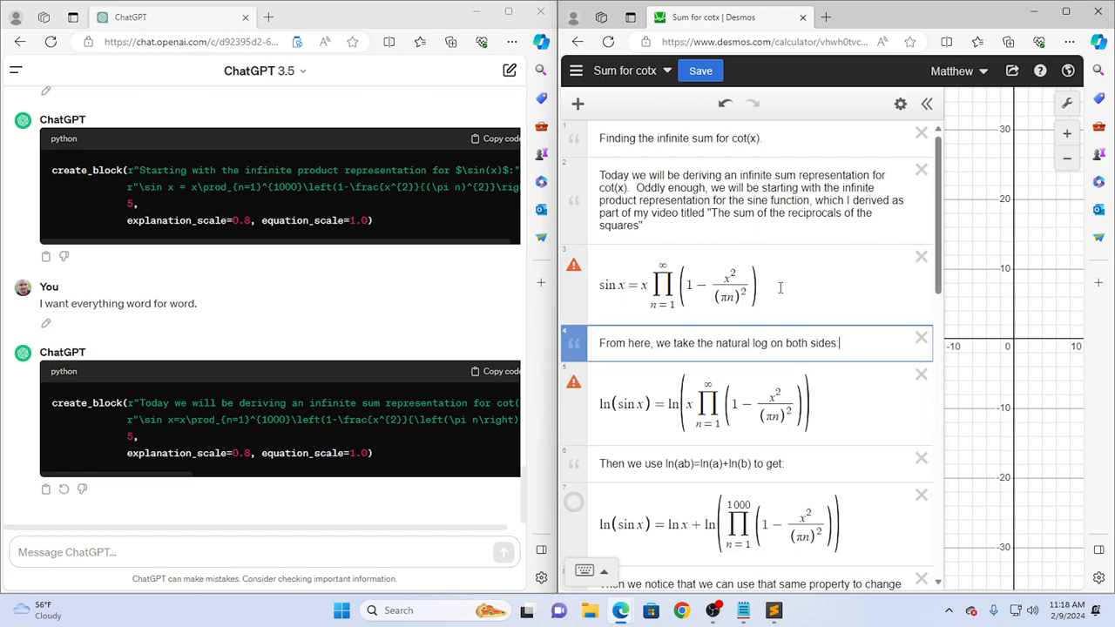
pyautogui.click(723, 285)
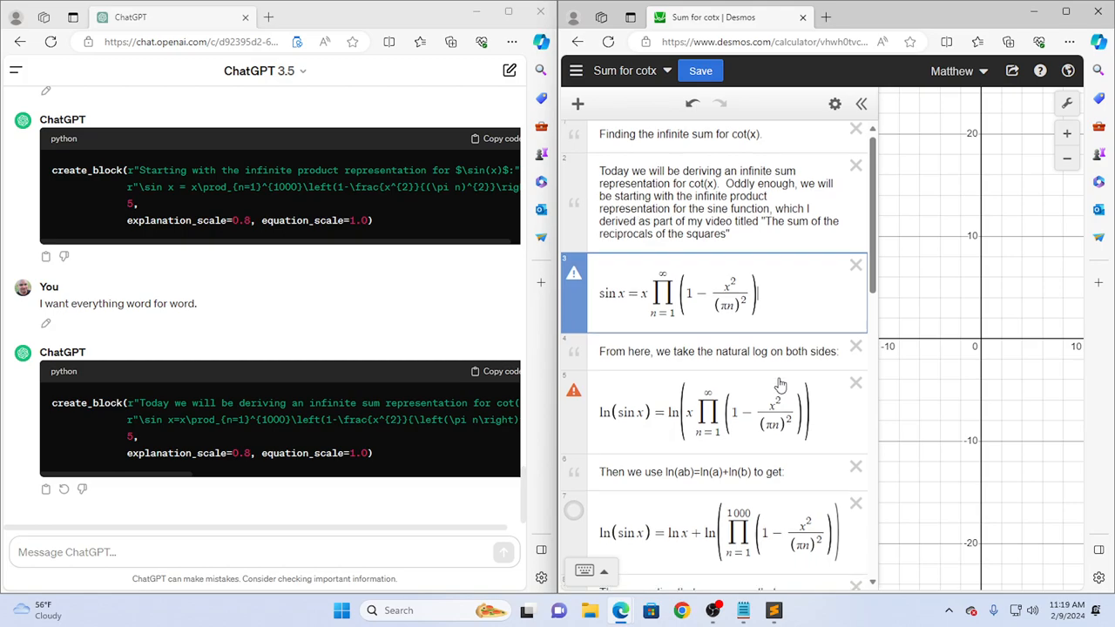
pyautogui.scroll(-3)
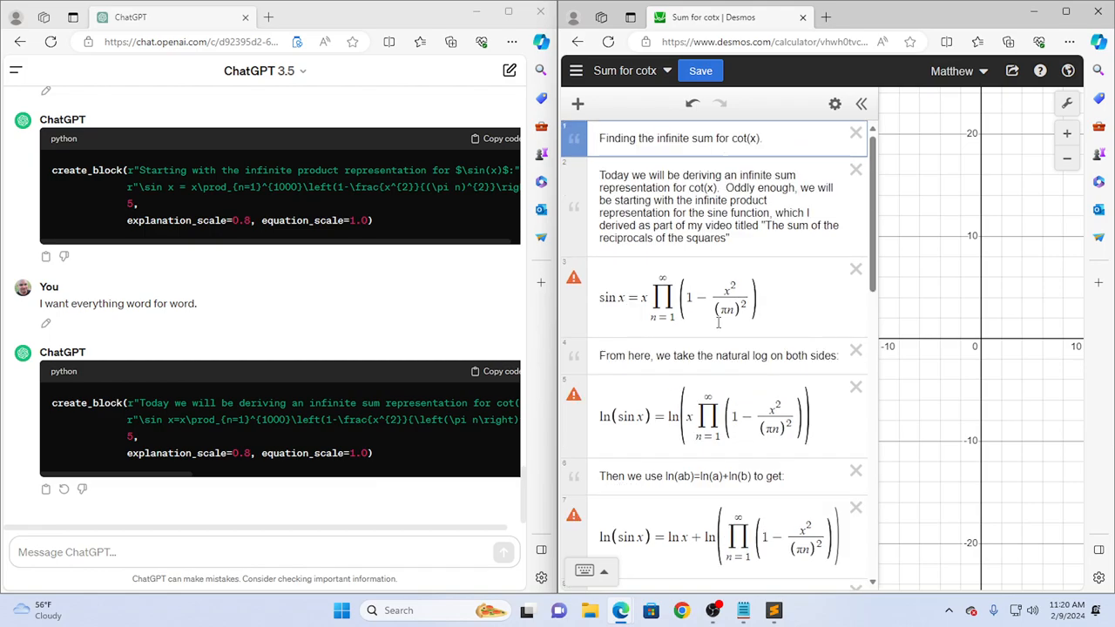
pyautogui.scroll(-3)
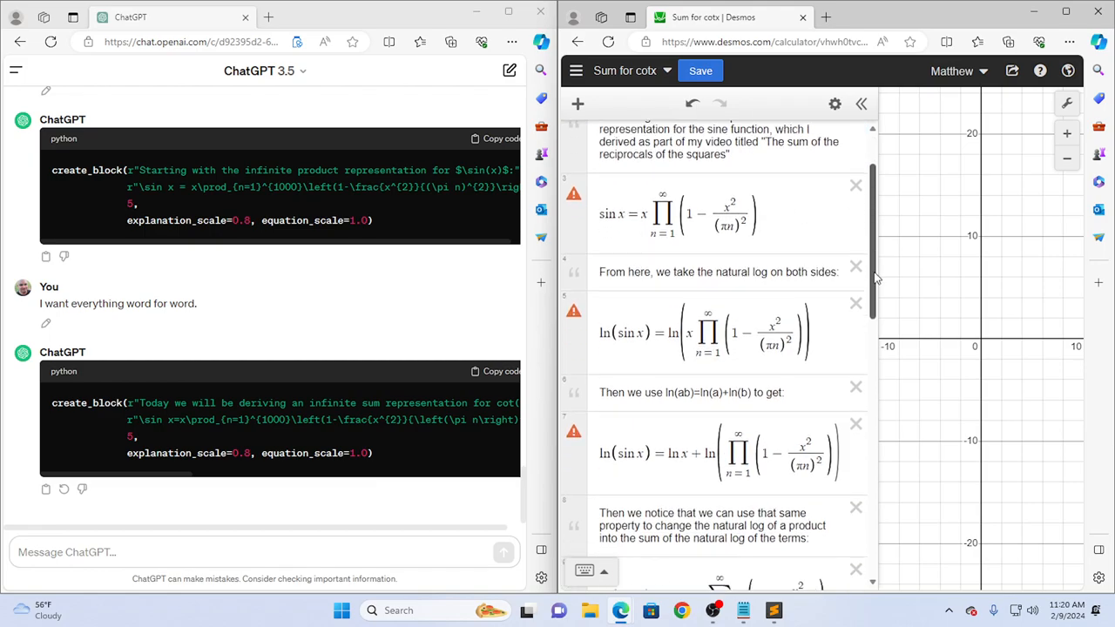
pyautogui.scroll(-3)
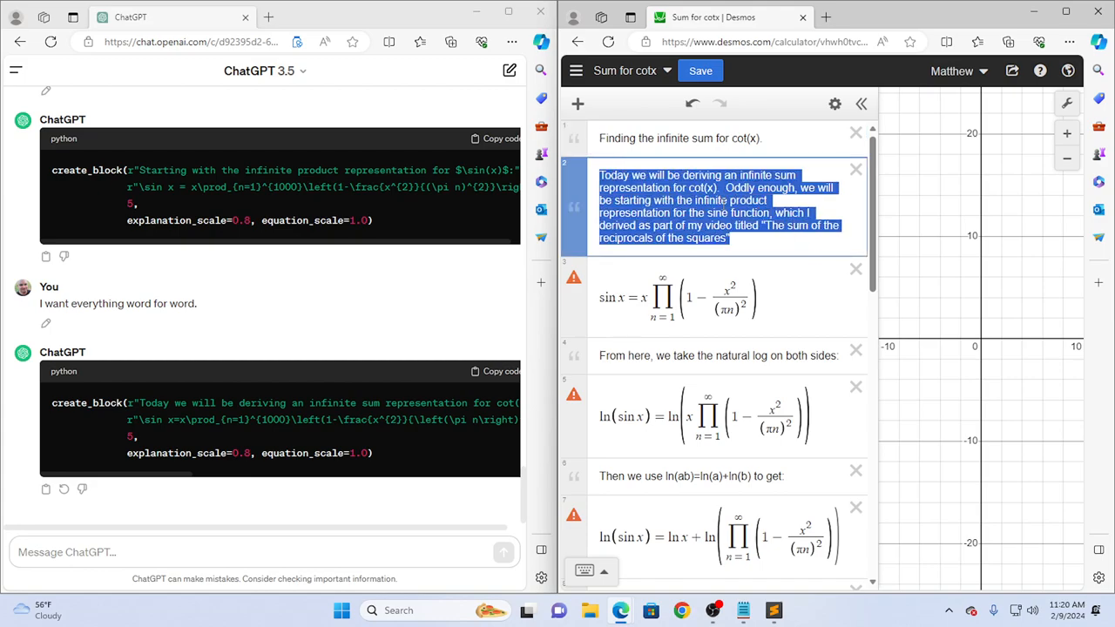
# Resend the opening explanation with the sine product to \infty and read ChatGPT's create_block reply.
pyautogui.press('alt+tab')
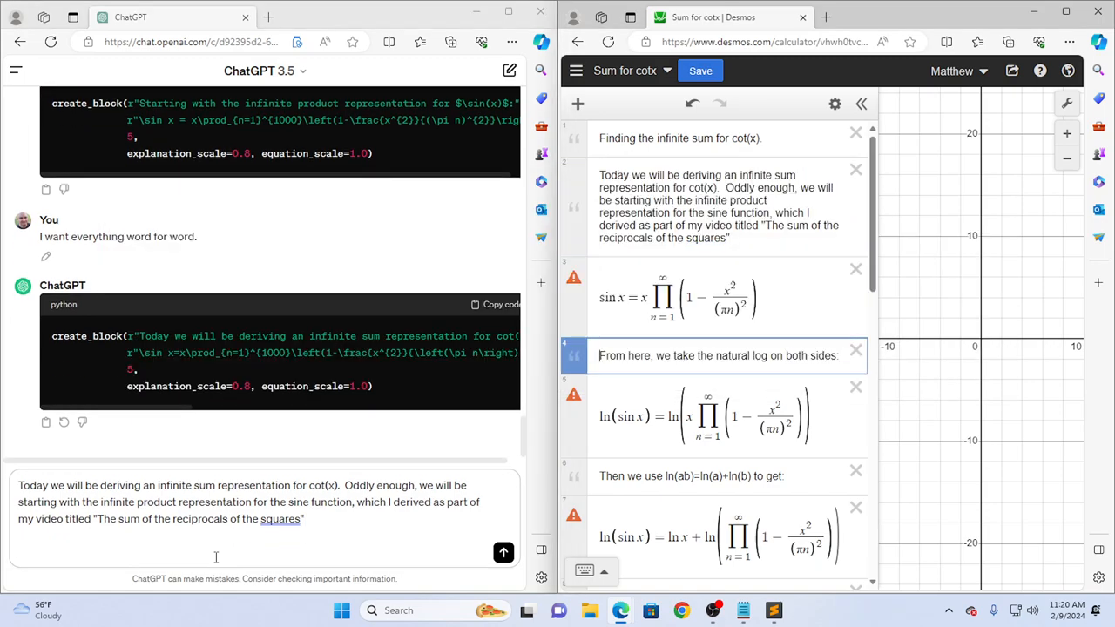
pyautogui.click(714, 297)
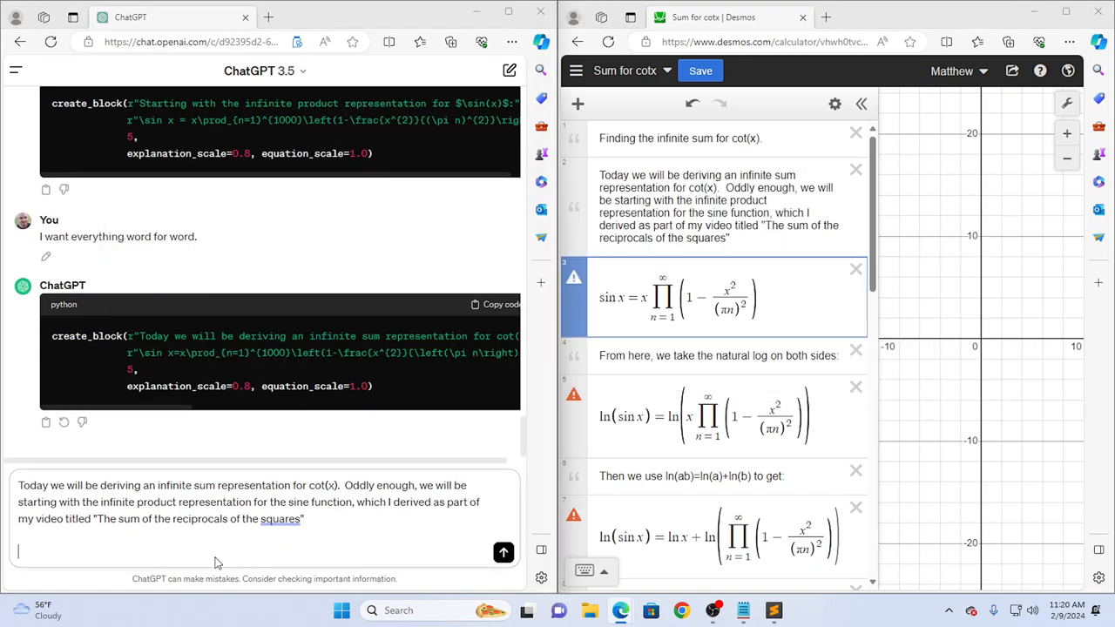
pyautogui.write('\\sin x=x\\prod_{n=1}^{\\infty}\\left(1-\\frac{x^{2}}{\\left(\\pi n\\right)^{2}}\\right)')
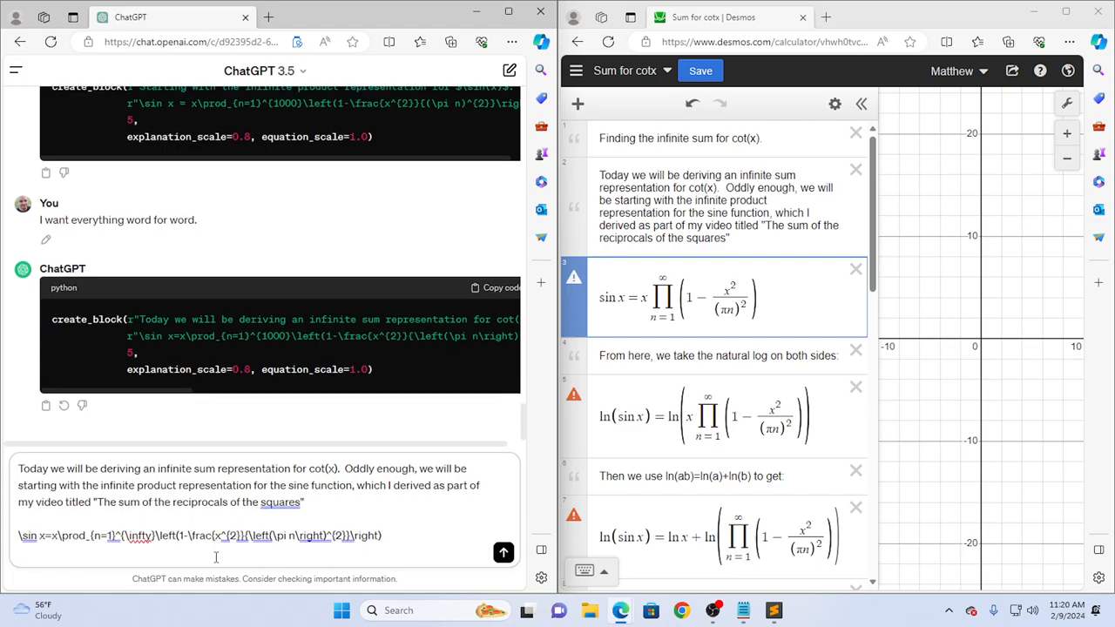
pyautogui.click(504, 551)
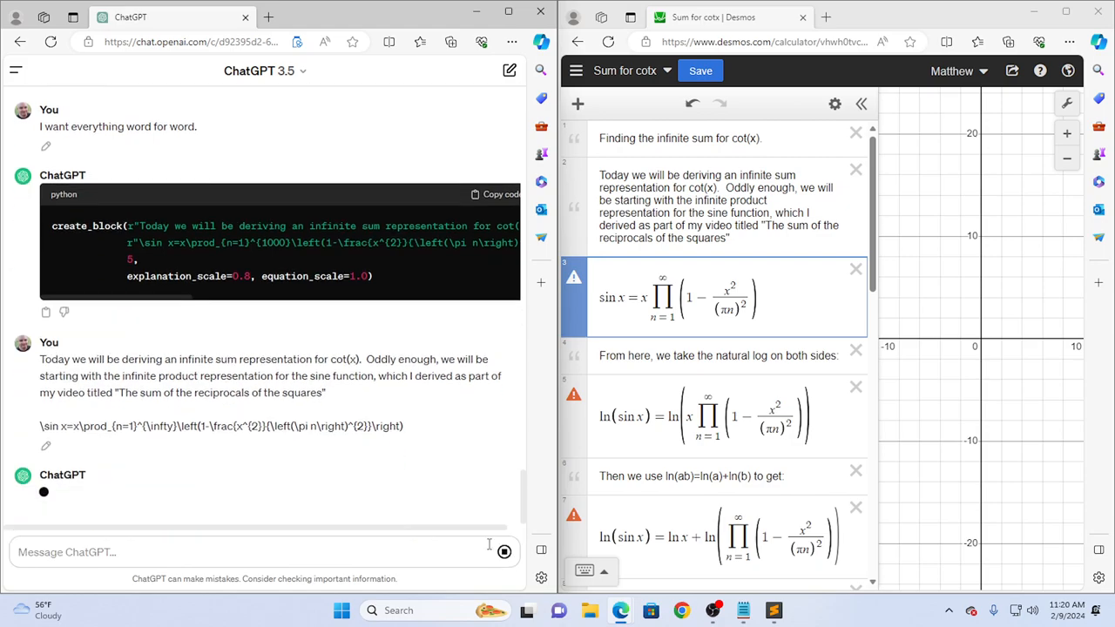
pyautogui.scroll(-3)
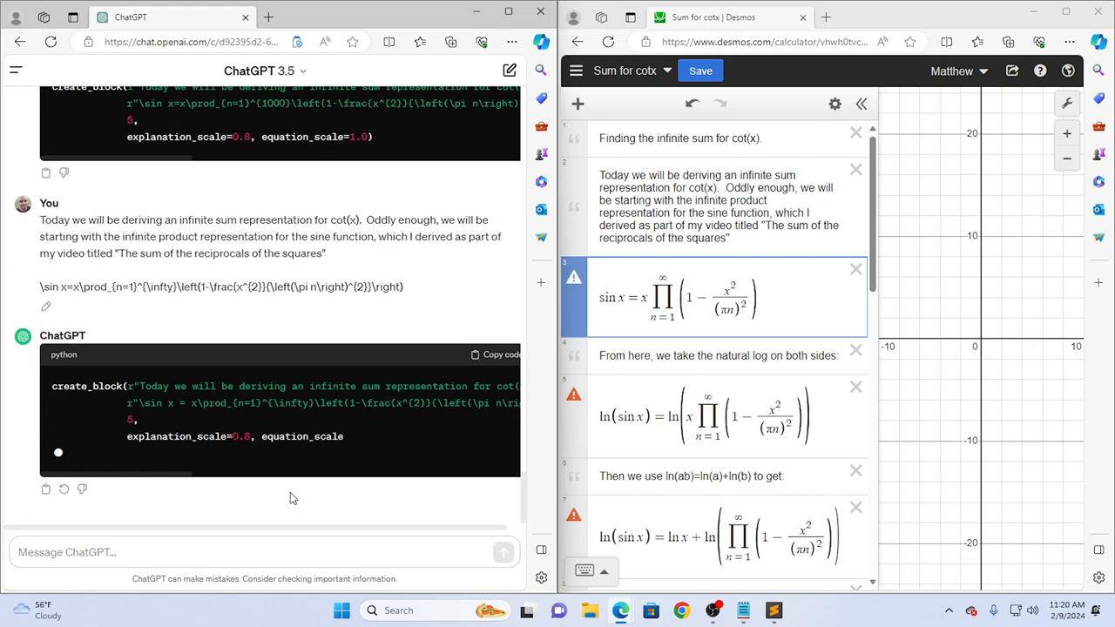
pyautogui.scroll(-3)
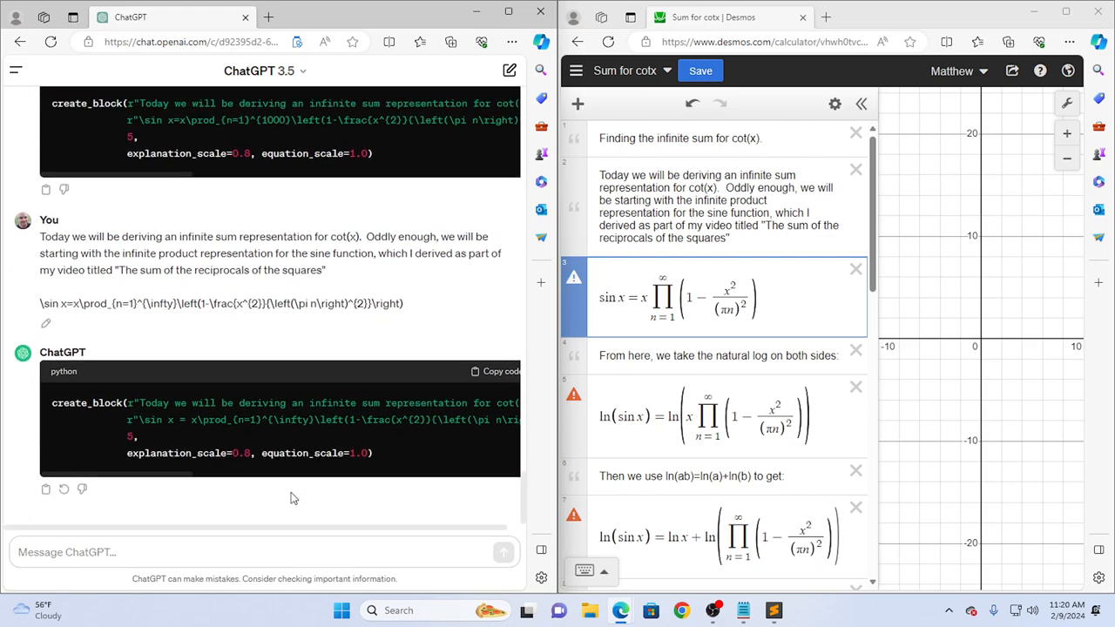
pyautogui.moveTo(195, 438)
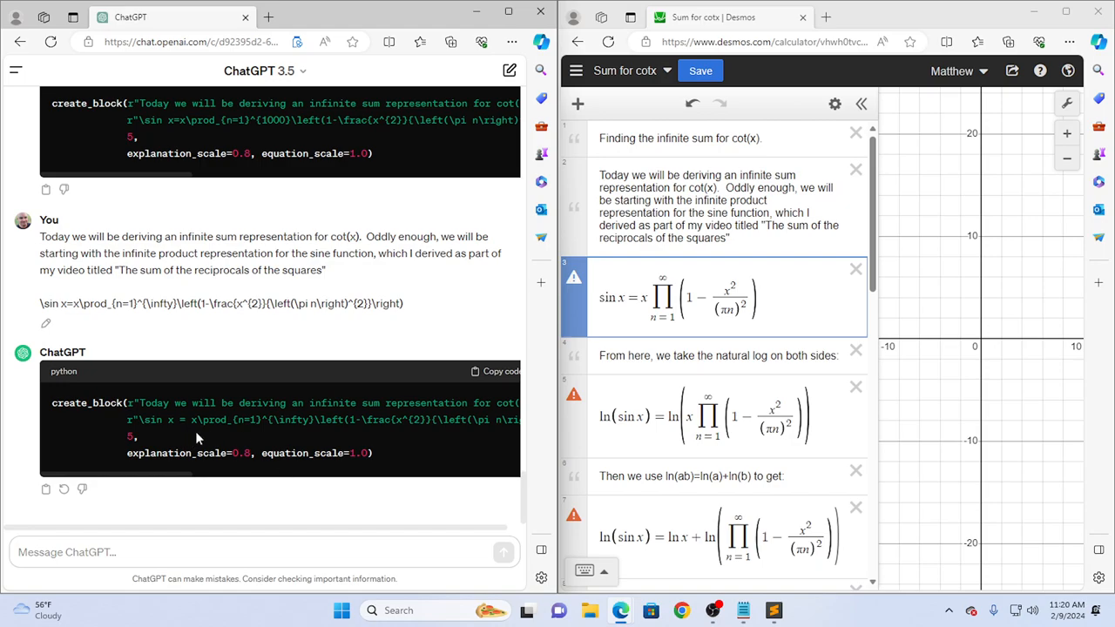
pyautogui.click(496, 371)
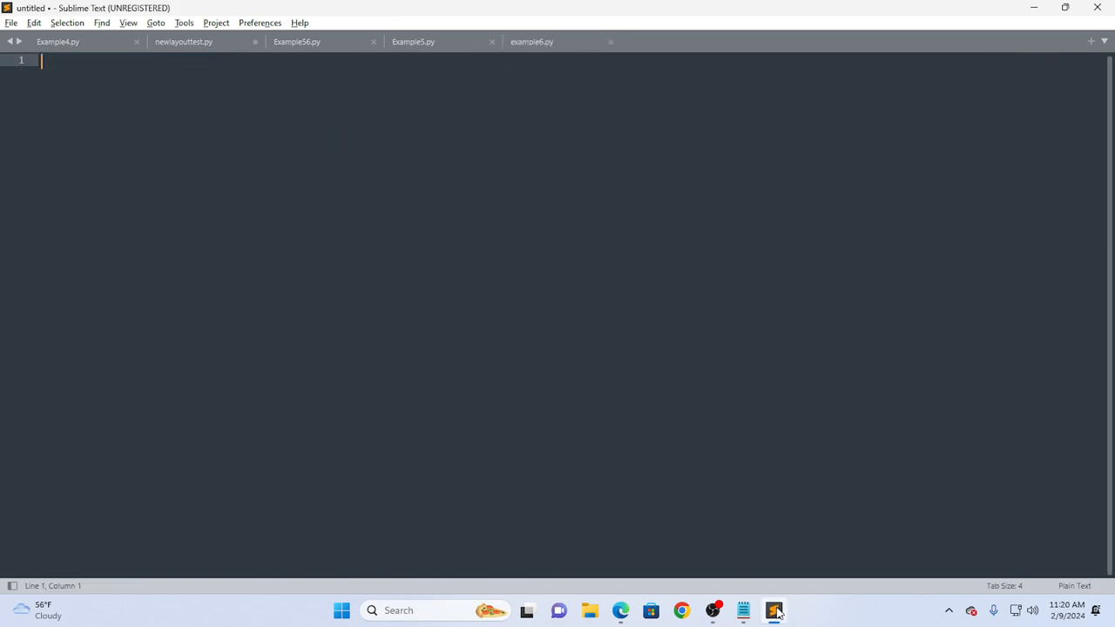
# Start a new file from example6.py's scaffold and delete its old create_block content lines.
pyautogui.click(1091, 41)
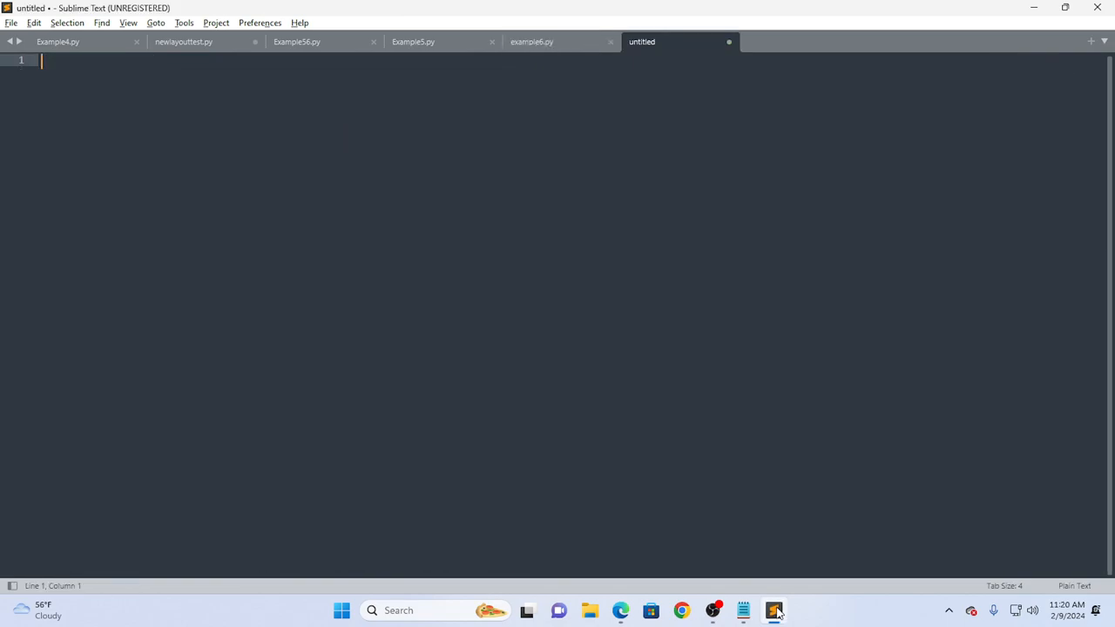
pyautogui.click(532, 41)
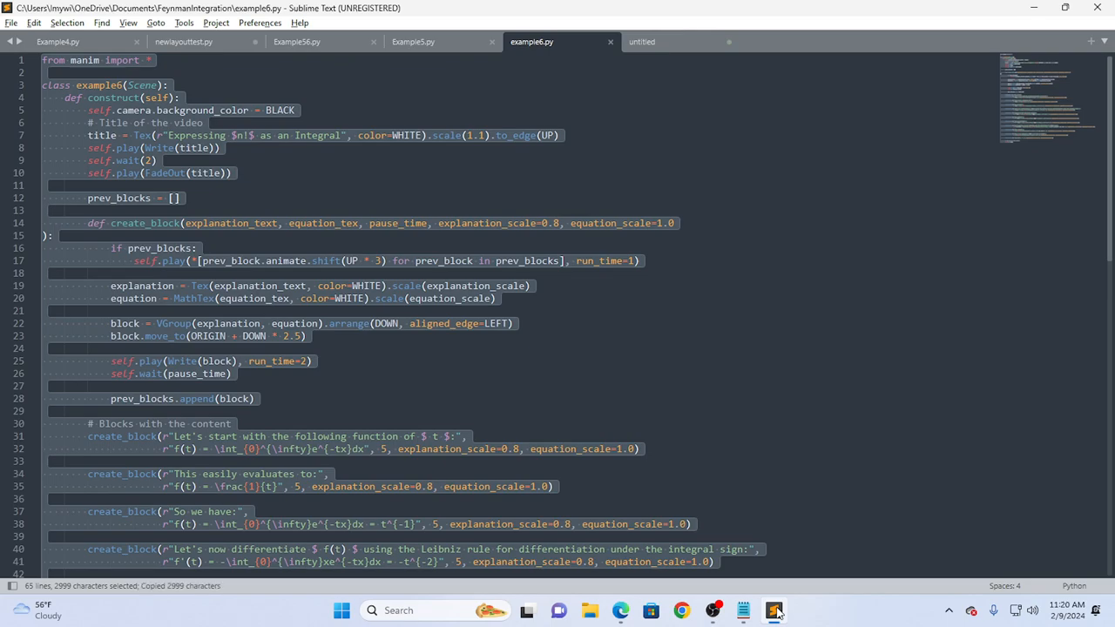
pyautogui.click(641, 41)
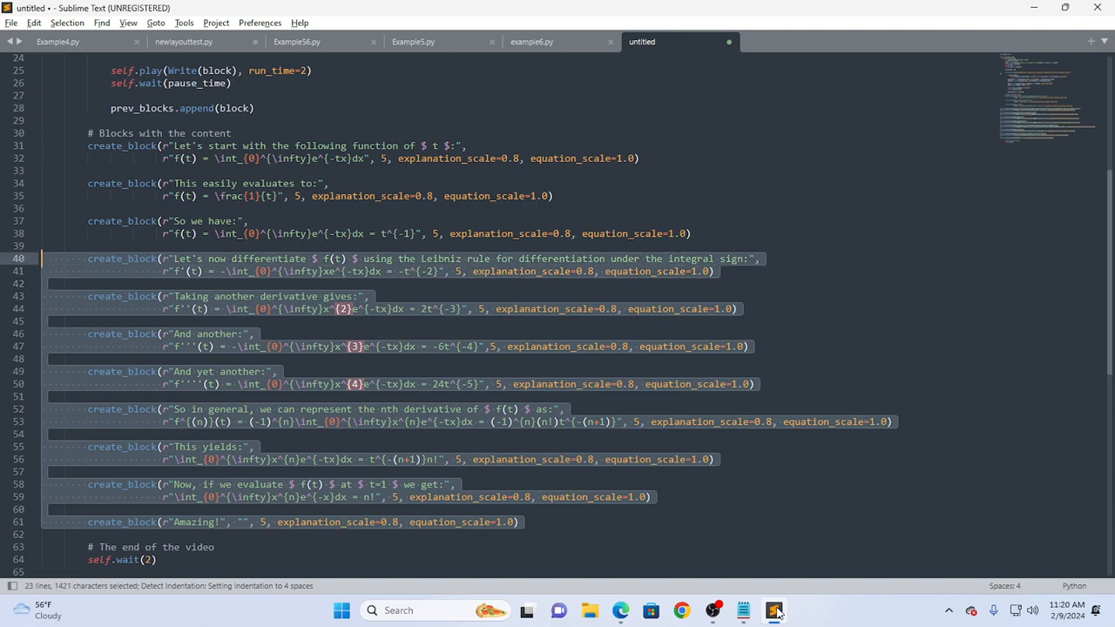
pyautogui.press('Delete')
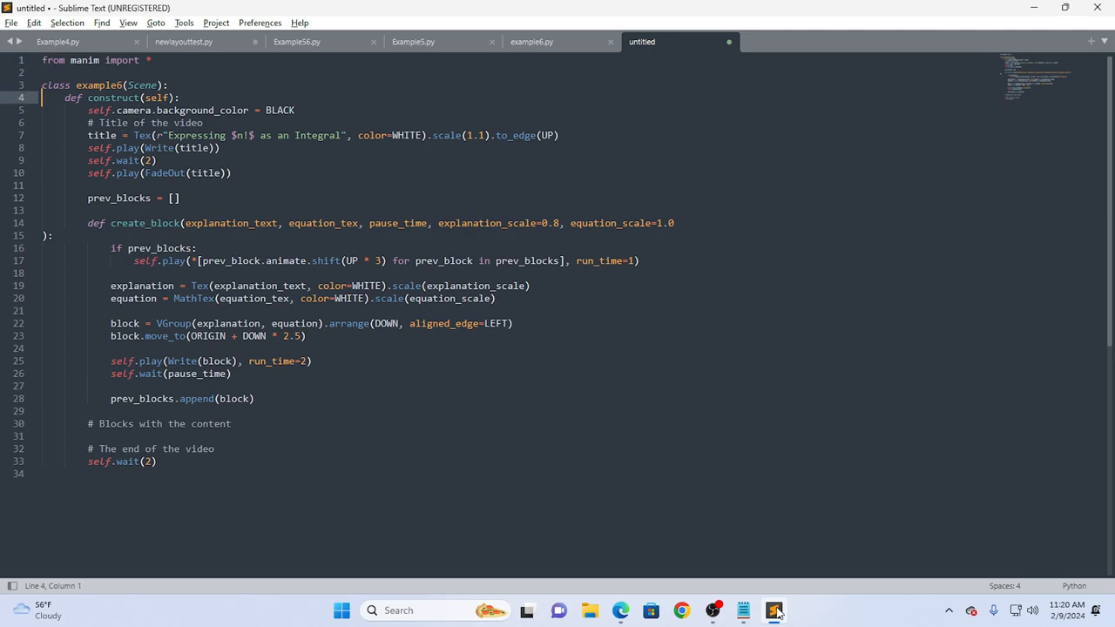
# Rename the scene class to Sum (for SumForCot).
pyautogui.click(121, 85)
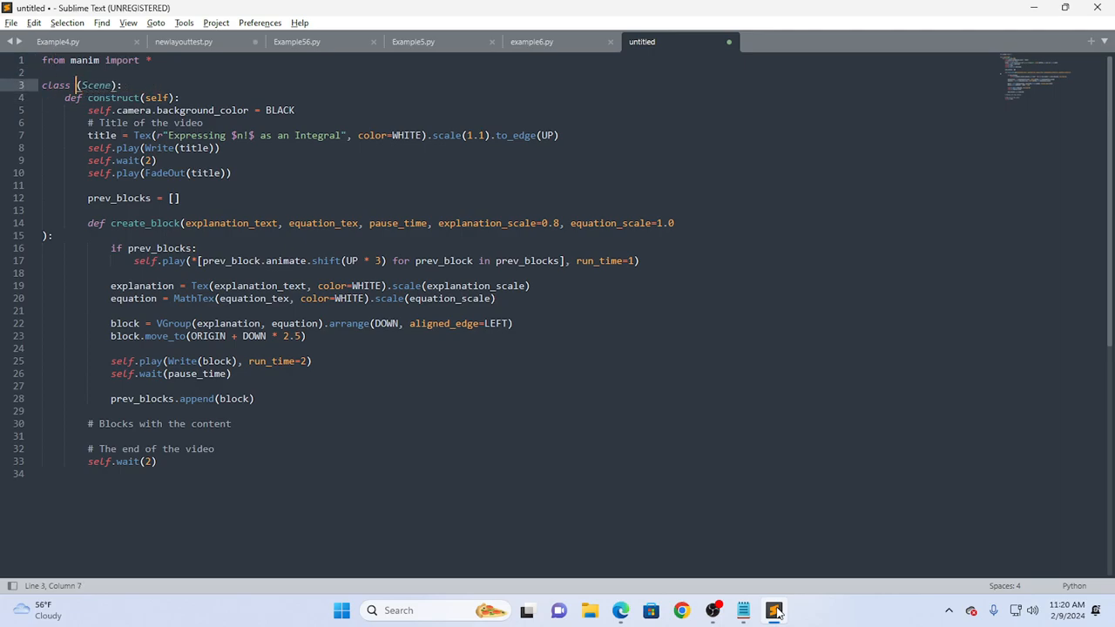
pyautogui.write('Sum')
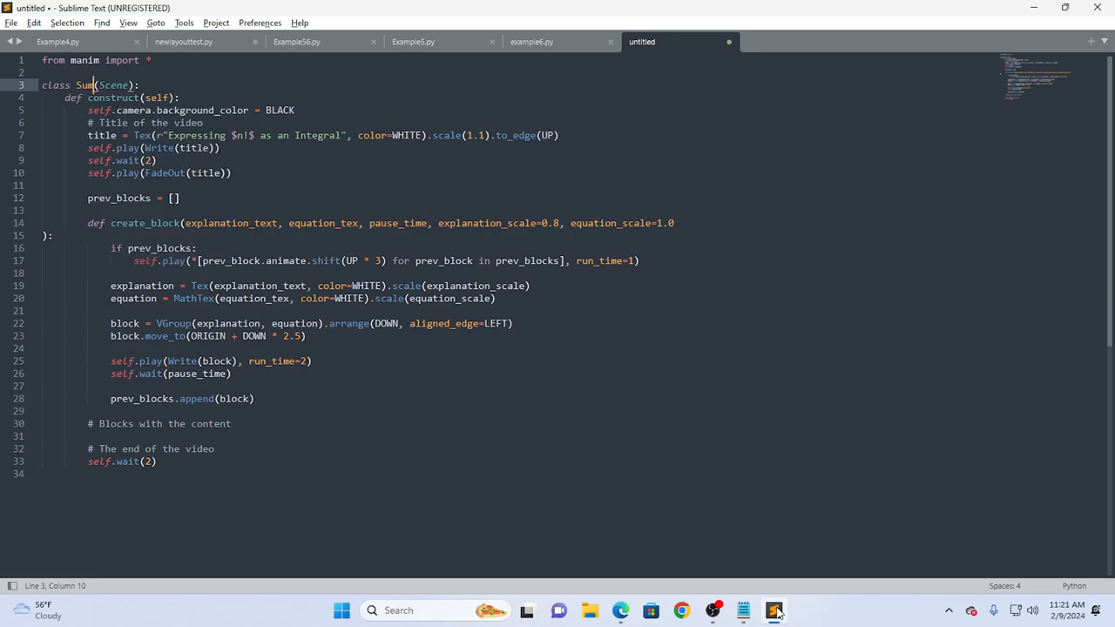
pyautogui.write('for')
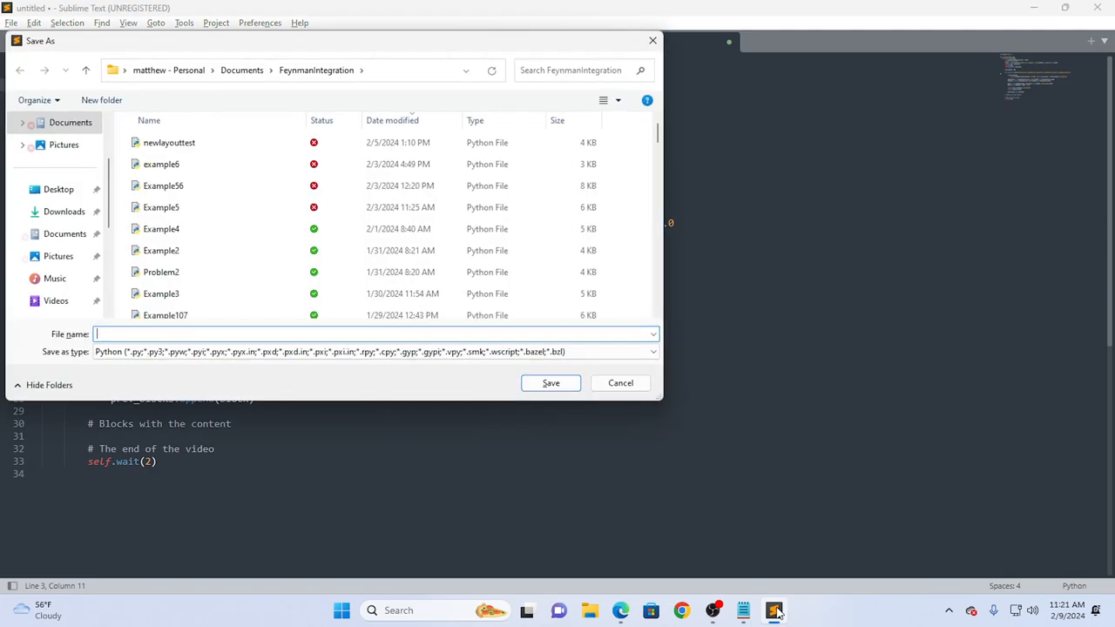
pyautogui.write('S')
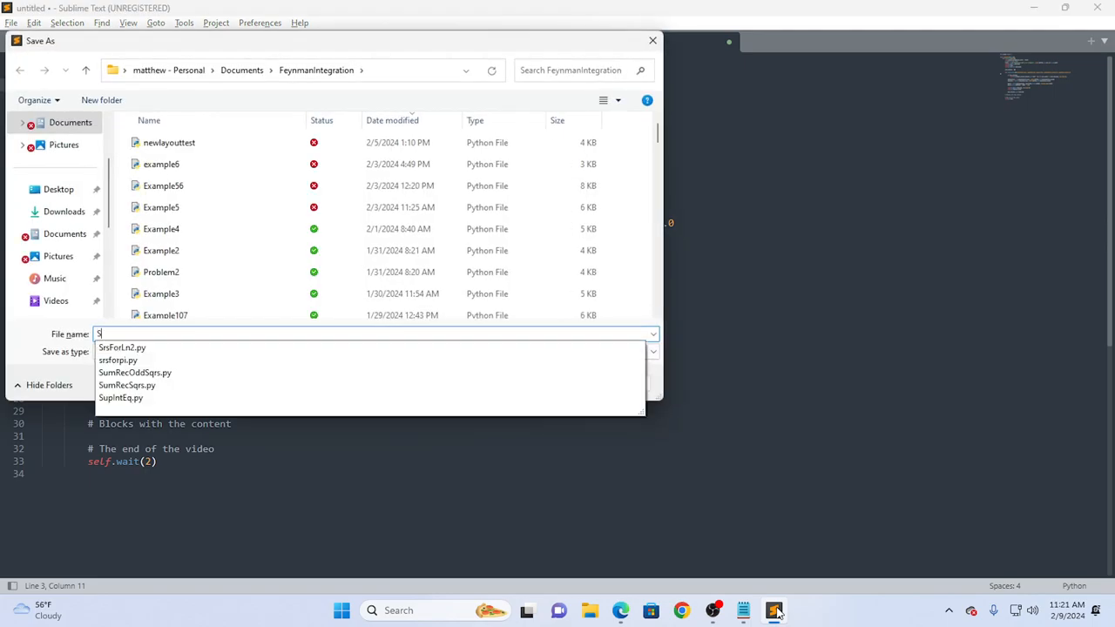
pyautogui.write('umForCot')
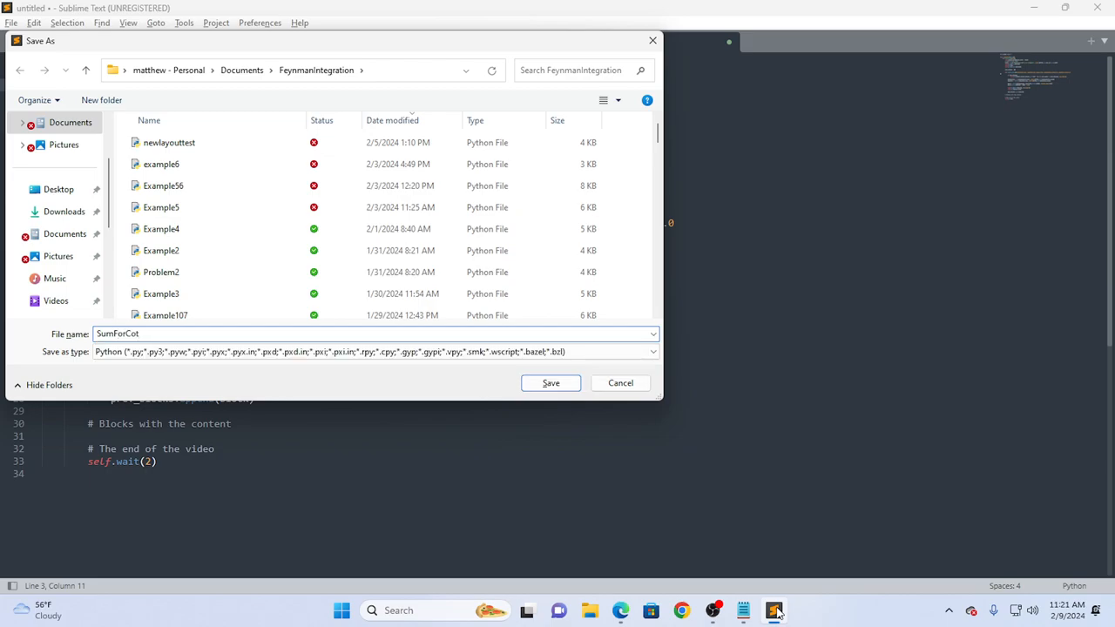
pyautogui.click(551, 383)
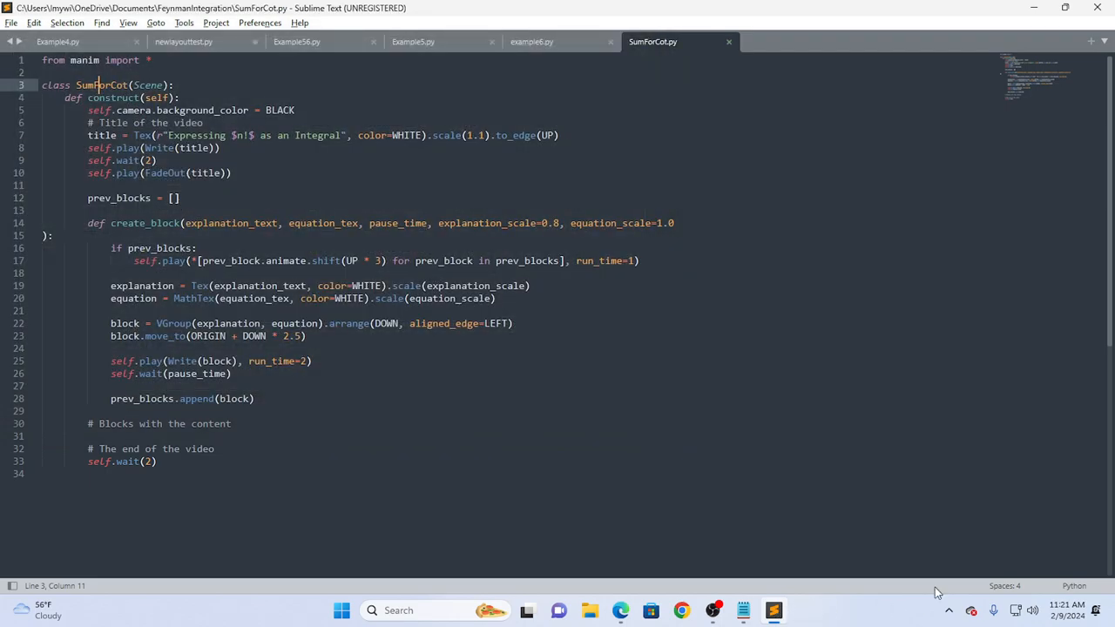
pyautogui.moveTo(900, 18)
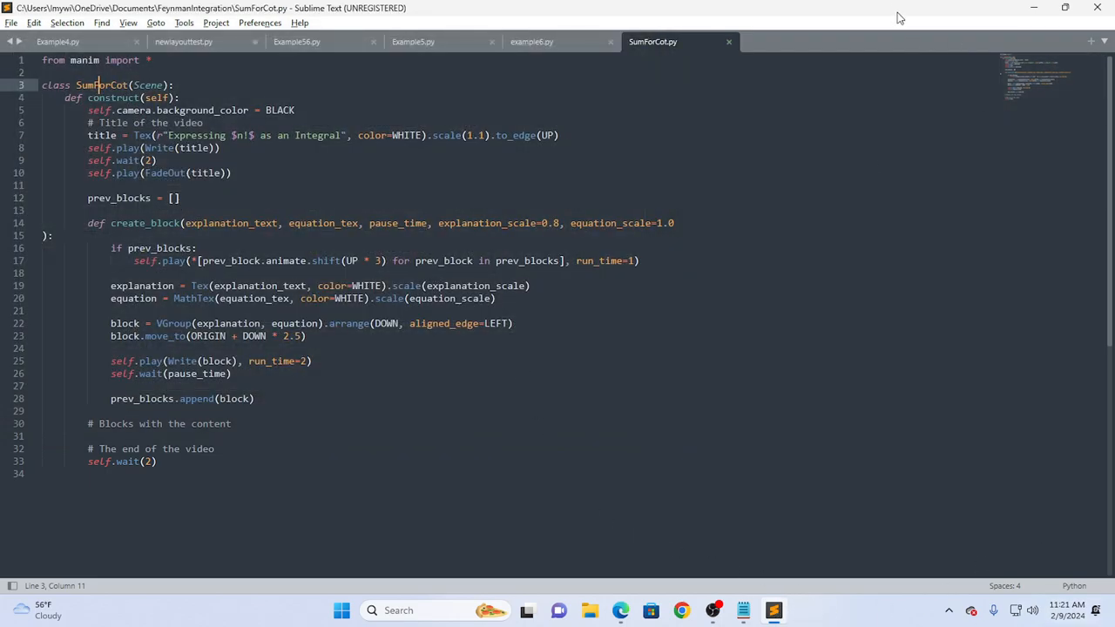
# Insert the first create_block with the cot(x) intro and sine product, and save the script.
pyautogui.press('alt+tab')
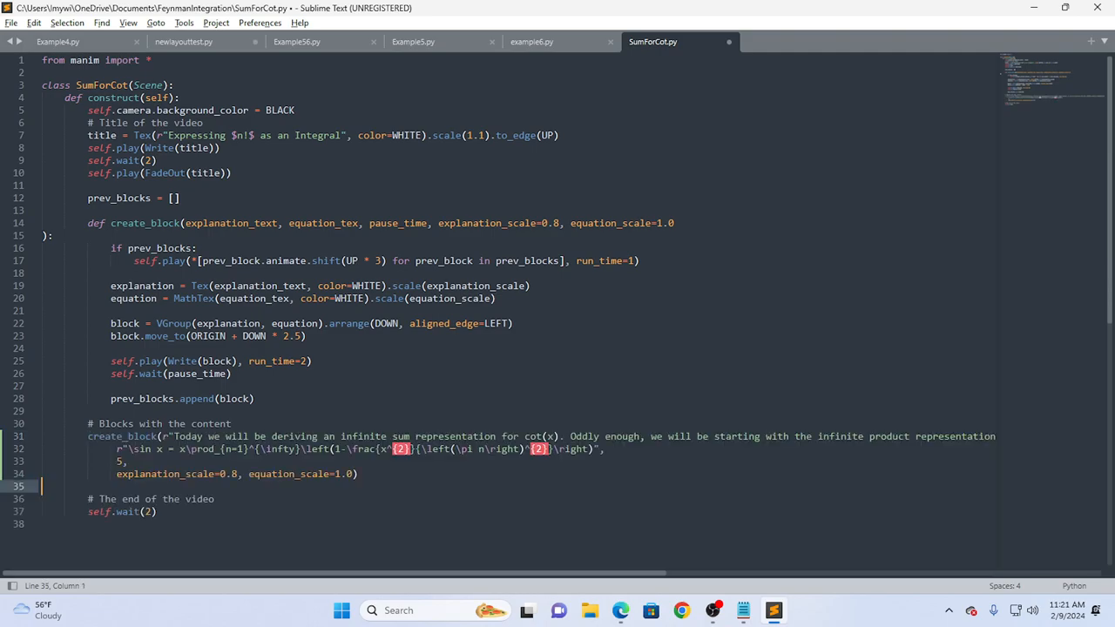
pyautogui.press('ctrl+s')
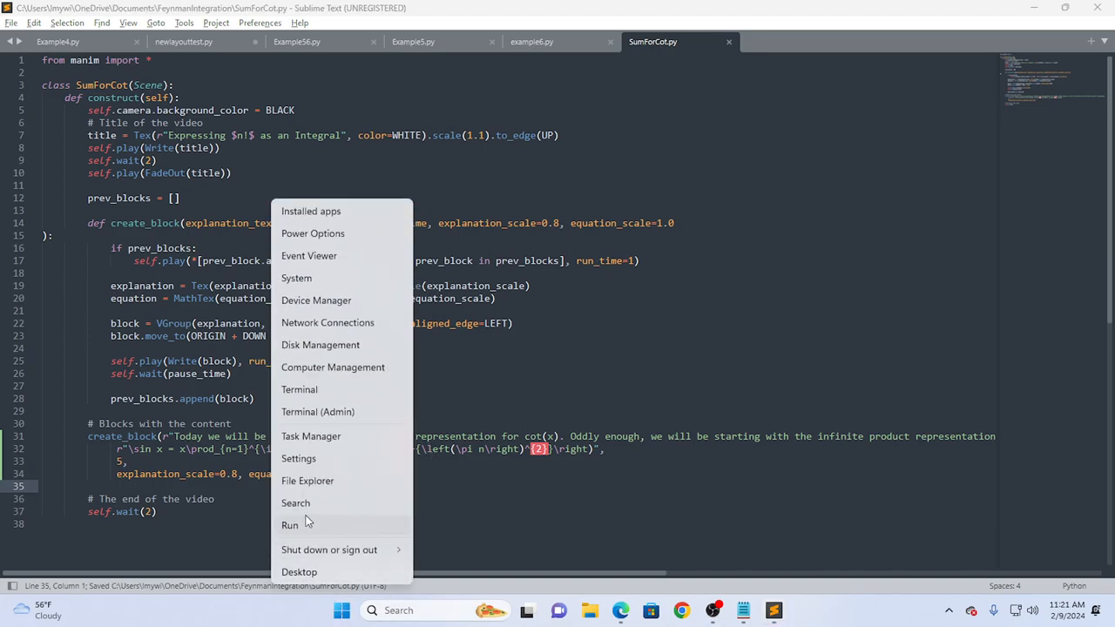
# Launch an administrator PowerShell terminal.
pyautogui.click(523, 418)
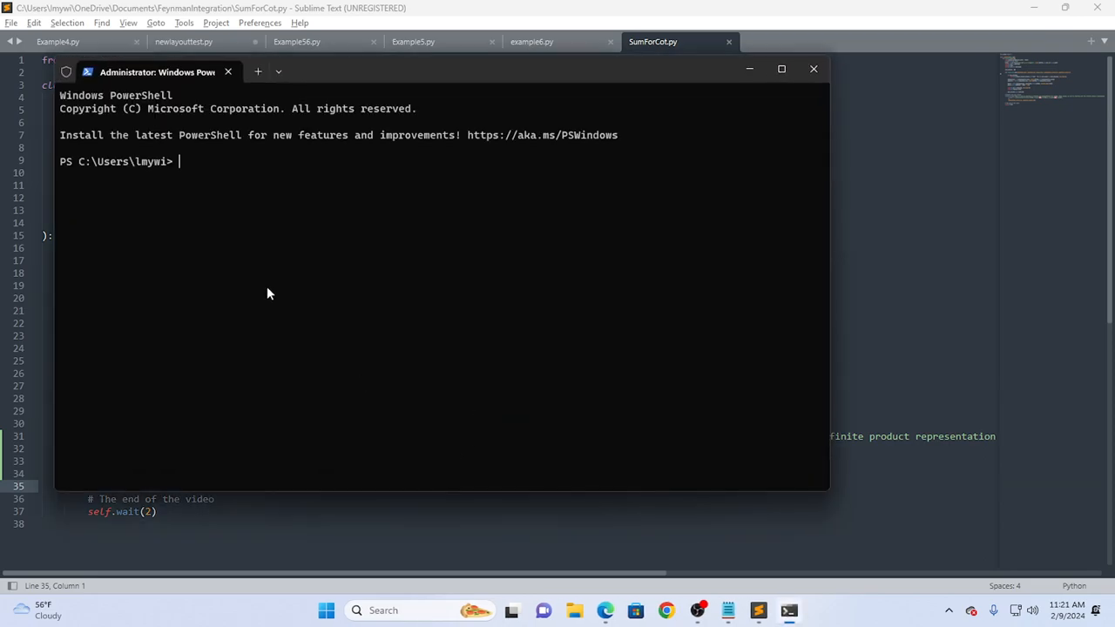
pyautogui.moveTo(267, 291)
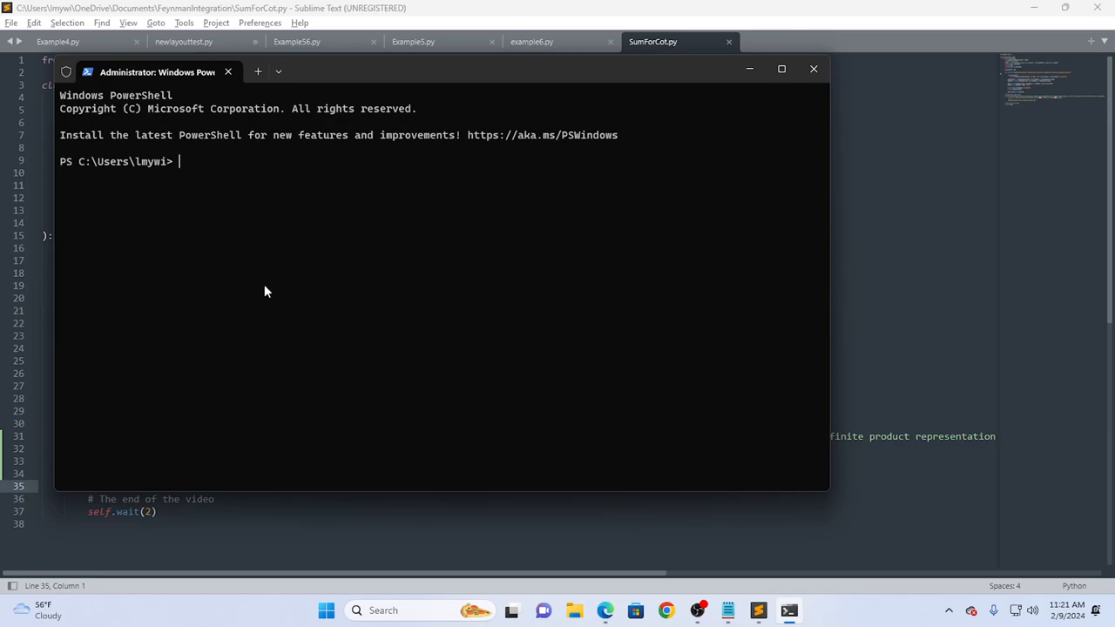
pyautogui.write('^P')
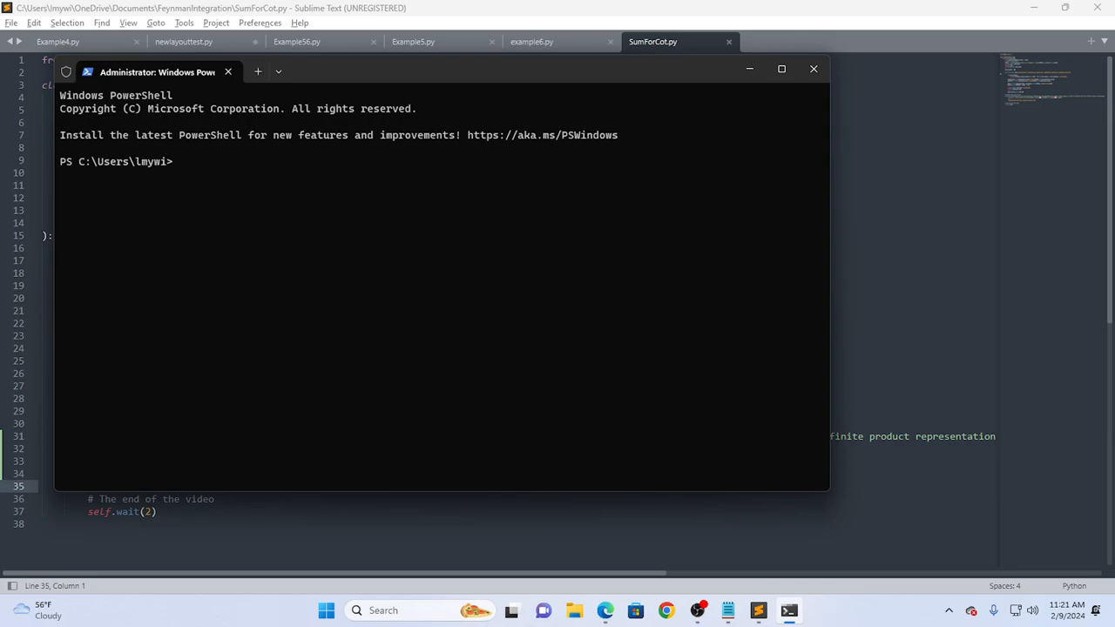
pyautogui.press('ctrl+p')
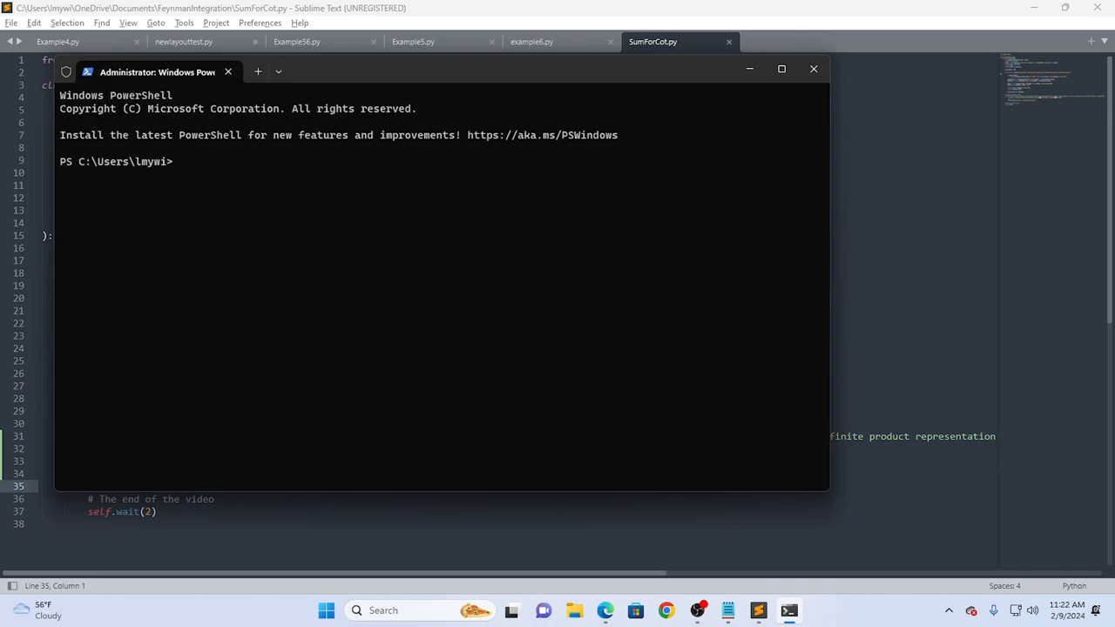
# cd through onedrive and documents into the feynmanintegration project folder.
pyautogui.write('cd')
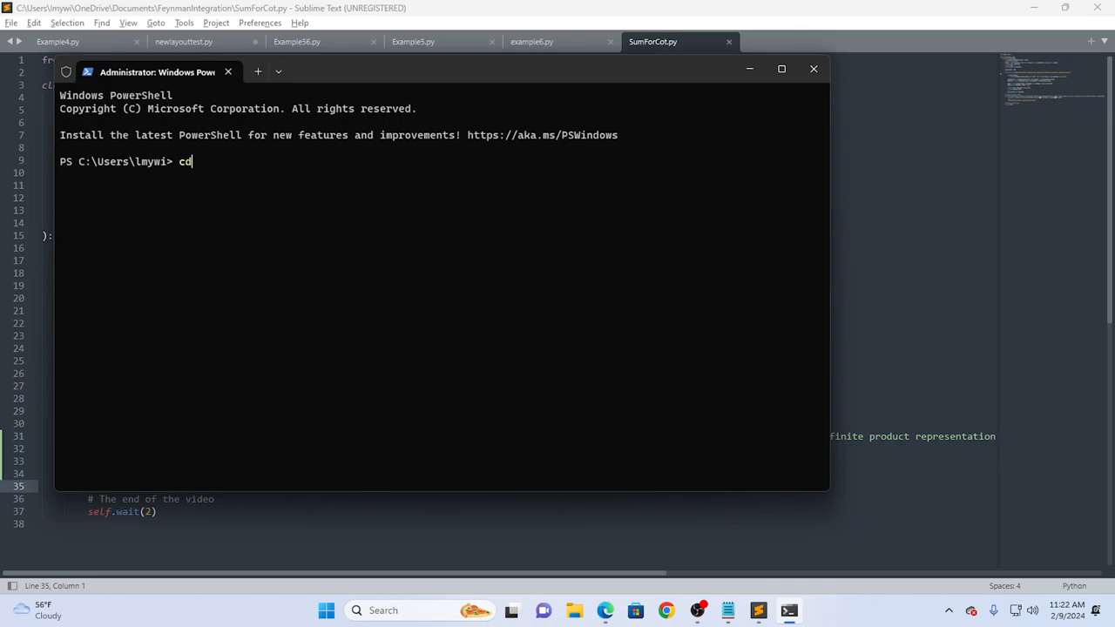
pyautogui.write('onedrive')
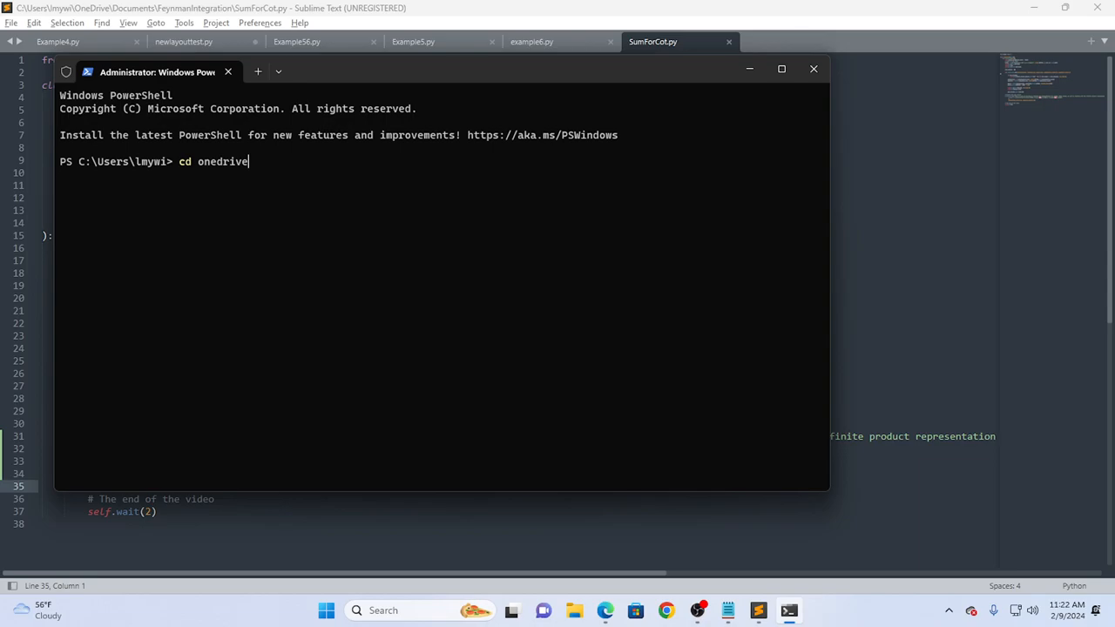
pyautogui.write('cd documents')
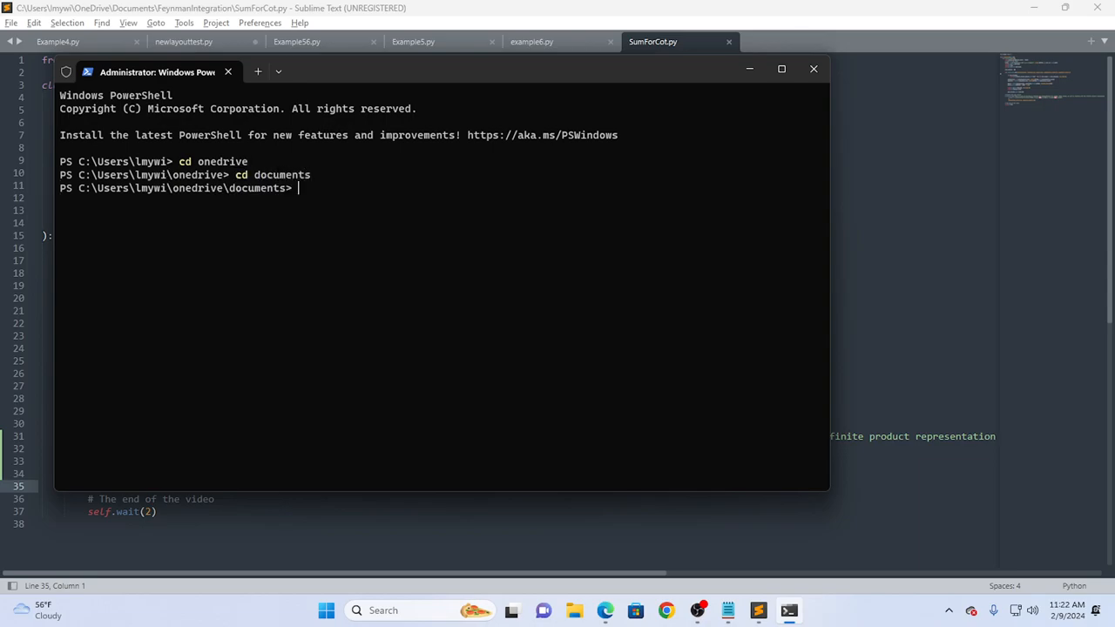
pyautogui.write('c')
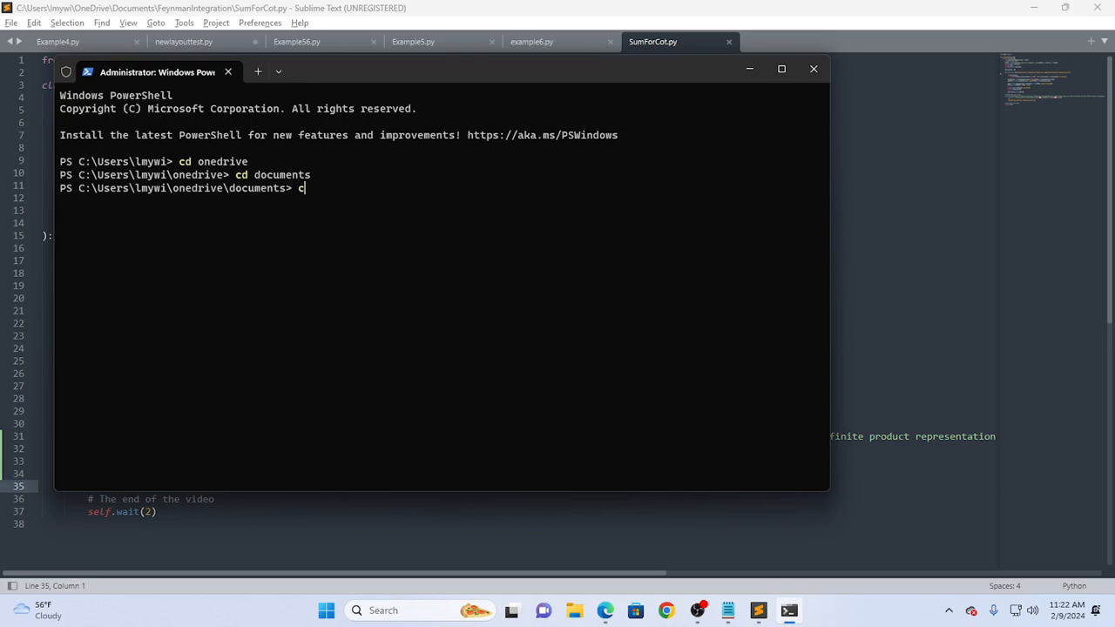
pyautogui.write('d feynmanintegration')
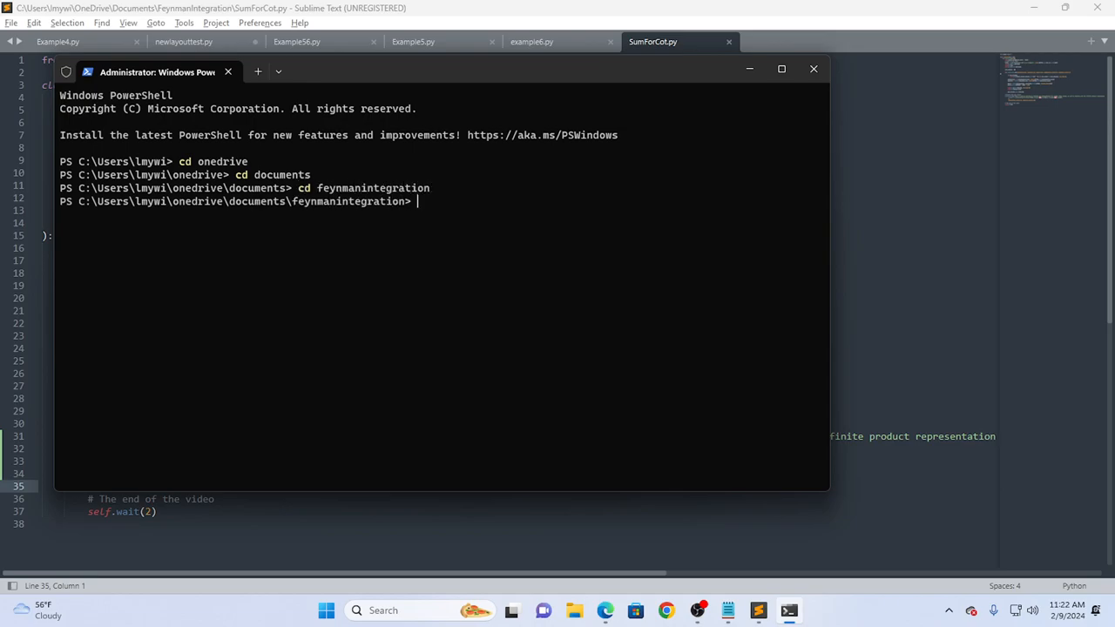
pyautogui.write('cd documents')
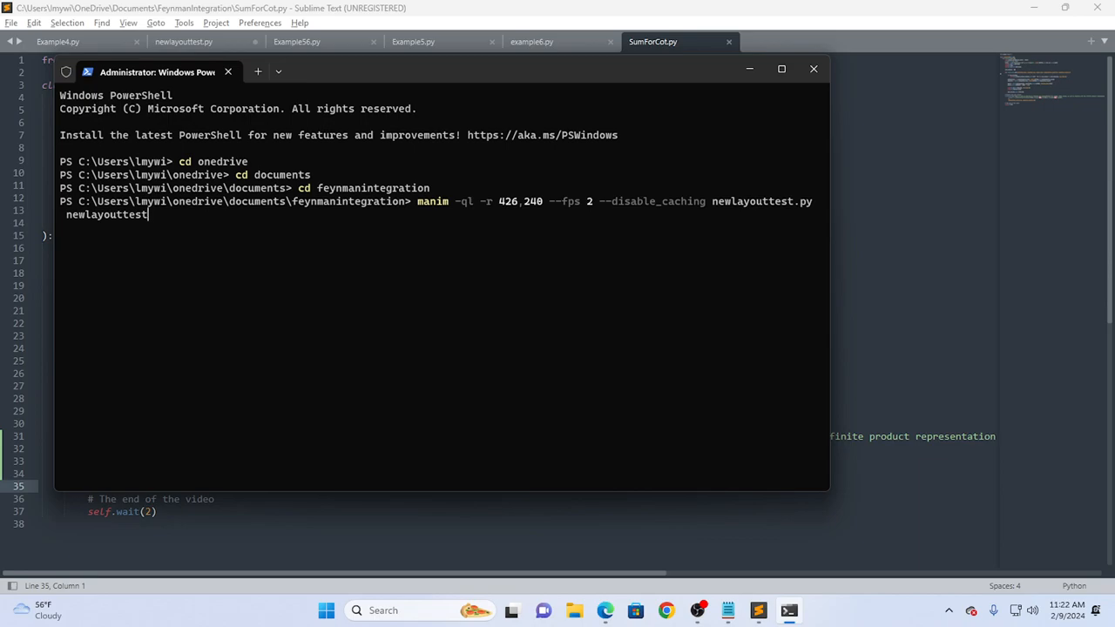
# Run 'manim -ql -r 426,240 --fps 2 --disable_caching SumForCot.py SumForCot' to render the scene.
pyautogui.press('Backspace')
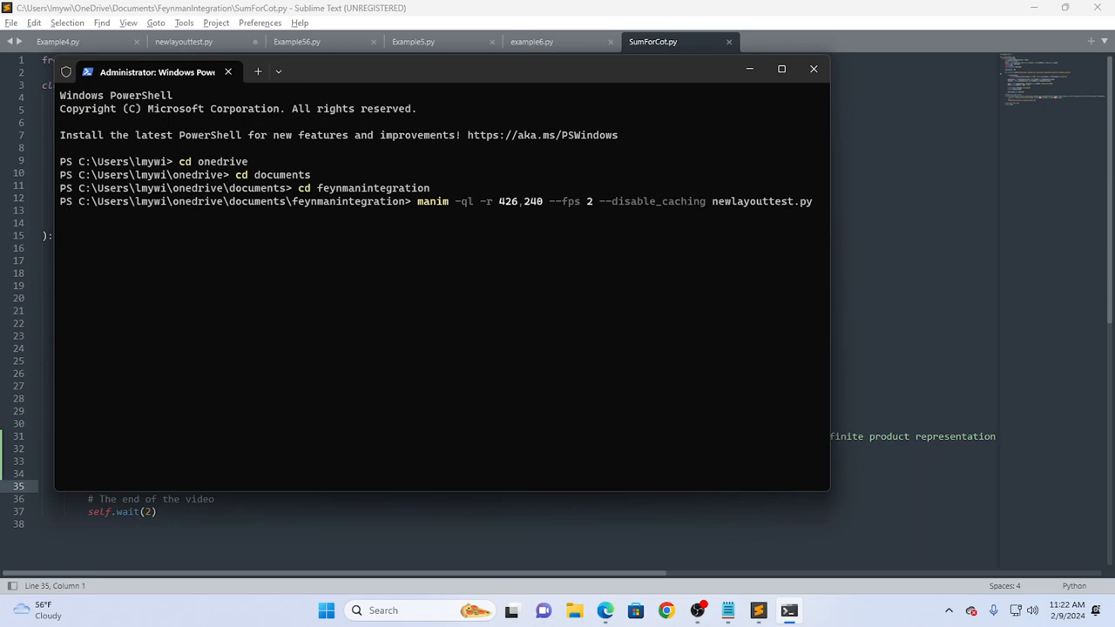
pyautogui.write('SumF')
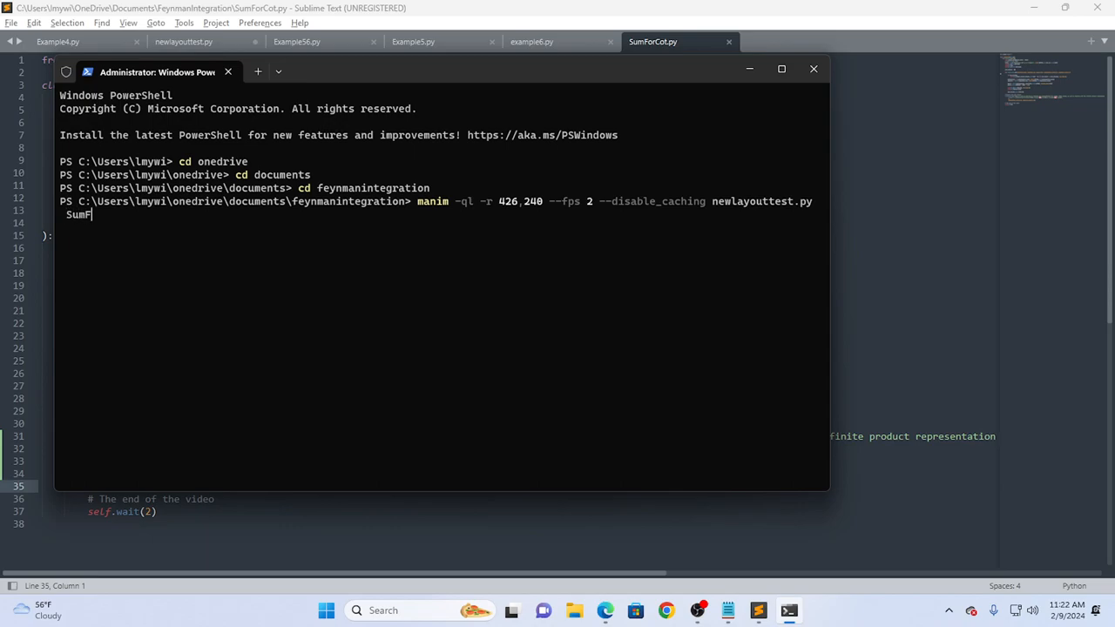
pyautogui.write('orCot')
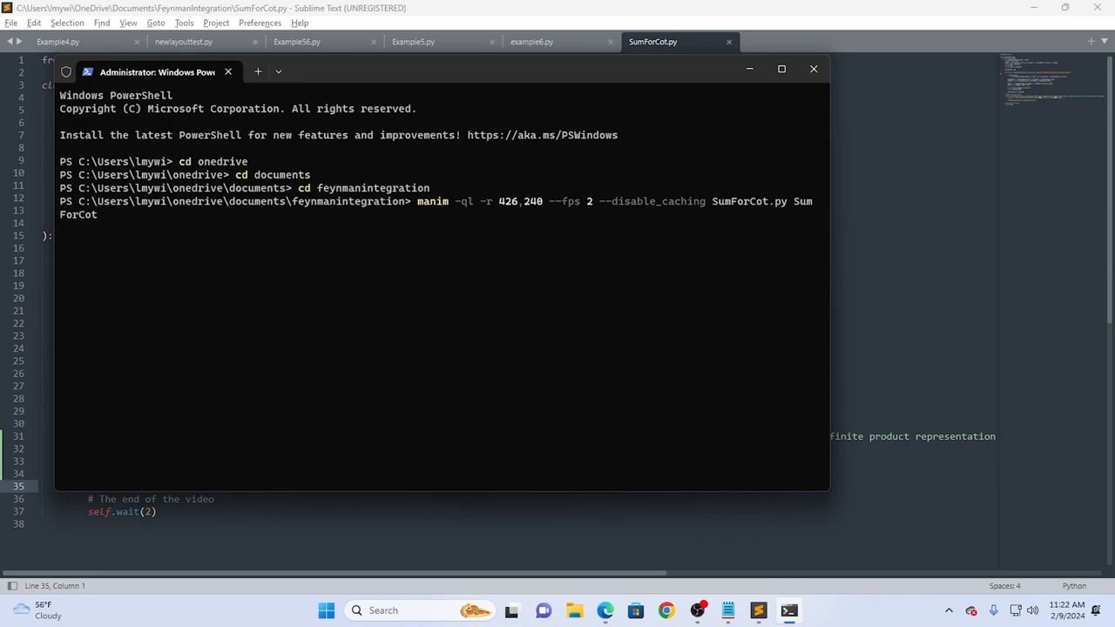
pyautogui.press('enter')
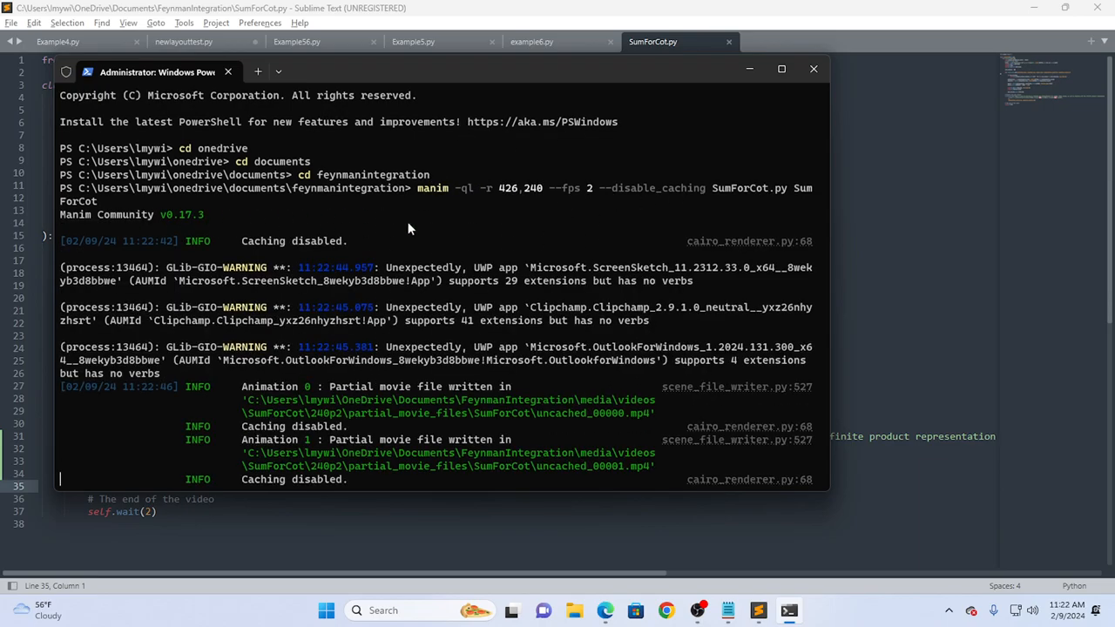
pyautogui.scroll(-3)
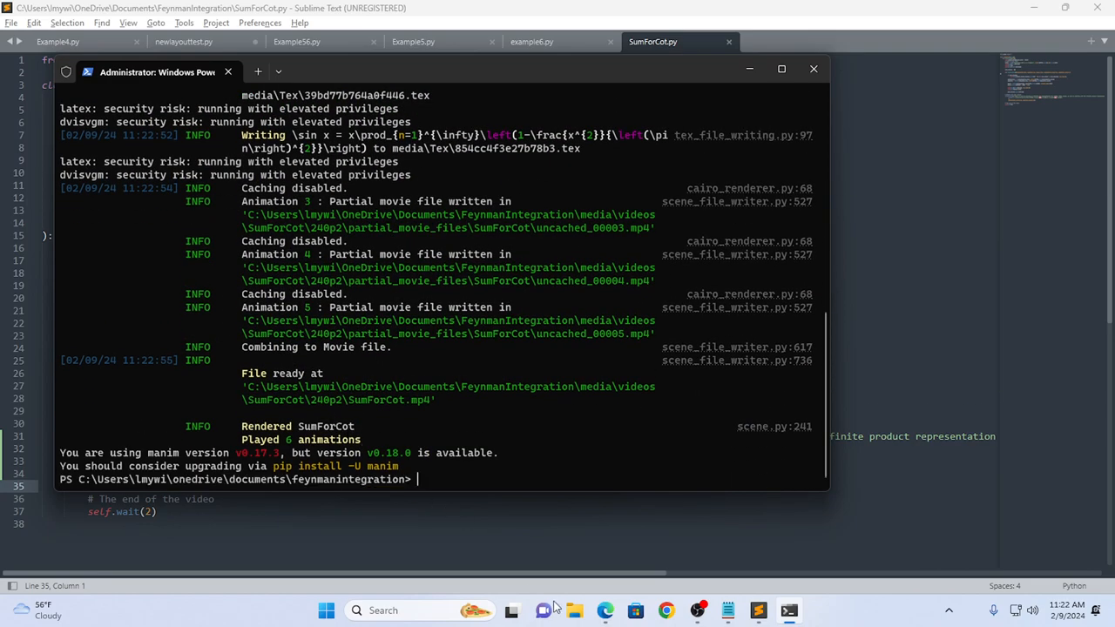
# Navigate media > videos > SumForCot > 240p2 in File Explorer and play SumForCot.mp4.
pyautogui.click(575, 610)
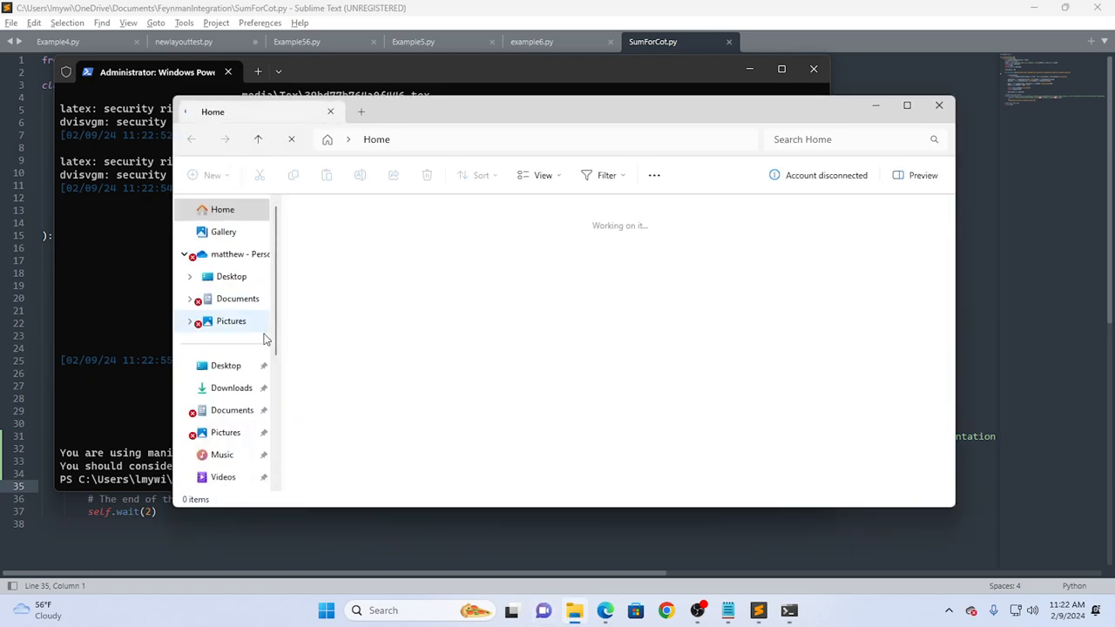
pyautogui.scroll(-3)
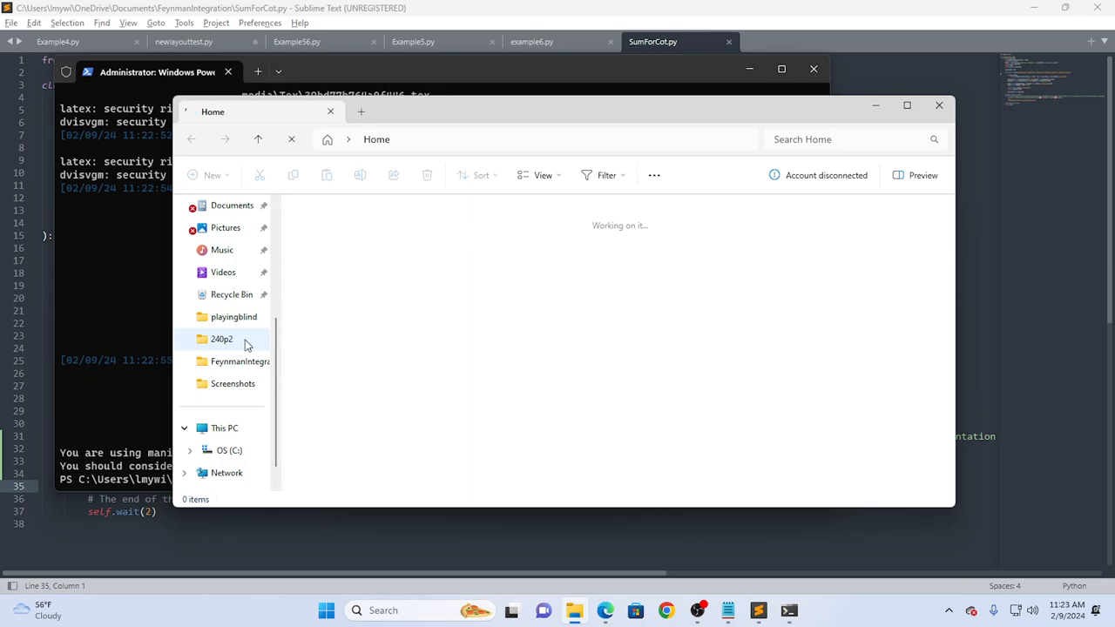
pyautogui.doubleClick(221, 339)
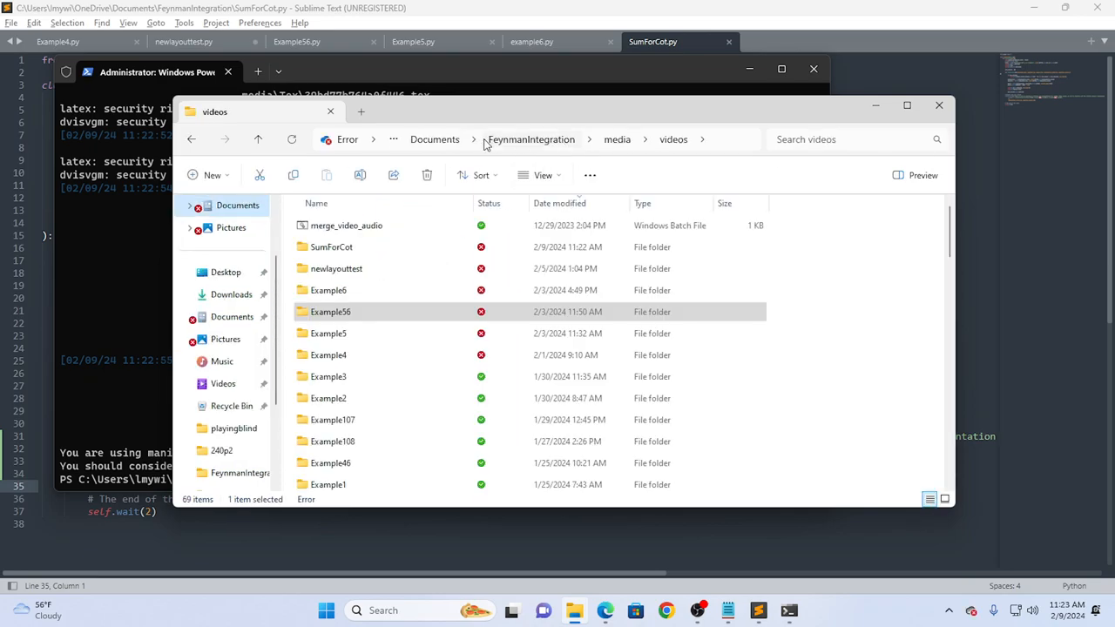
pyautogui.doubleClick(331, 246)
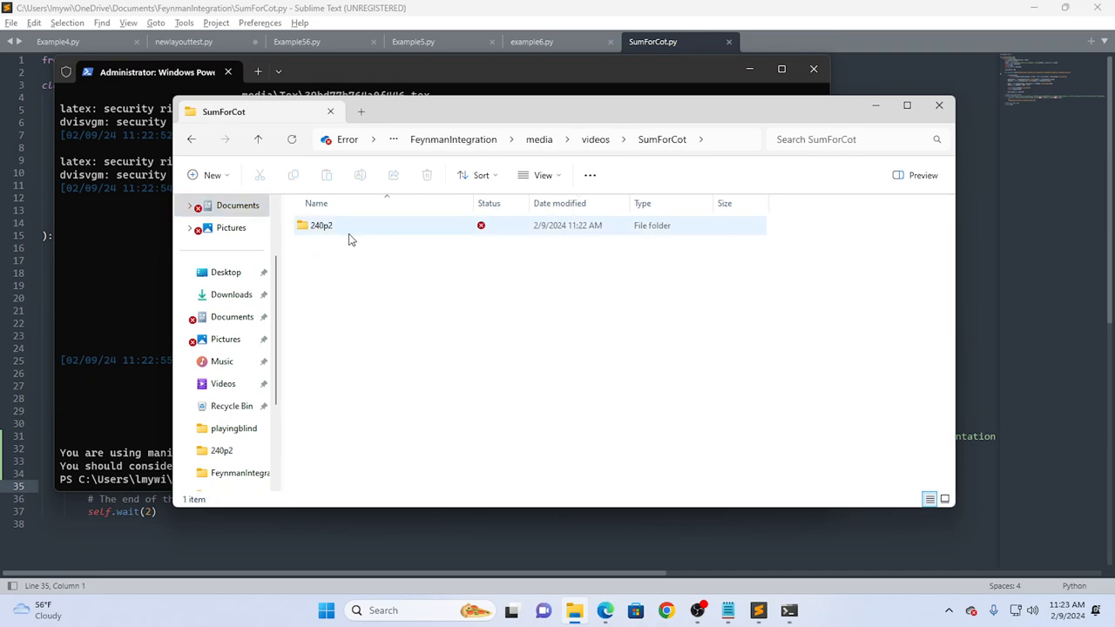
pyautogui.doubleClick(321, 224)
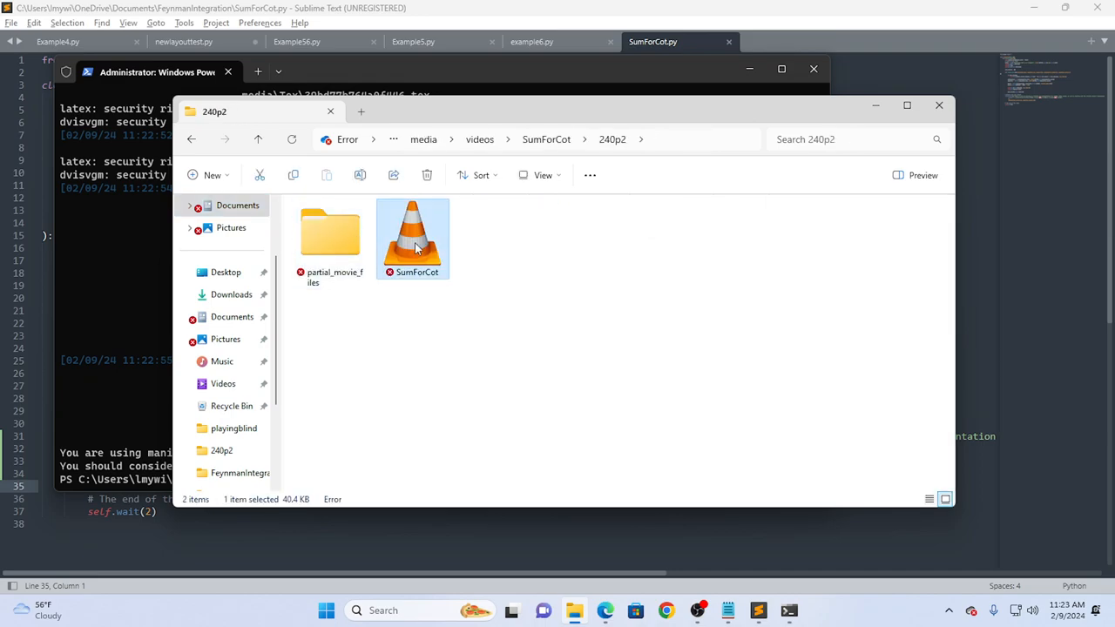
pyautogui.doubleClick(412, 235)
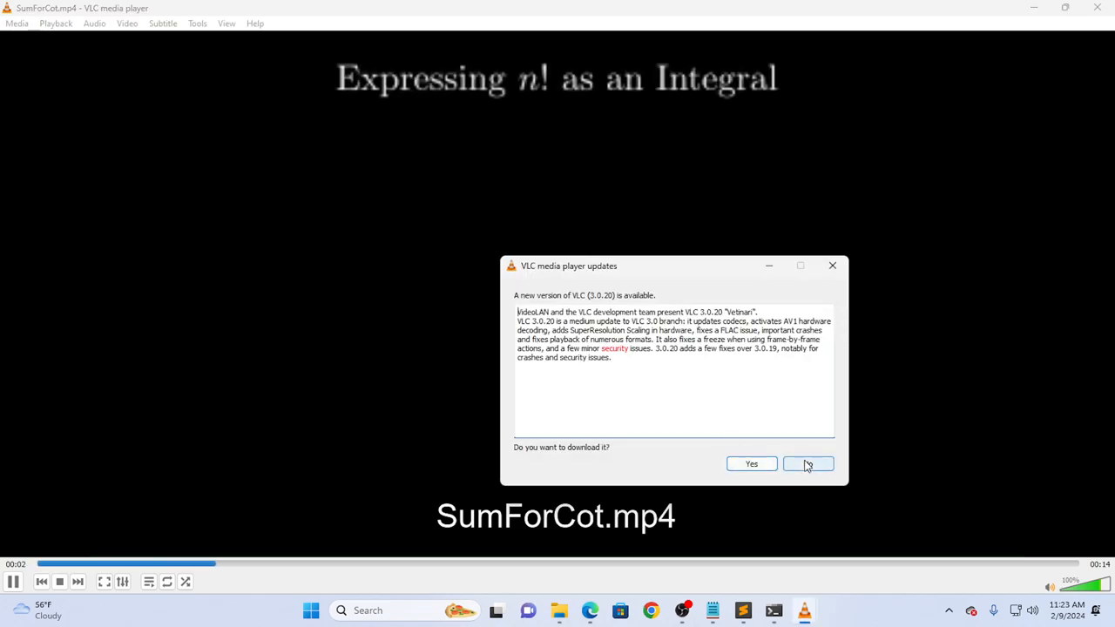
pyautogui.click(807, 463)
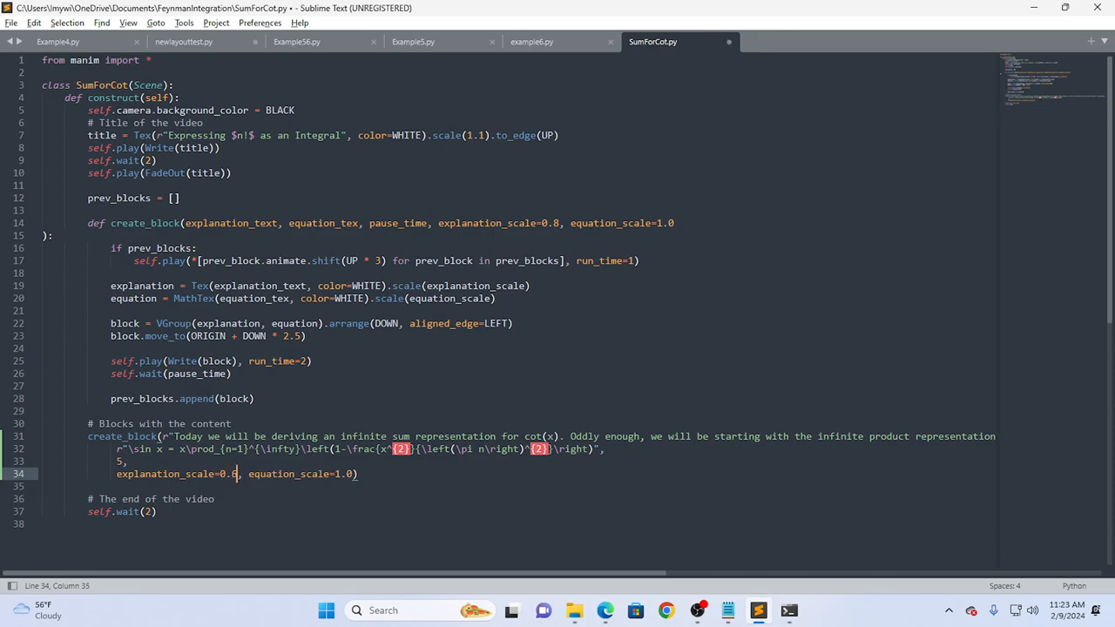
# Set explanation_scale to 0.65, save, and play the re-rendered SumForCot.mp4.
pyautogui.write('5')
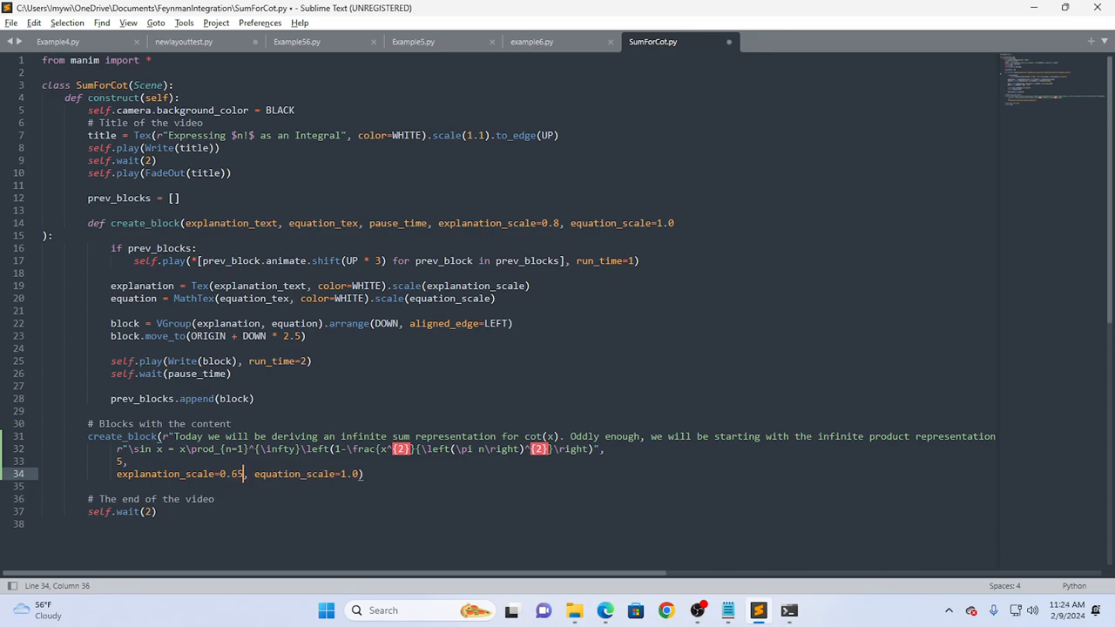
pyautogui.press('ctrl+s')
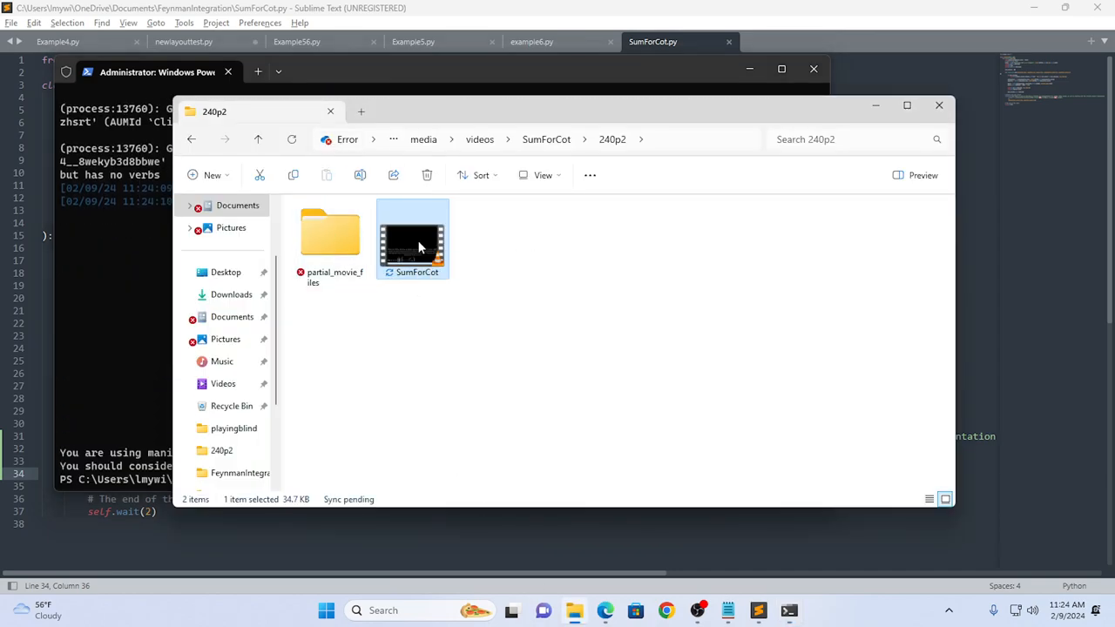
pyautogui.doubleClick(411, 238)
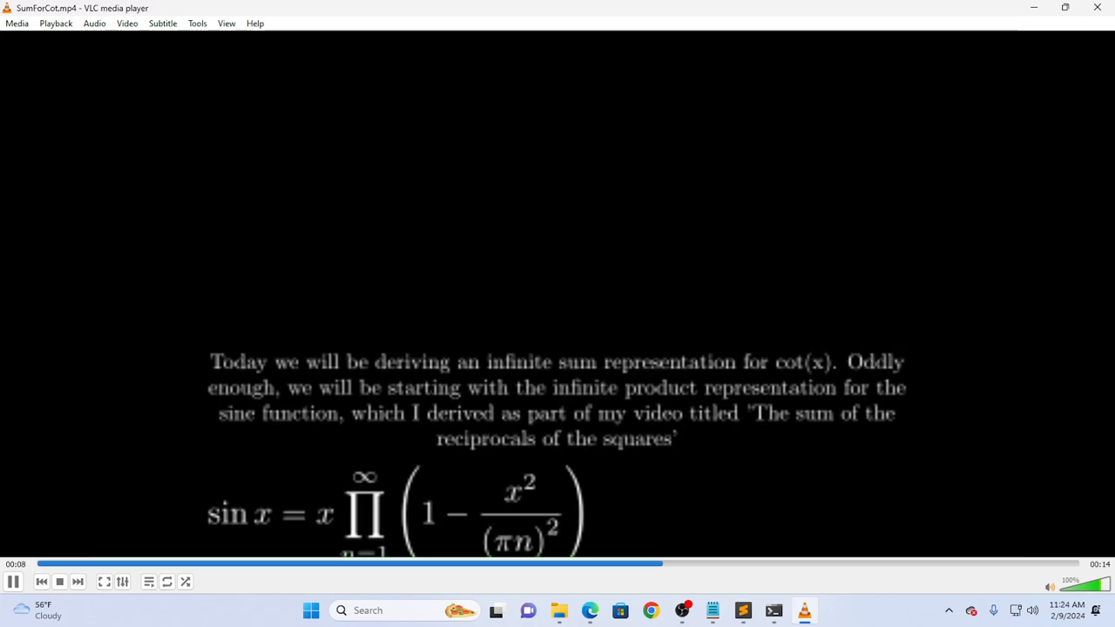
# Switch to the Desmos 'Sum for cotx' notes beside the VLC player after reviewing the video.
pyautogui.press('alt+tab')
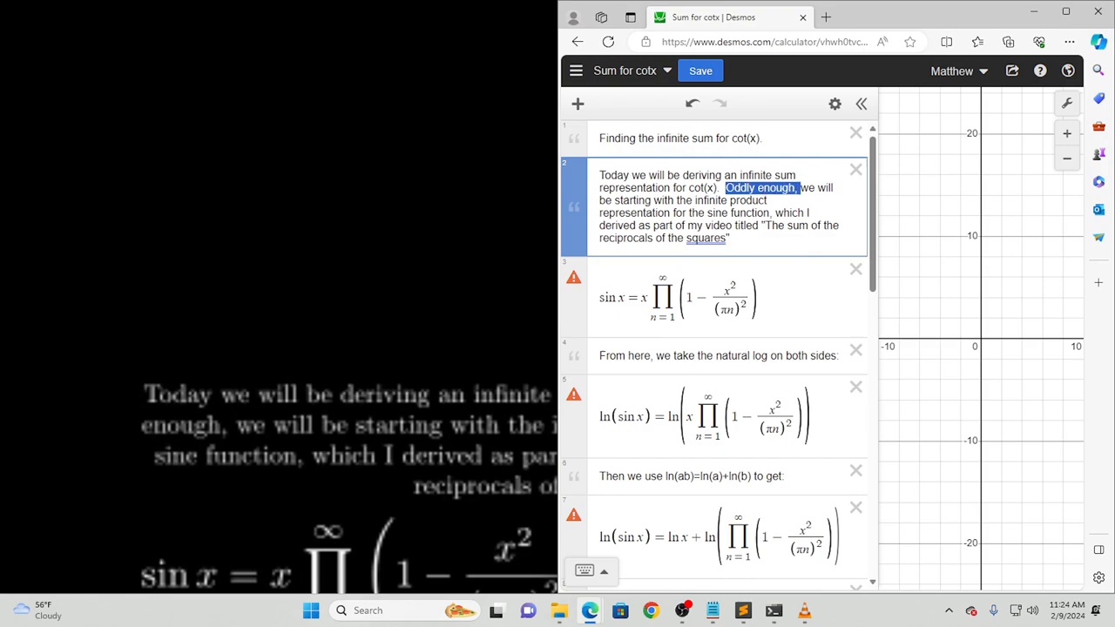
# Delete 'Oddly enough,' from note 2 and select the shortened intro sentence.
pyautogui.press('Delete')
pyautogui.write('W')
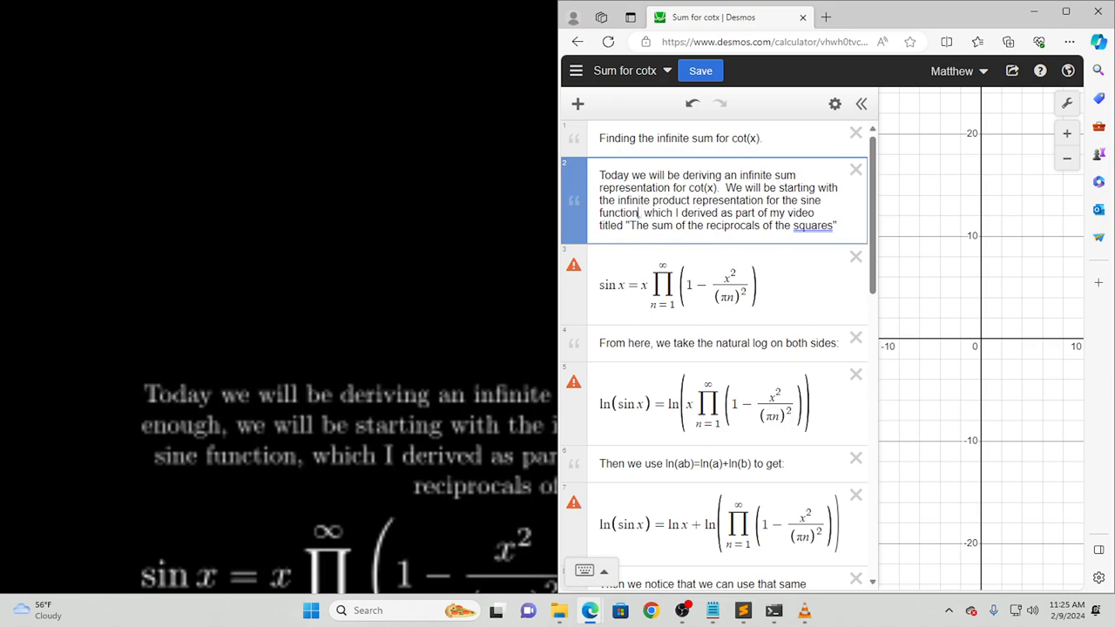
pyautogui.moveTo(993, 610)
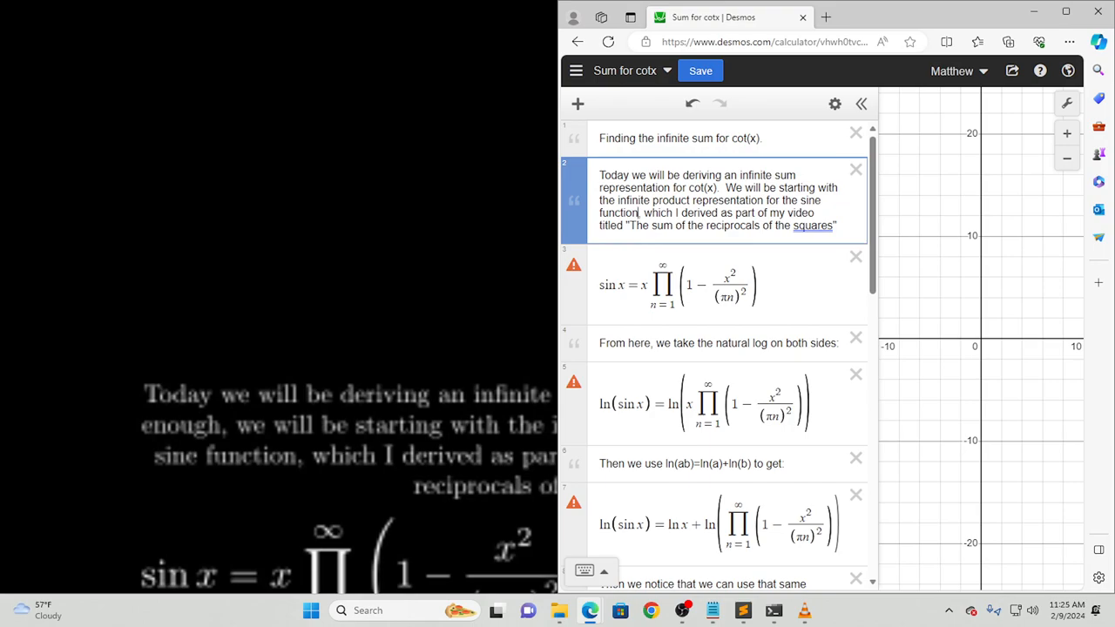
pyautogui.moveTo(643, 213); pyautogui.dragTo(836, 226)
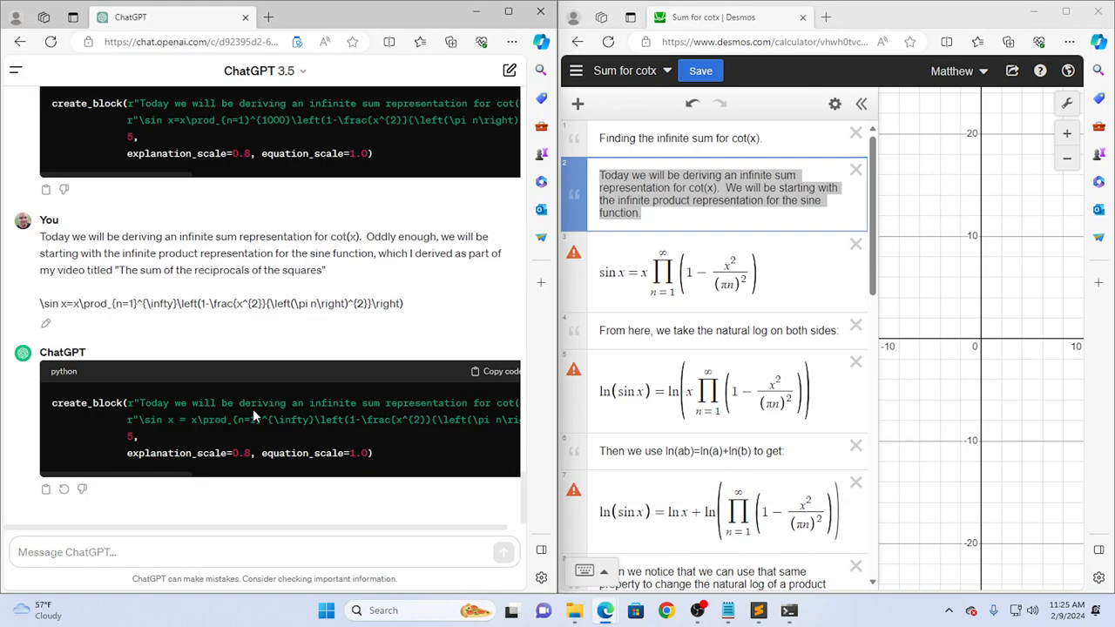
# Send ChatGPT the trimmed intro text plus the sine product LaTeX for a new create_block, then return to SumForCot.py.
pyautogui.write('Today we will be deriving an infinite sum representation for cot(x).  We will be starting with the infinite product representation for the sine function.')
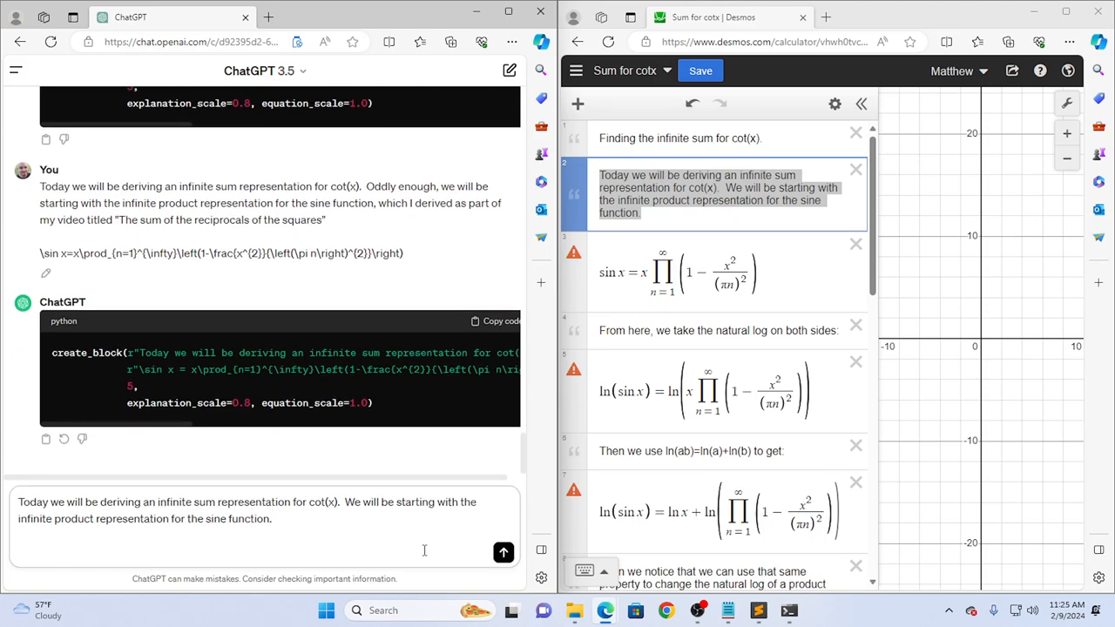
pyautogui.click(697, 272)
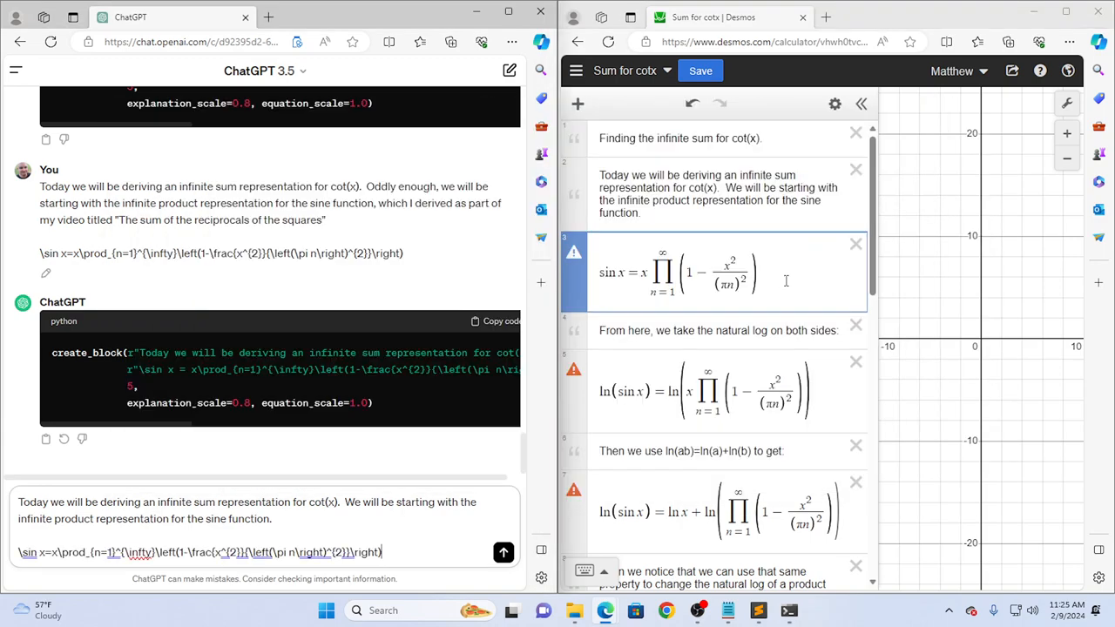
pyautogui.scroll(-3)
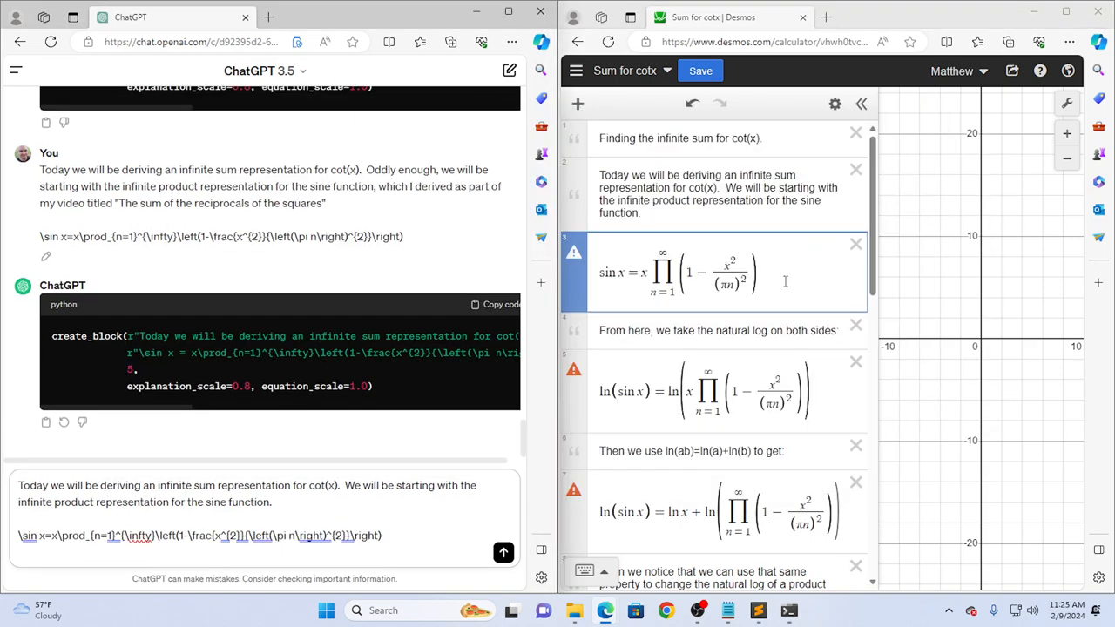
pyautogui.click(504, 552)
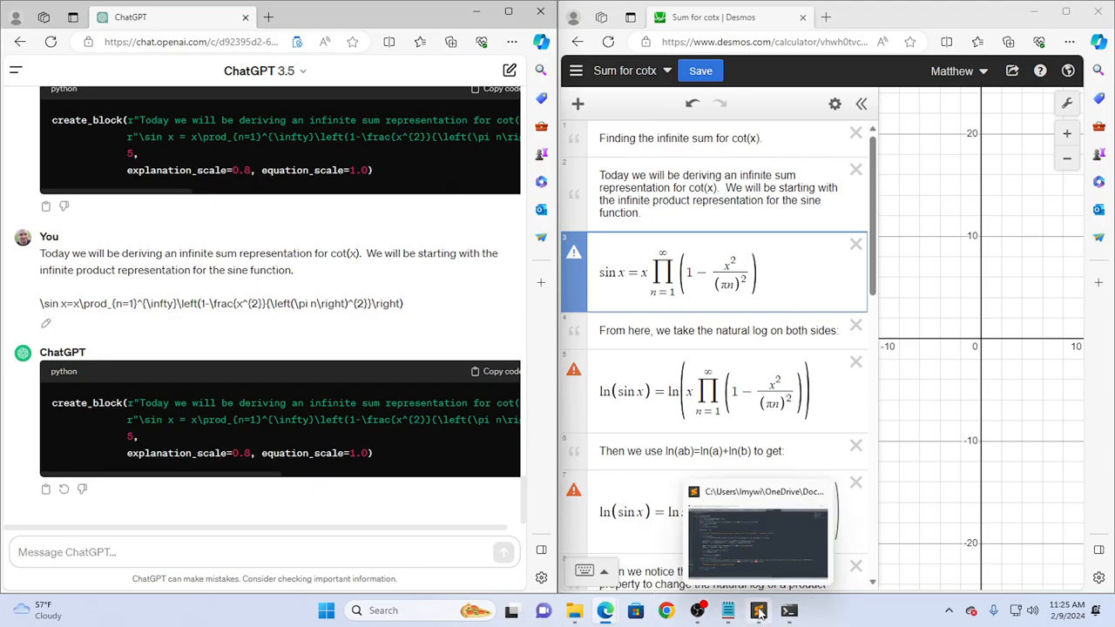
pyautogui.click(757, 610)
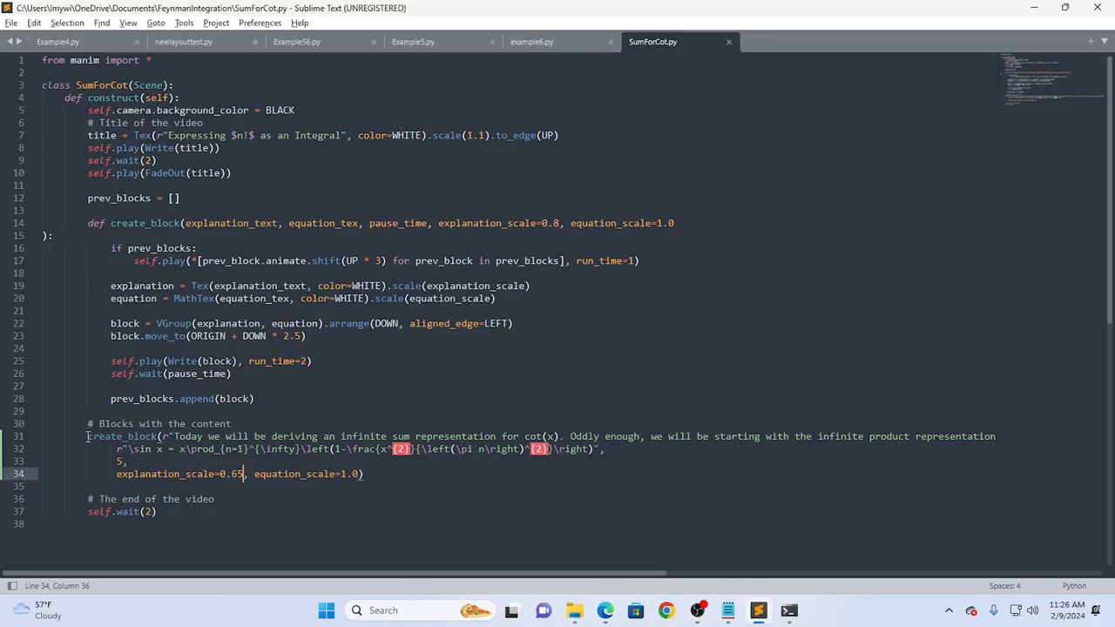
# Replace the old create_block with the trimmed intro at explanation_scale 0.8, save, and bring up PowerShell.
pyautogui.moveTo(87, 436); pyautogui.dragTo(364, 474)
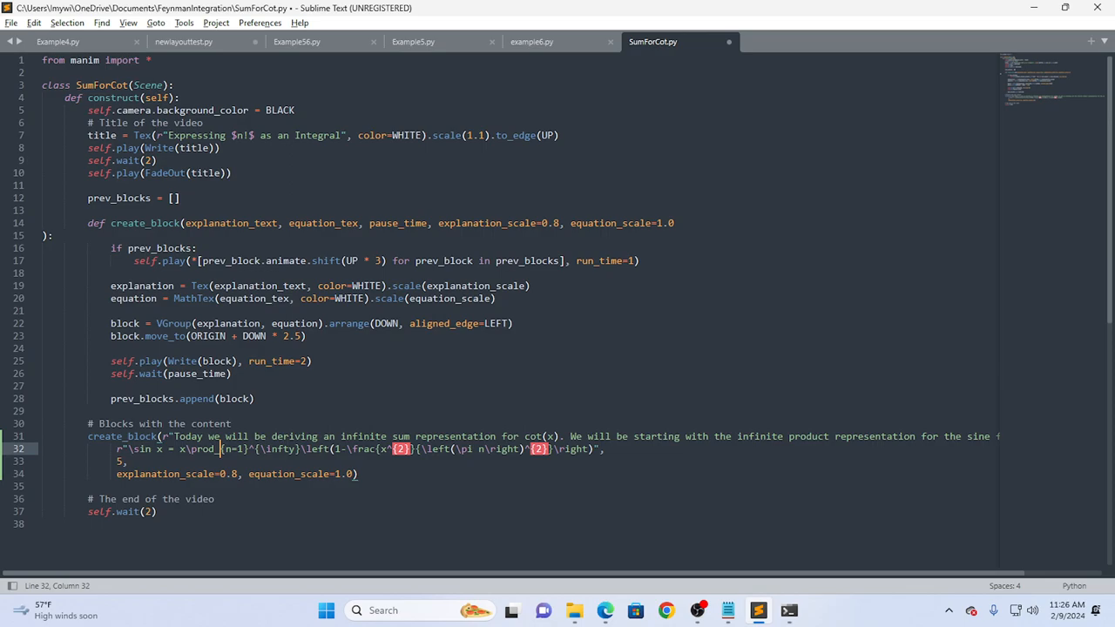
pyautogui.press('ctrl+s')
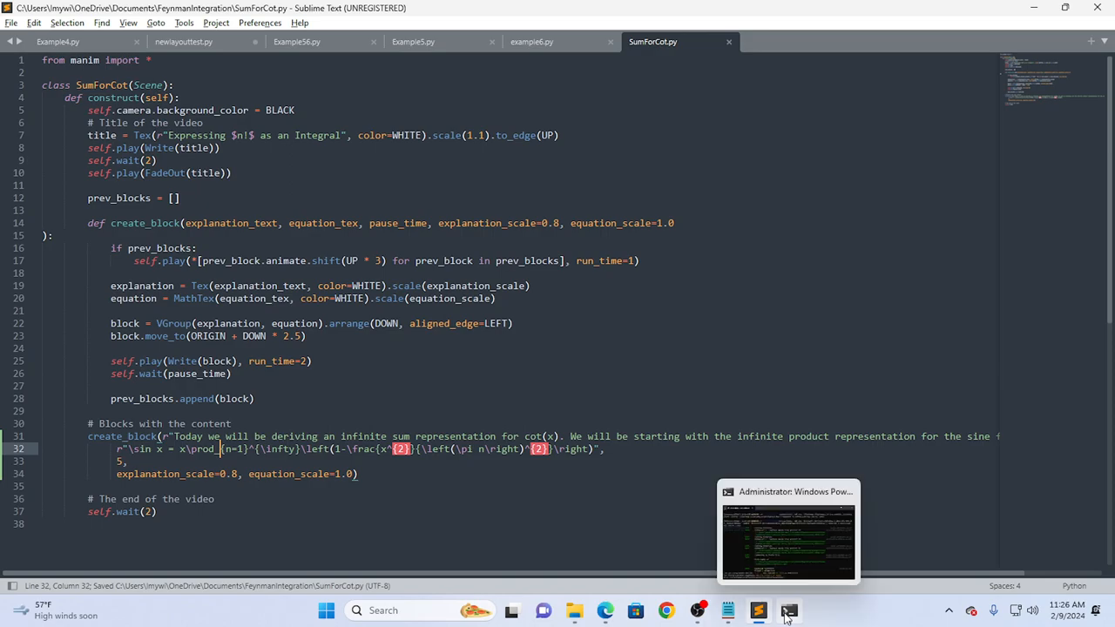
pyautogui.click(786, 532)
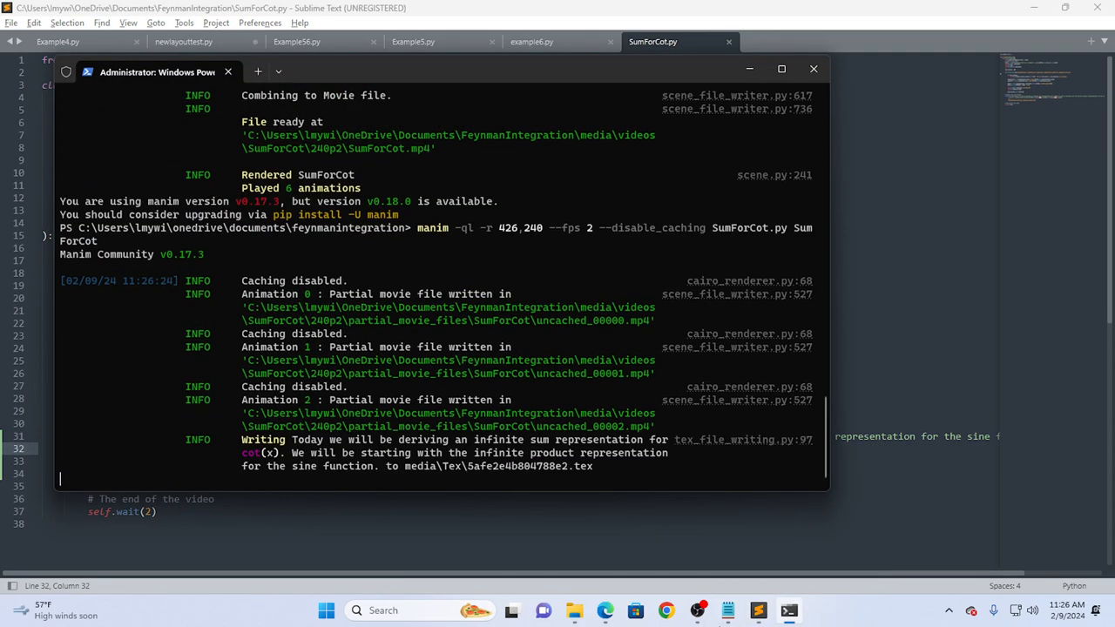
# Play the re-rendered SumForCot.mp4 from the 240p folder, then close VLC and put PowerShell away.
pyautogui.click(574, 610)
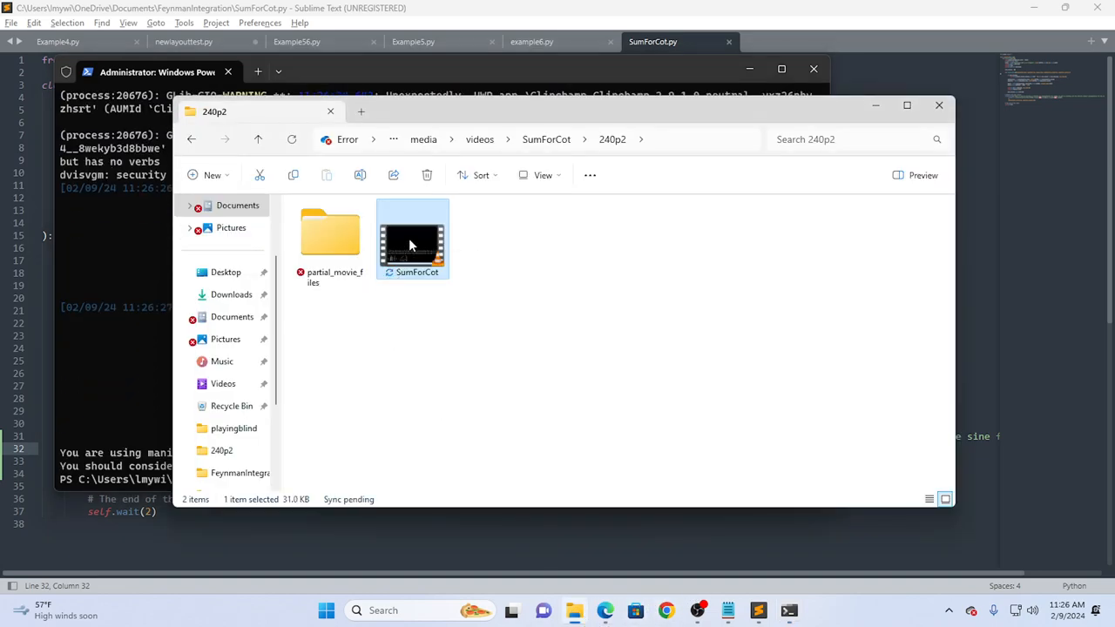
pyautogui.doubleClick(412, 238)
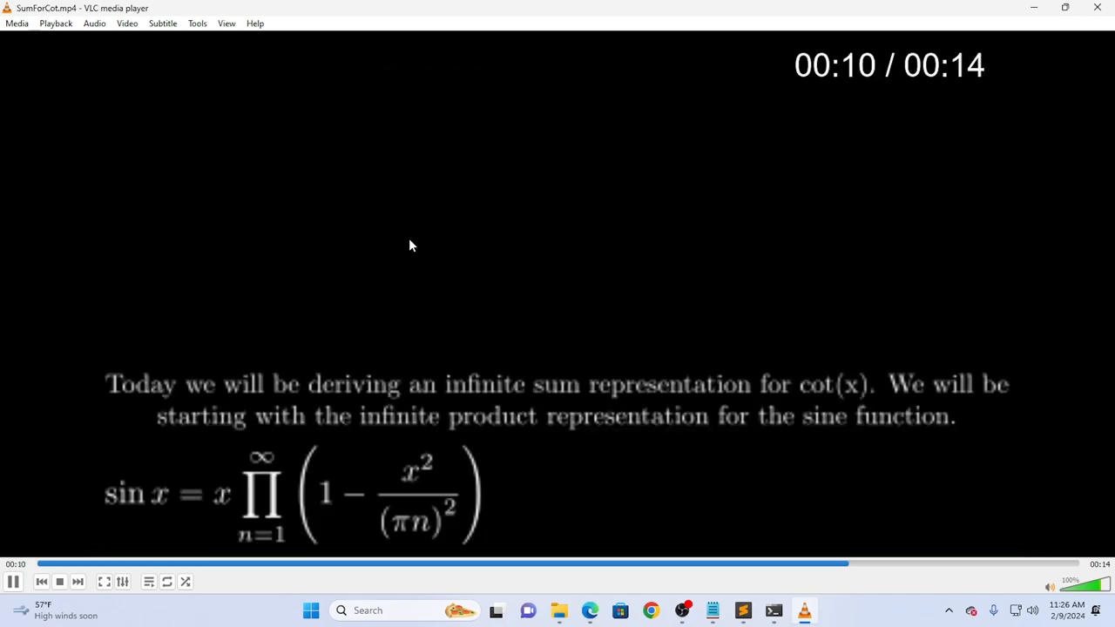
pyautogui.click(14, 581)
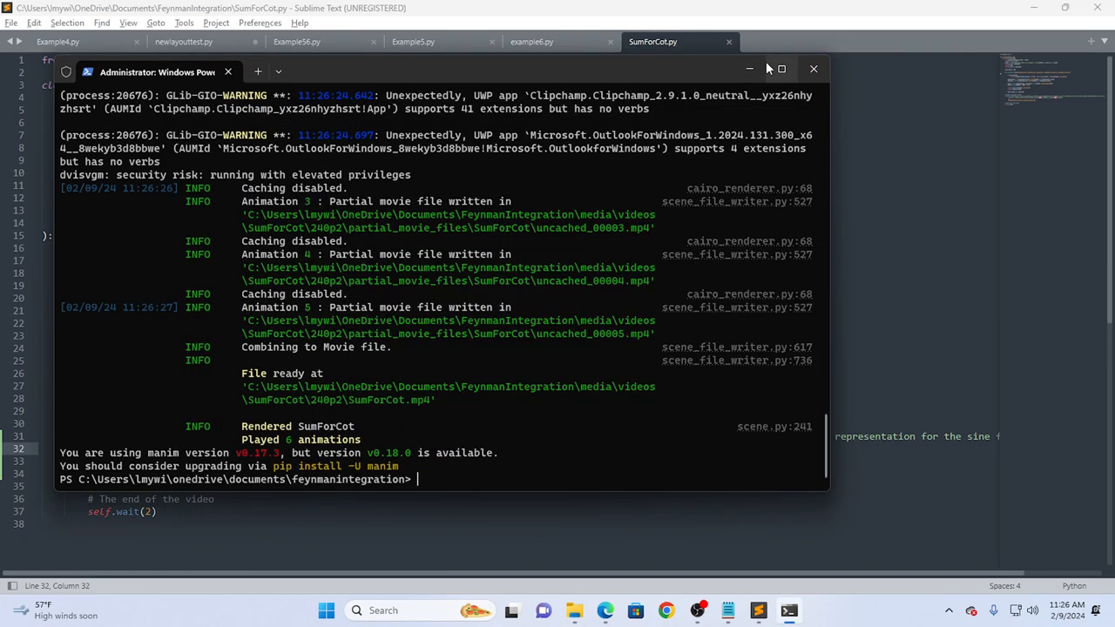
pyautogui.click(813, 69)
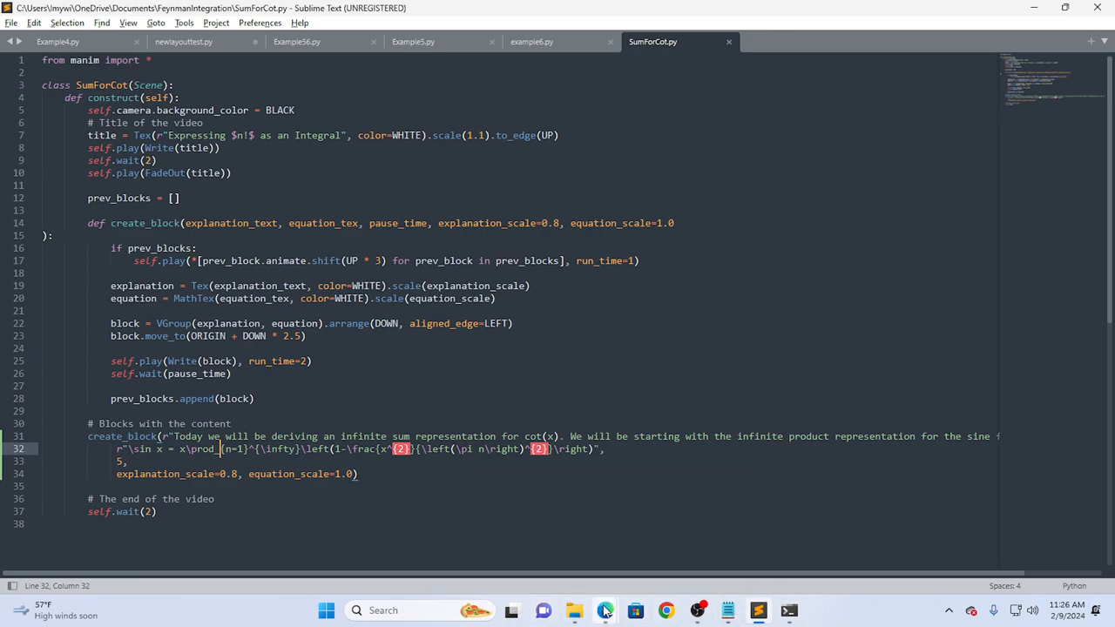
pyautogui.moveTo(757, 610)
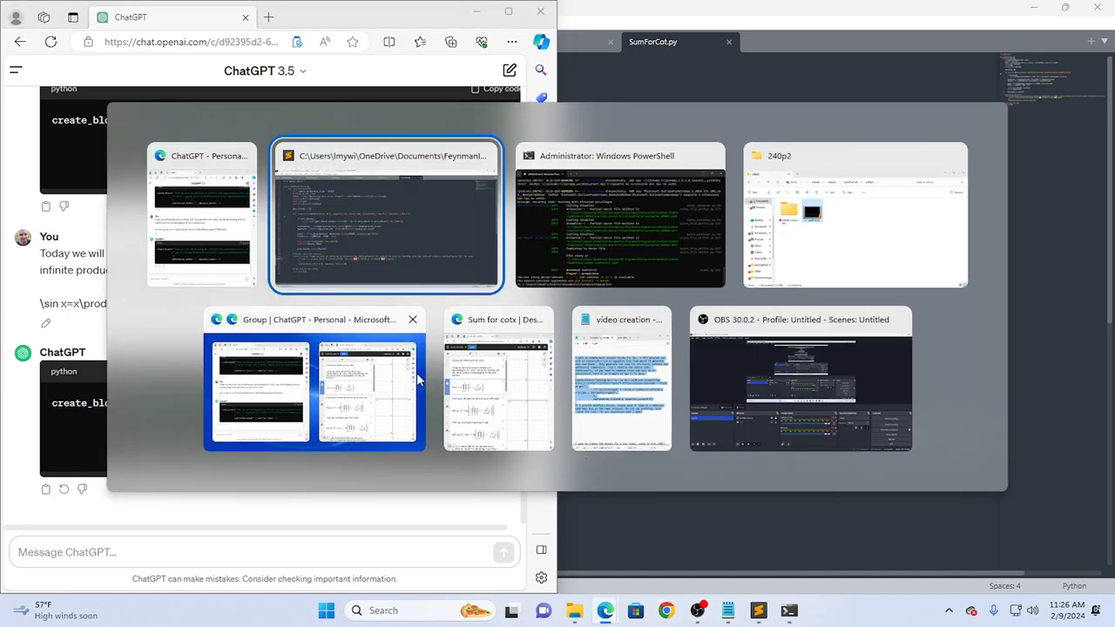
# Reread the Desmos natural-log note, then return to SumForCot.py to begin the '(derived in' parenthetical.
pyautogui.click(498, 379)
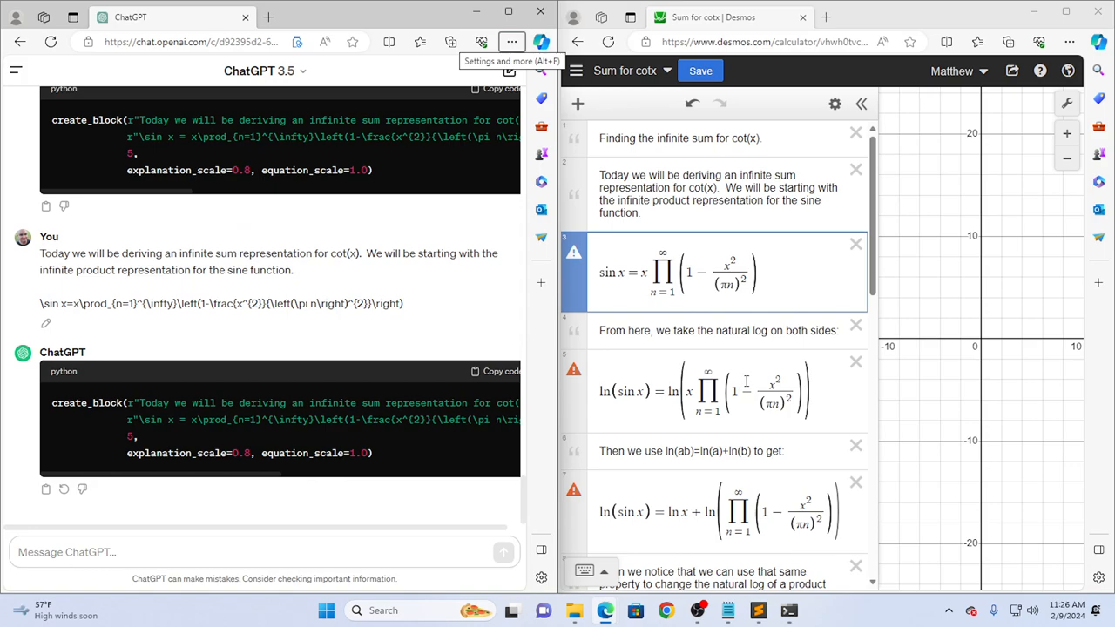
pyautogui.click(718, 330)
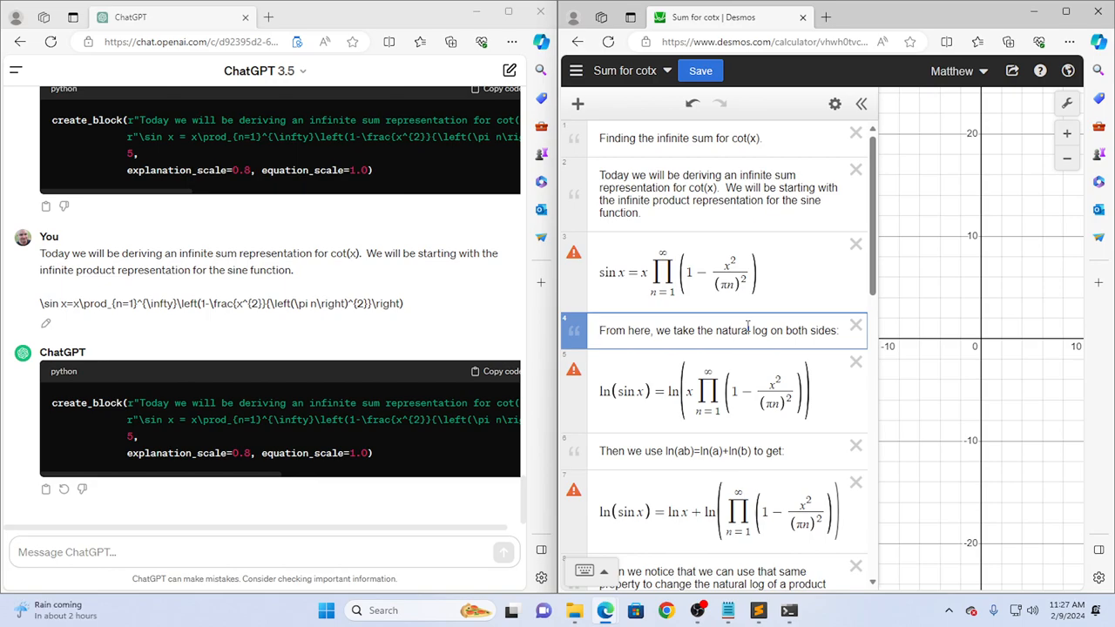
pyautogui.click(714, 193)
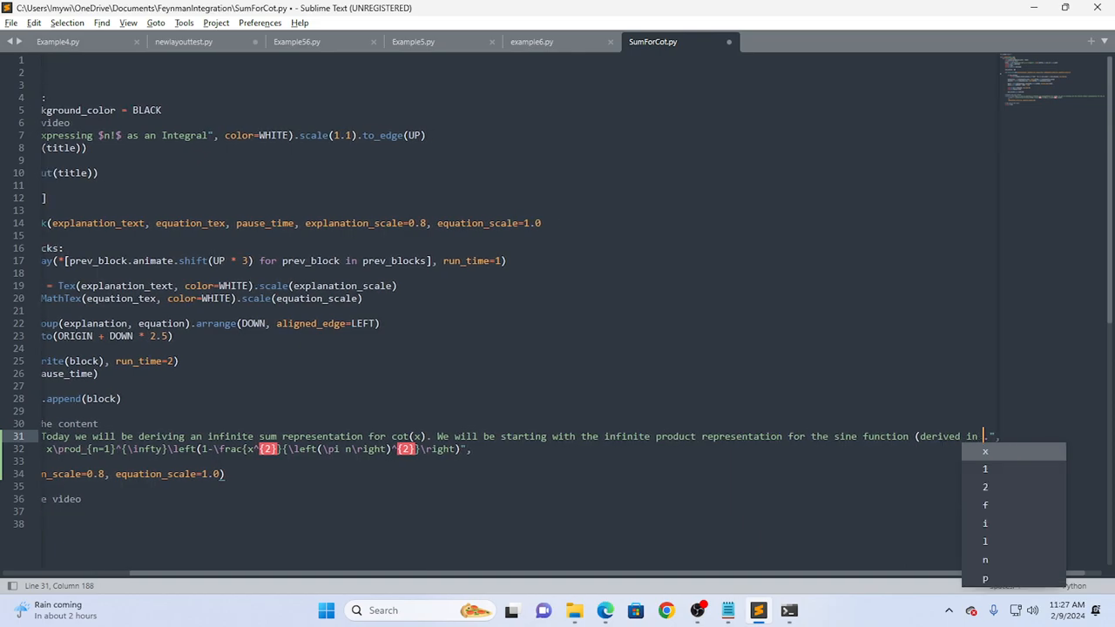
# Extend the parenthetical with the video title 'Sum of the reciprocals of the squares'.
pyautogui.write('Sum of the')
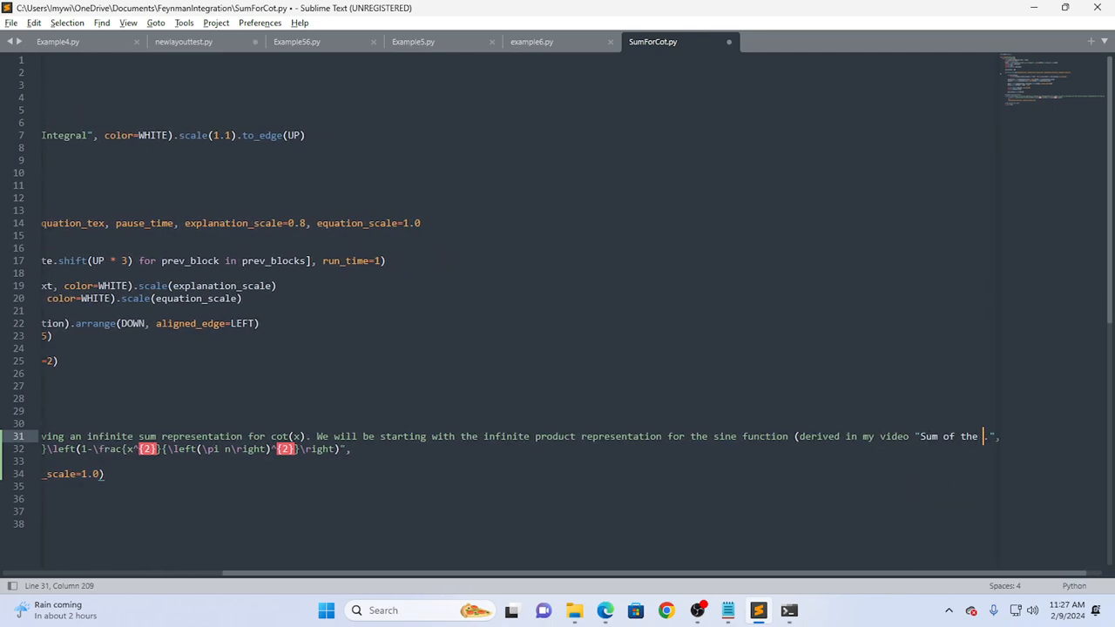
pyautogui.write('reciproca')
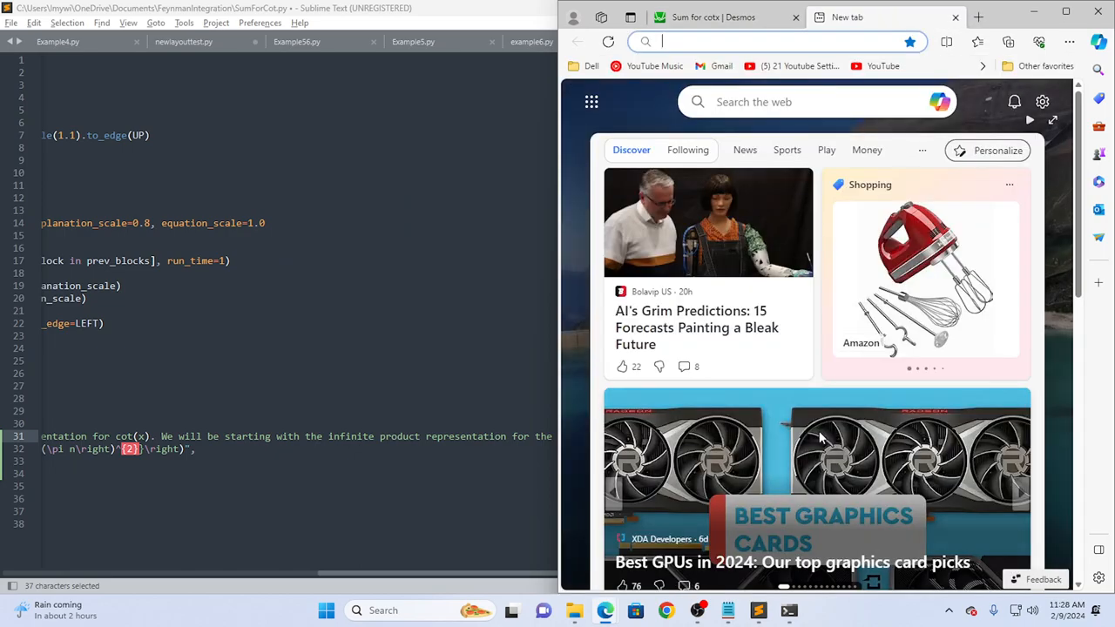
# Search Edge for 'Sum of the reciprocals of the squares' to find the earlier video.
pyautogui.write('Sum of the reciprocals of the squares')
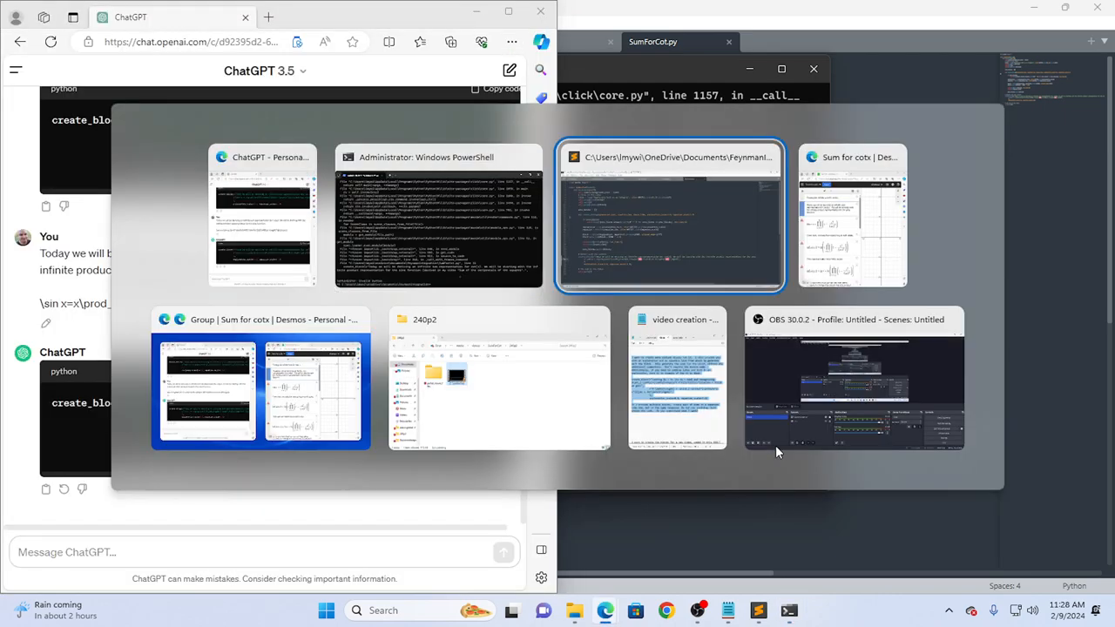
# Extend Desmos note 2 with 'which I derived in my video titled' crediting the earlier video.
pyautogui.click(852, 218)
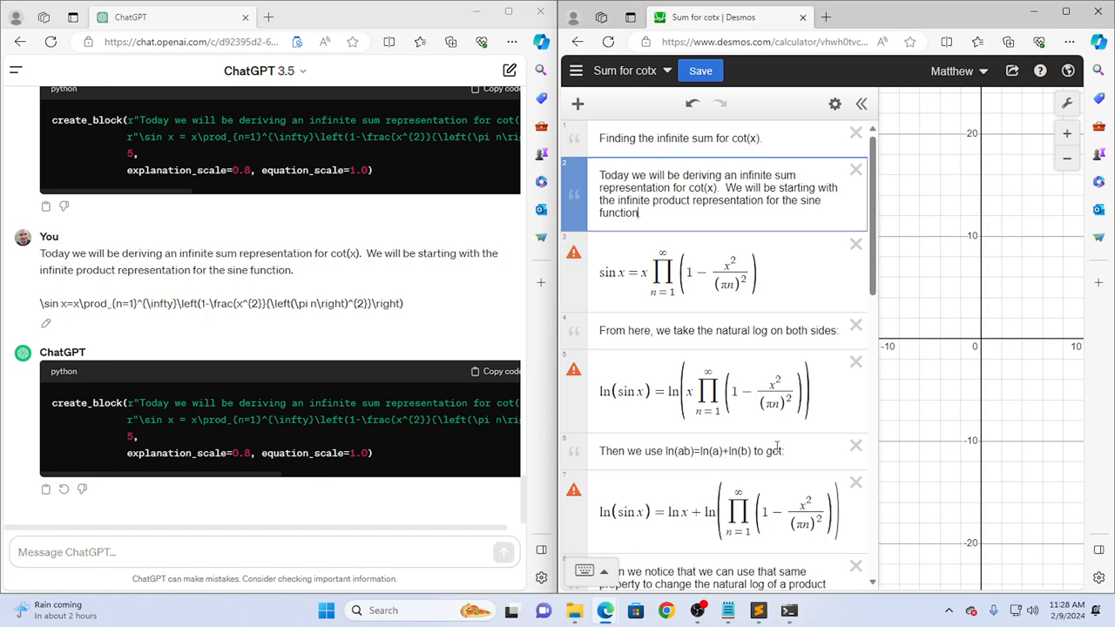
pyautogui.write('(derivi')
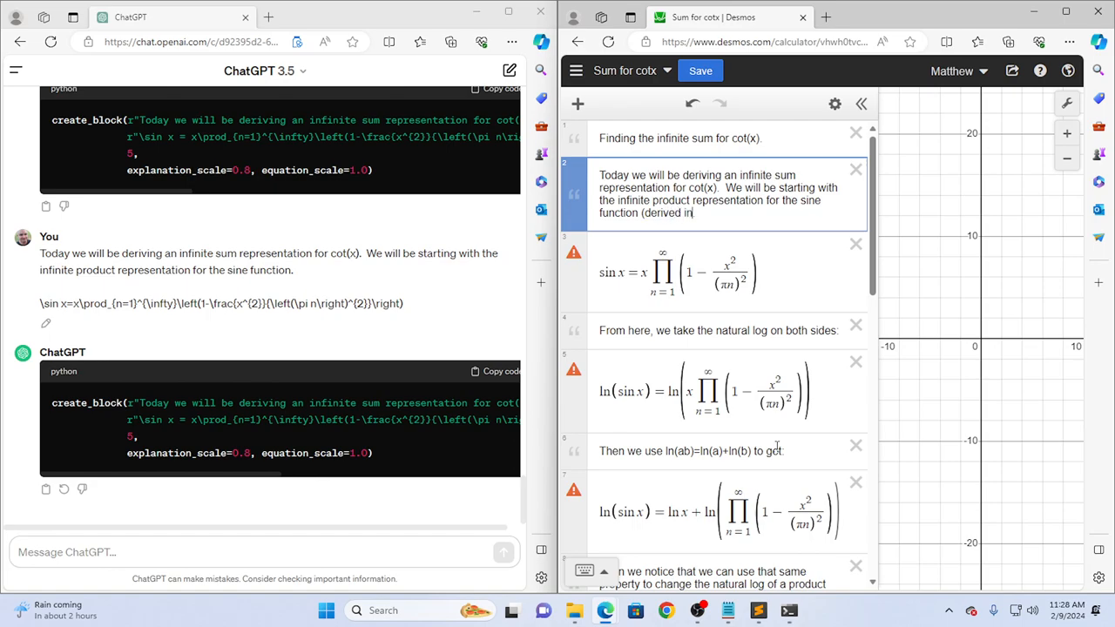
pyautogui.write('my')
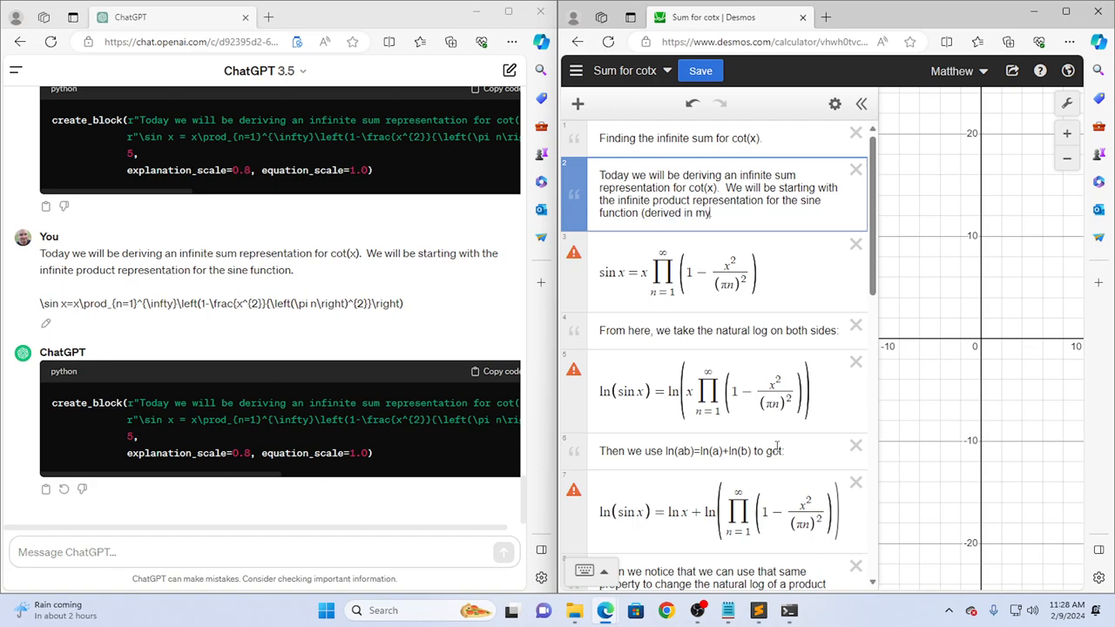
pyautogui.write('video')
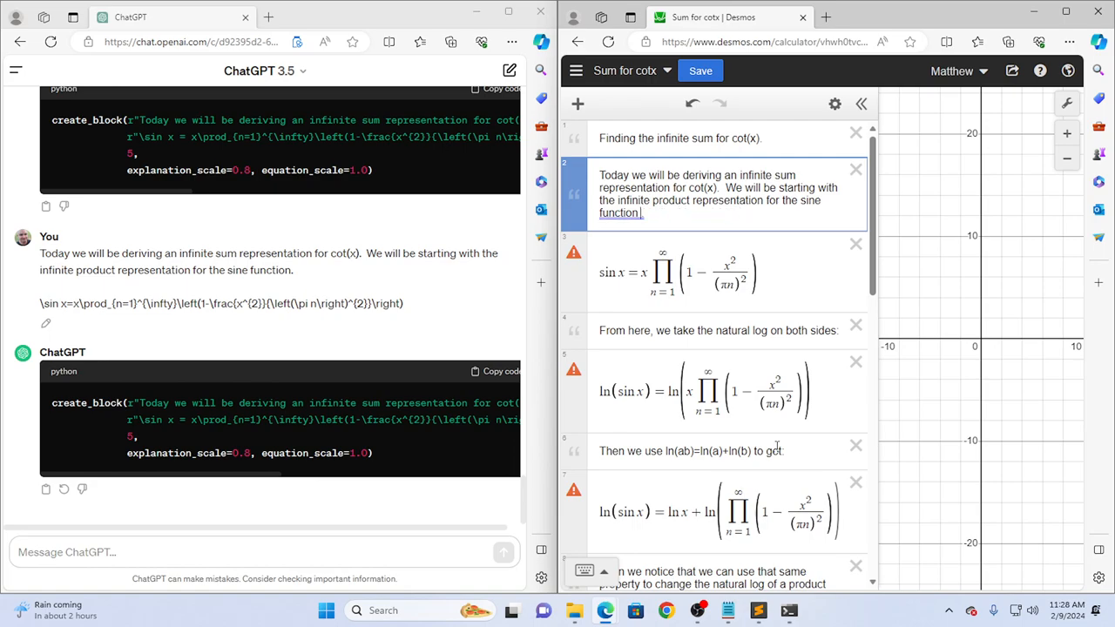
pyautogui.write('which I derived in my')
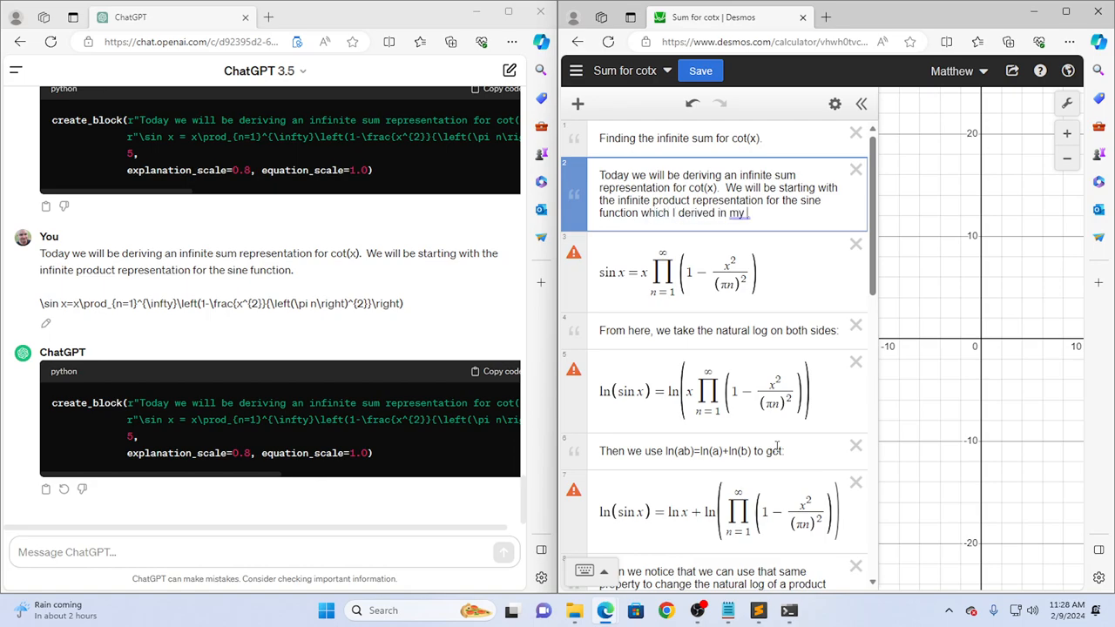
pyautogui.write('video titled')
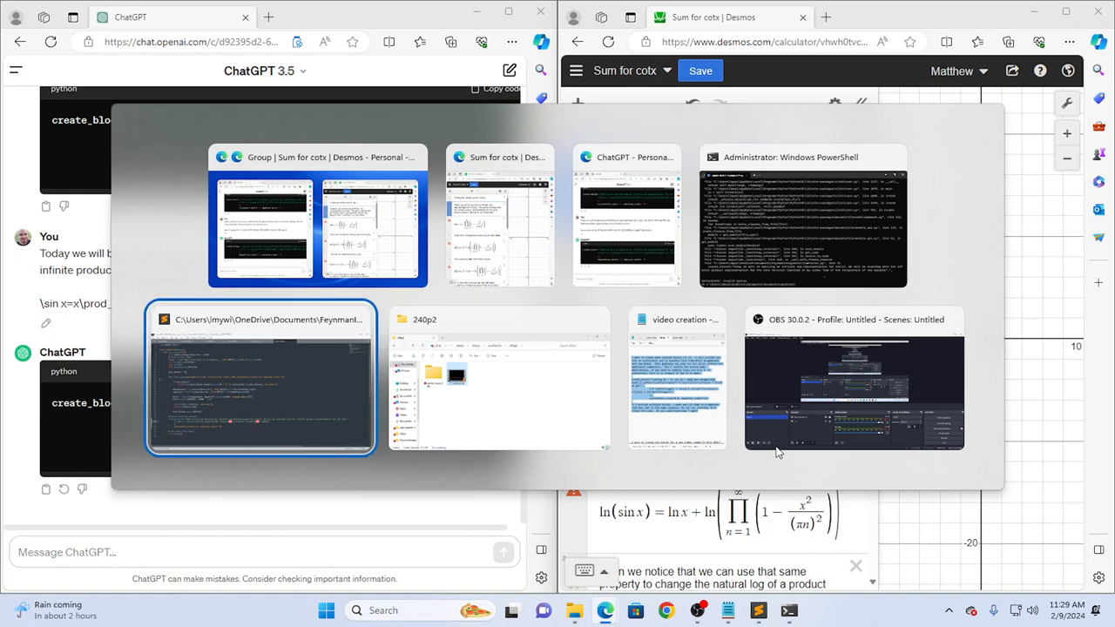
# Bring SumForCot.py back to the front from the task switcher.
pyautogui.click(261, 377)
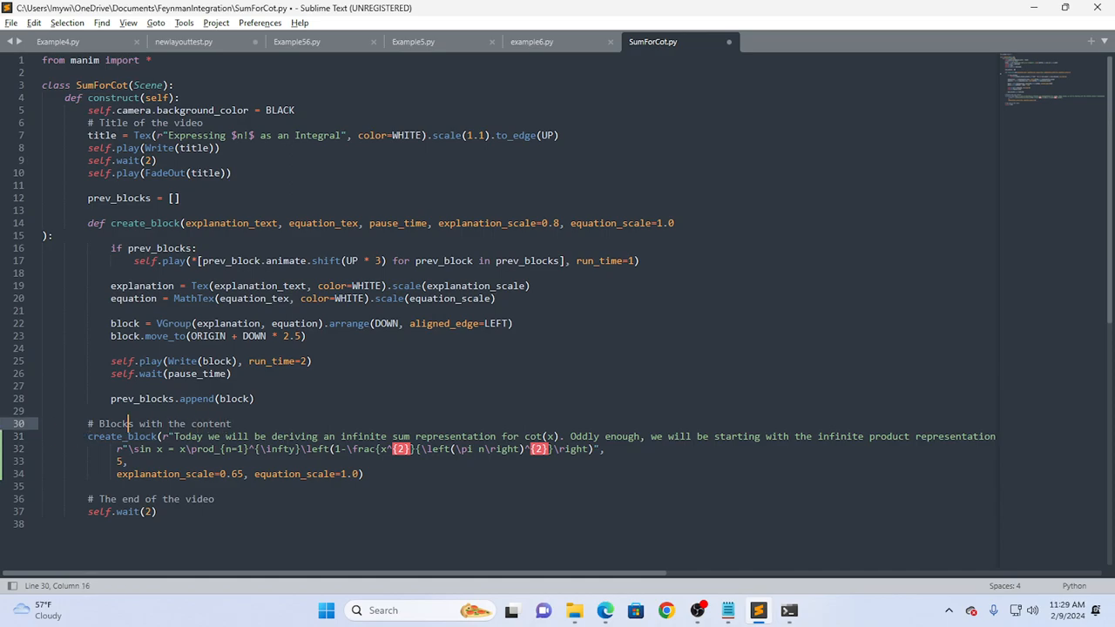
# Rework the start of the line 31 intro sentence around 'We start with'.
pyautogui.click(132, 436)
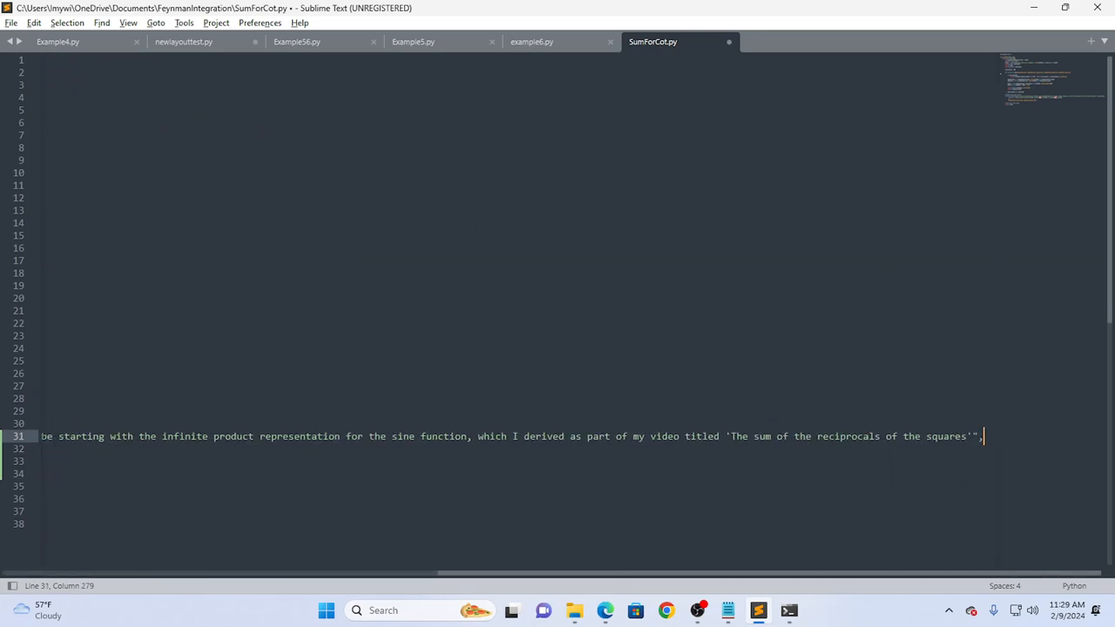
pyautogui.click(346, 437)
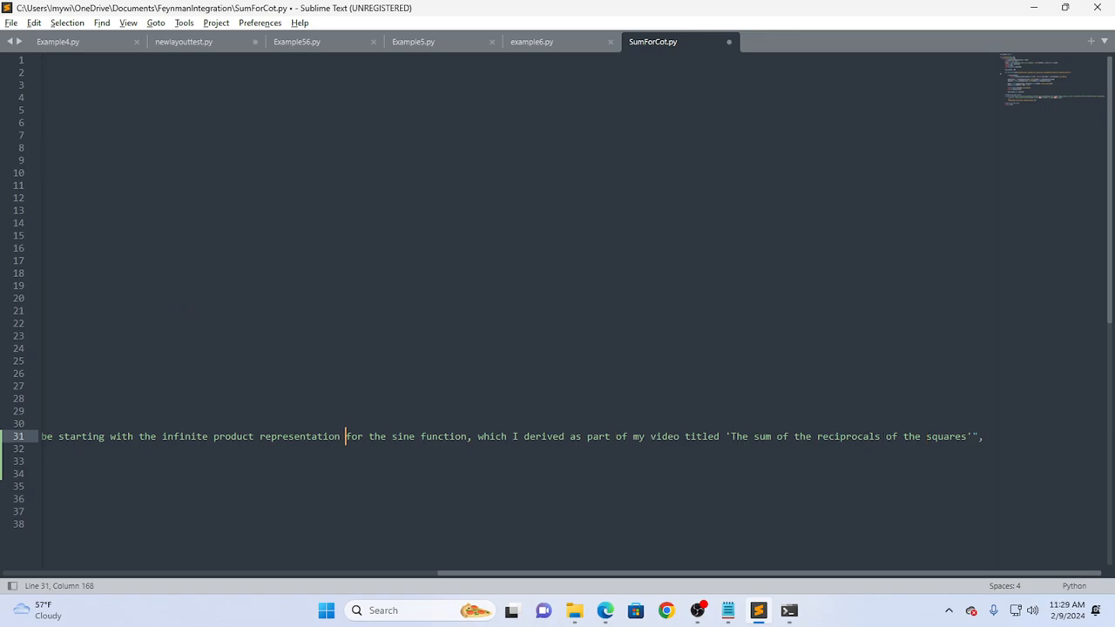
pyautogui.hscroll(-3)
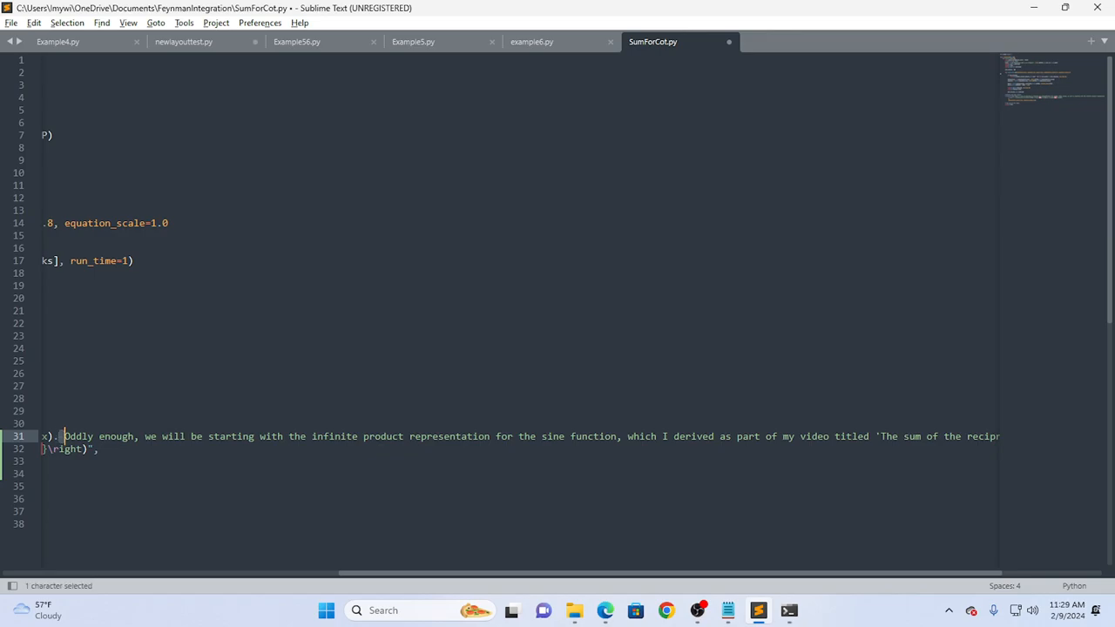
pyautogui.moveTo(64, 436); pyautogui.dragTo(143, 435)
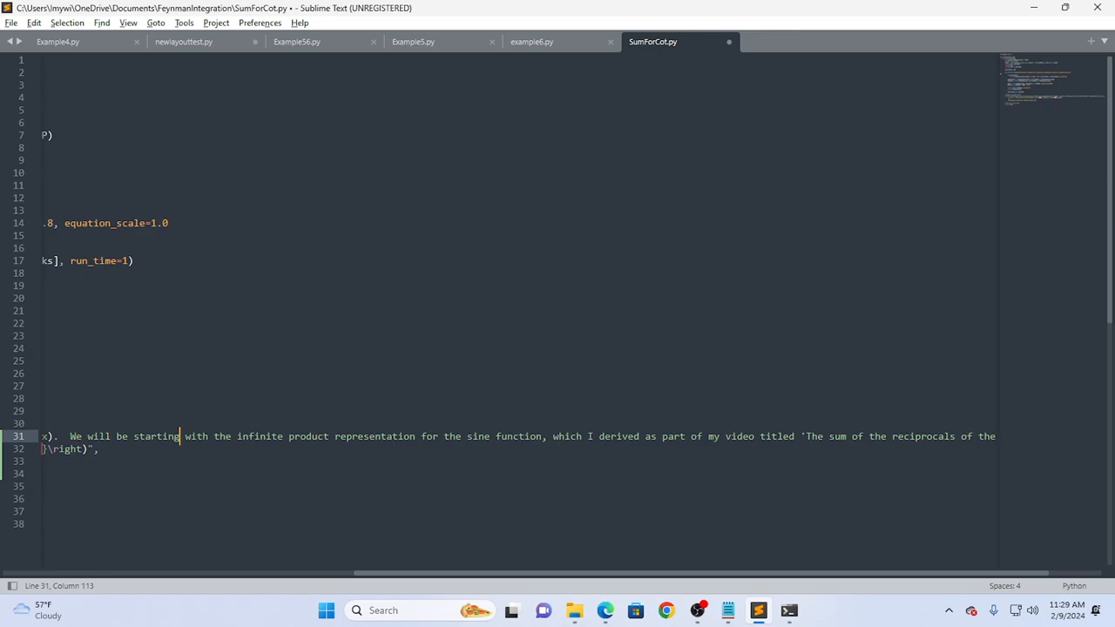
pyautogui.click(156, 436)
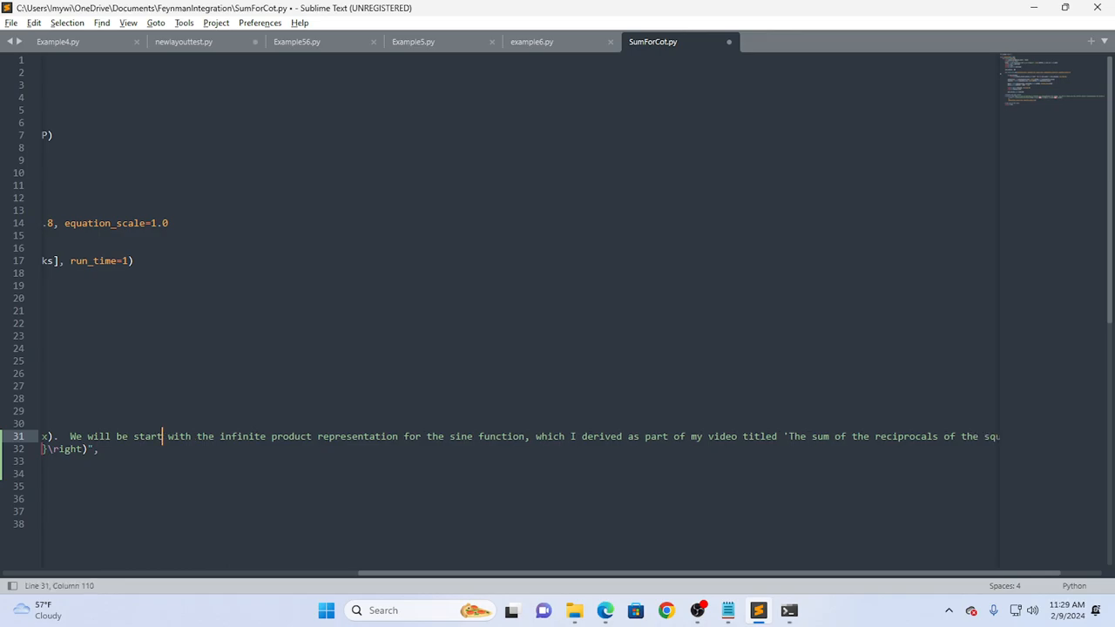
pyautogui.doubleClick(120, 437)
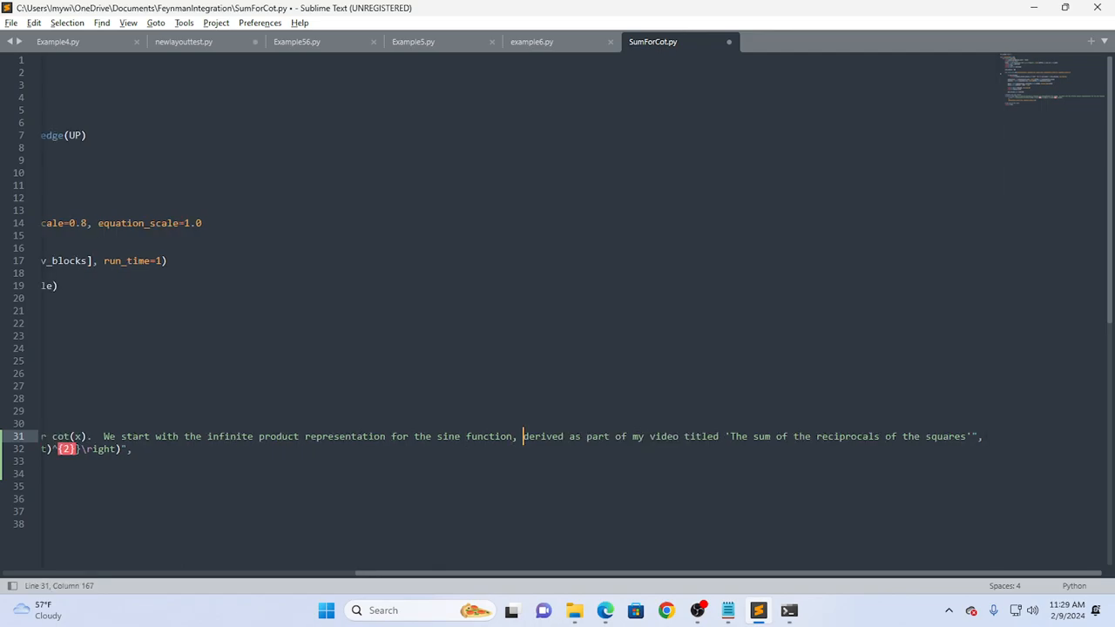
# Replace 'as part of' with 'in' so the credit reads 'derived in my video'.
pyautogui.click(574, 436)
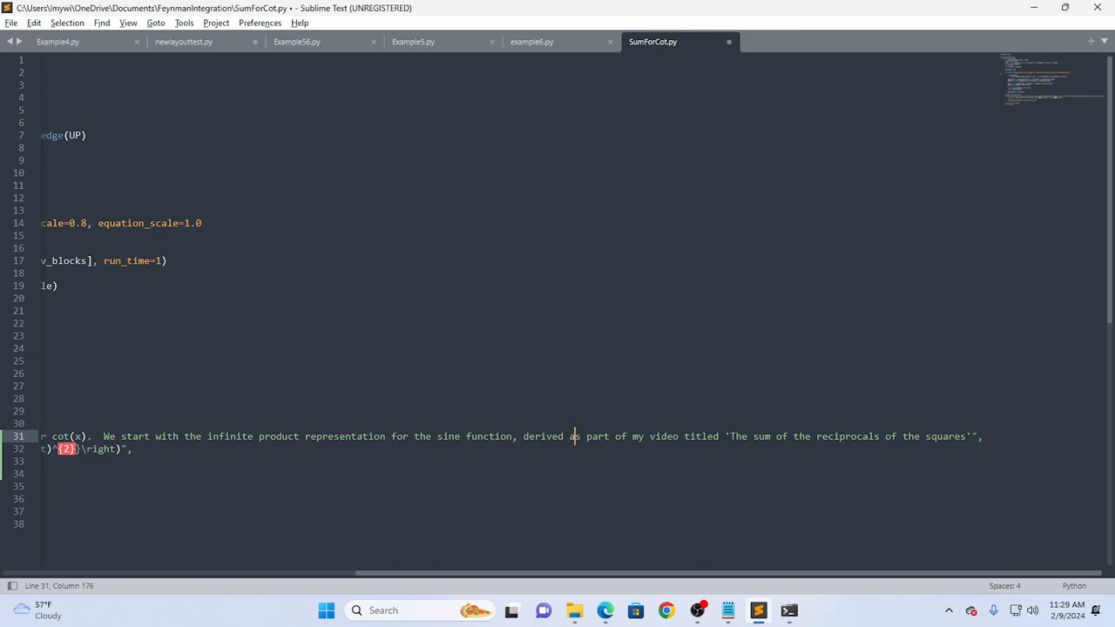
pyautogui.moveTo(575, 437); pyautogui.dragTo(626, 437)
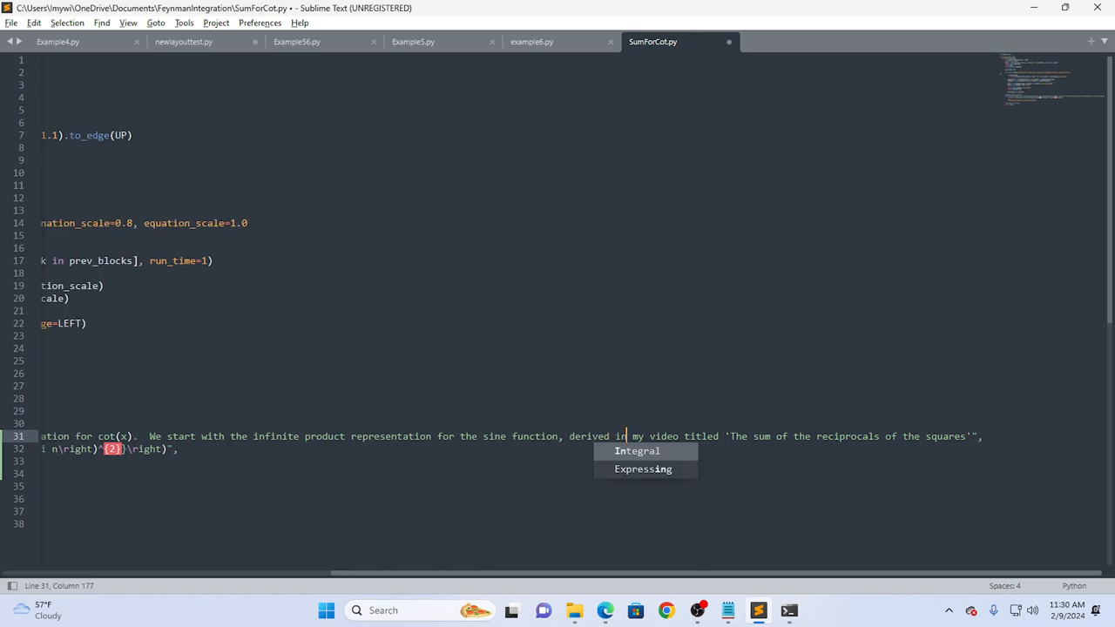
pyautogui.hscroll(-3)
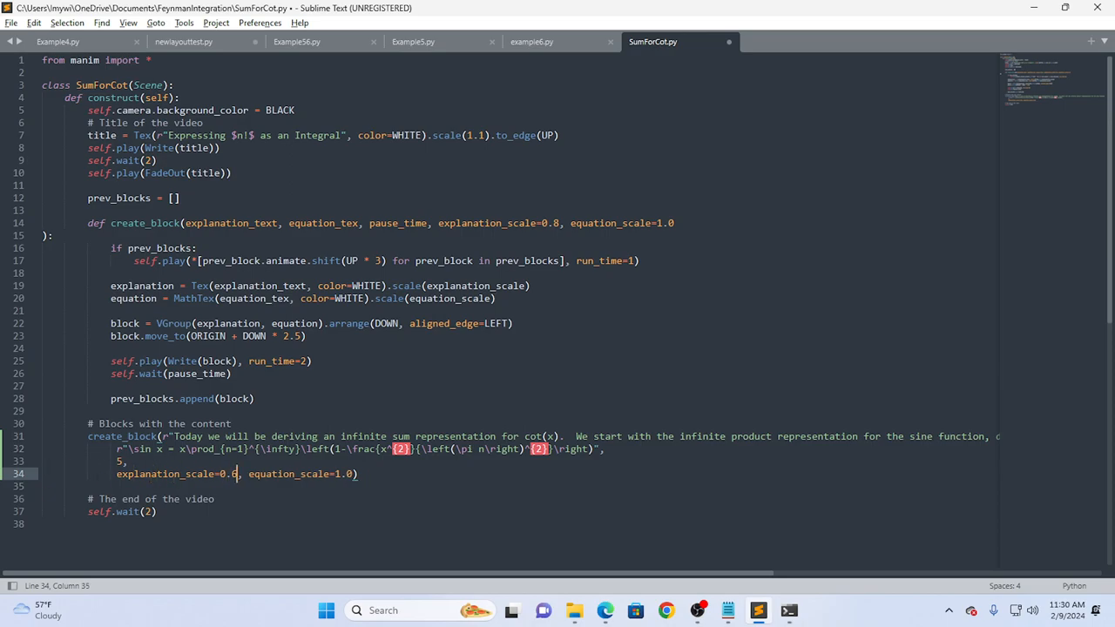
# Save the reworded script, re-render it, and review the new SumForCot video in VLC before closing it.
pyautogui.press('ctrl+s')
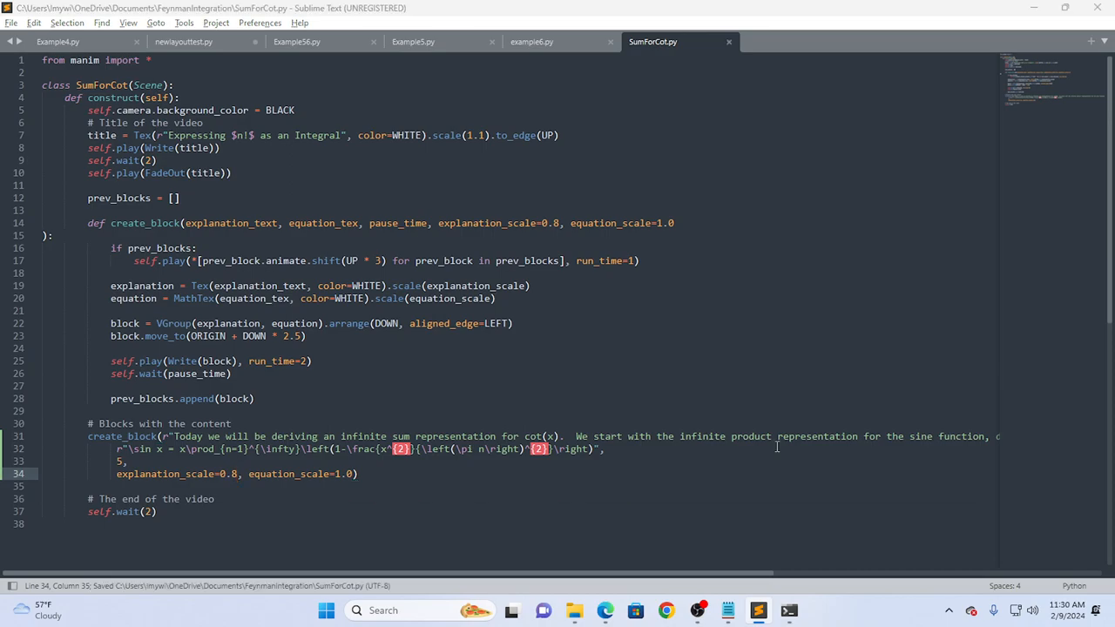
pyautogui.press('alt+tab')
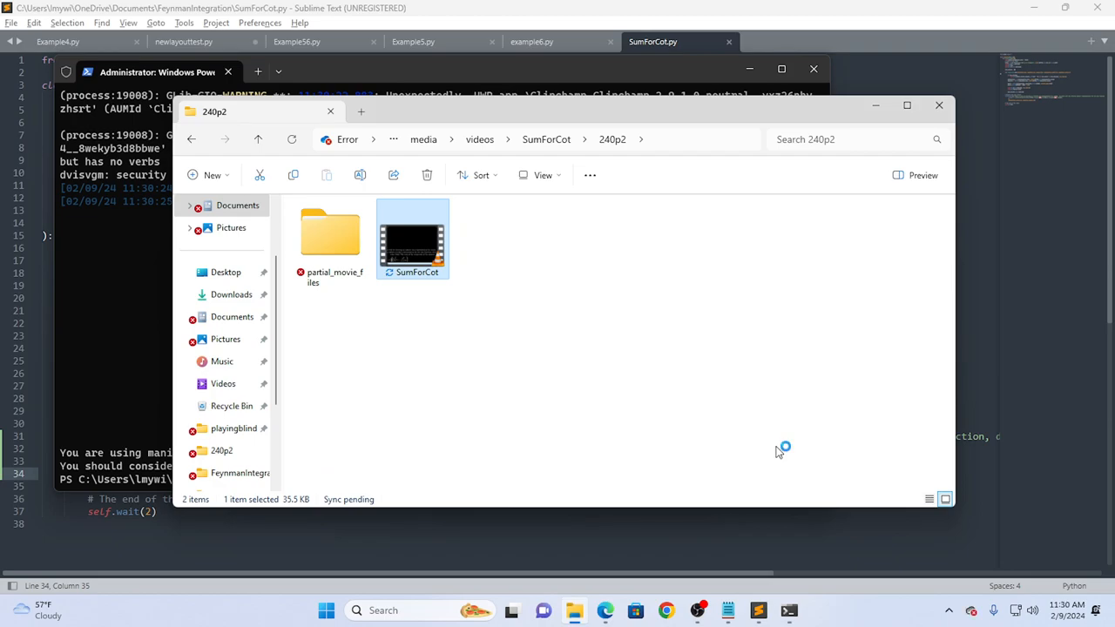
pyautogui.doubleClick(412, 235)
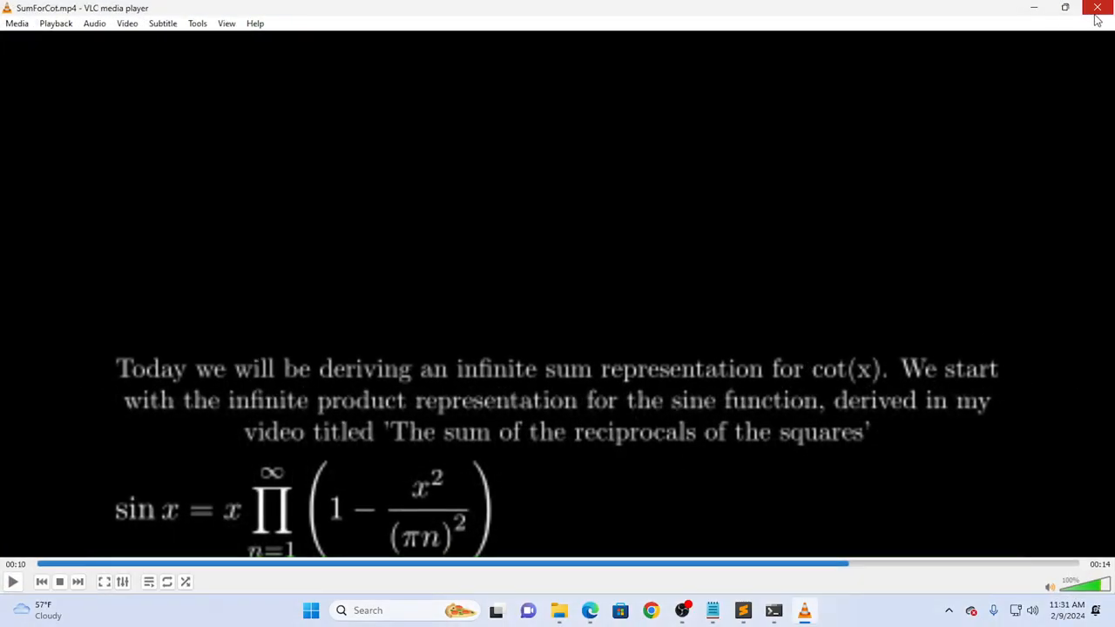
pyautogui.moveTo(1097, 8)
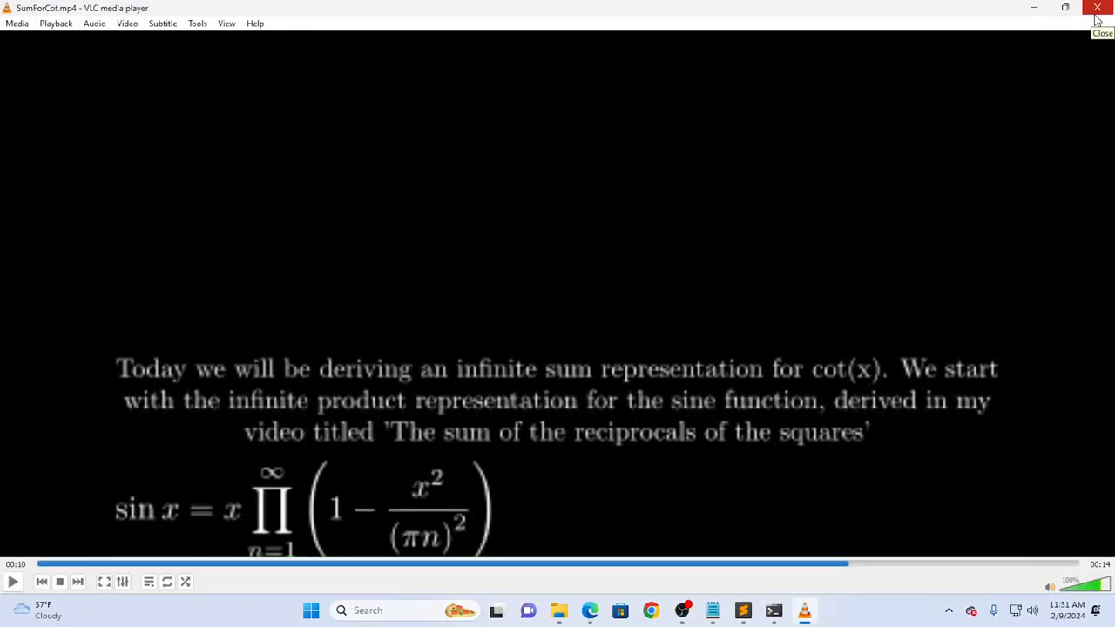
pyautogui.click(1097, 7)
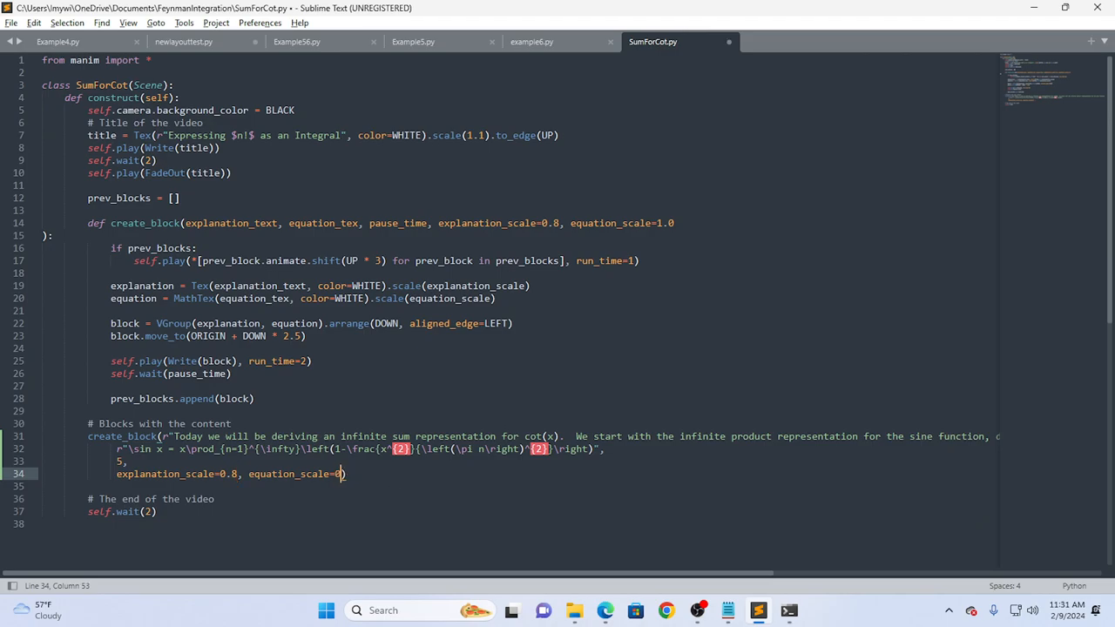
# Set the opening block's equation_scale to 0.95, re-render, and check the resulting video.
pyautogui.write('.95')
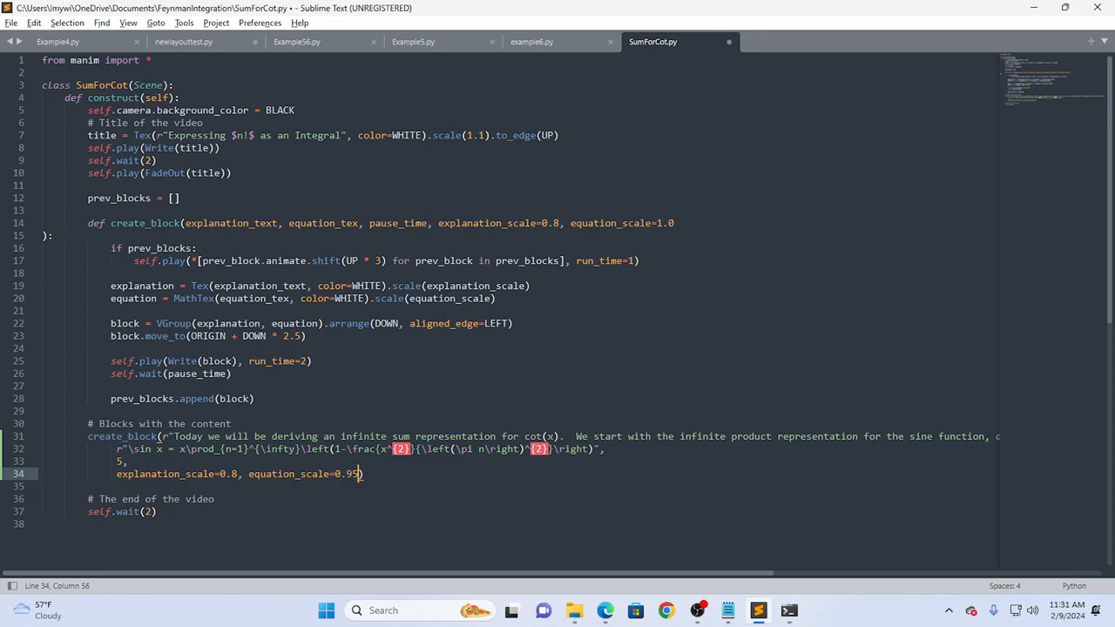
pyautogui.press('alt+tab')
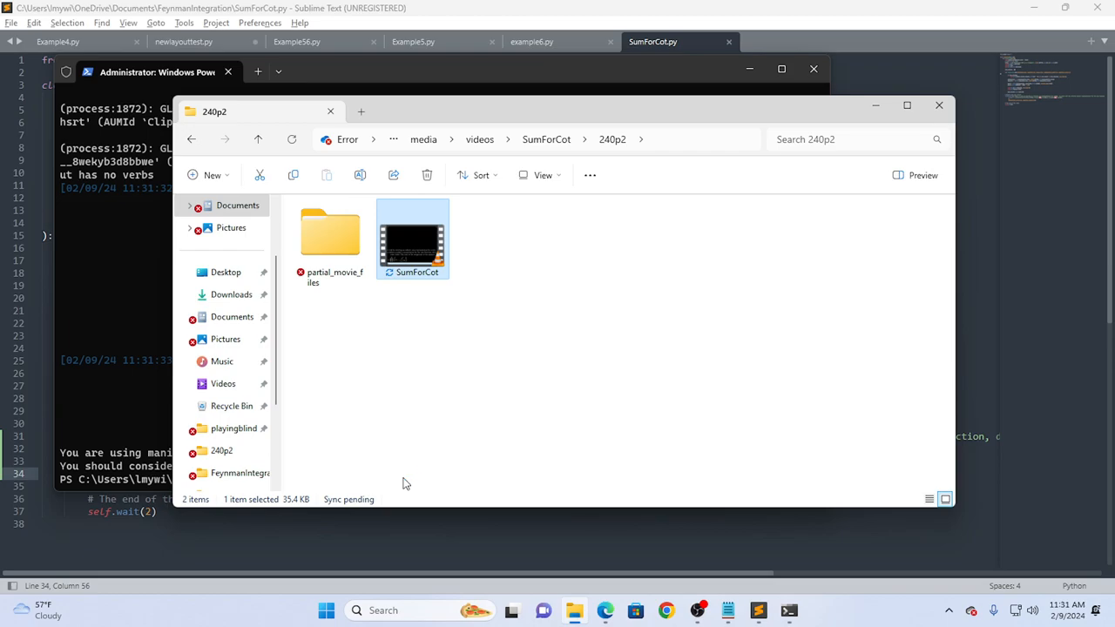
pyautogui.doubleClick(412, 237)
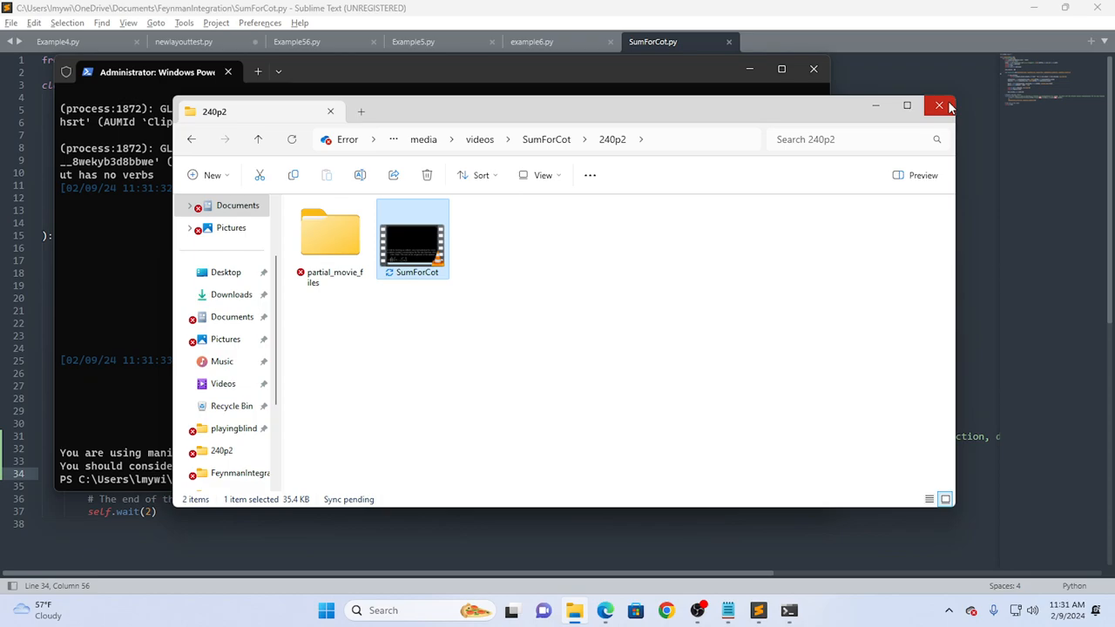
pyautogui.moveTo(940, 105)
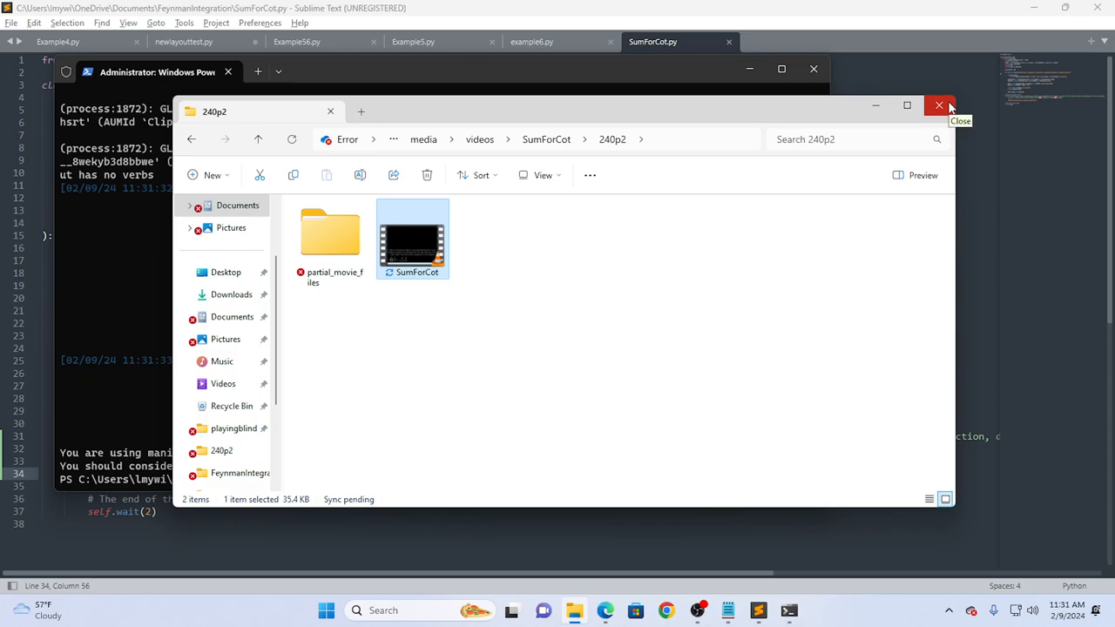
pyautogui.moveTo(1067, 334)
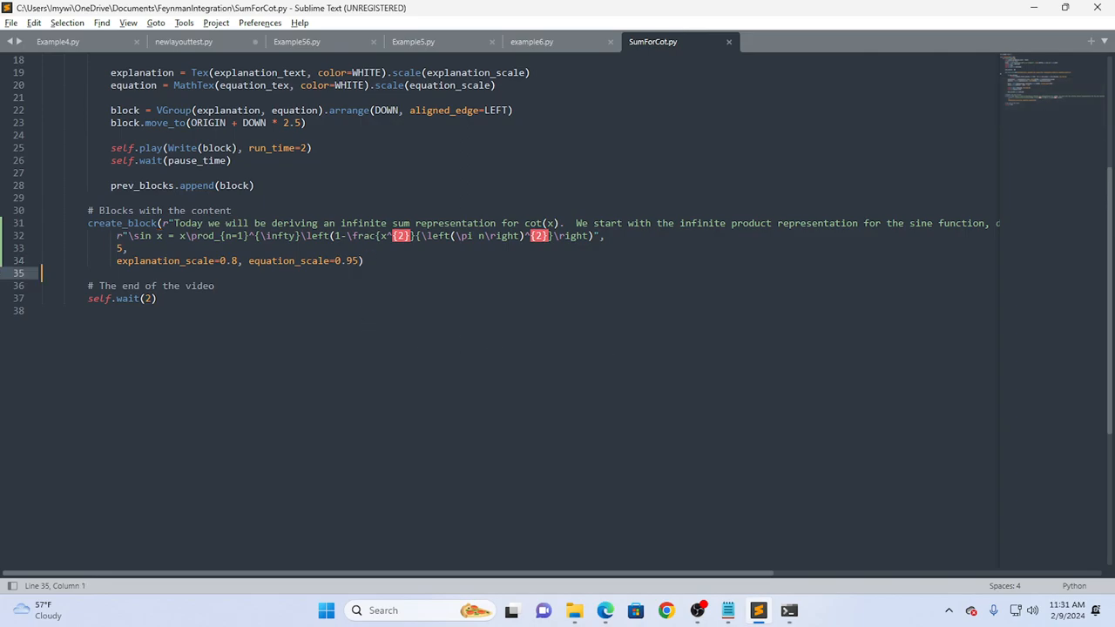
pyautogui.moveTo(759, 610)
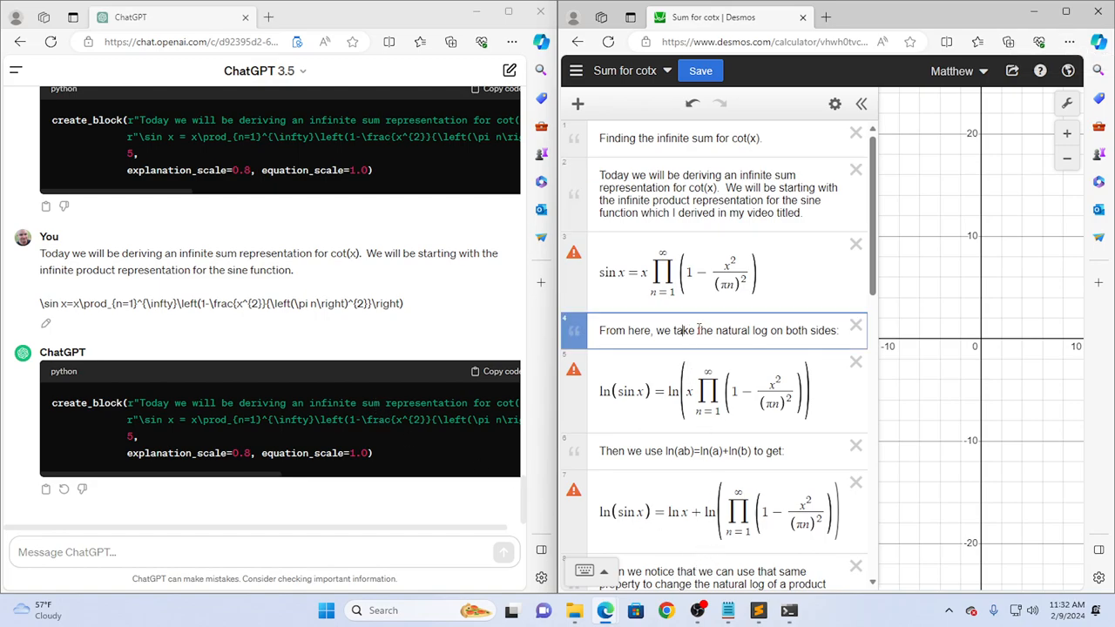
# Copy the Desmos natural-log note into the ChatGPT message: 'From here, we take the natural log on both sides:'.
pyautogui.click(624, 330)
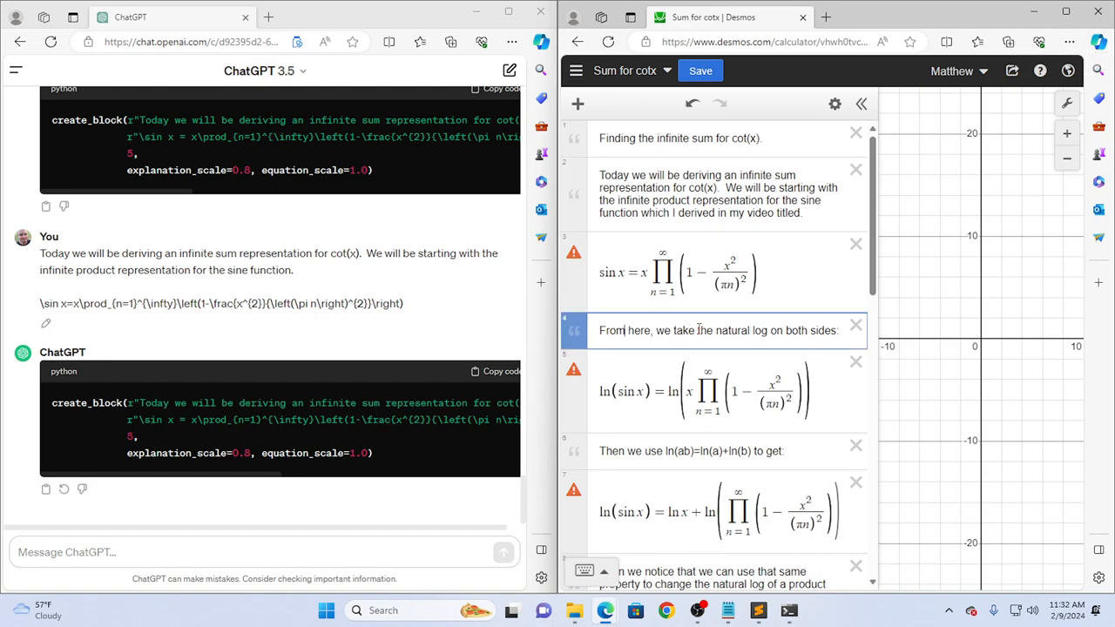
pyautogui.tripleClick(717, 331)
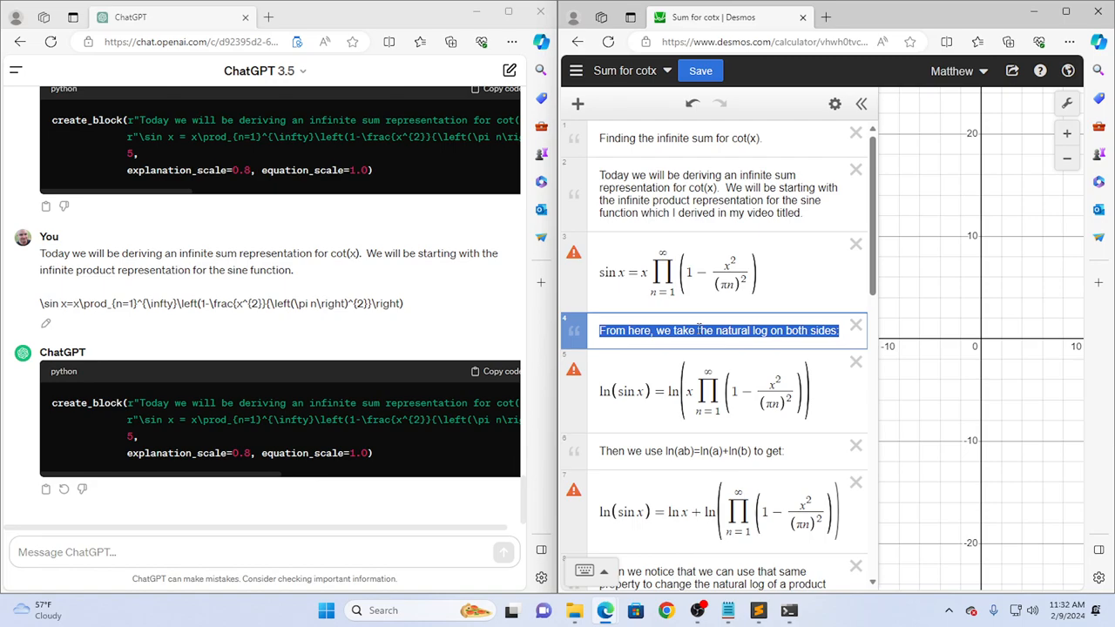
pyautogui.press('alt+tab')
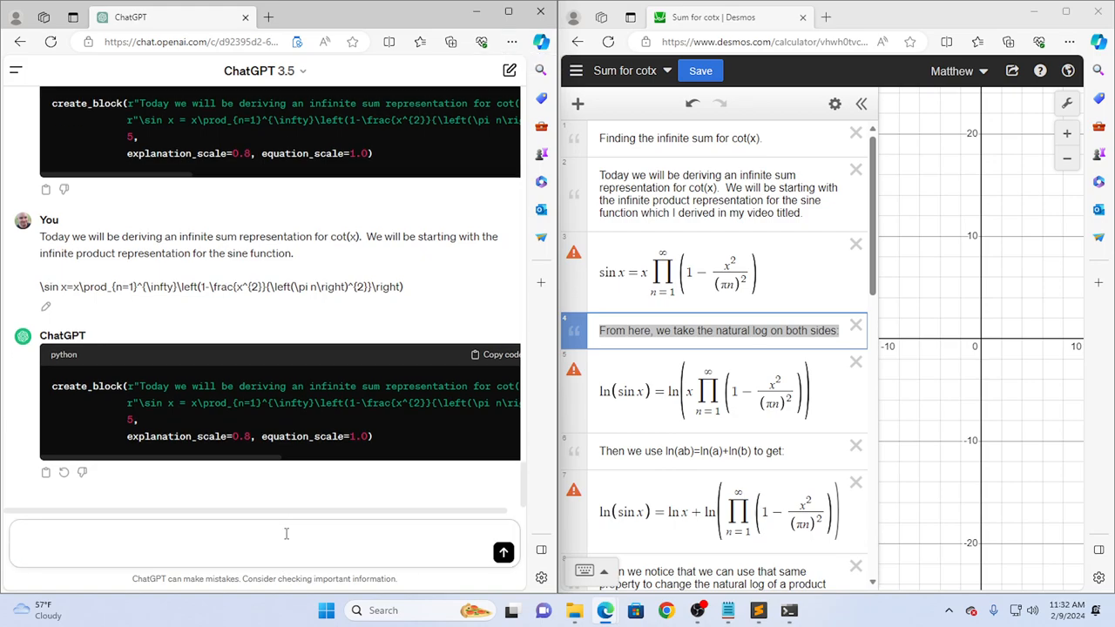
pyautogui.write('From here, we take the natural log on both sides:')
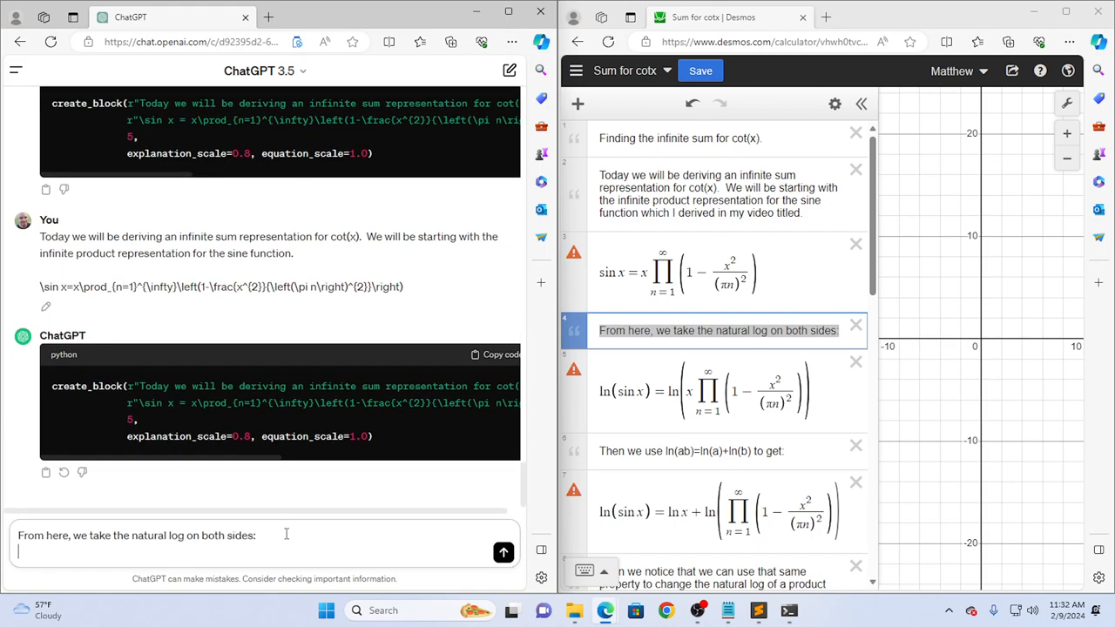
# Add the next step 'Then we use ln(ab)=ln(a)+ln(b) to get:' and pick up the log-splitting note.
pyautogui.click(728, 390)
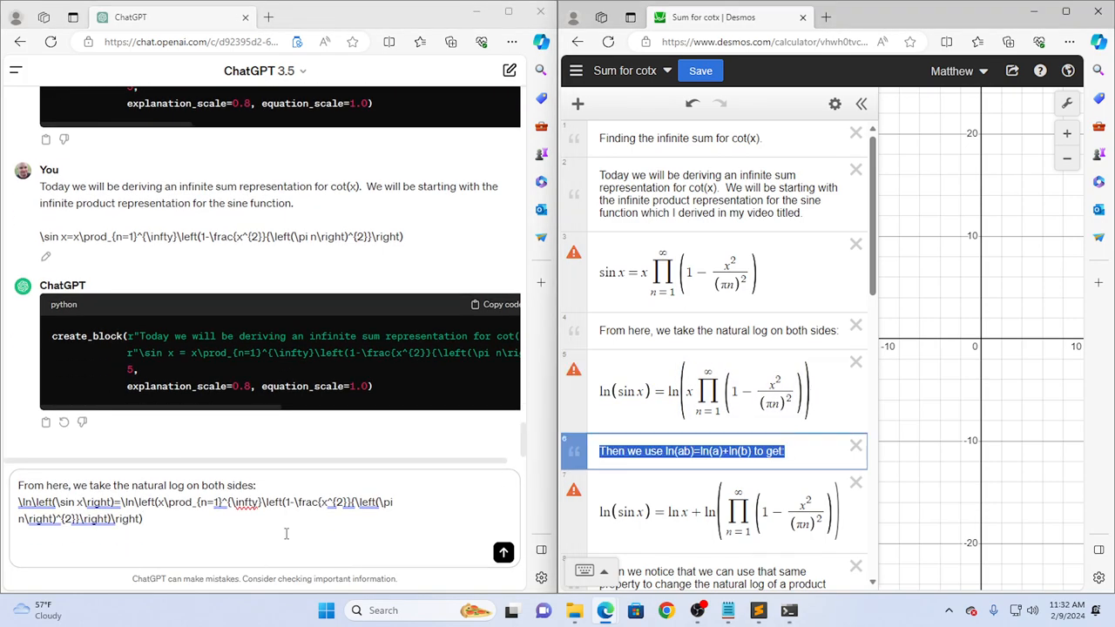
pyautogui.write('Then we use ln(ab)=ln(a)+ln(b) to get:')
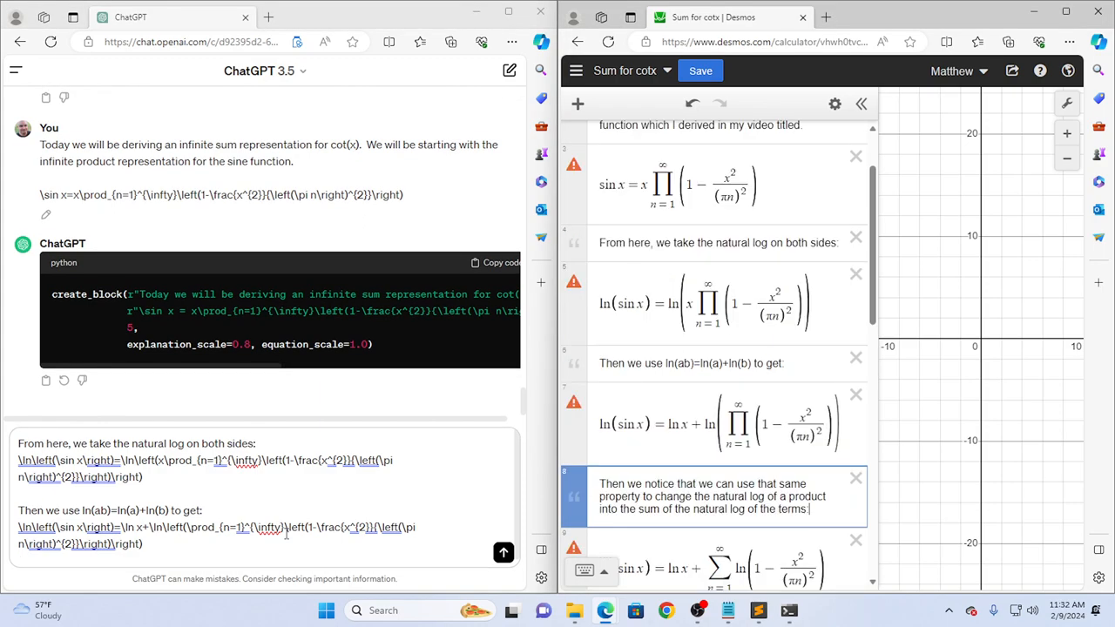
pyautogui.moveTo(599, 497); pyautogui.dragTo(808, 509)
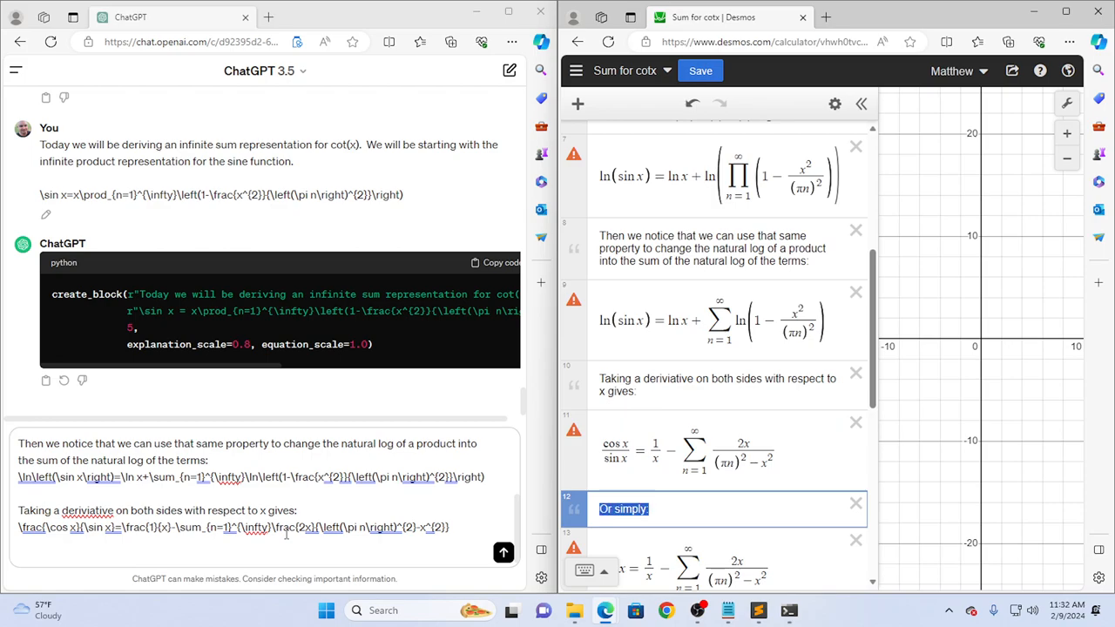
# Add the 'Or simply:' step with \cot x=\sum_{n=1}^{\infty}\frac{1}{\pi n+x} to the draft.
pyautogui.write('Or simply:')
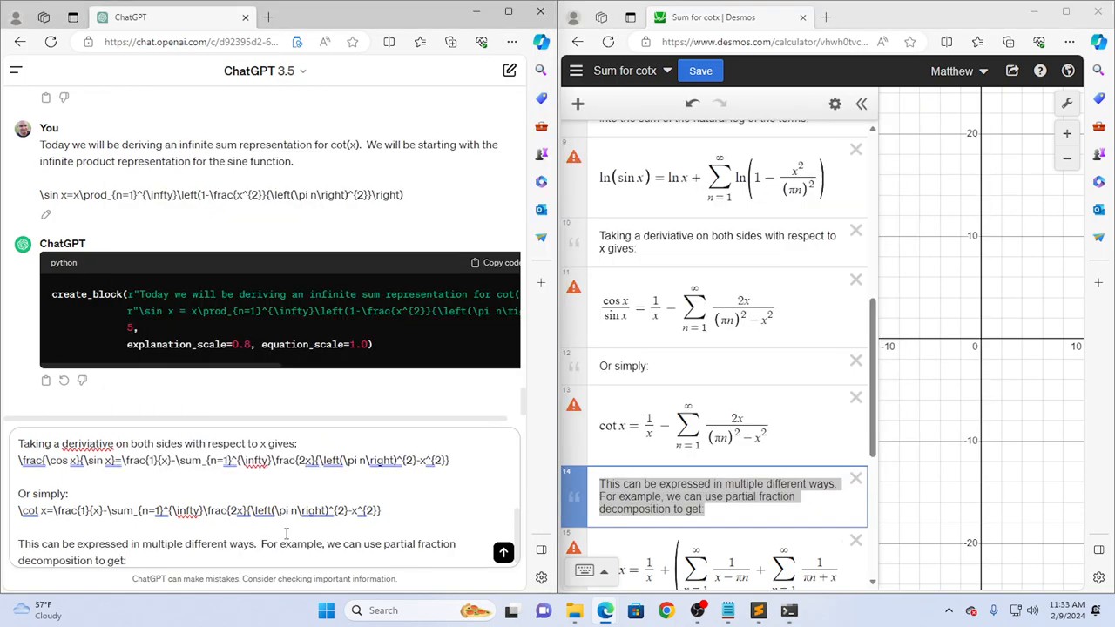
pyautogui.scroll(-3)
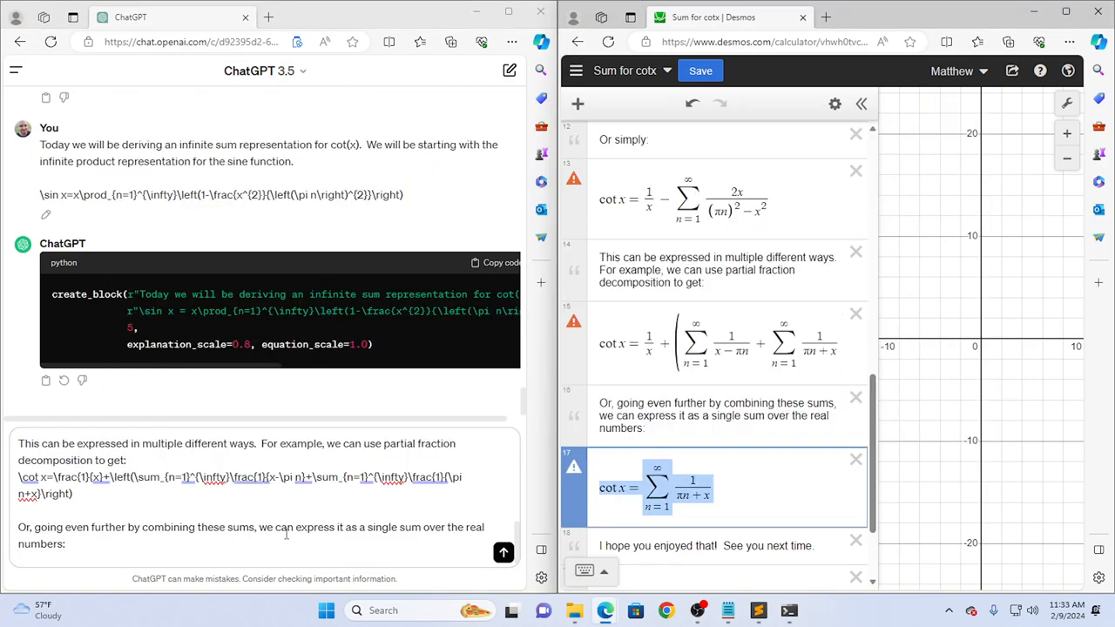
pyautogui.write('\\cot x=\\sum_{n=1}^{\\infty}\\frac{1}{\\pi n+x}')
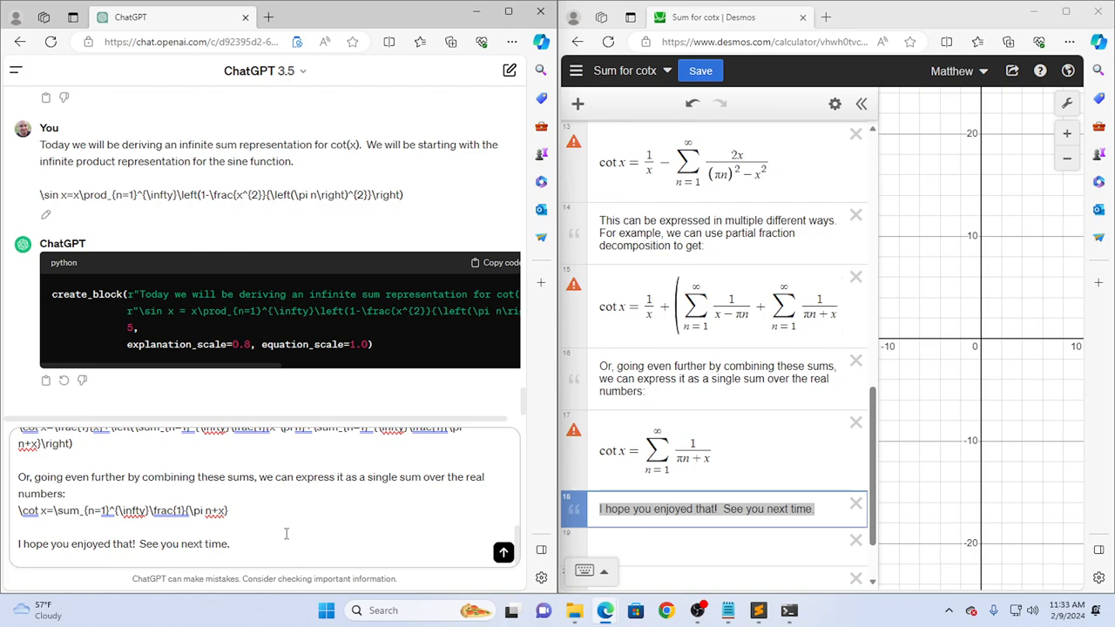
# Append 'NOTE: There is no equation in this block' to the message.
pyautogui.write('NOTE:')
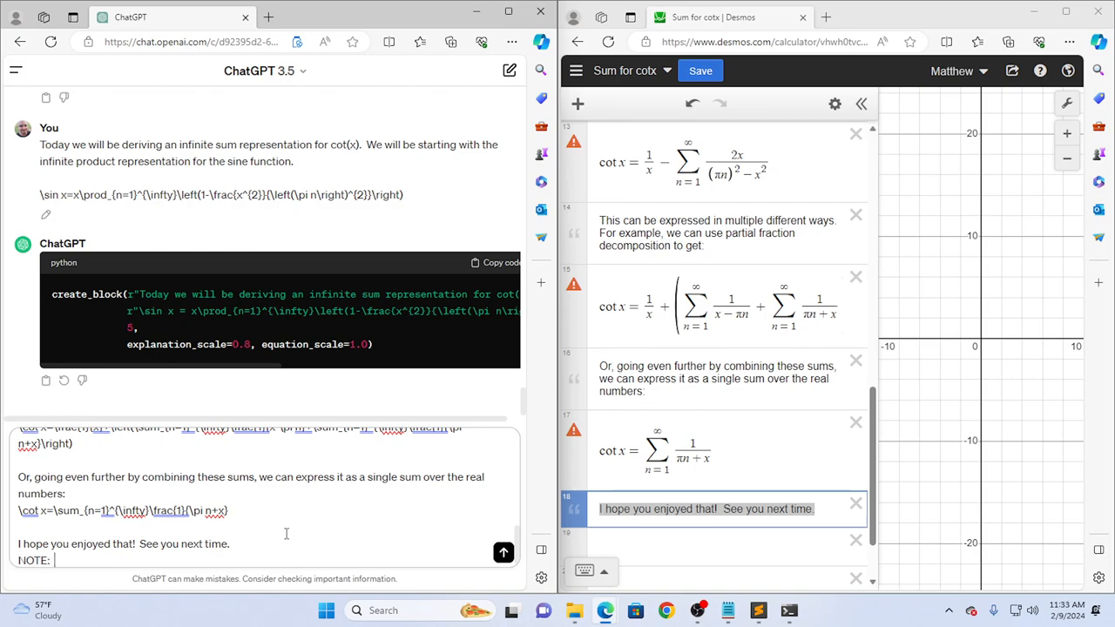
pyautogui.write('There')
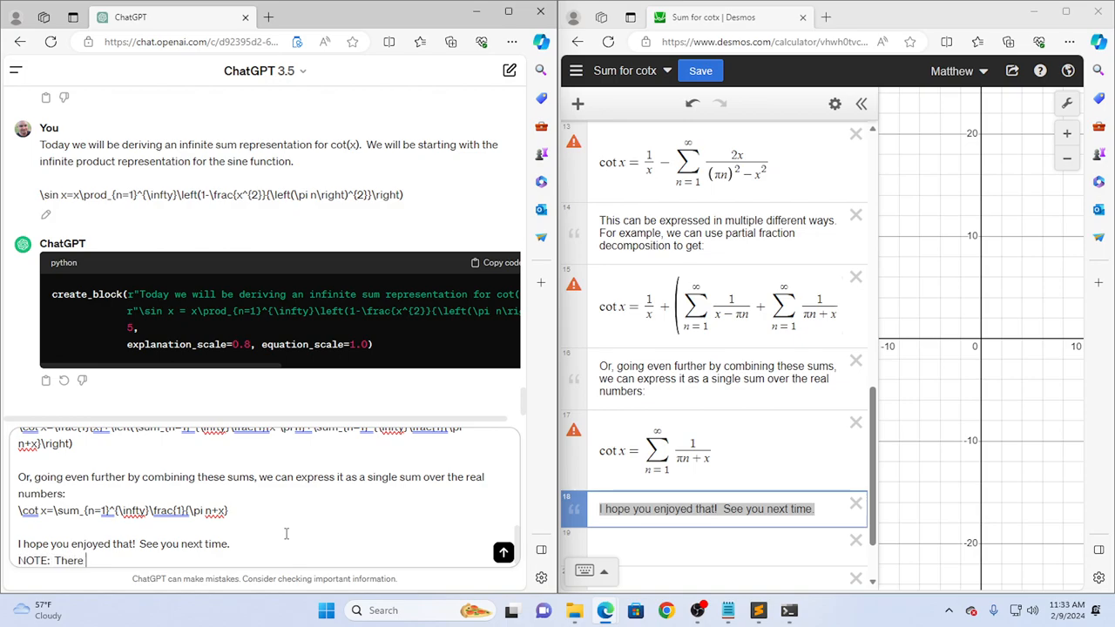
pyautogui.write('is no equation')
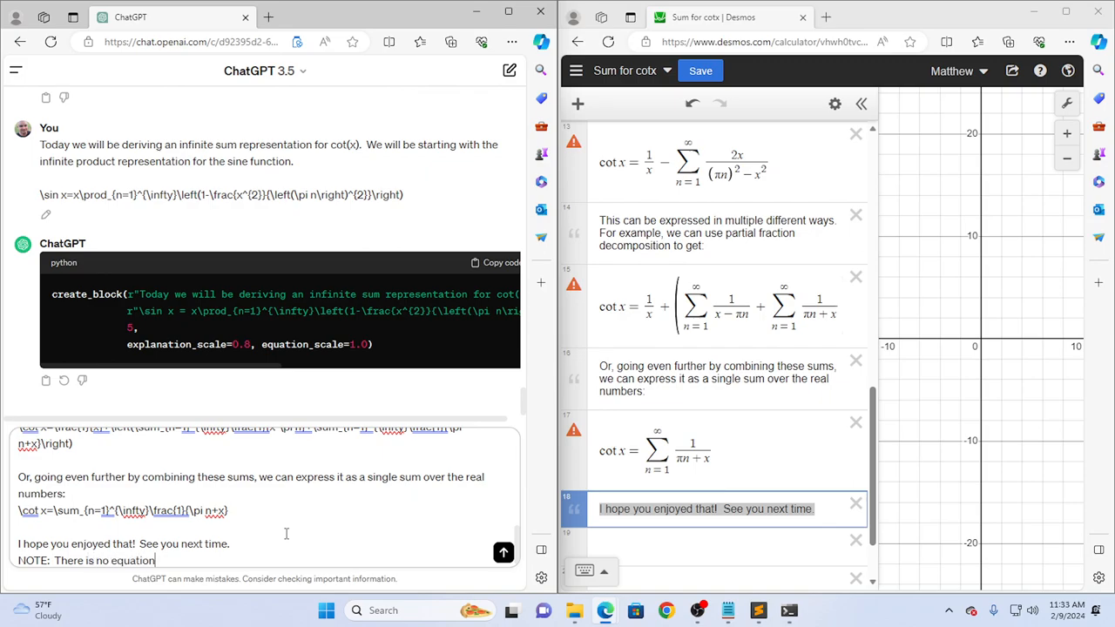
pyautogui.write('in this block')
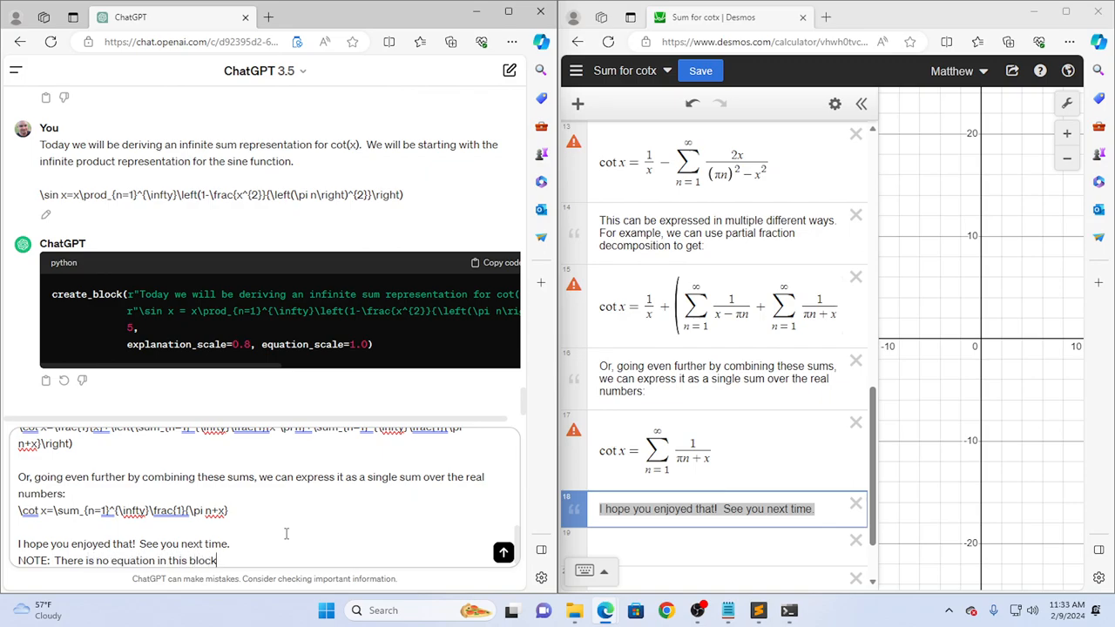
pyautogui.moveTo(463, 537)
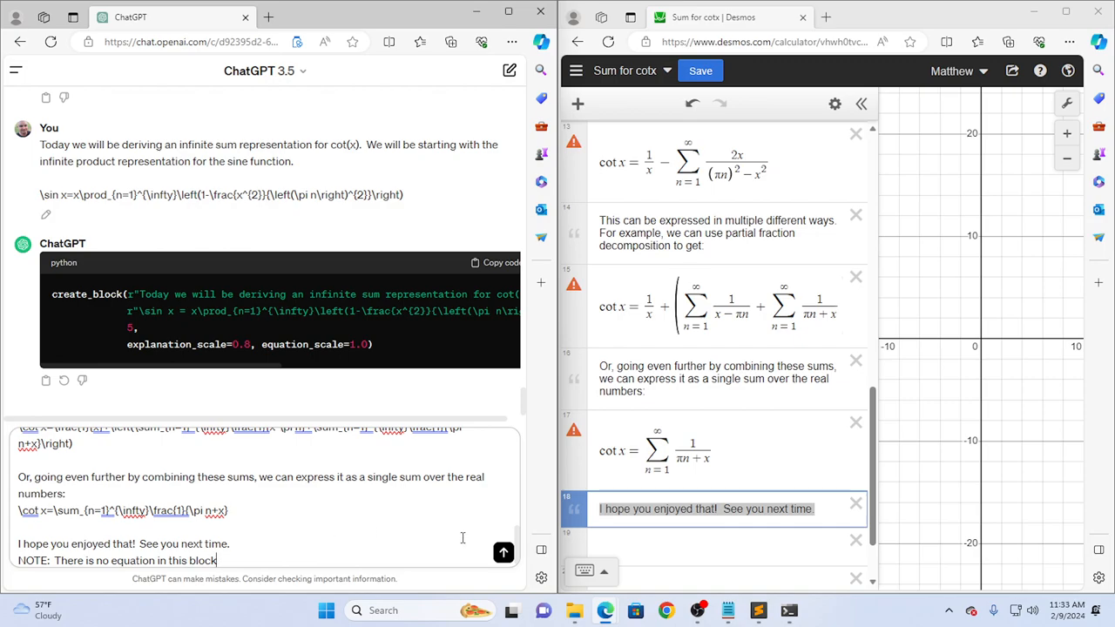
pyautogui.click(503, 552)
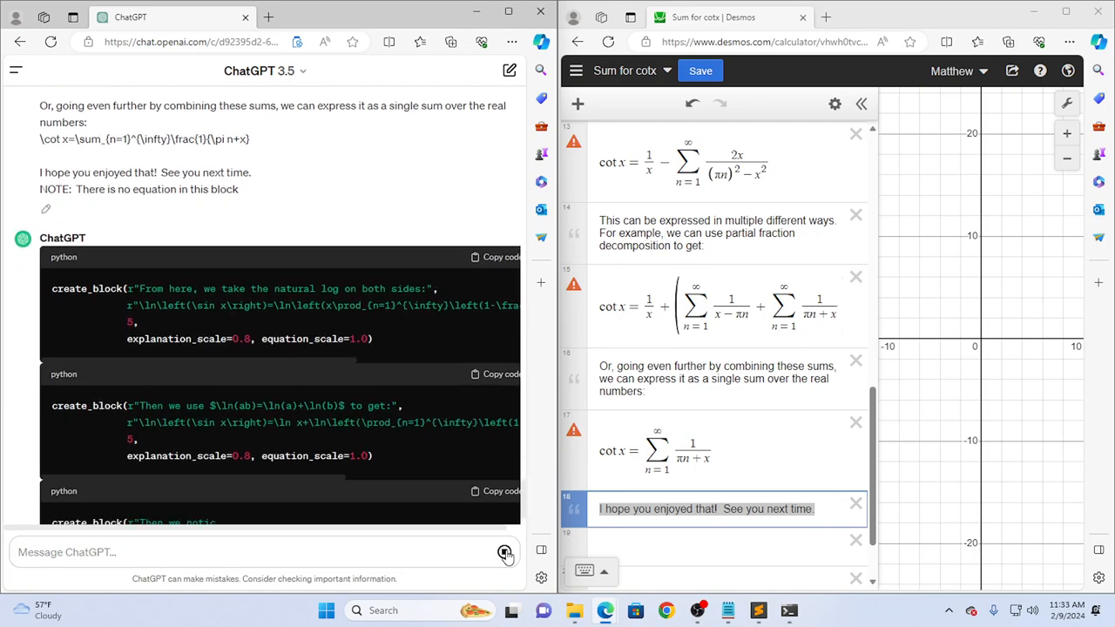
pyautogui.scroll(-3)
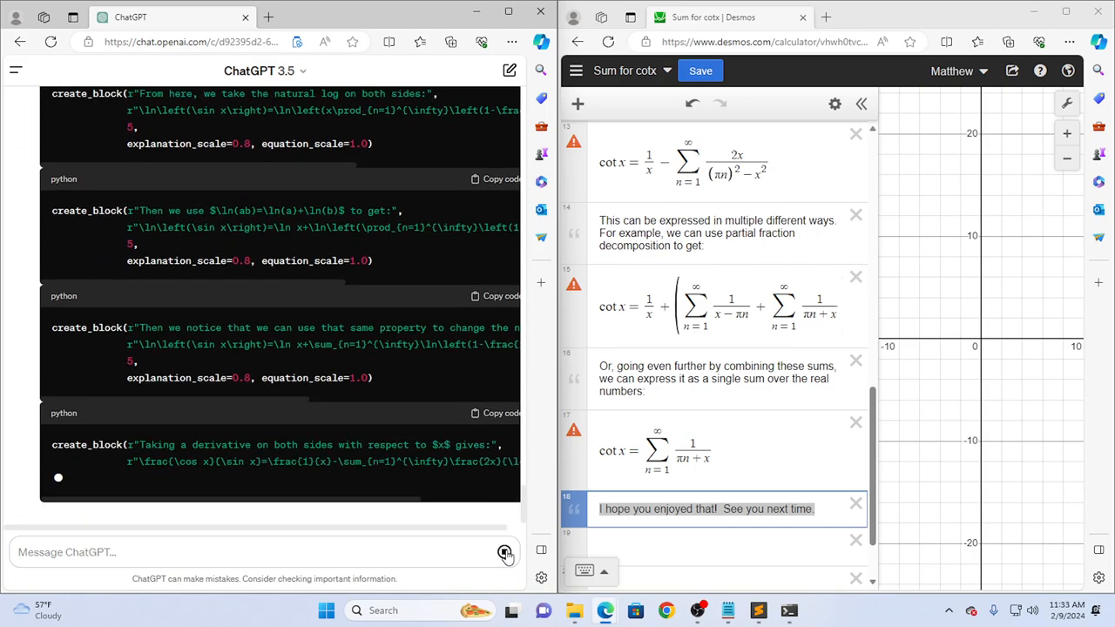
pyautogui.scroll(-3)
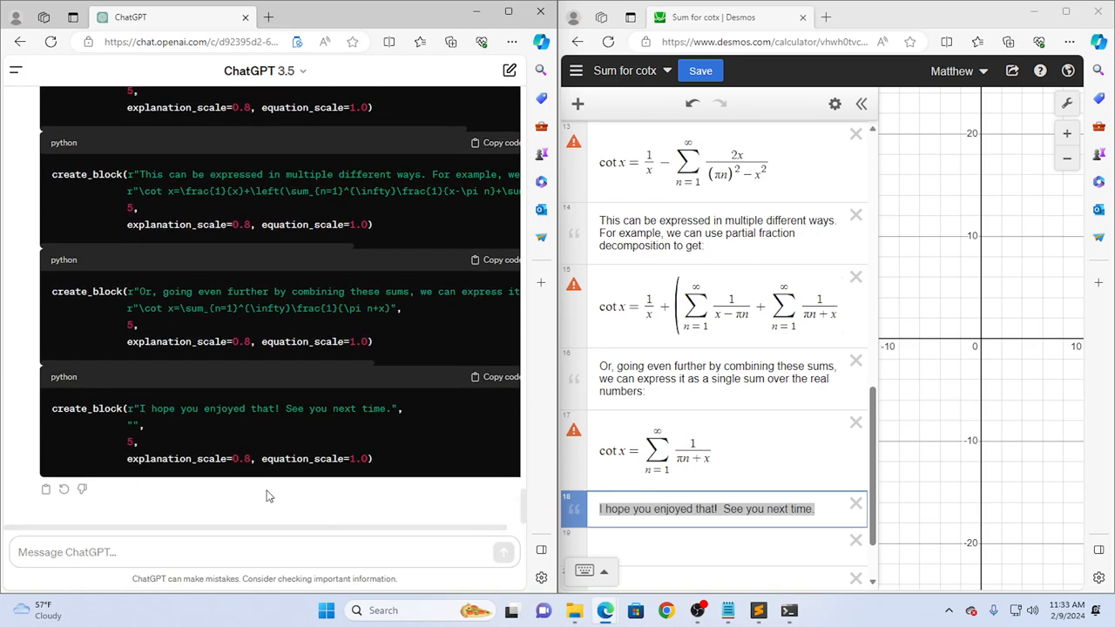
pyautogui.moveTo(523, 459)
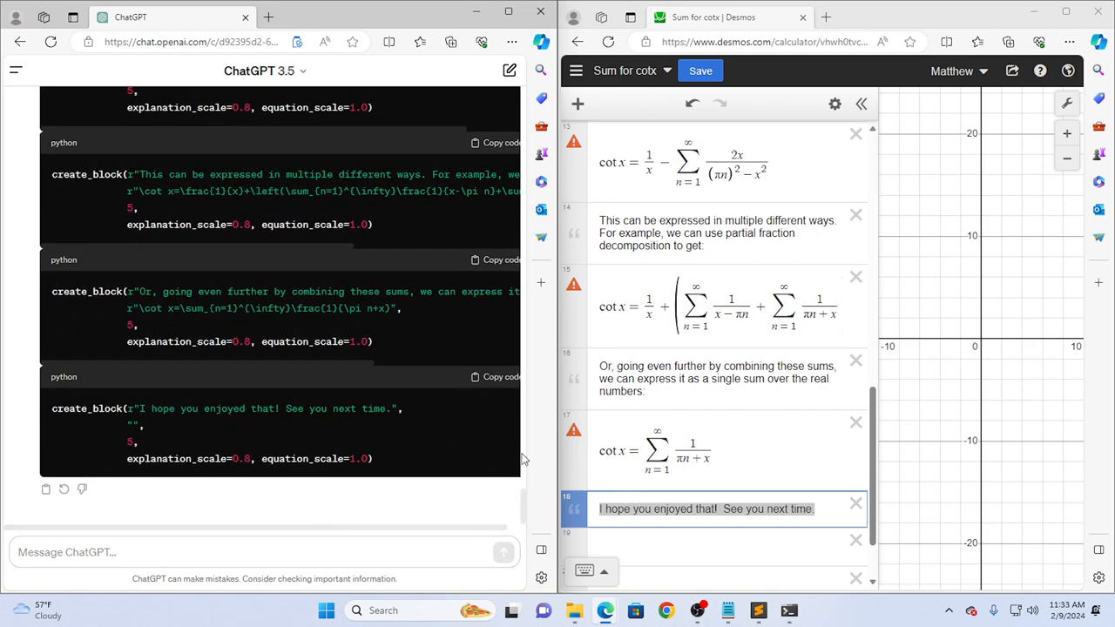
pyautogui.moveTo(727, 504)
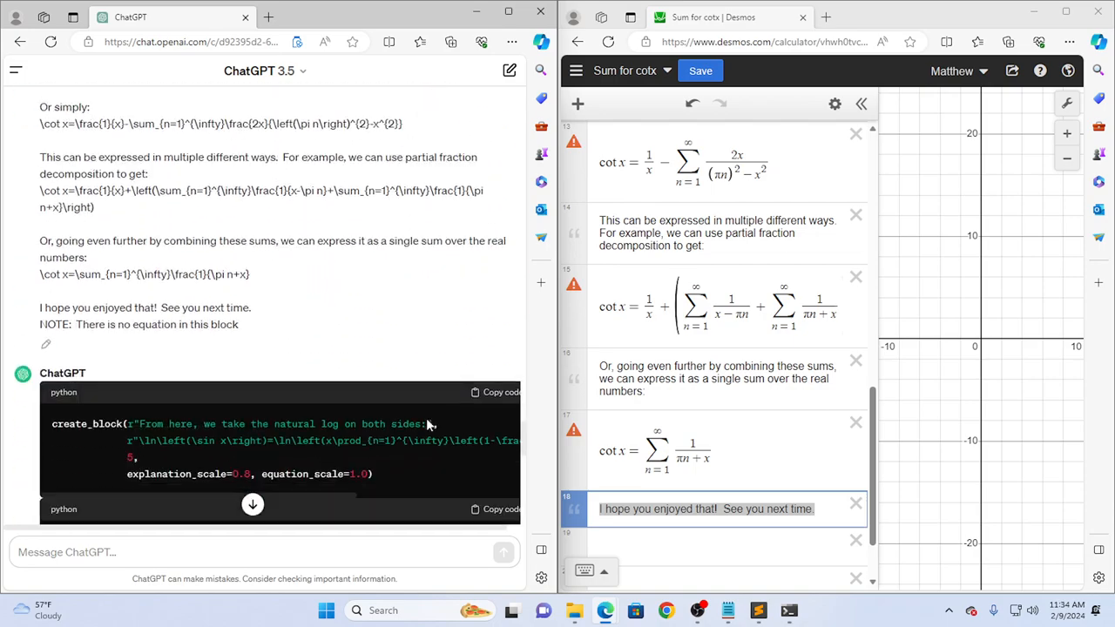
pyautogui.scroll(-3)
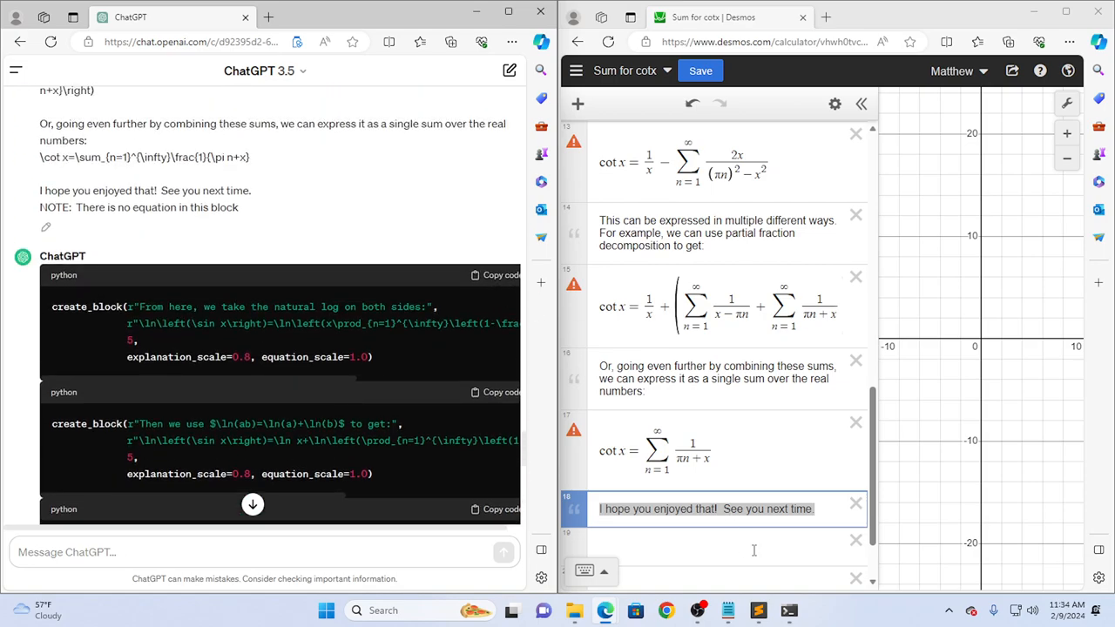
# Copy the natural log, ln(ab) property and next derivation create_block calls into SumForCot.py.
pyautogui.click(758, 610)
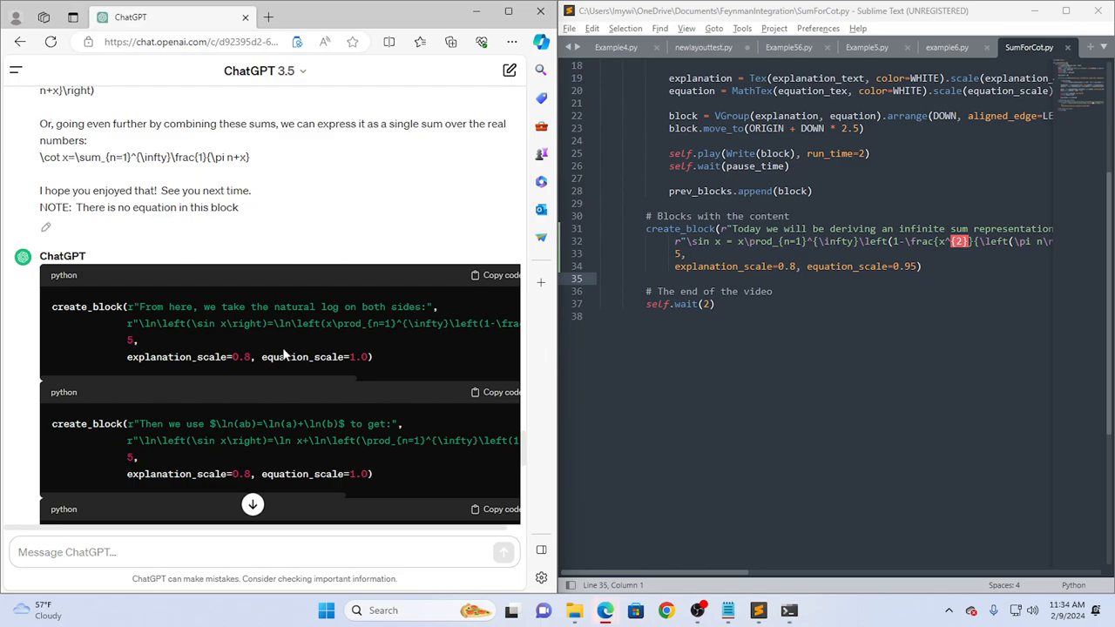
pyautogui.click(496, 275)
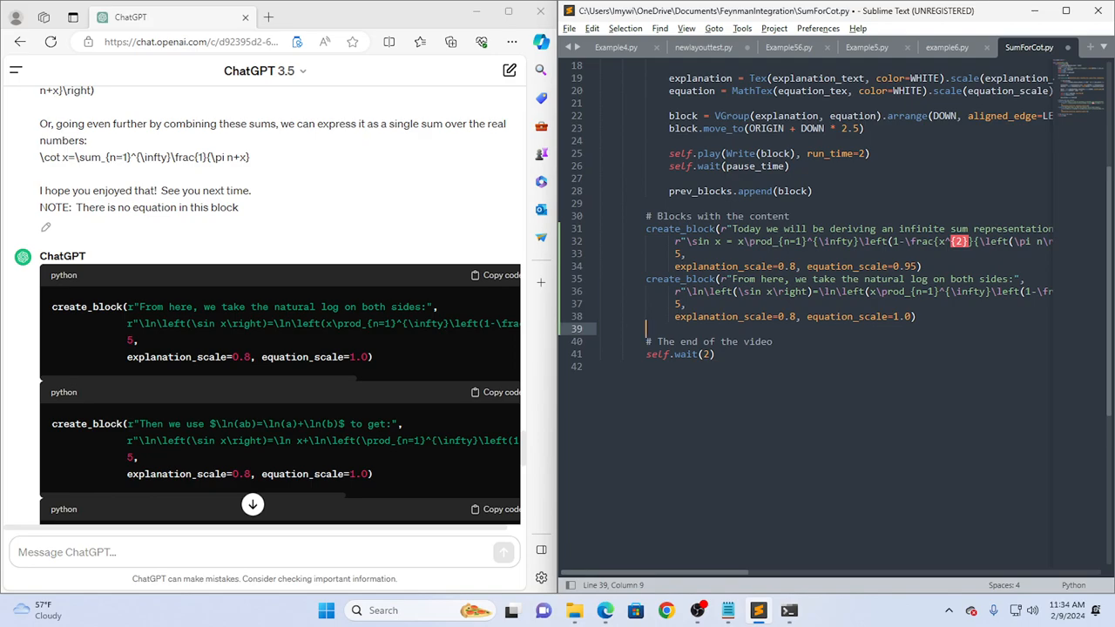
pyautogui.click(503, 392)
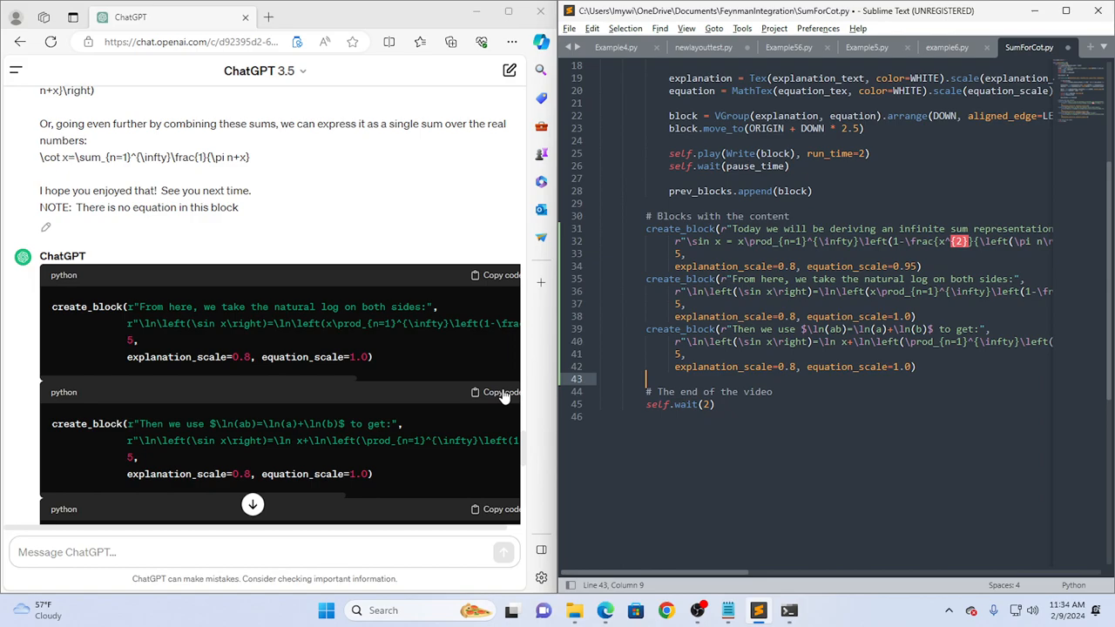
pyautogui.click(497, 509)
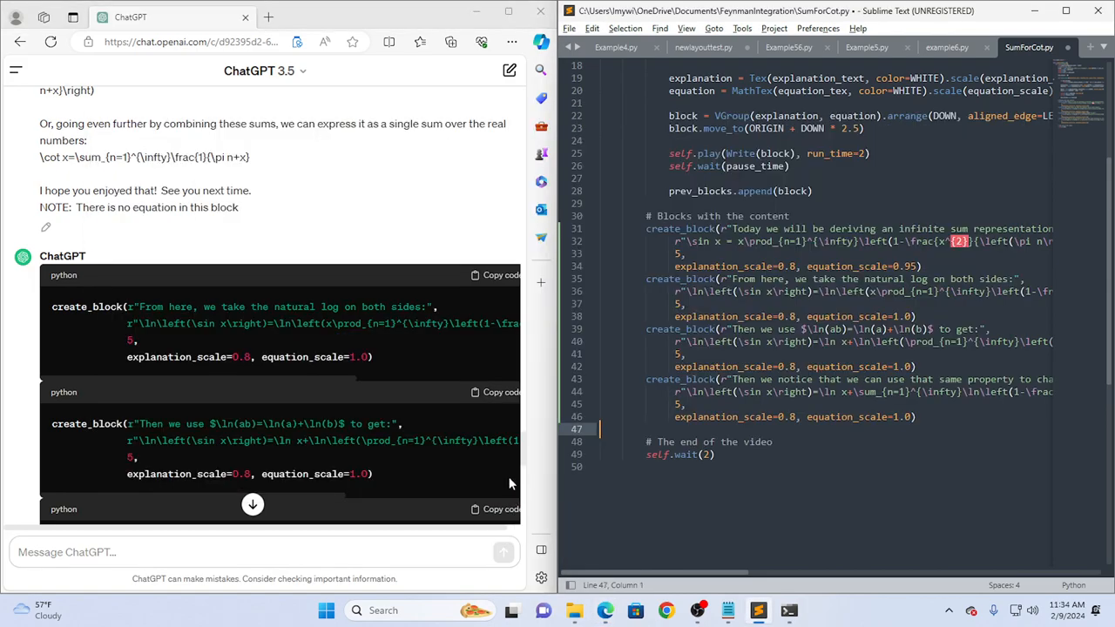
# Copy the Or simply, single-sum and closing goodbye blocks into SumForCot.py and save.
pyautogui.scroll(-3)
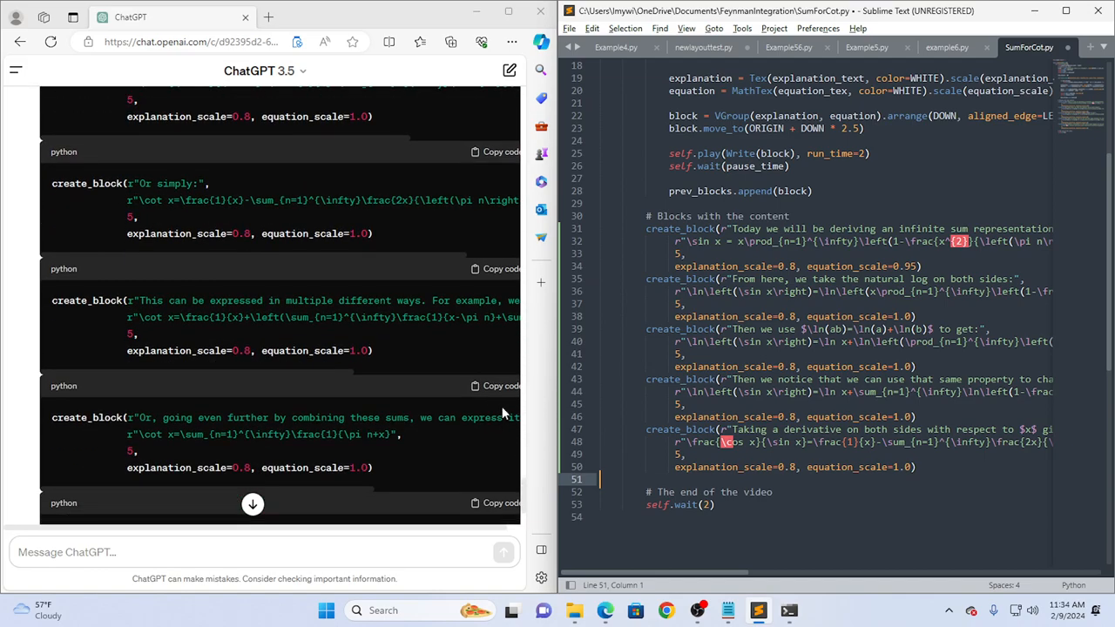
pyautogui.click(501, 152)
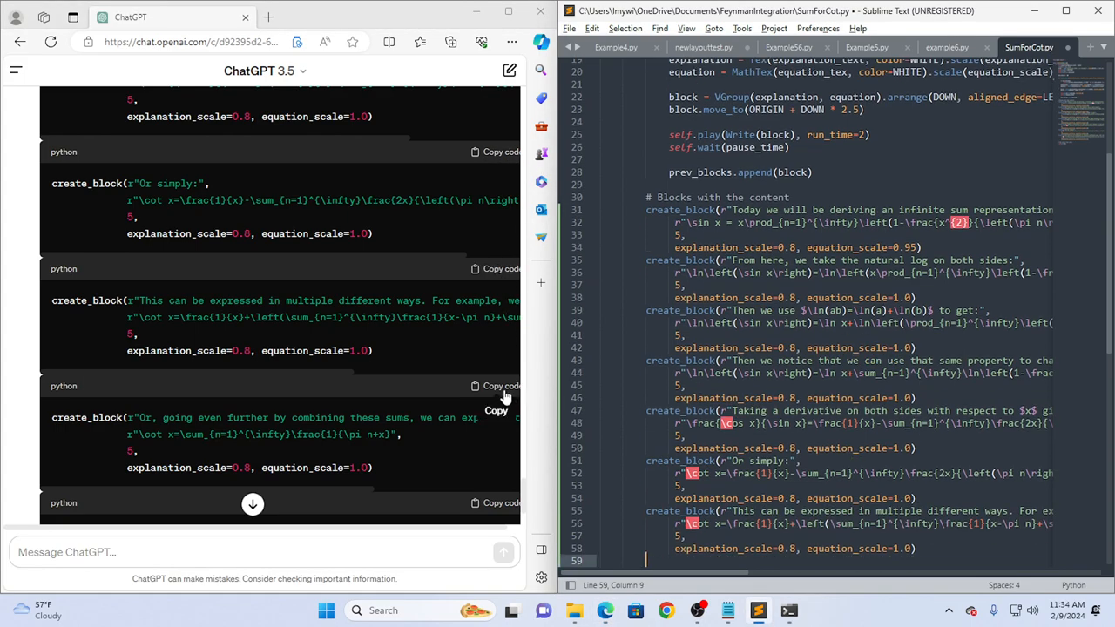
pyautogui.click(501, 386)
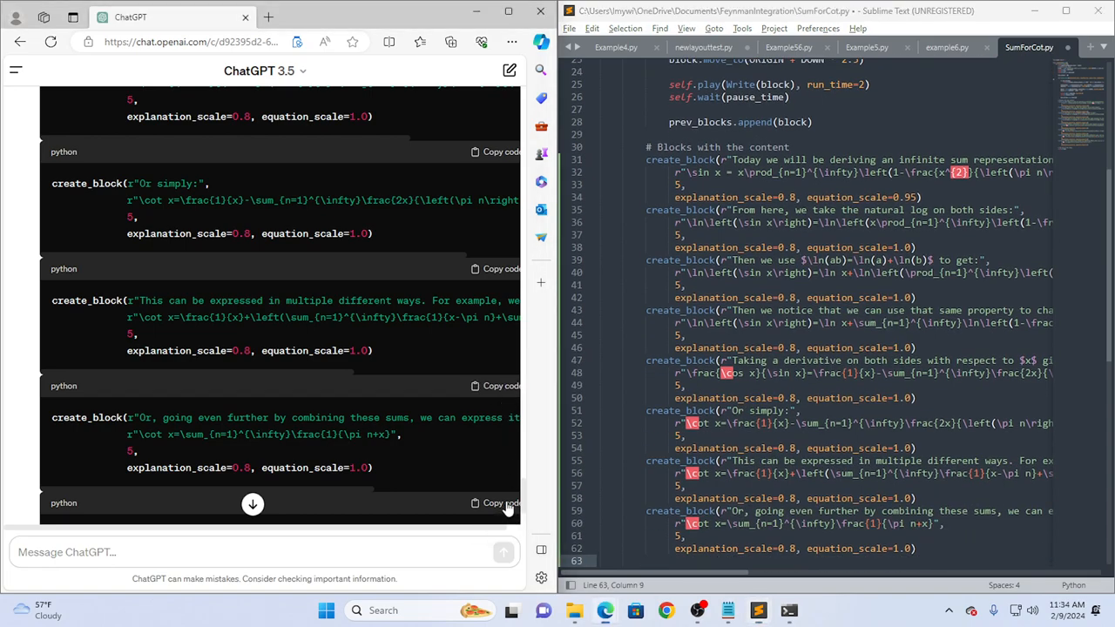
pyautogui.click(497, 503)
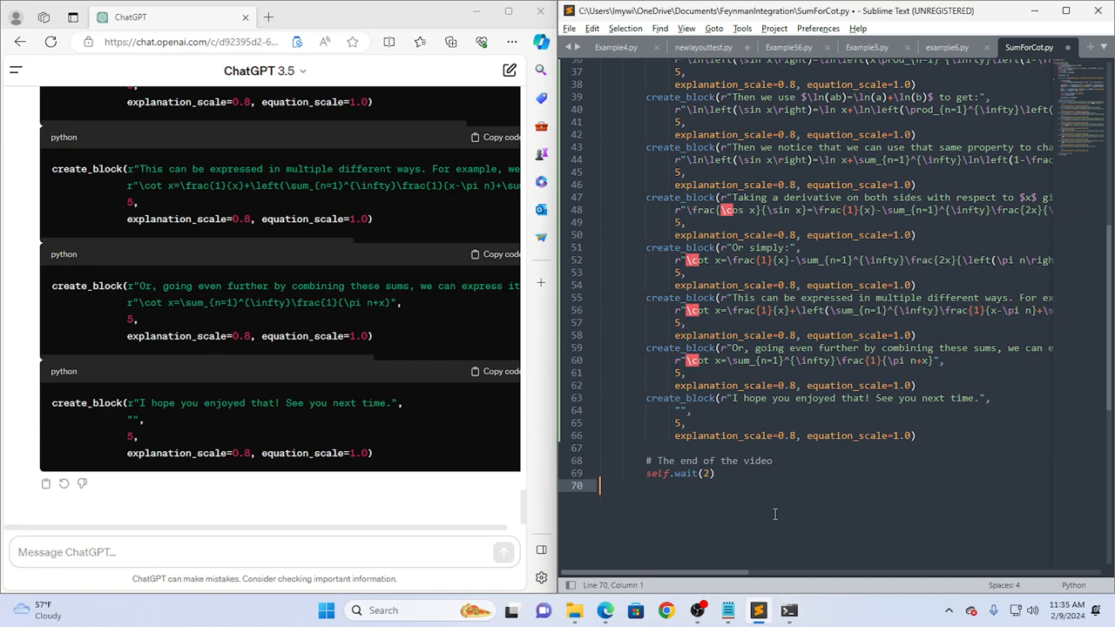
pyautogui.press('ctrl+s')
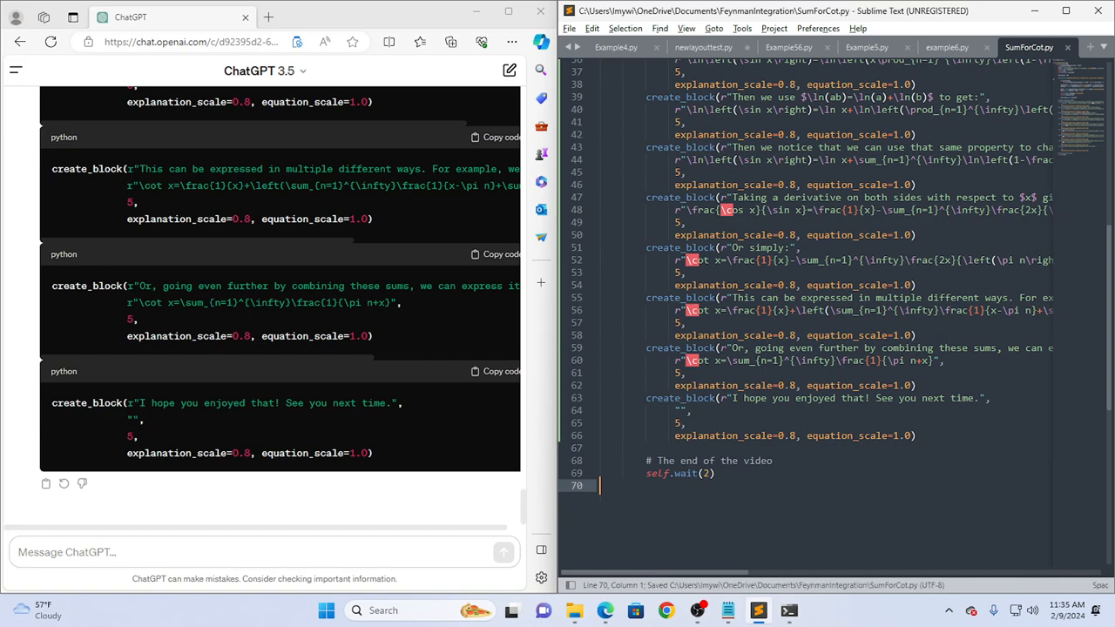
# Run manim -ql -r 426,240 --fps 2 --disable-caching SumForCot.py SumForCot in PowerShell.
pyautogui.click(790, 610)
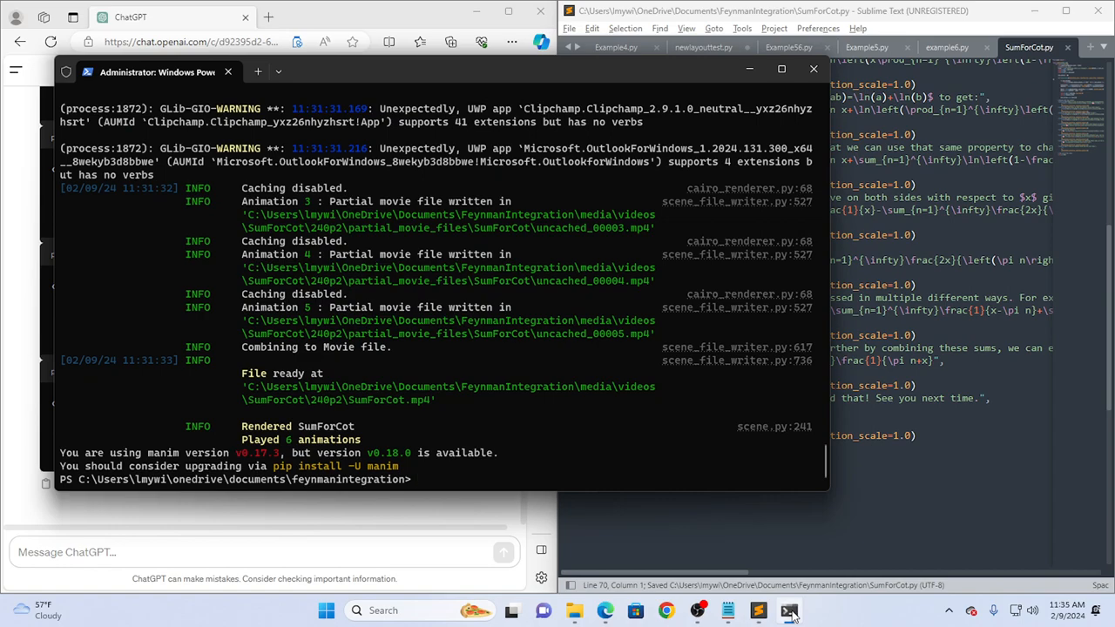
pyautogui.write('manim -ql -r 426,240 --fps 2 --disable-caching SumForCot.py SumForCot')
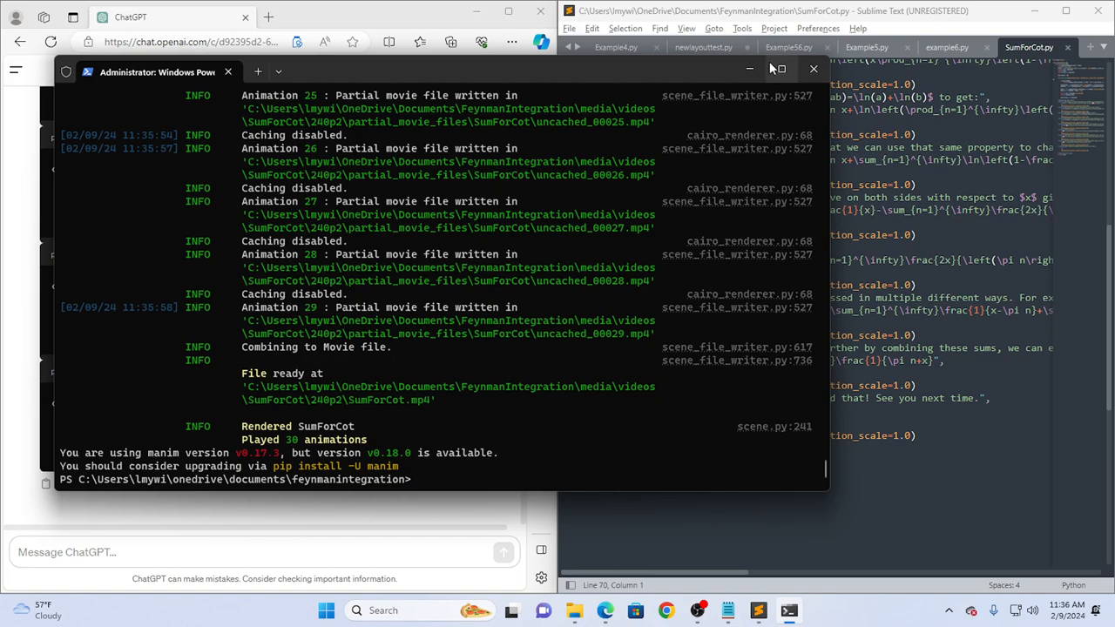
pyautogui.moveTo(749, 69)
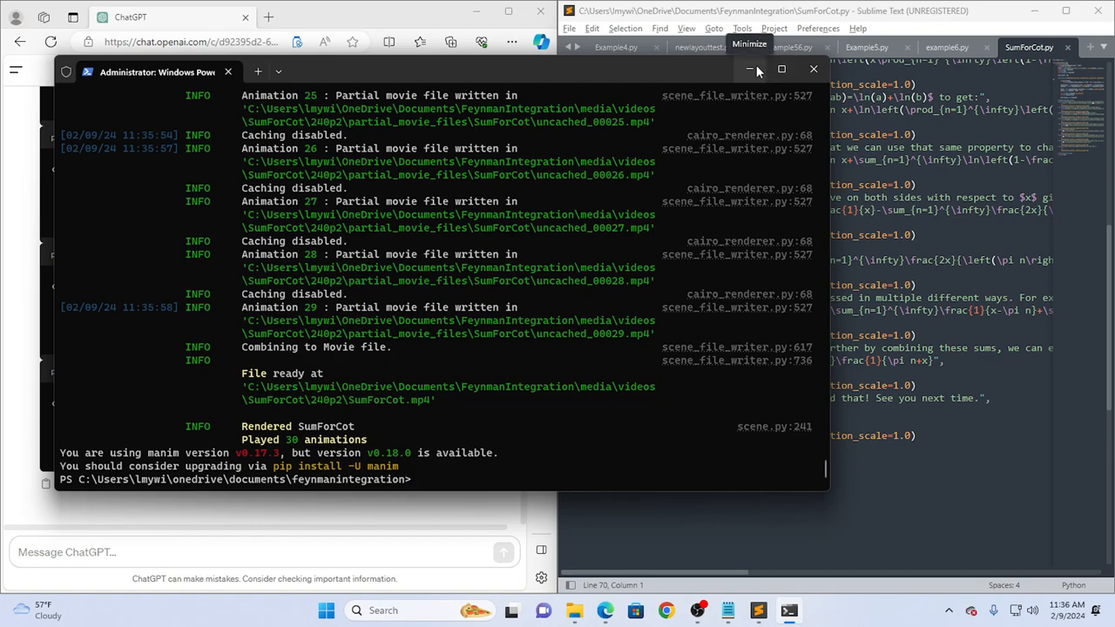
pyautogui.moveTo(573, 610)
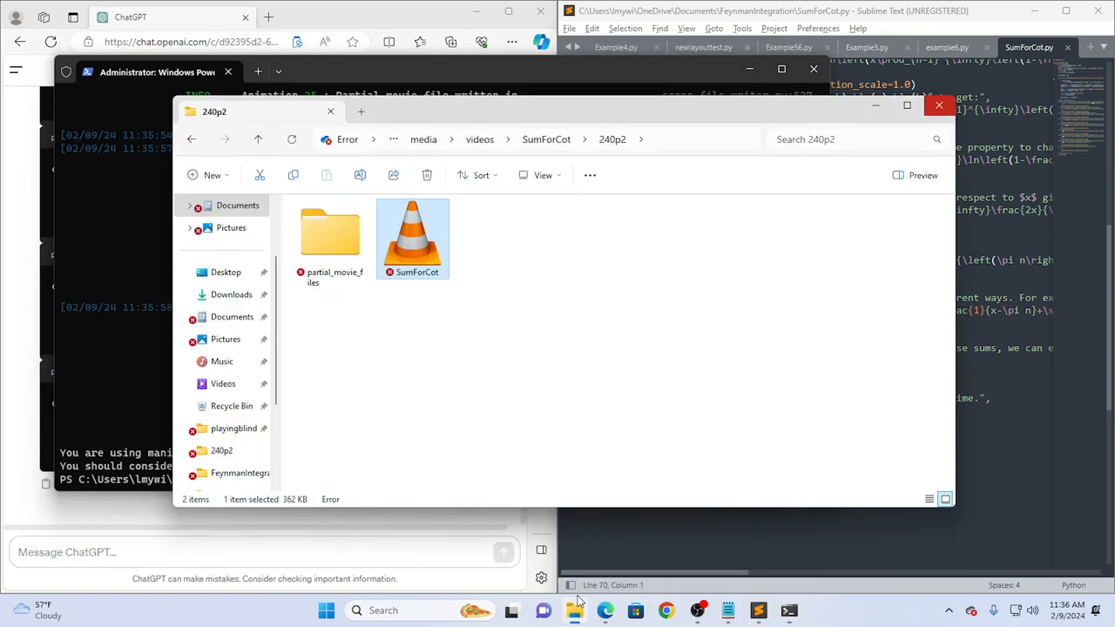
# Play the newly rendered SumForCot.mp4 in VLC and pause during the opening explanation.
pyautogui.doubleClick(412, 231)
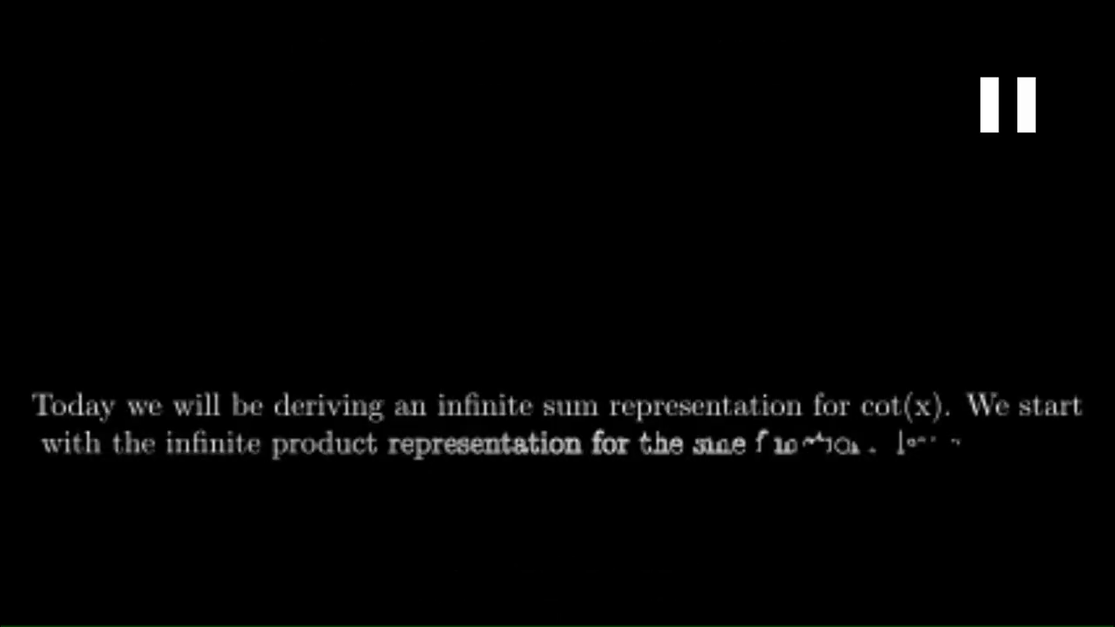
pyautogui.press('alt+tab')
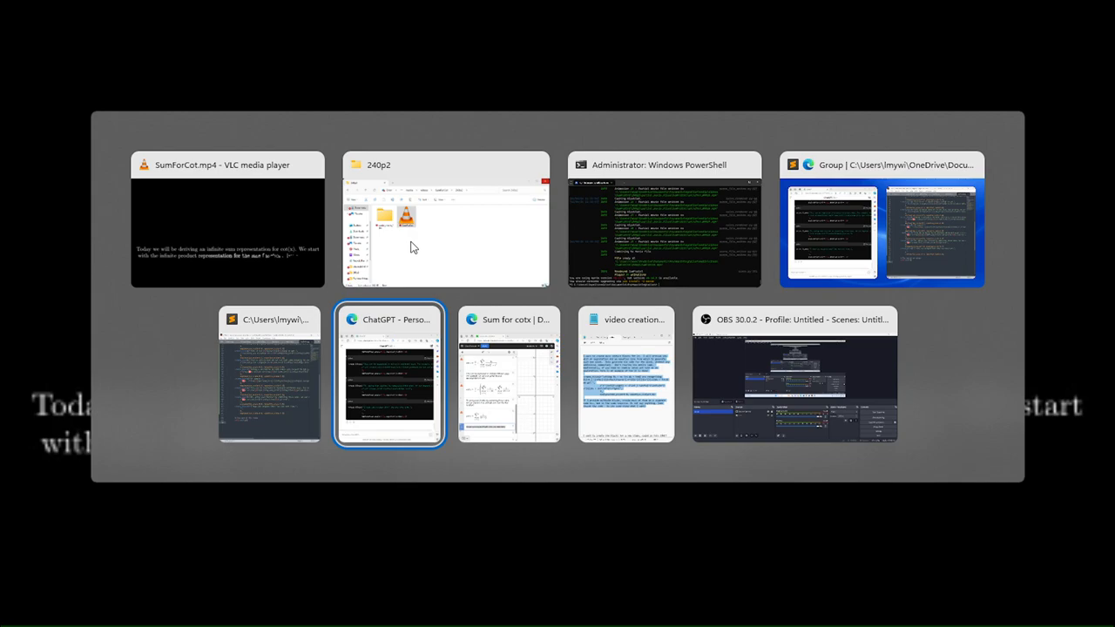
# Return to ChatGPT and begin a message asking to change the following title.
pyautogui.click(388, 375)
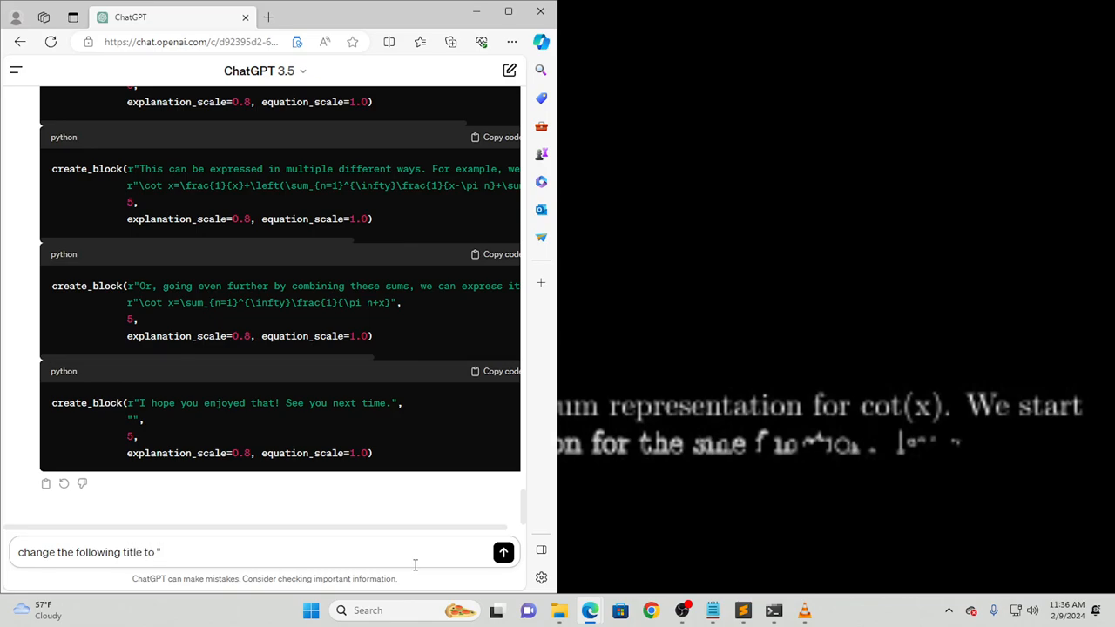
pyautogui.press('alt+tab')
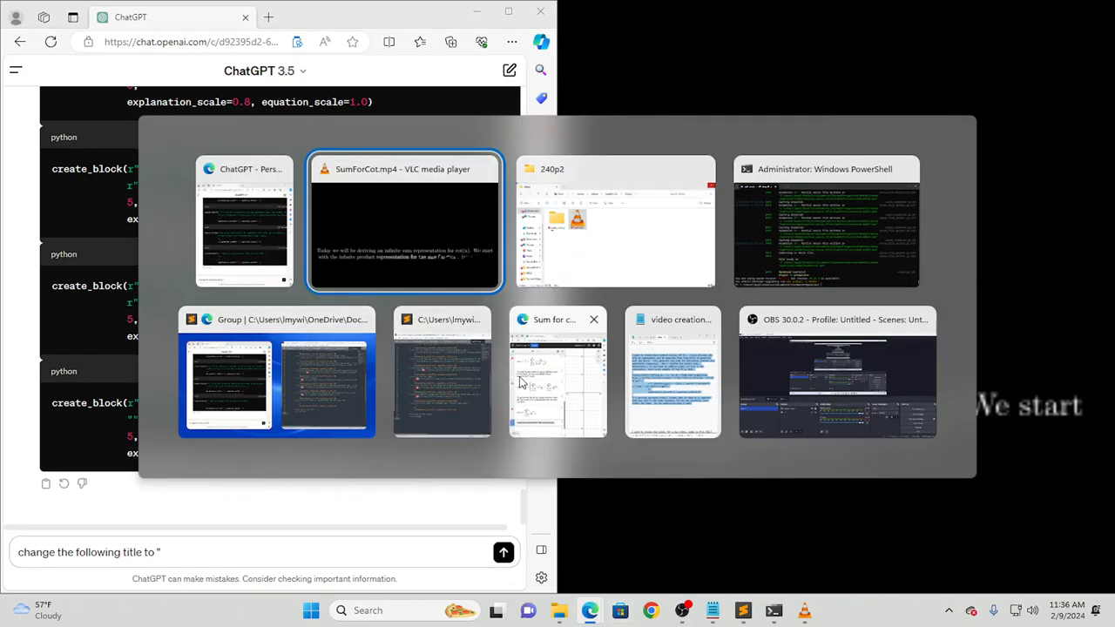
# Select the Desmos title note 'Finding the infinite sum for cot(x)' for copying.
pyautogui.click(558, 370)
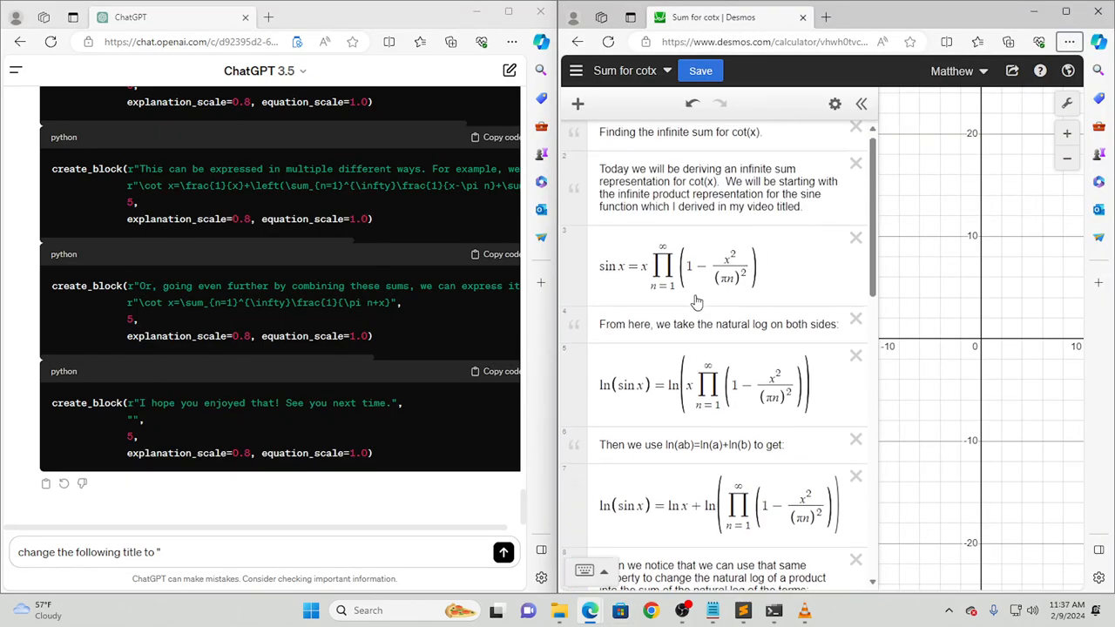
pyautogui.click(723, 138)
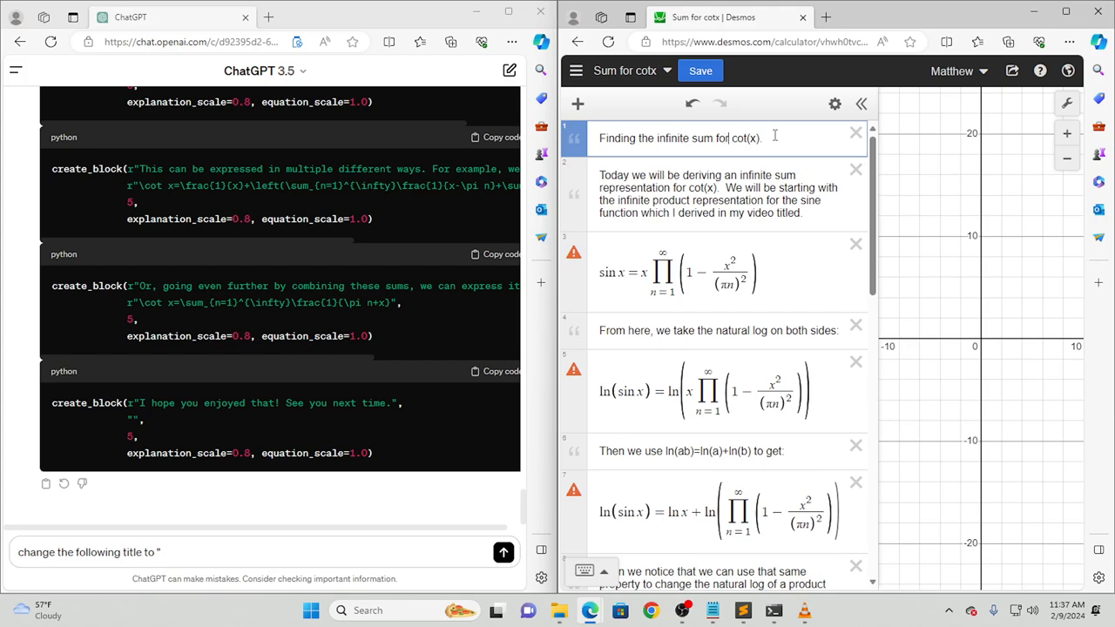
pyautogui.tripleClick(679, 138)
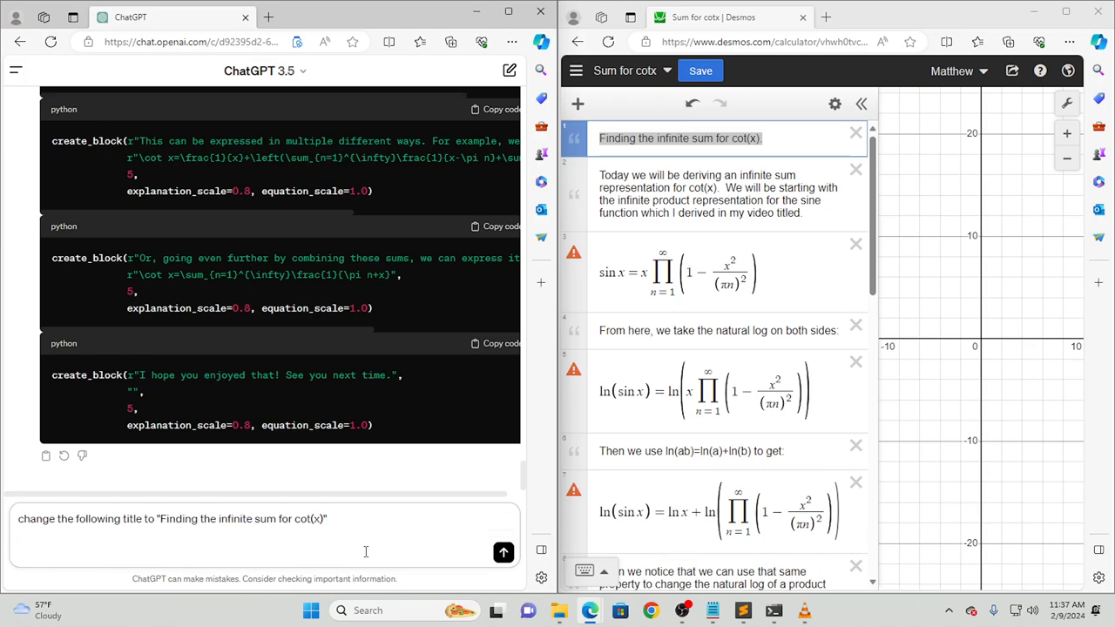
pyautogui.moveTo(267, 502)
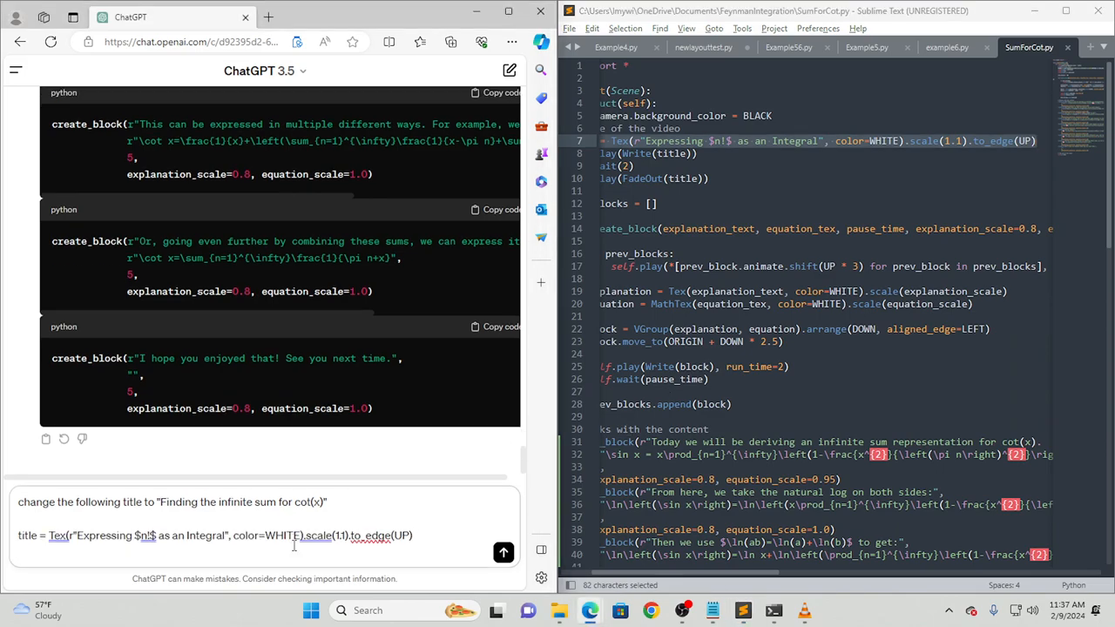
# Send the title request, put ChatGPT's rewritten title line into SumForCot.py and save, dismissing the license prompt.
pyautogui.click(504, 551)
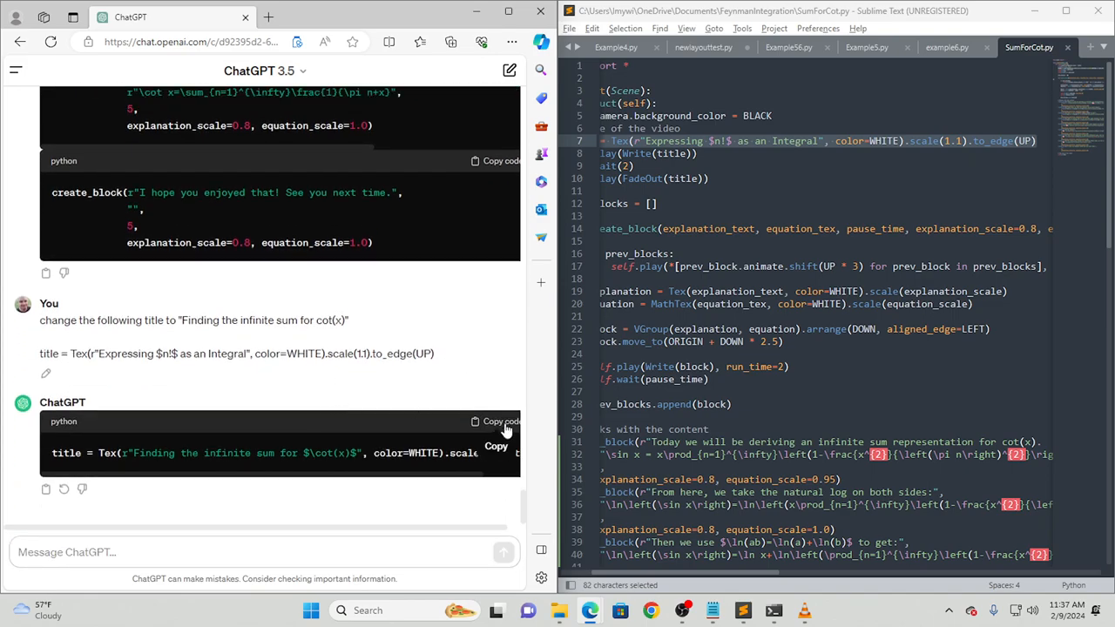
pyautogui.click(497, 422)
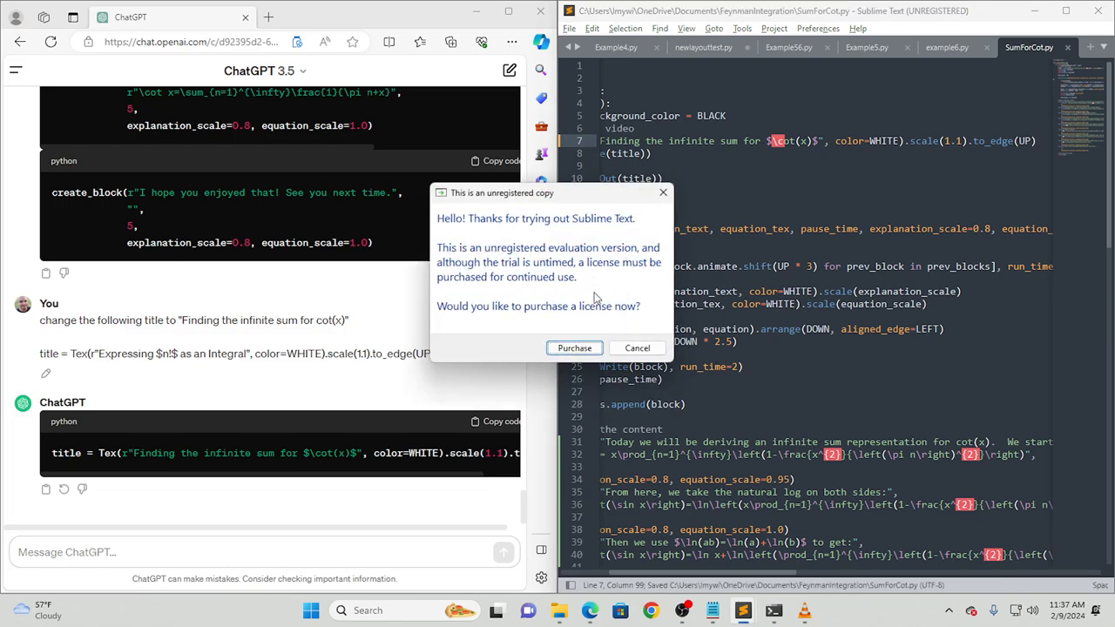
pyautogui.click(638, 347)
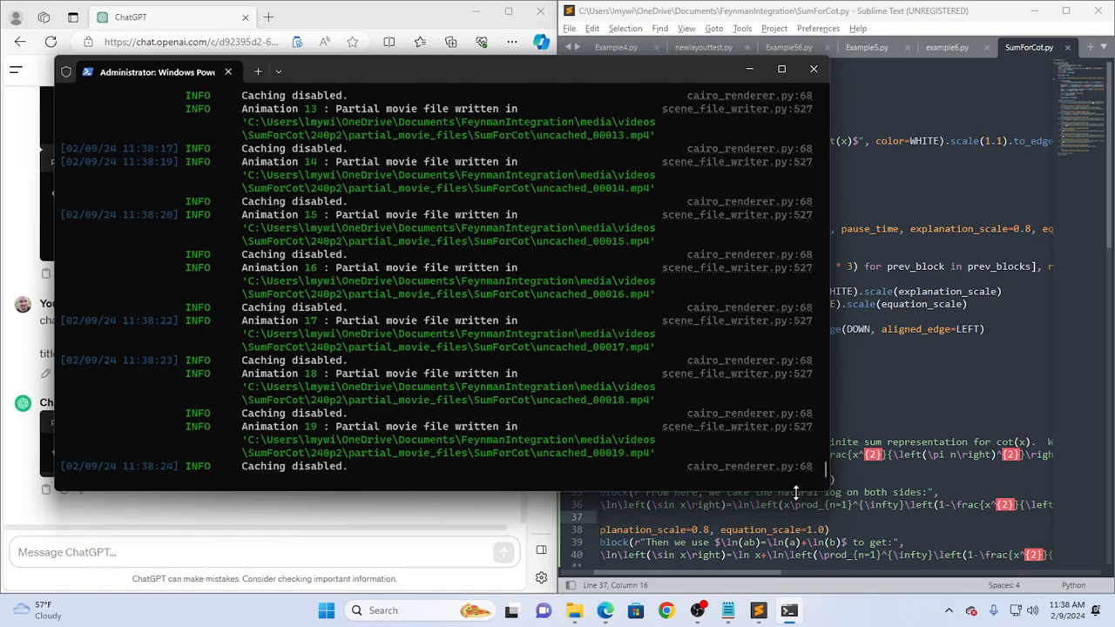
# After the re-render finishes, play the updated SumForCot.mp4 in VLC.
pyautogui.scroll(-3)
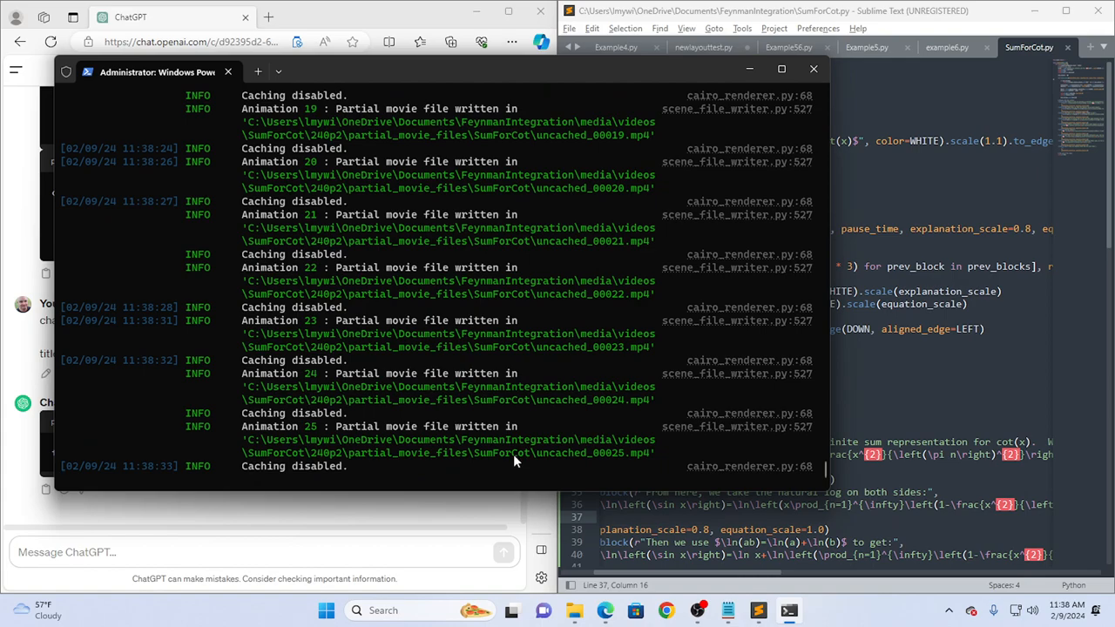
pyautogui.scroll(-3)
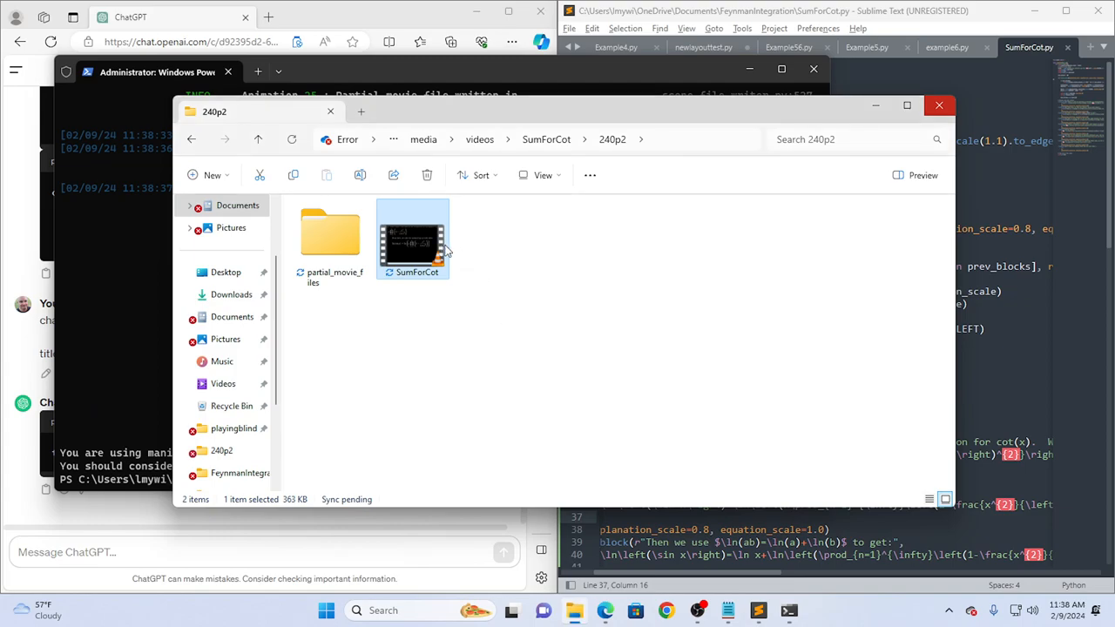
pyautogui.doubleClick(412, 239)
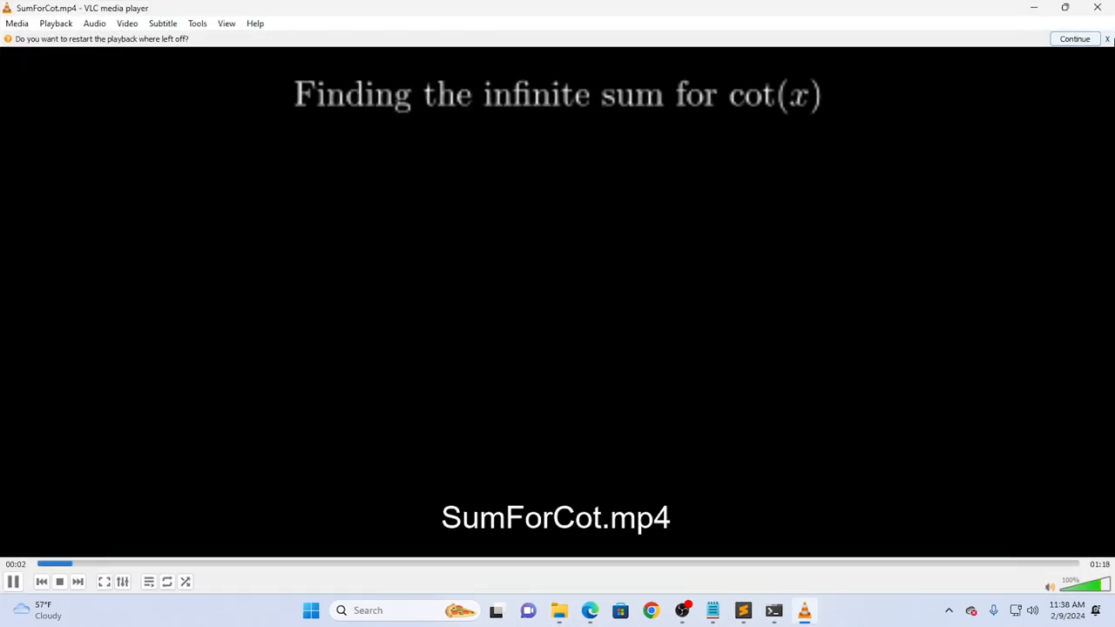
# Dismiss VLC's resume-playback bar and watch the video from the beginning.
pyautogui.click(1075, 38)
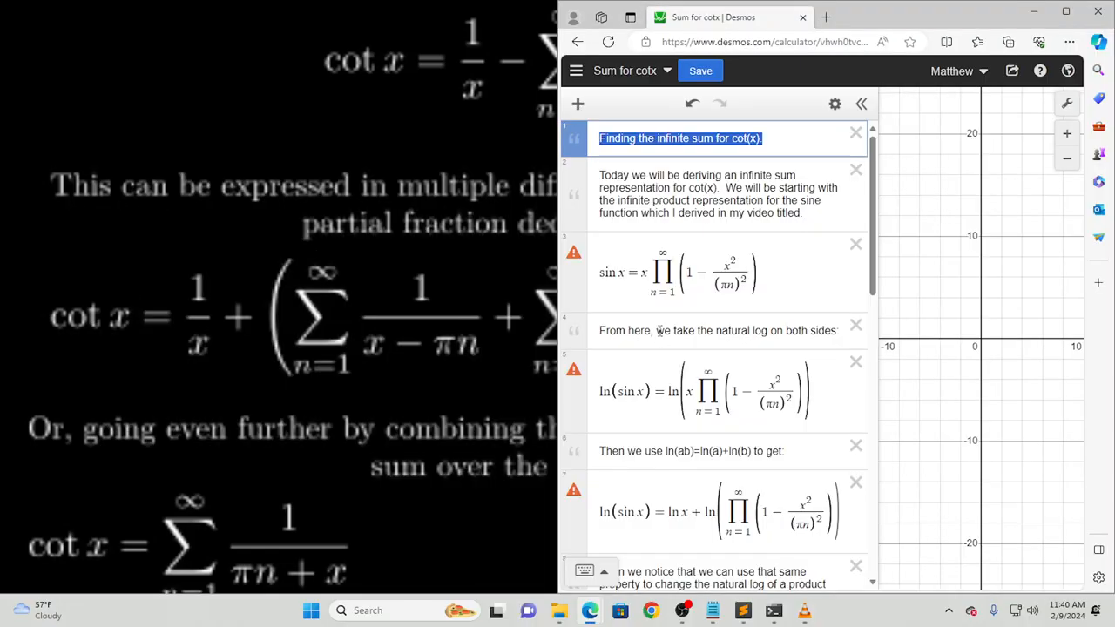
# Change the last cot x sum's lower limit to n = -∞ and select the note about combining the sums.
pyautogui.scroll(-3)
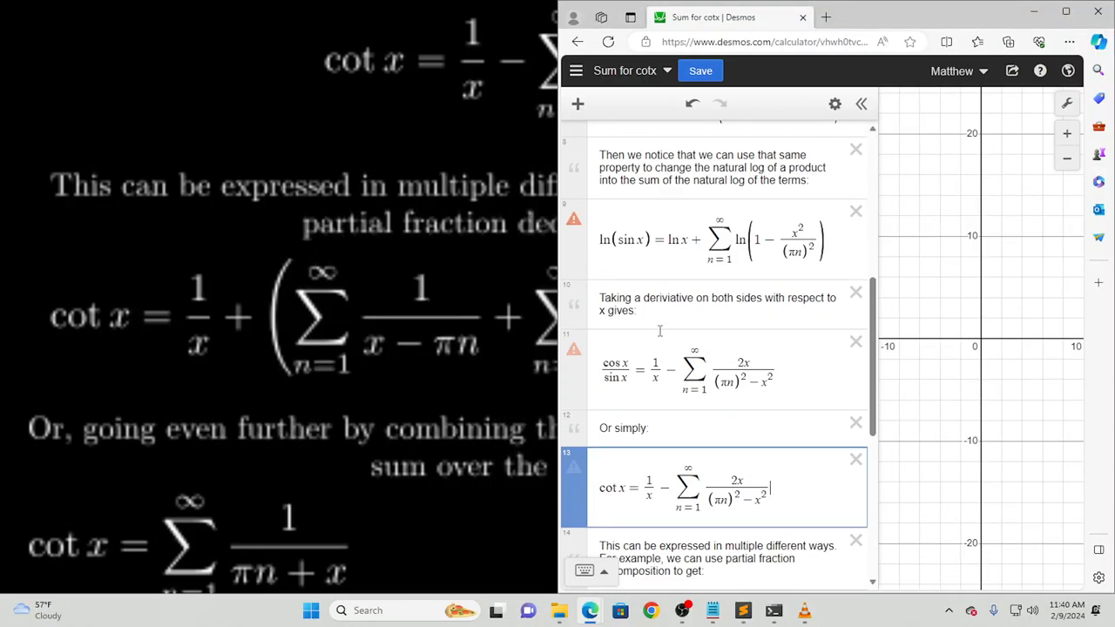
pyautogui.scroll(-3)
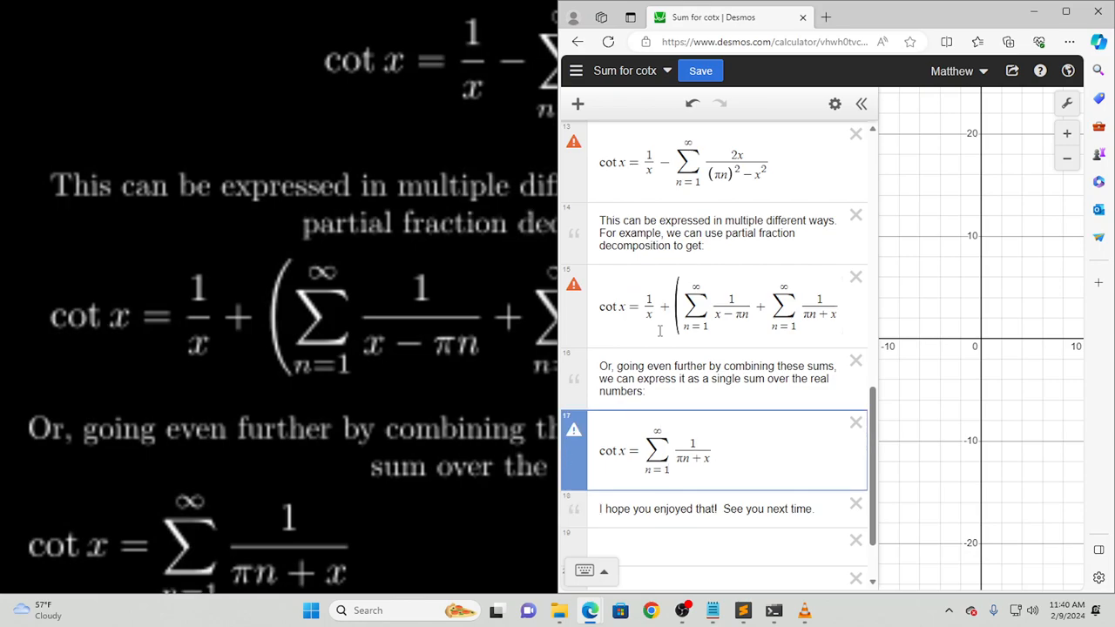
pyautogui.write('-∞')
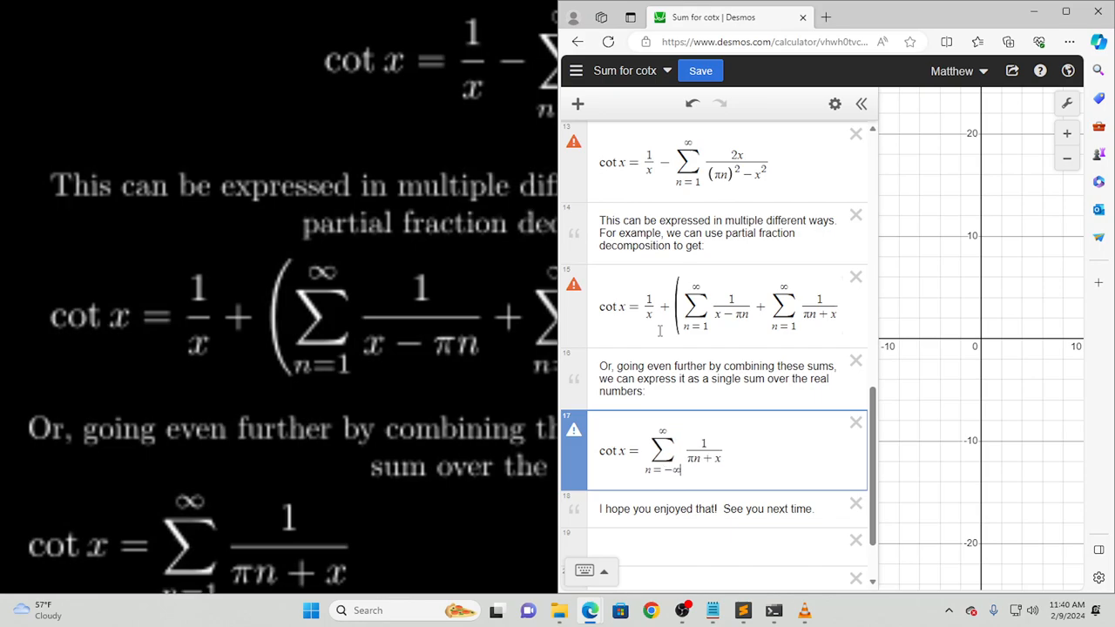
pyautogui.moveTo(658, 276)
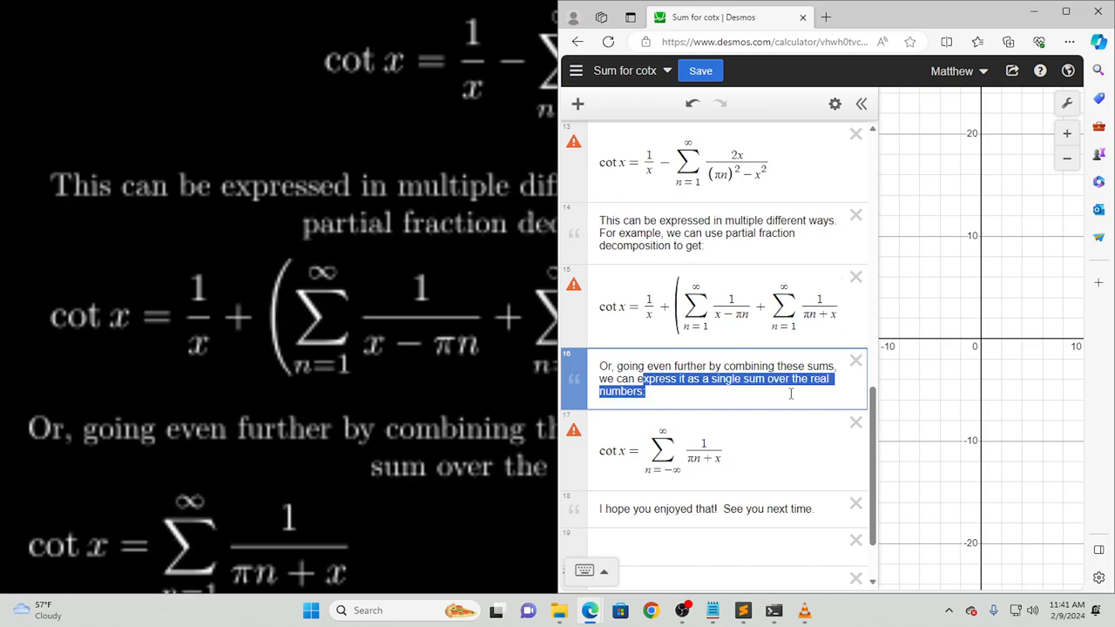
pyautogui.tripleClick(715, 366)
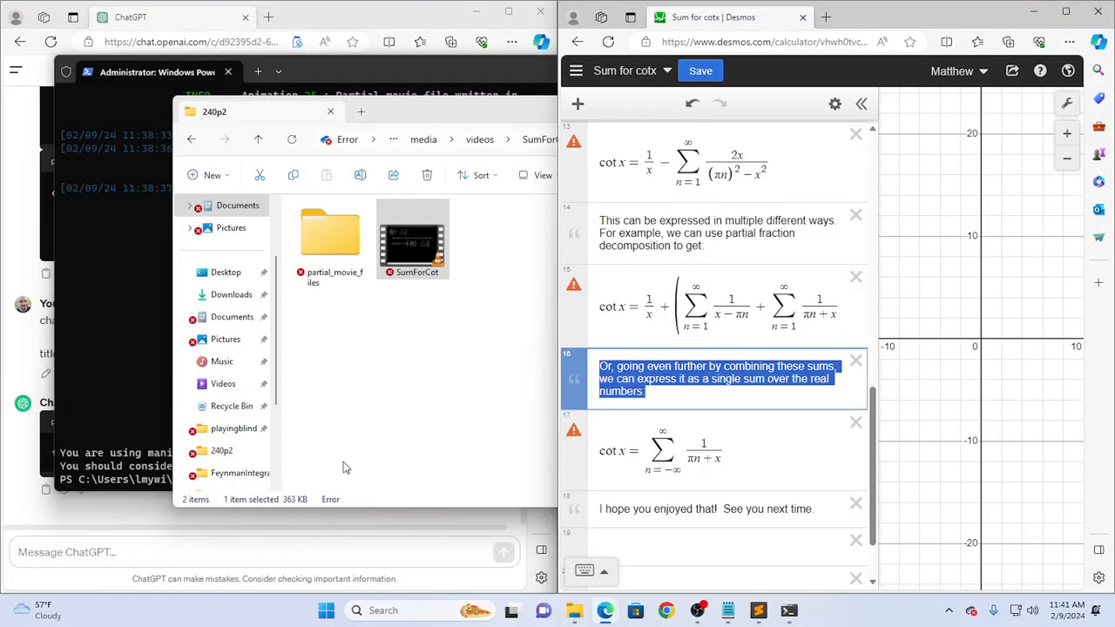
# Send the combined-sums note and LaTeX formula to ChatGPT and copy the returned create_block code.
pyautogui.click(758, 610)
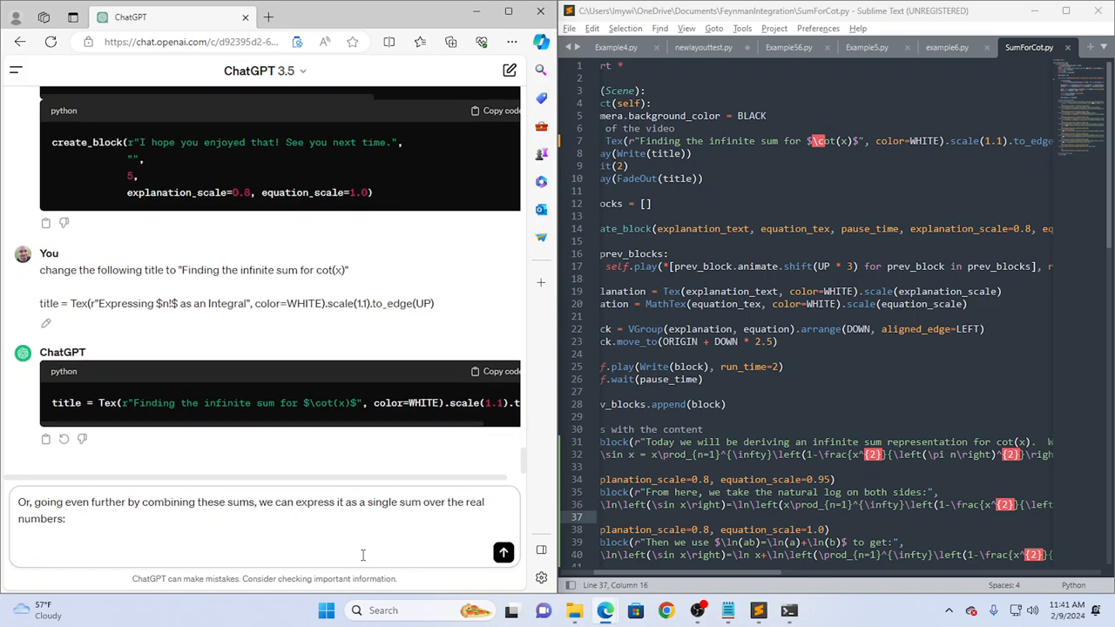
pyautogui.press('alt+tab')
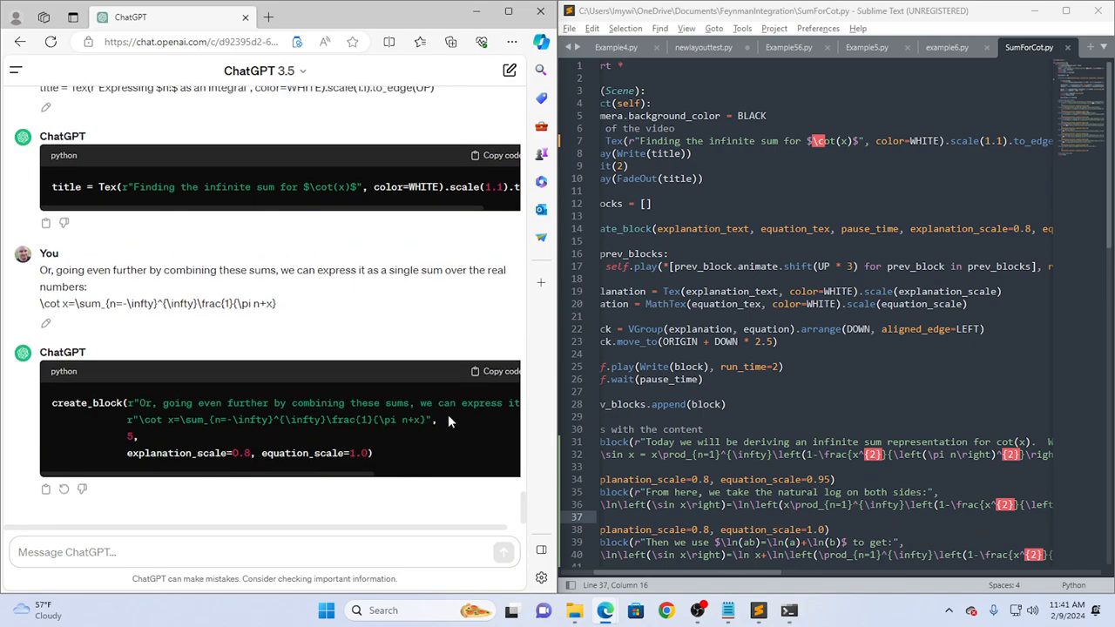
pyautogui.click(496, 371)
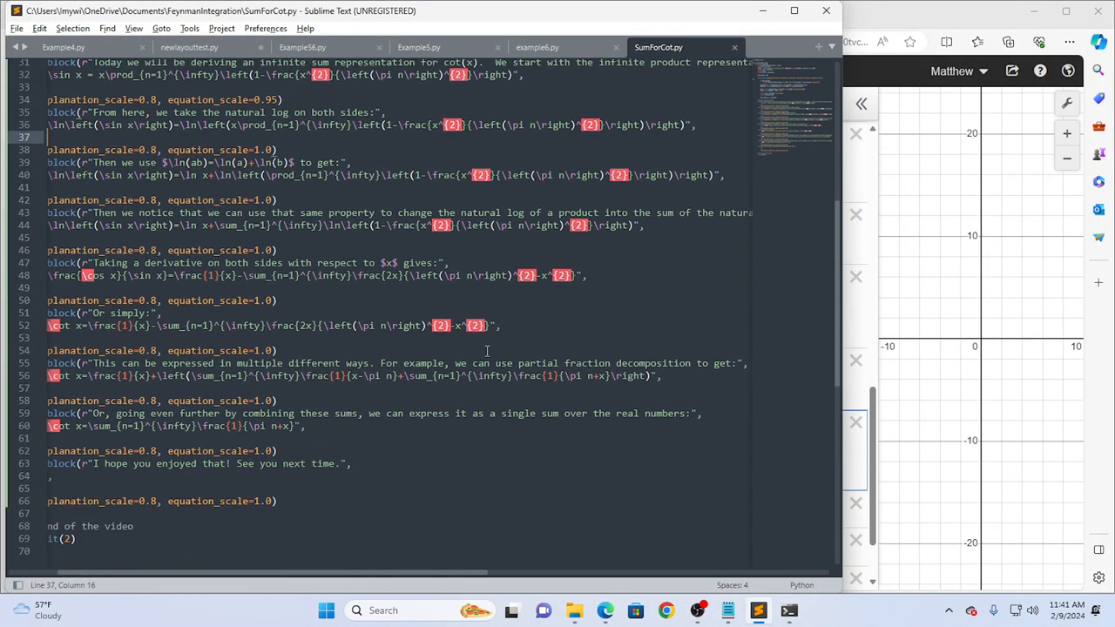
# Comment out the earlier create_block calls (lines 31–58), save, and re-render SumForCot with manim.
pyautogui.scroll(-3)
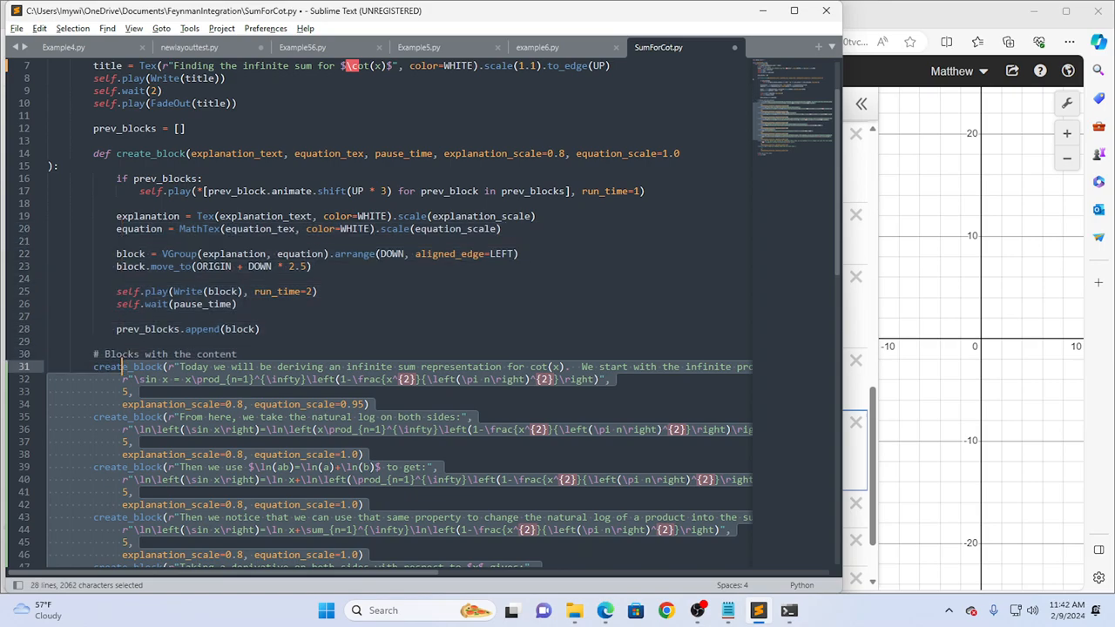
pyautogui.press('ctrl+/')
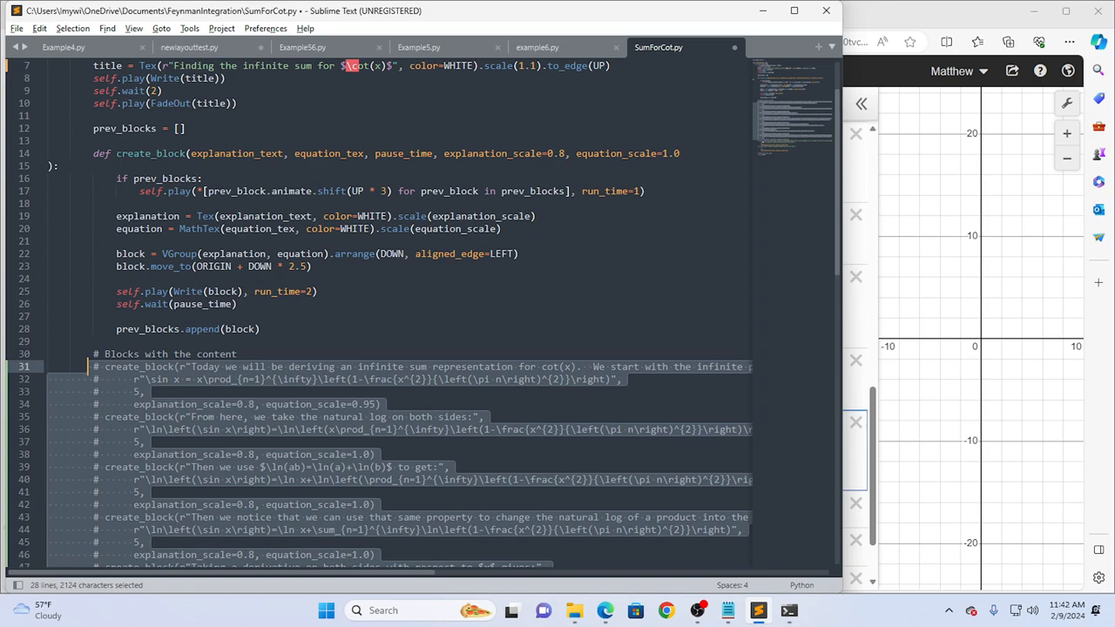
pyautogui.press('alt+tab')
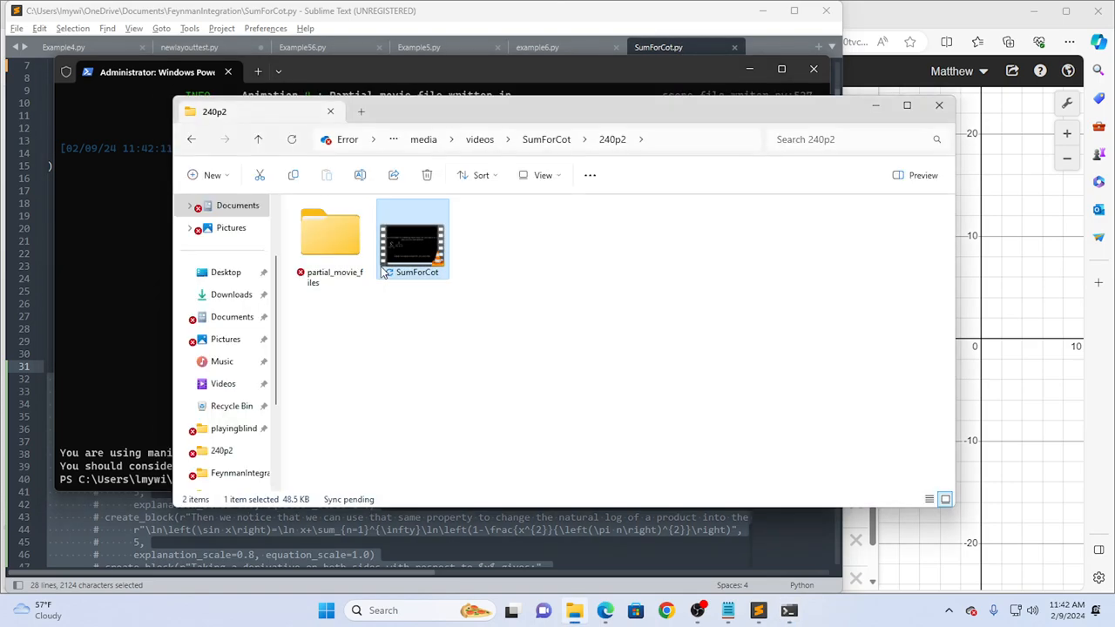
# Play the new SumForCot render in VLC, scrub to the −∞ to ∞ sum and sign-off, then close it.
pyautogui.doubleClick(412, 240)
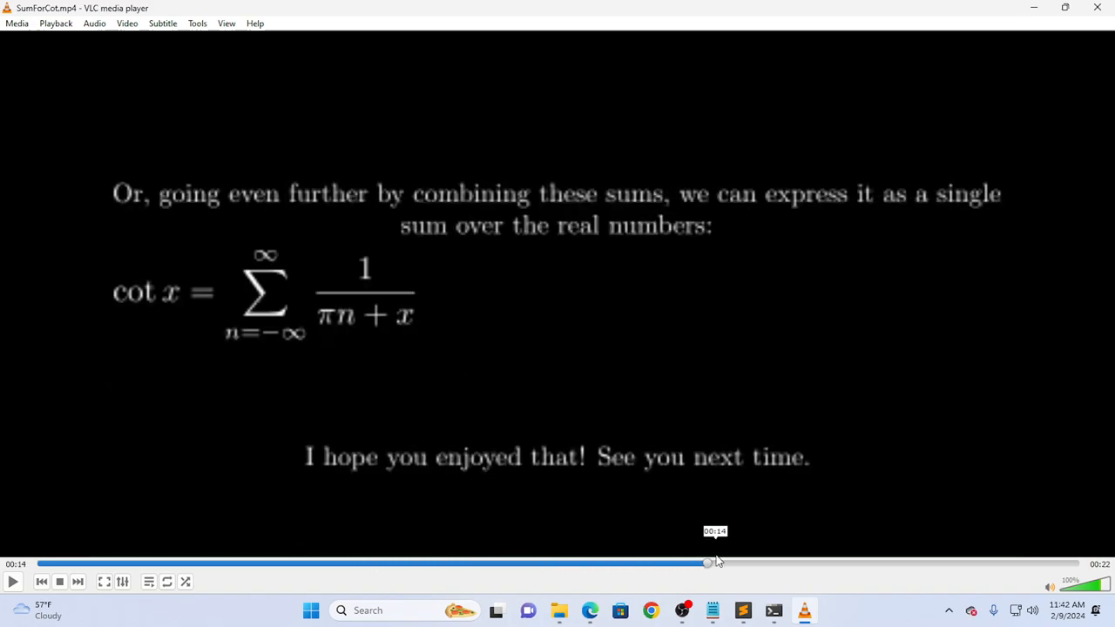
pyautogui.moveTo(708, 564); pyautogui.dragTo(823, 563)
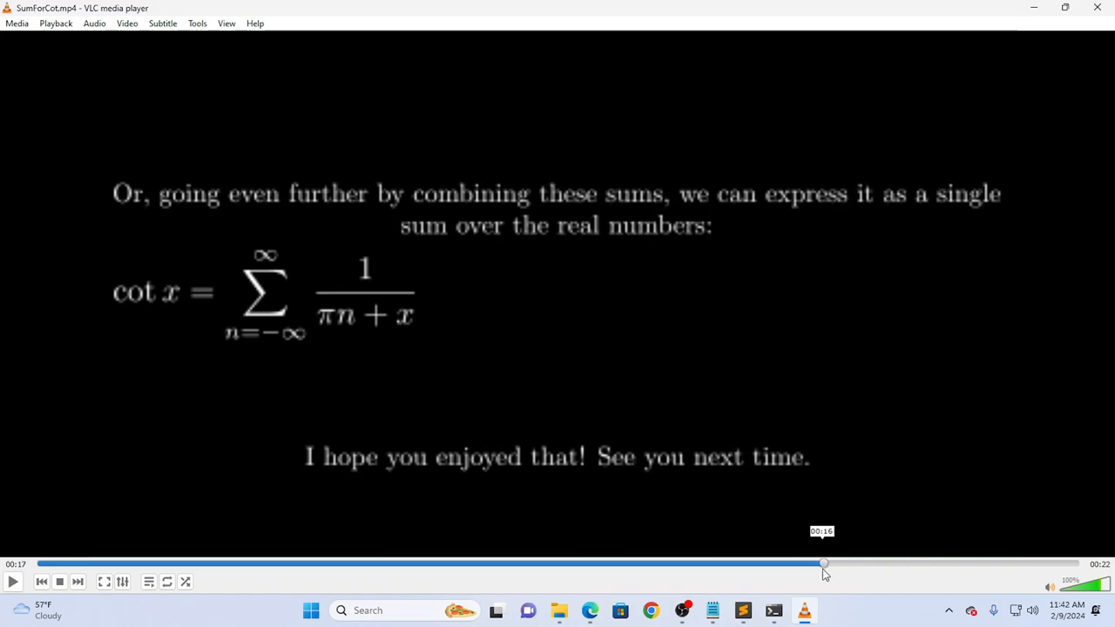
pyautogui.moveTo(823, 563); pyautogui.dragTo(781, 563)
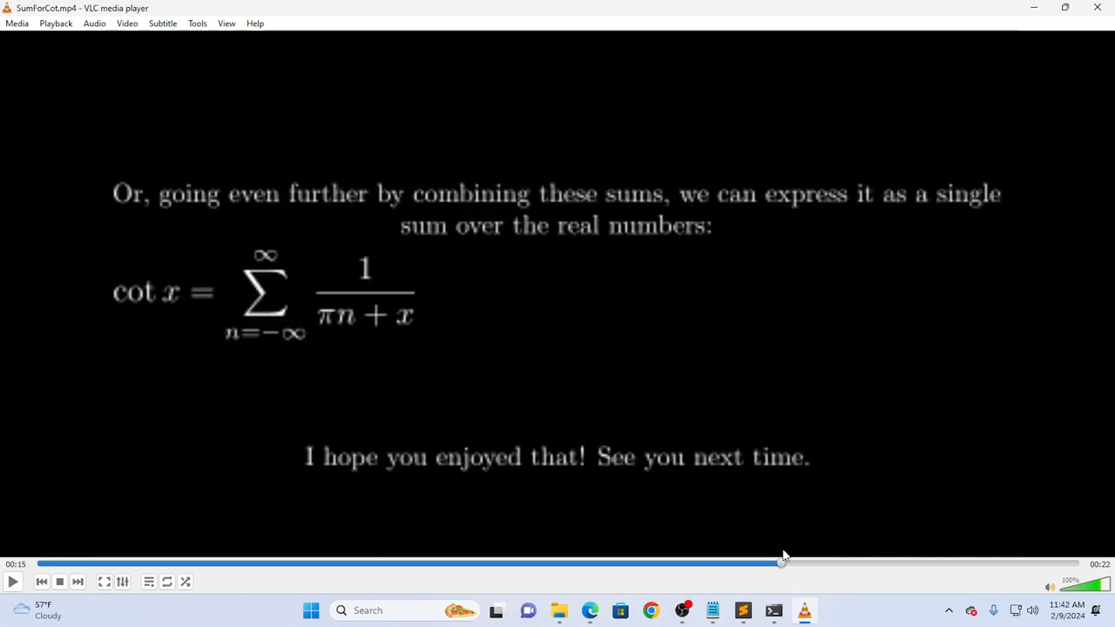
pyautogui.moveTo(1096, 8)
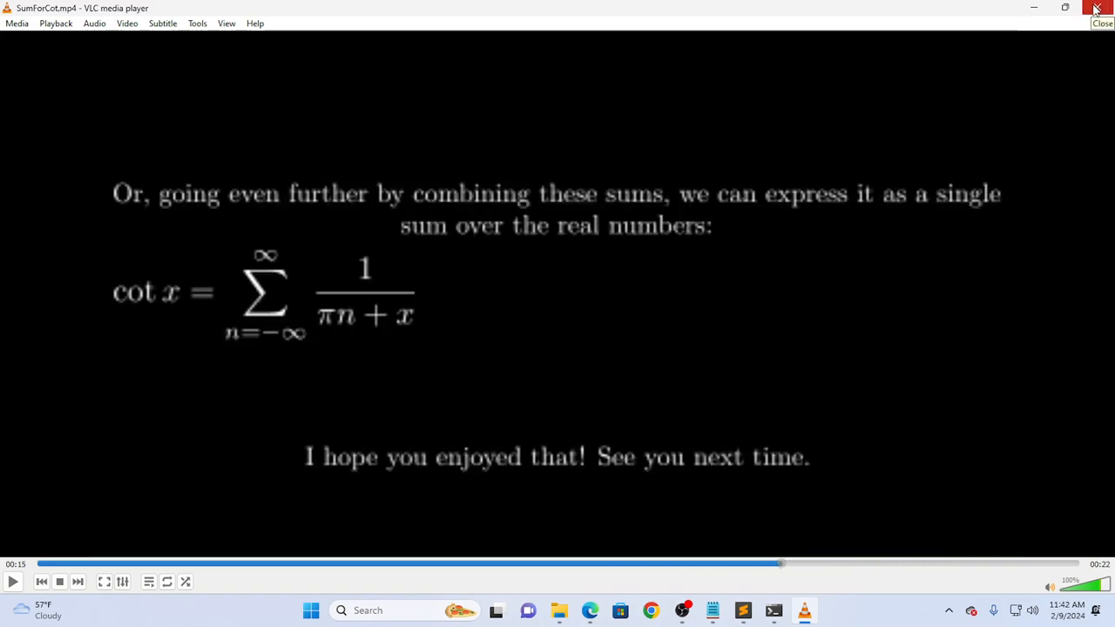
pyautogui.click(1096, 8)
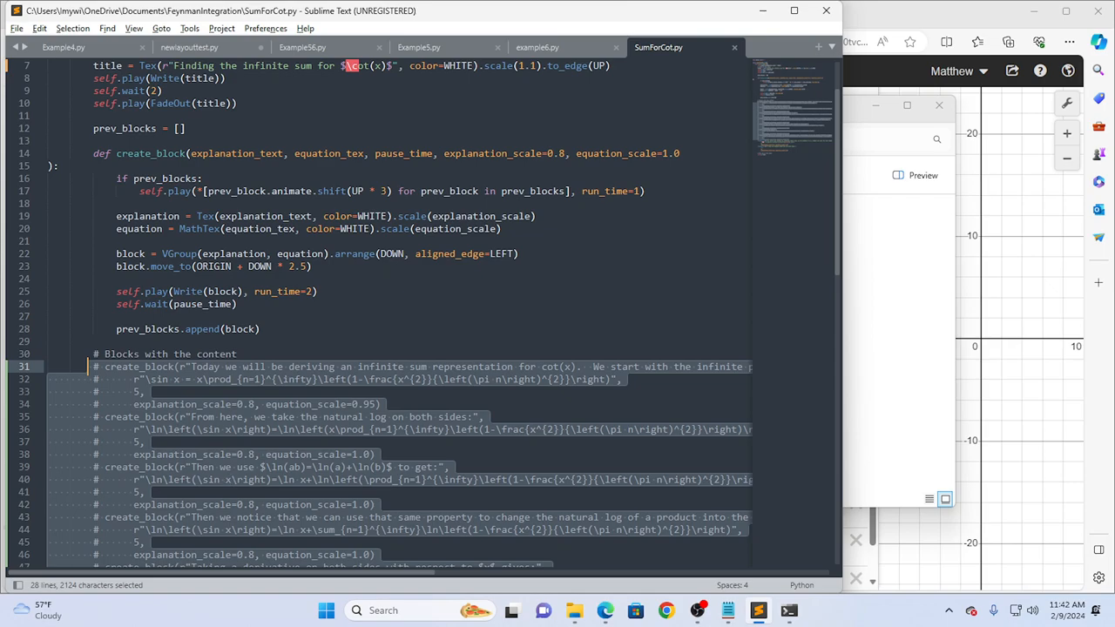
# Uncomment the earlier create_block calls again and save SumForCot.py.
pyautogui.press('ctrl+/')
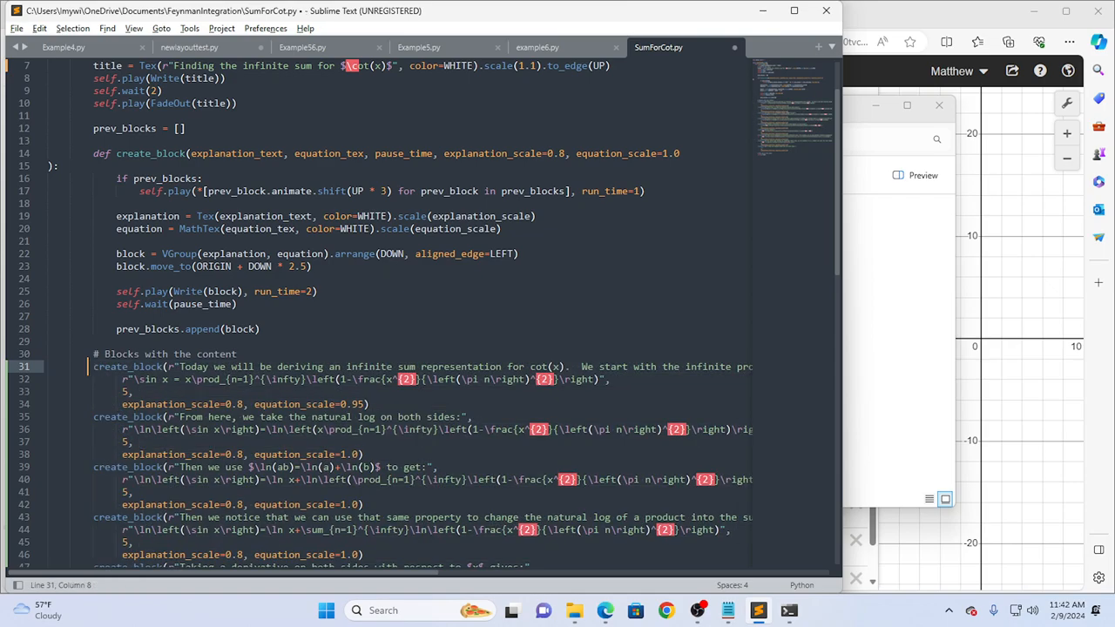
pyautogui.press('ctrl+s')
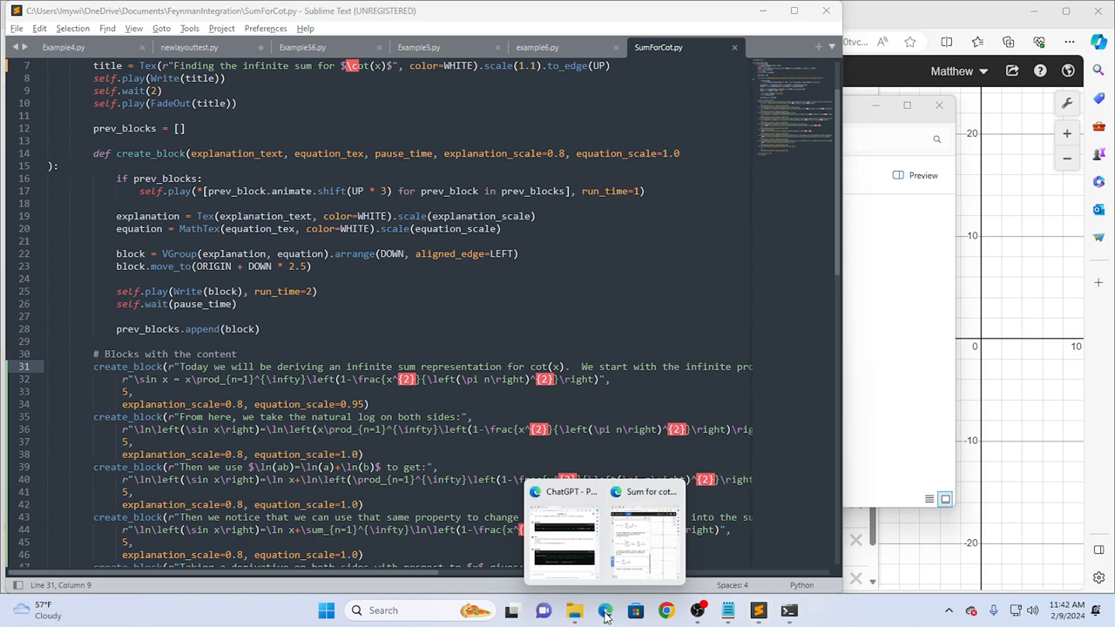
# Bring the ChatGPT conversation forward from the Edge taskbar preview and maximize it.
pyautogui.click(563, 531)
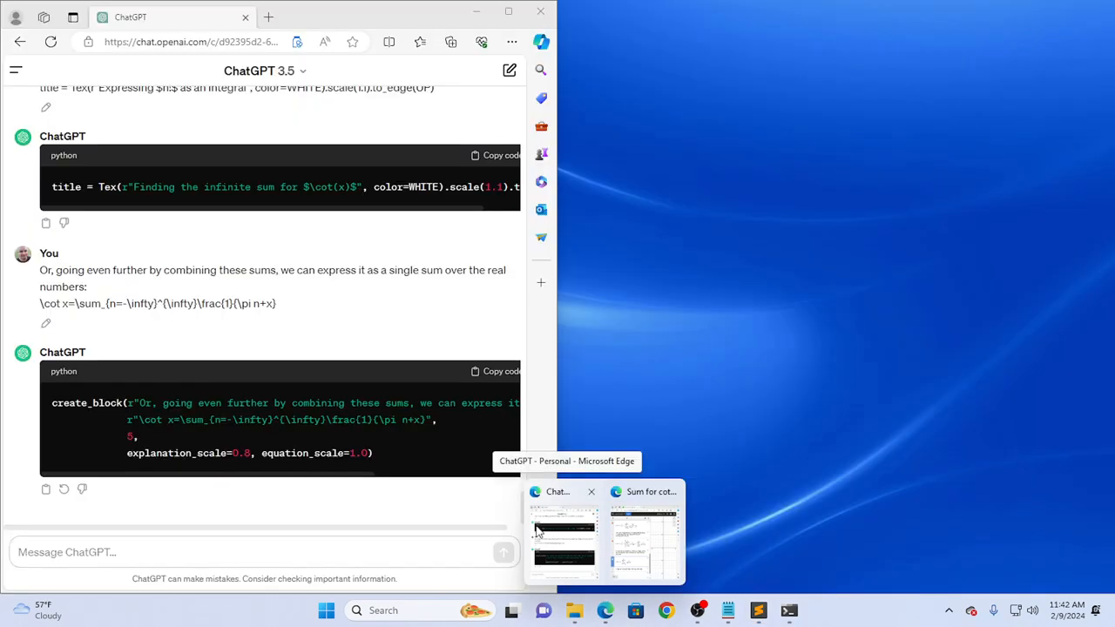
pyautogui.click(643, 532)
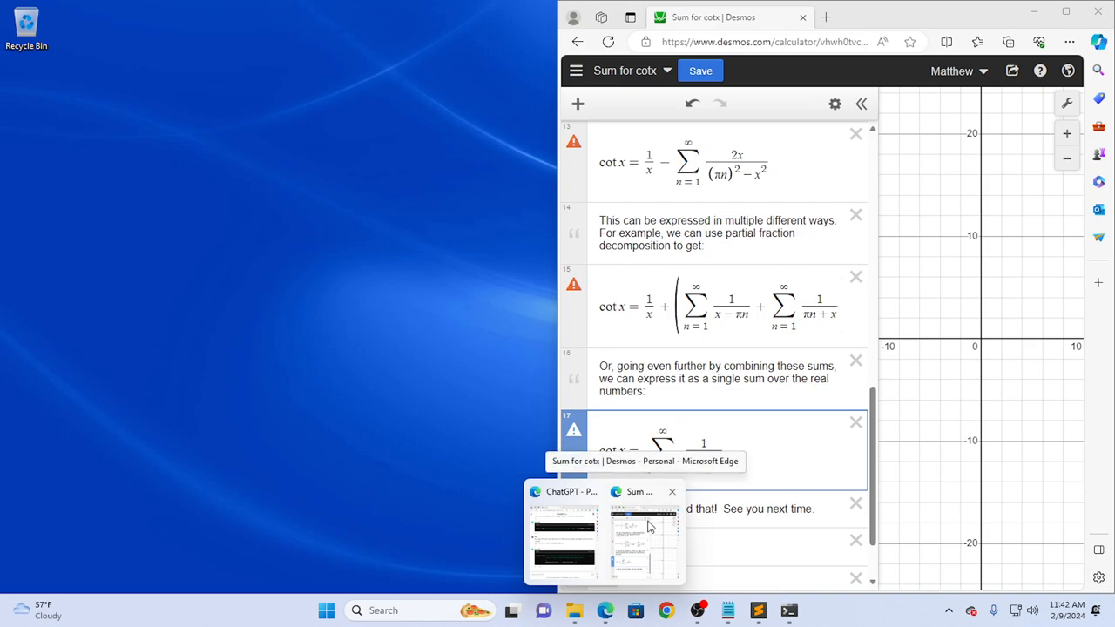
pyautogui.click(564, 531)
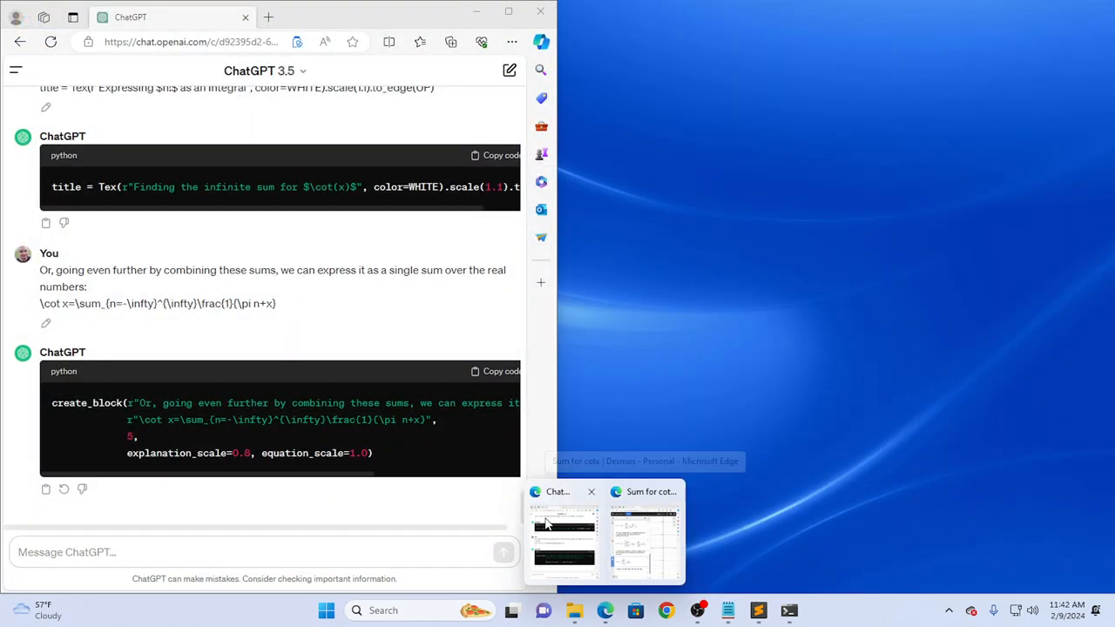
pyautogui.moveTo(564, 532)
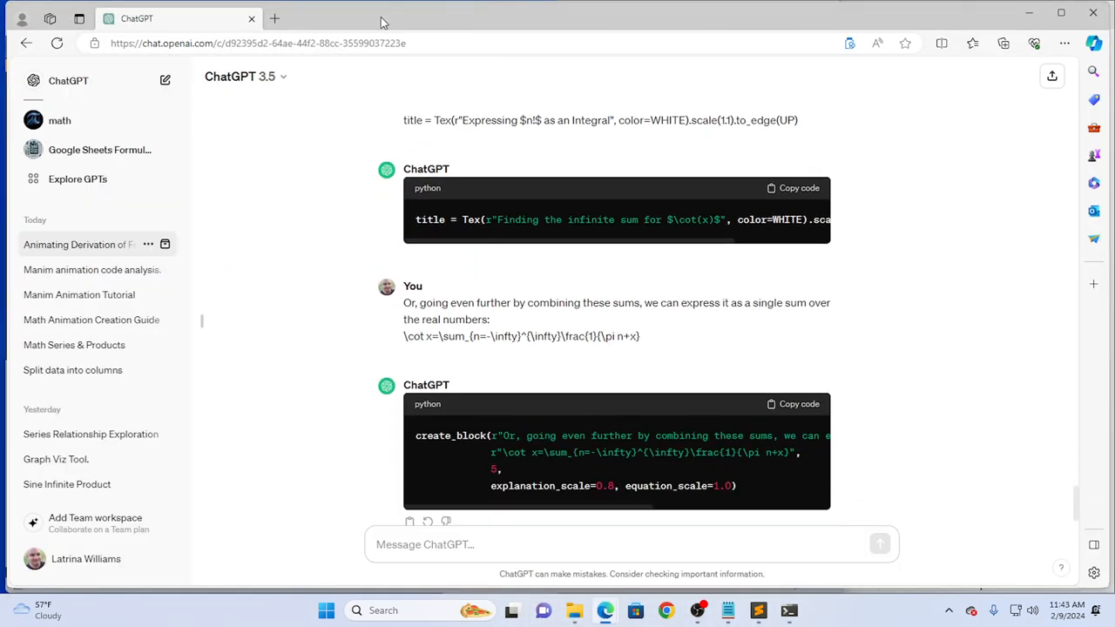
pyautogui.scroll(-3)
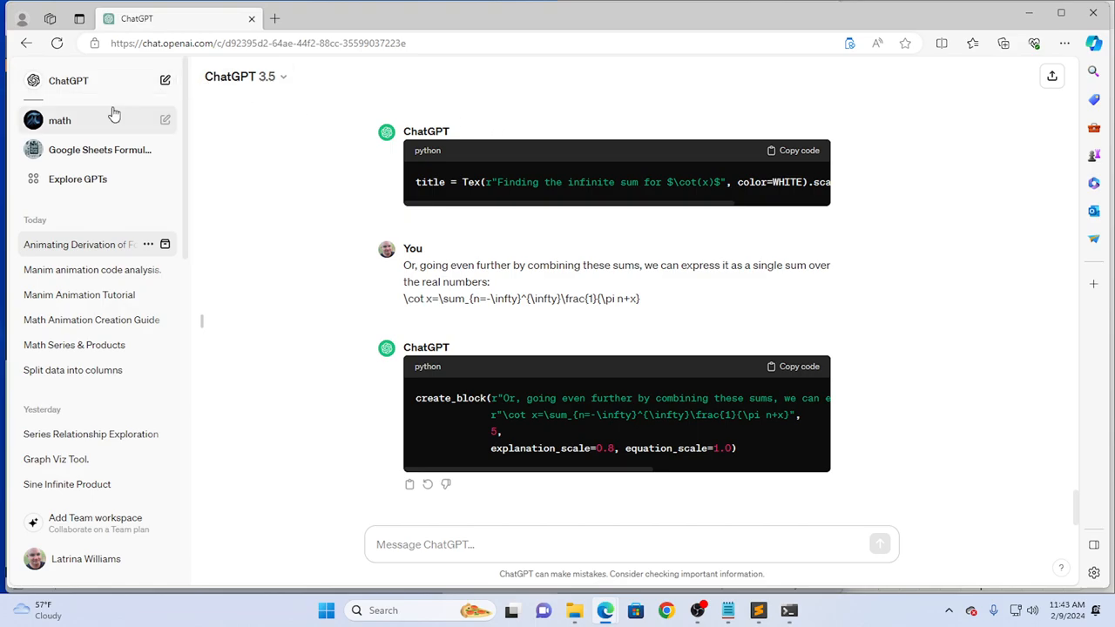
# In the math GPT, draft a prompt asking to analyze the Manim code and suggest clarity improvements for the viewer.
pyautogui.click(59, 121)
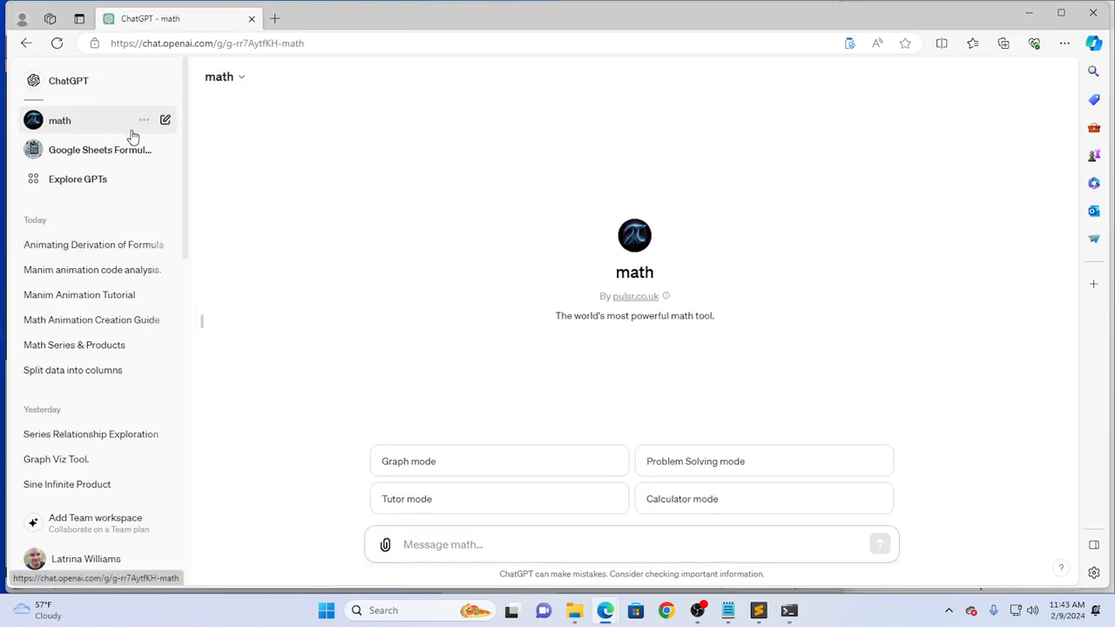
pyautogui.moveTo(682, 304)
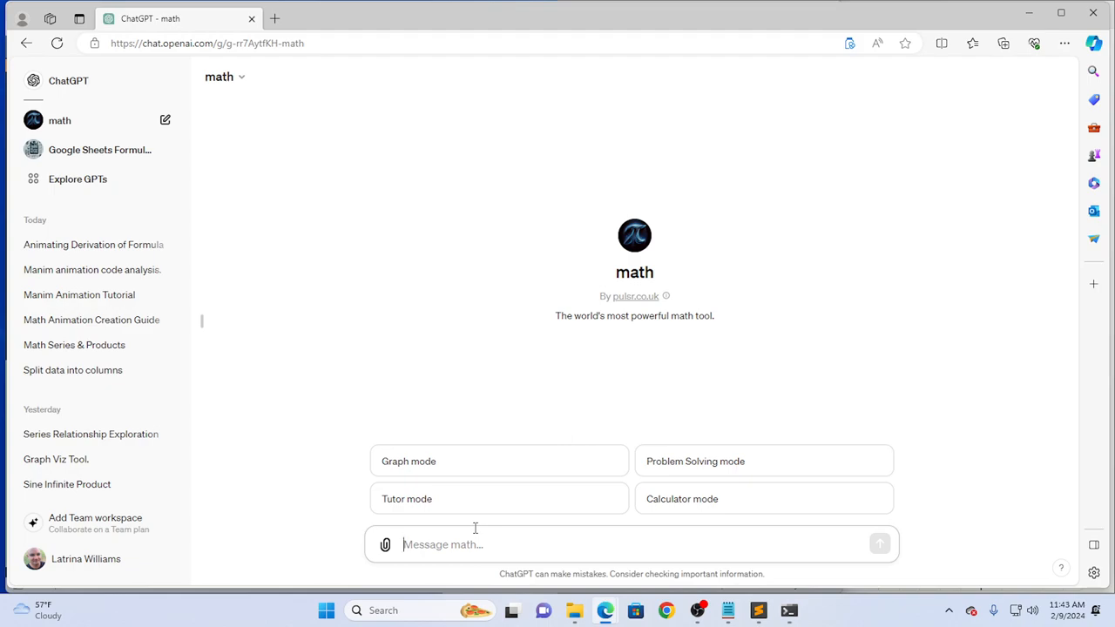
pyautogui.write('Analyze the following manim code')
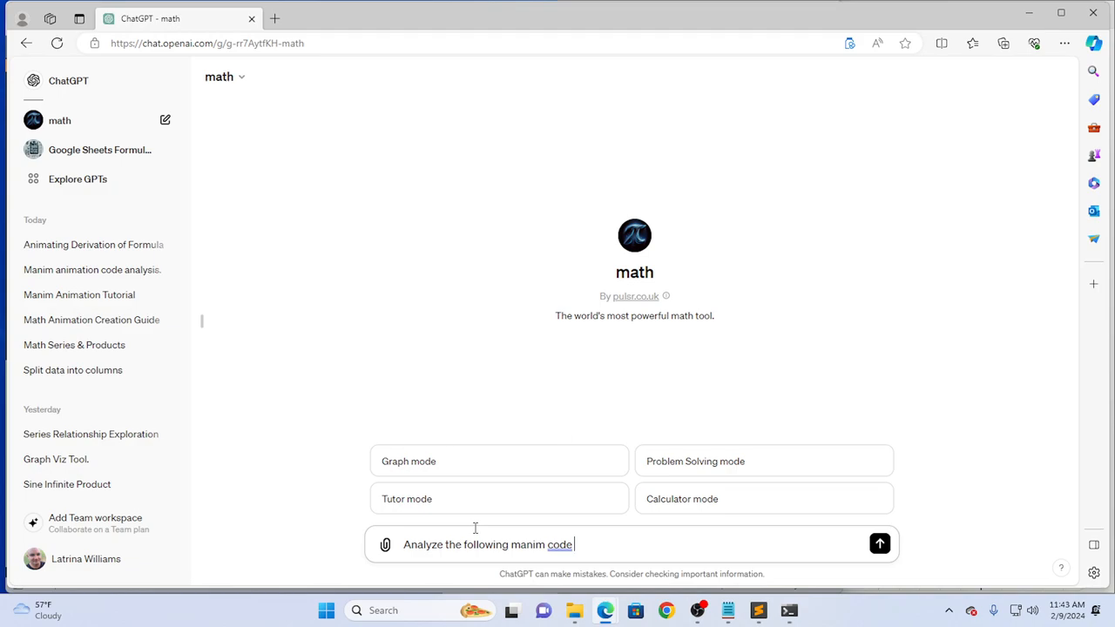
pyautogui.write('for')
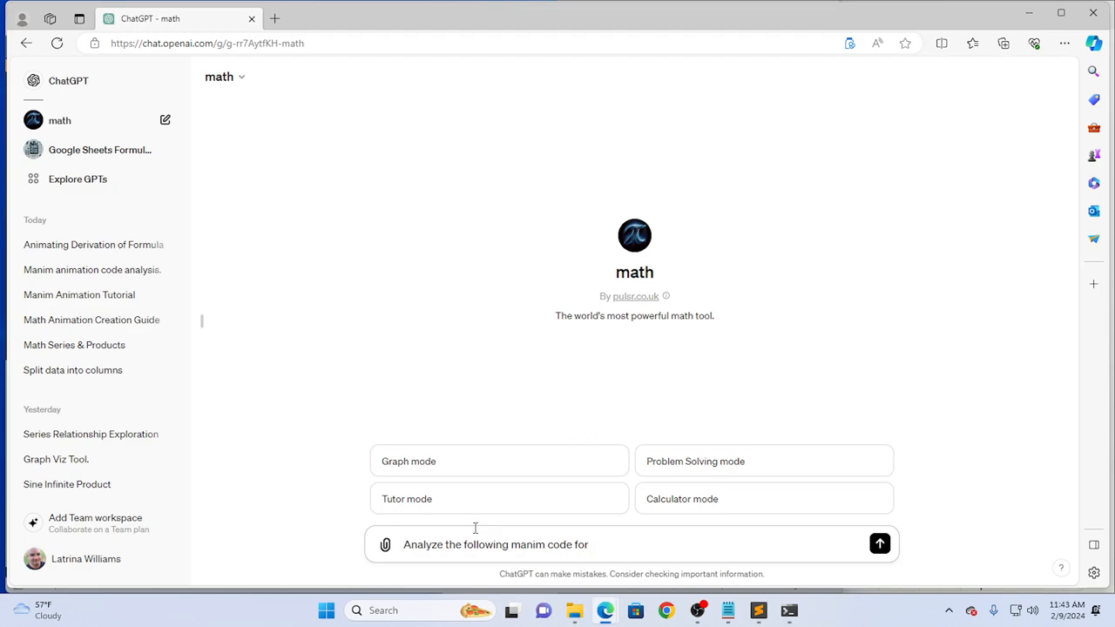
pyautogui.write('code.')
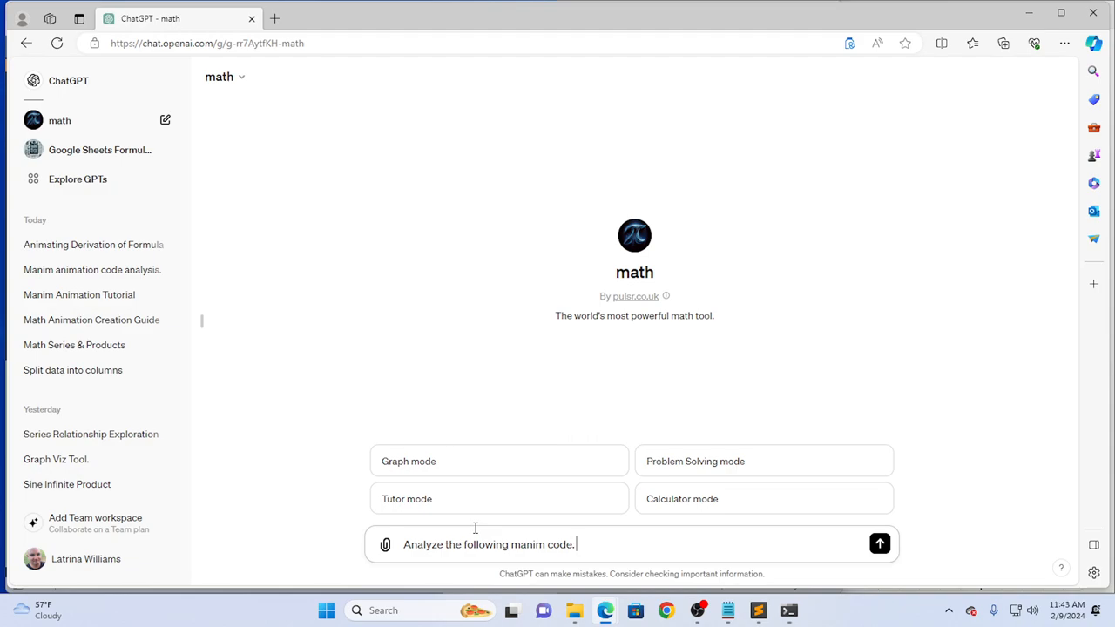
pyautogui.write('Offer su')
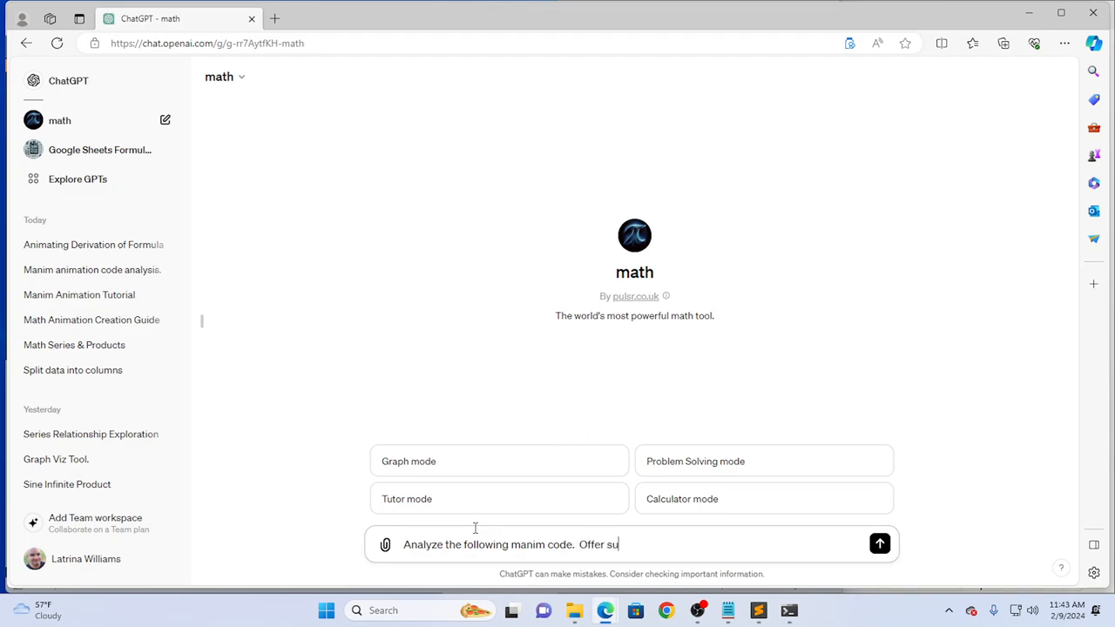
pyautogui.write('ggestions')
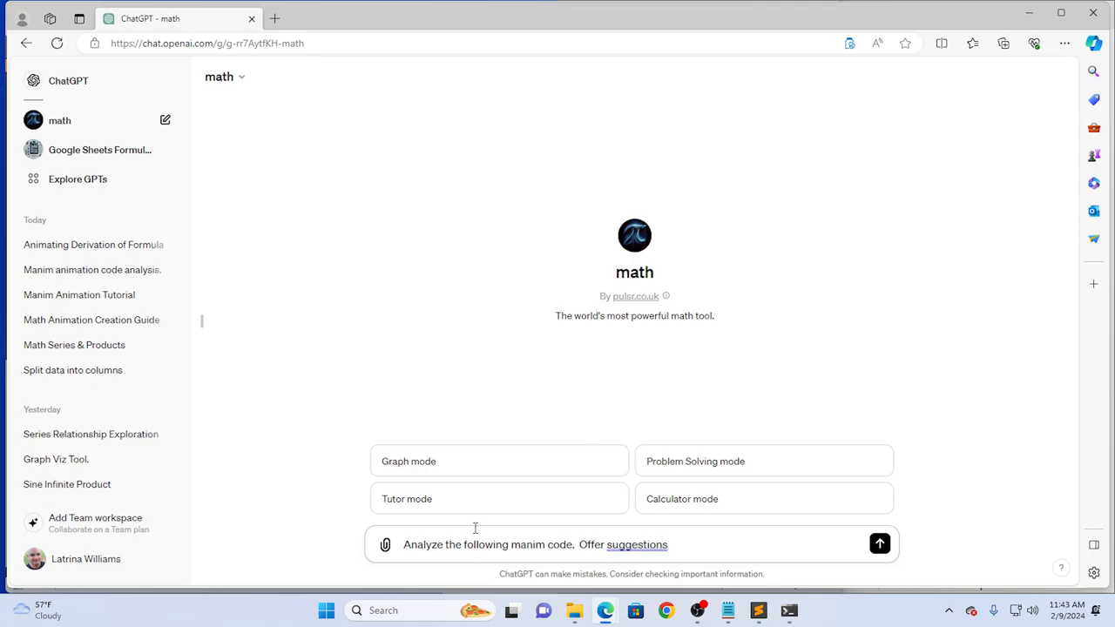
pyautogui.write('on')
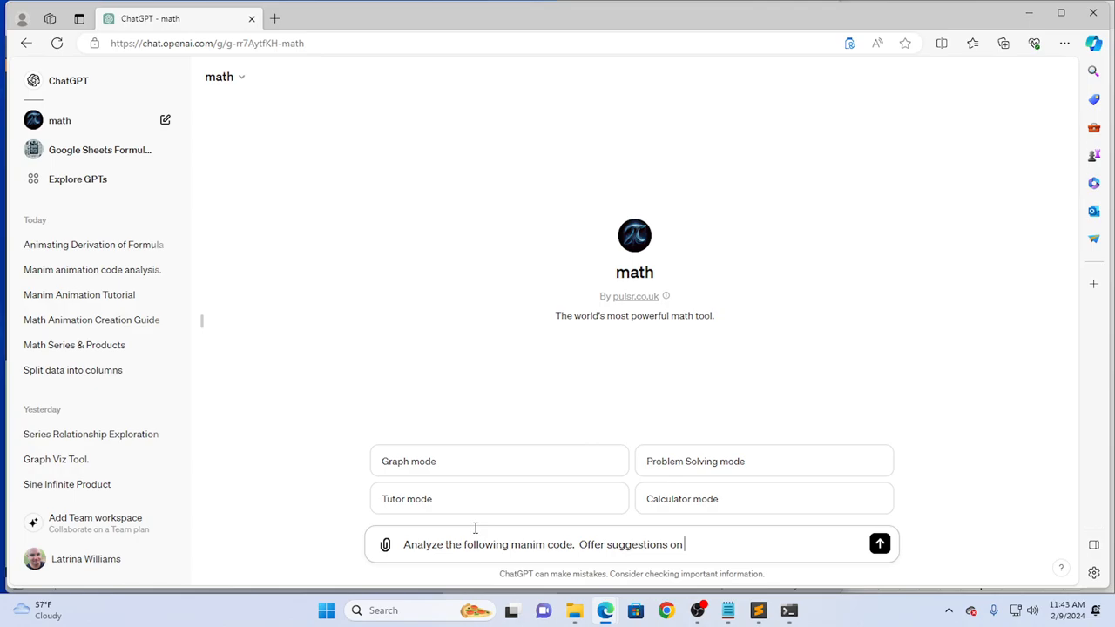
pyautogui.write('how to')
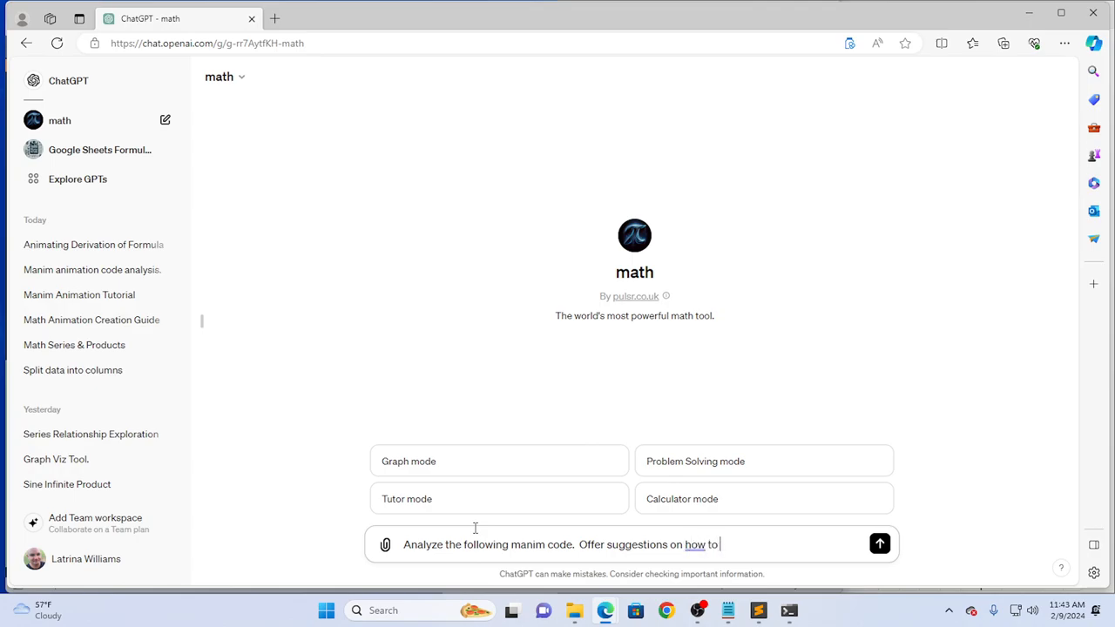
pyautogui.write('improve')
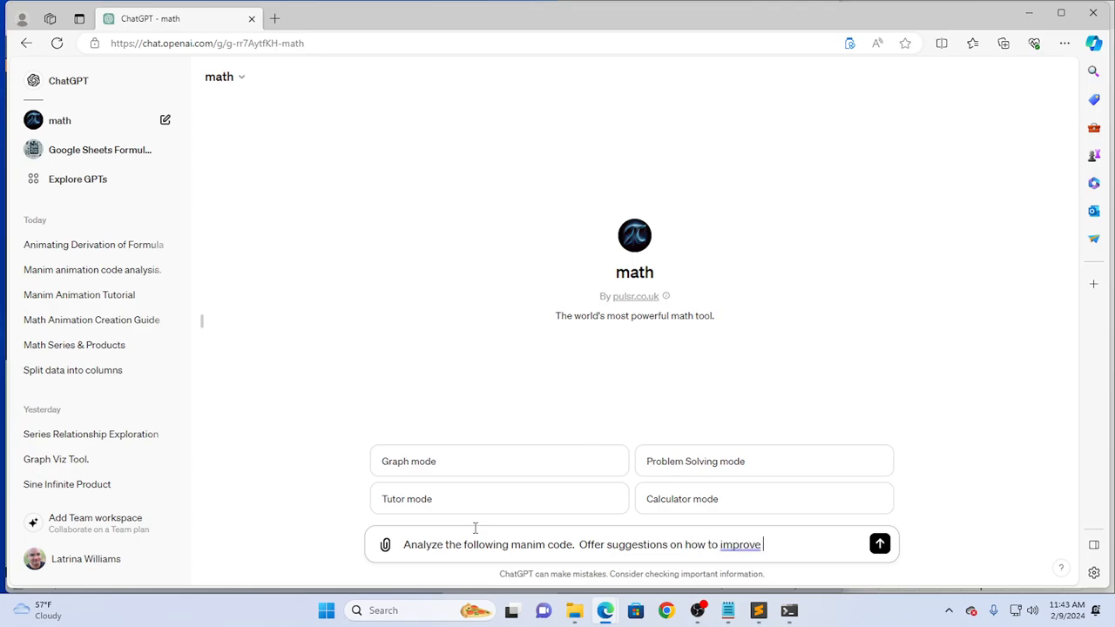
pyautogui.write('clarity for')
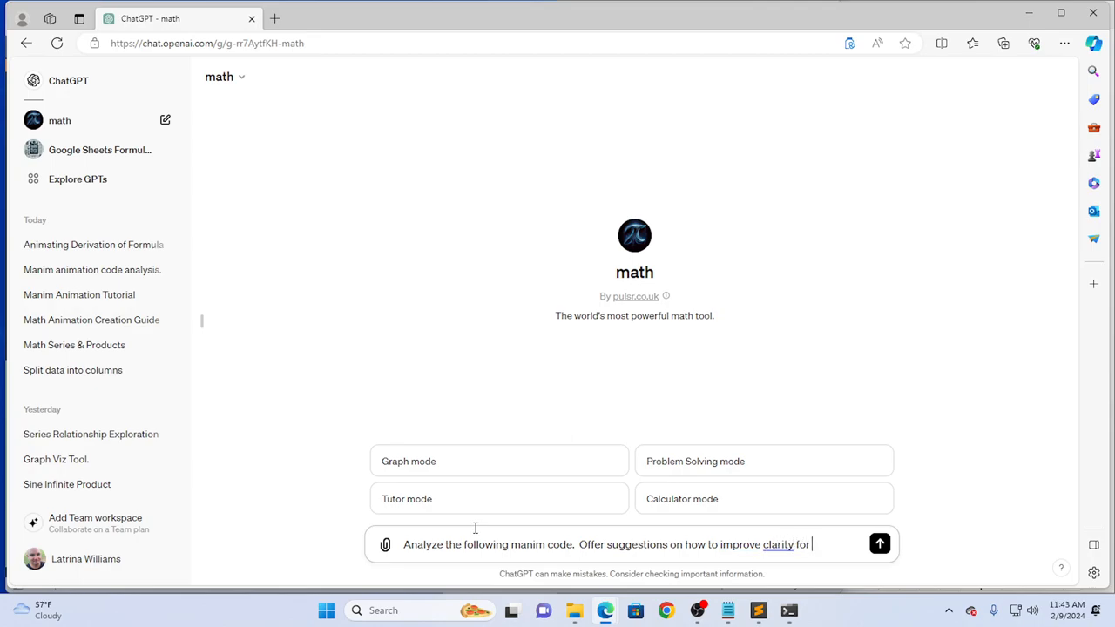
pyautogui.write('the view')
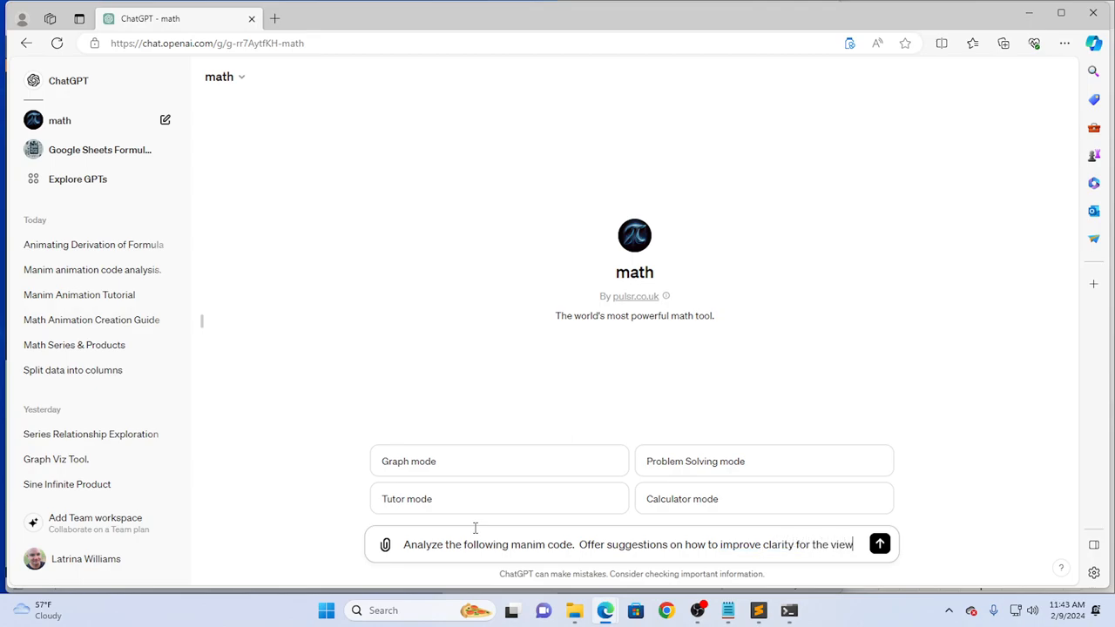
pyautogui.write('er.')
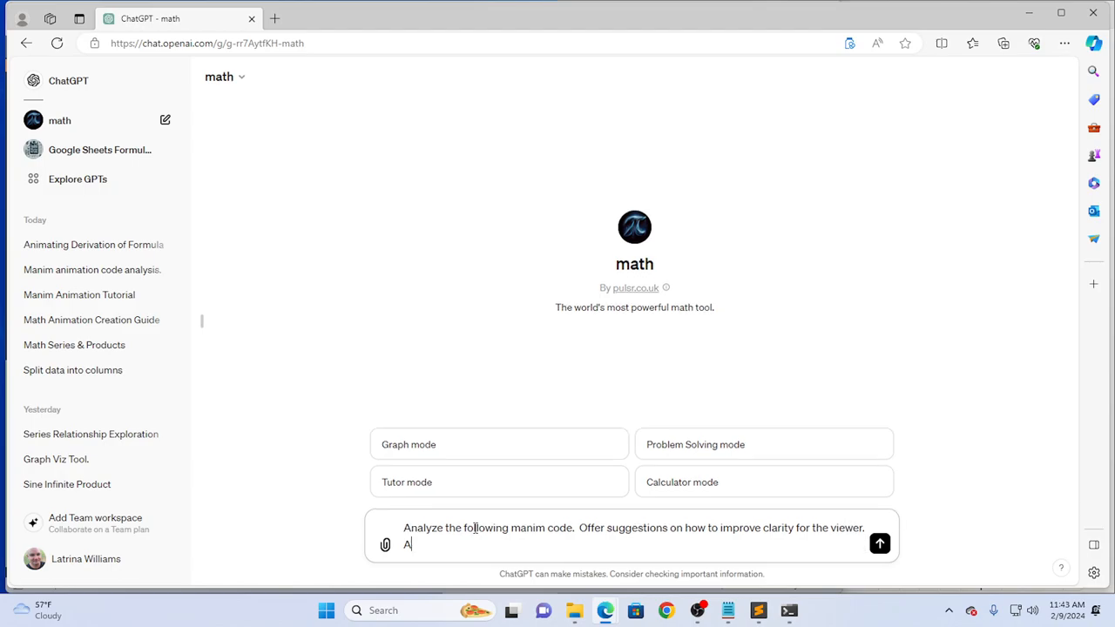
# Add a request to also check the math for factual errors, fixing the 'facutal' typo via the spelling suggestion.
pyautogui.write('lso check the math for')
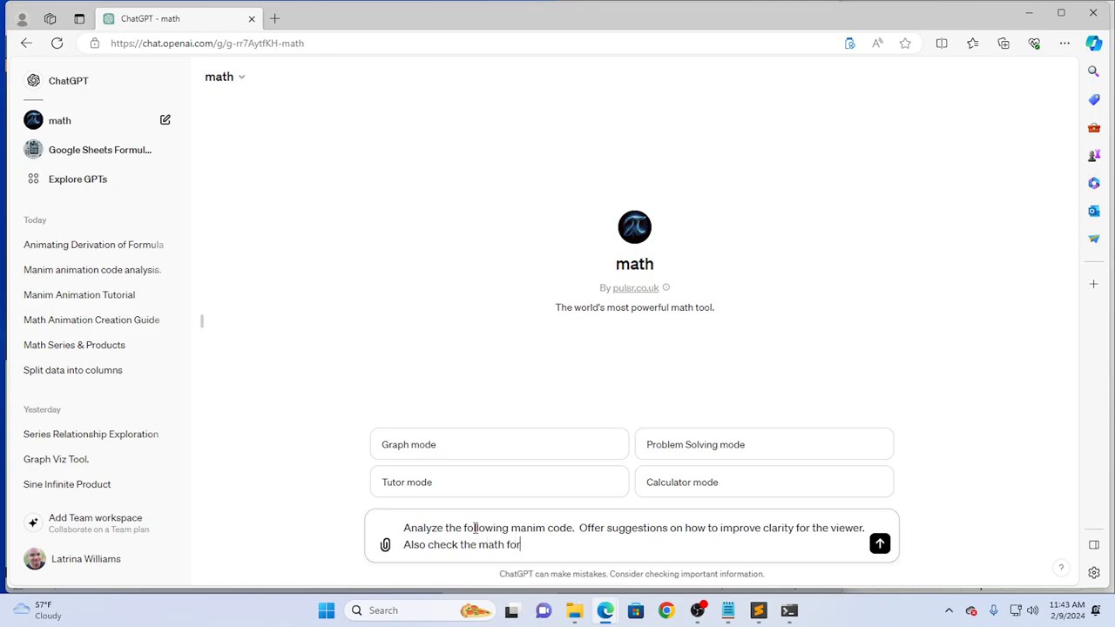
pyautogui.write('facuta')
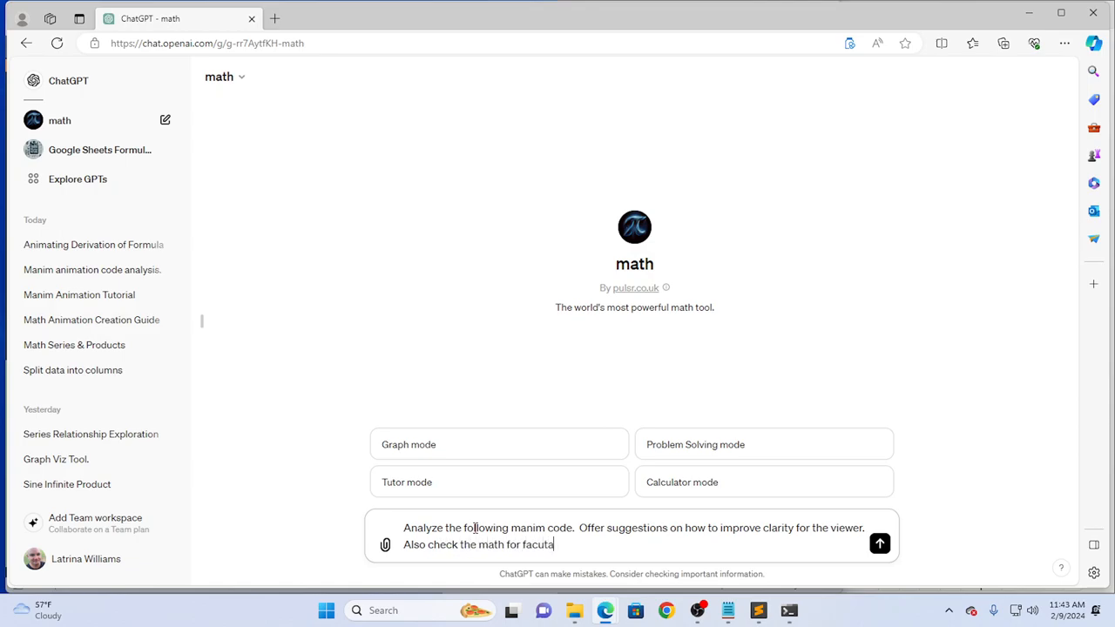
pyautogui.write('errors')
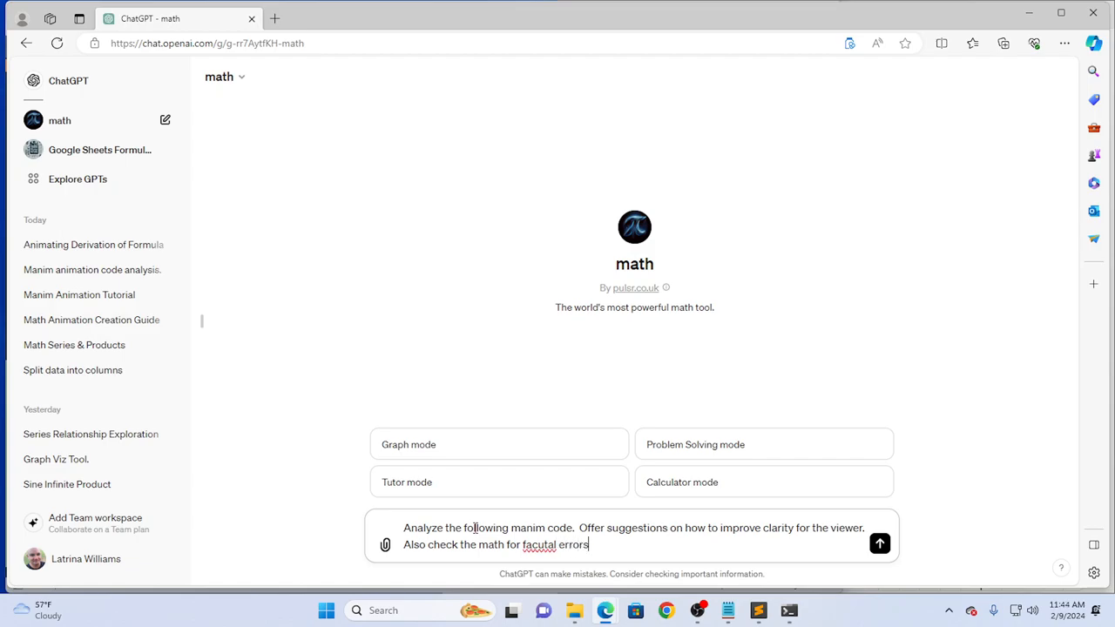
pyautogui.rightClick(538, 545)
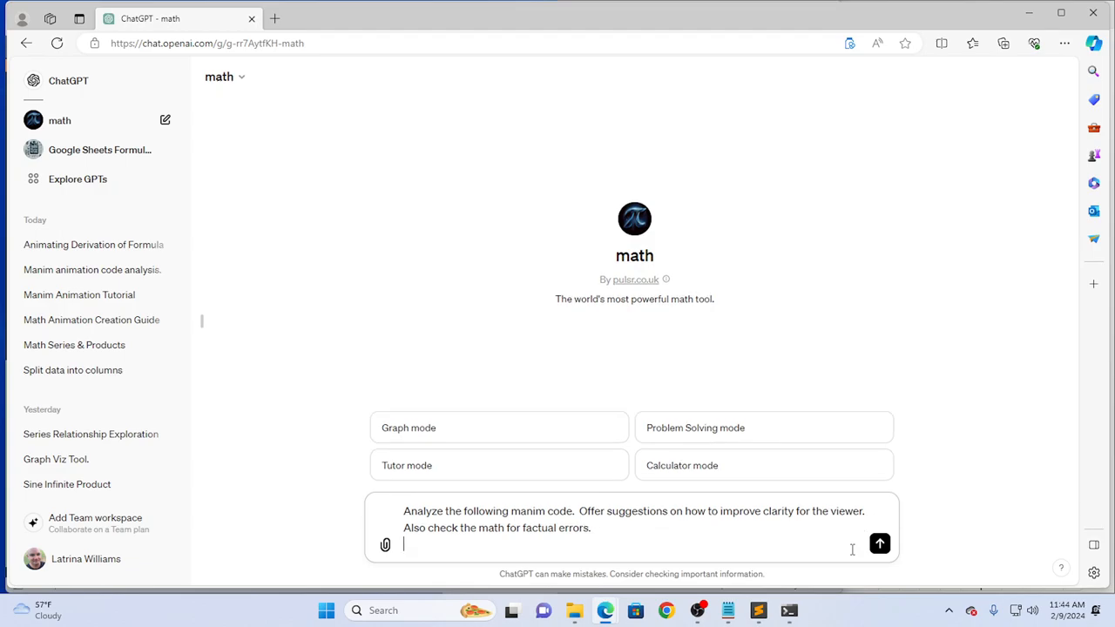
# Select and copy the whole SumForCot.py script in Sublime Text, then return to Edge.
pyautogui.click(758, 609)
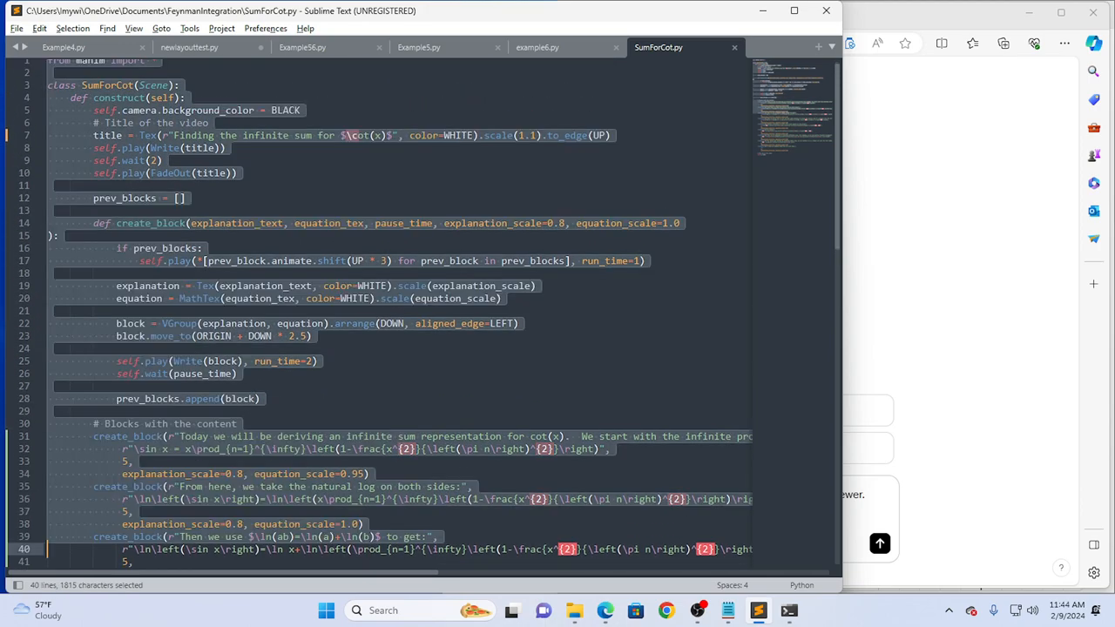
pyautogui.scroll(-3)
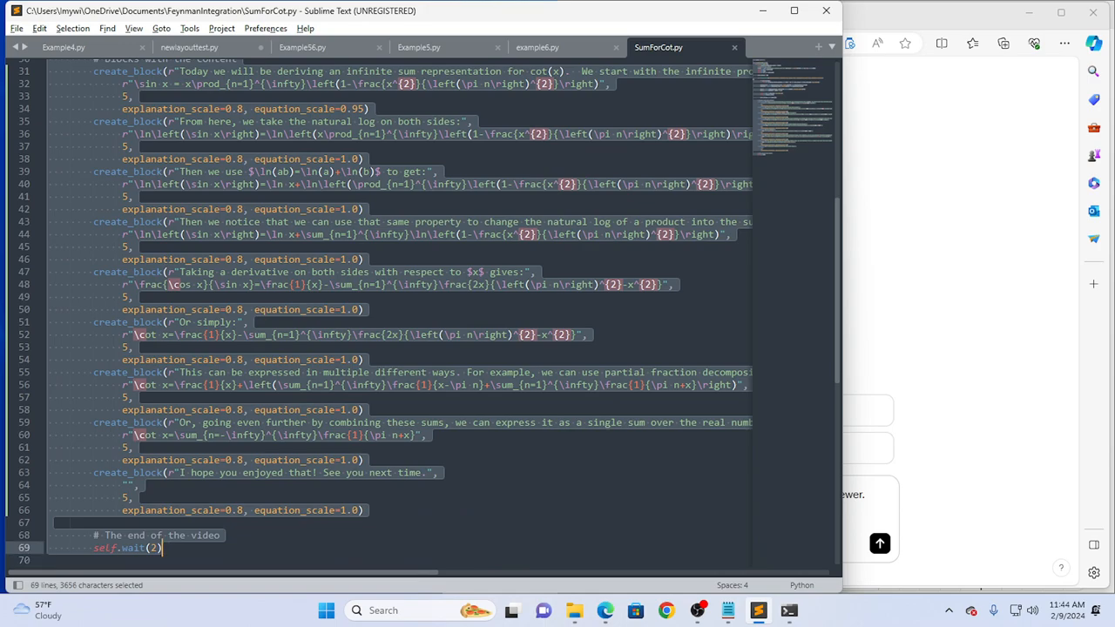
pyautogui.press('alt+tab')
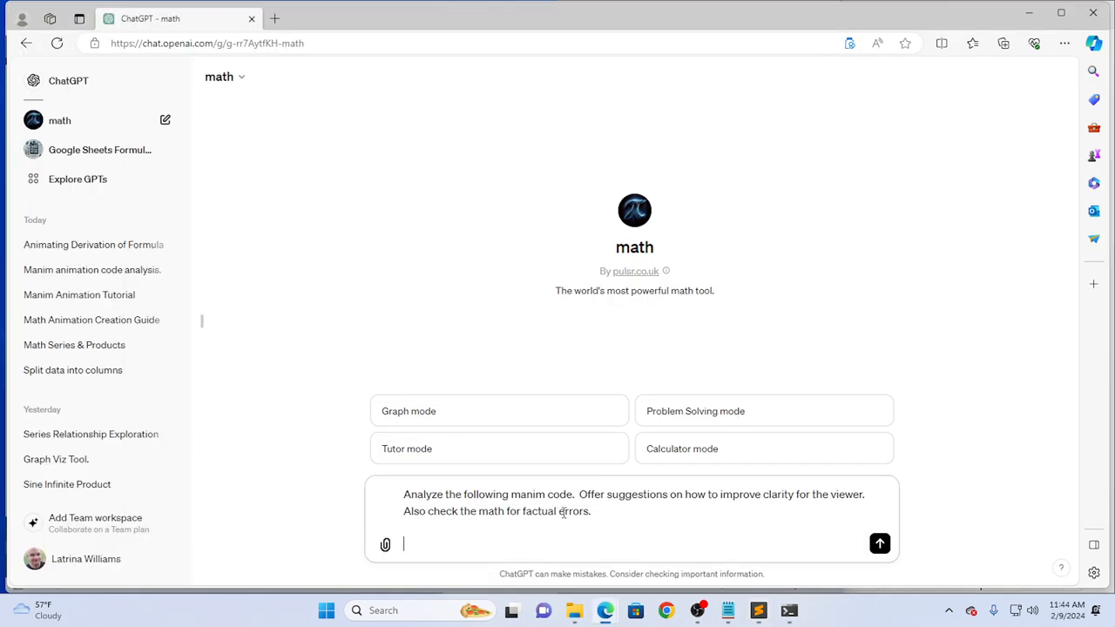
# Paste the SumForCot code into the prompt, send it, and read through the clarity and math-check reply.
pyautogui.click(879, 544)
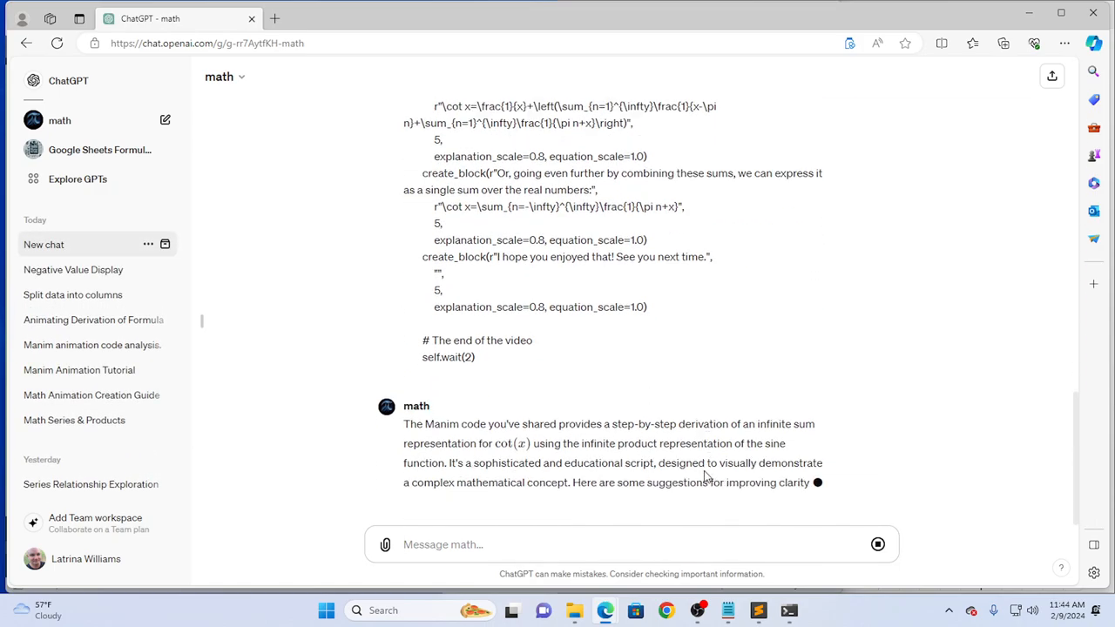
pyautogui.scroll(-3)
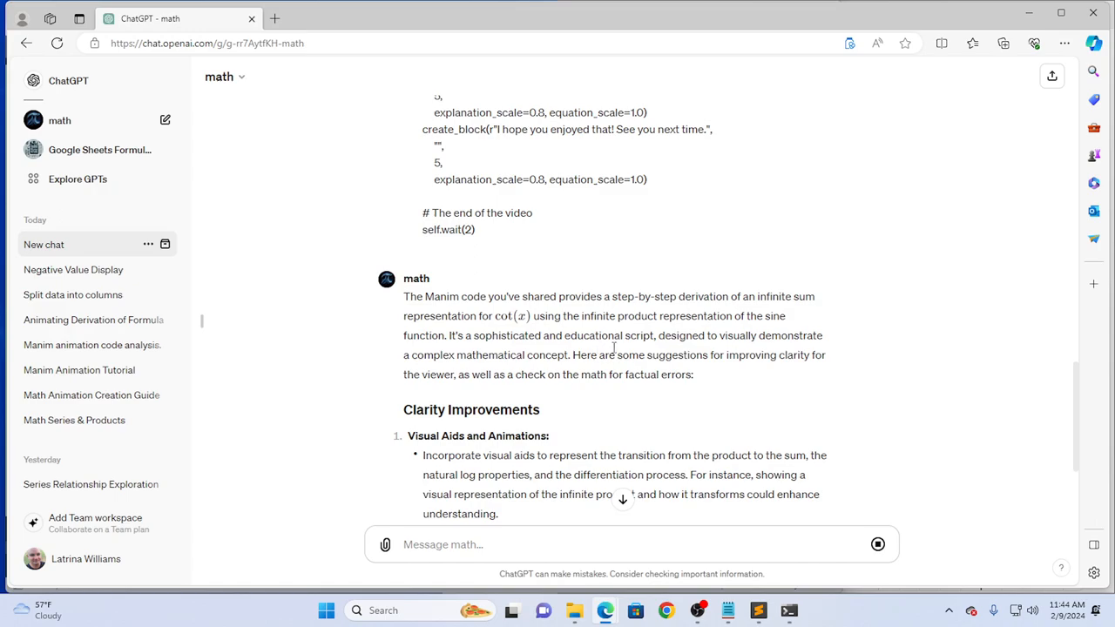
pyautogui.moveTo(754, 341)
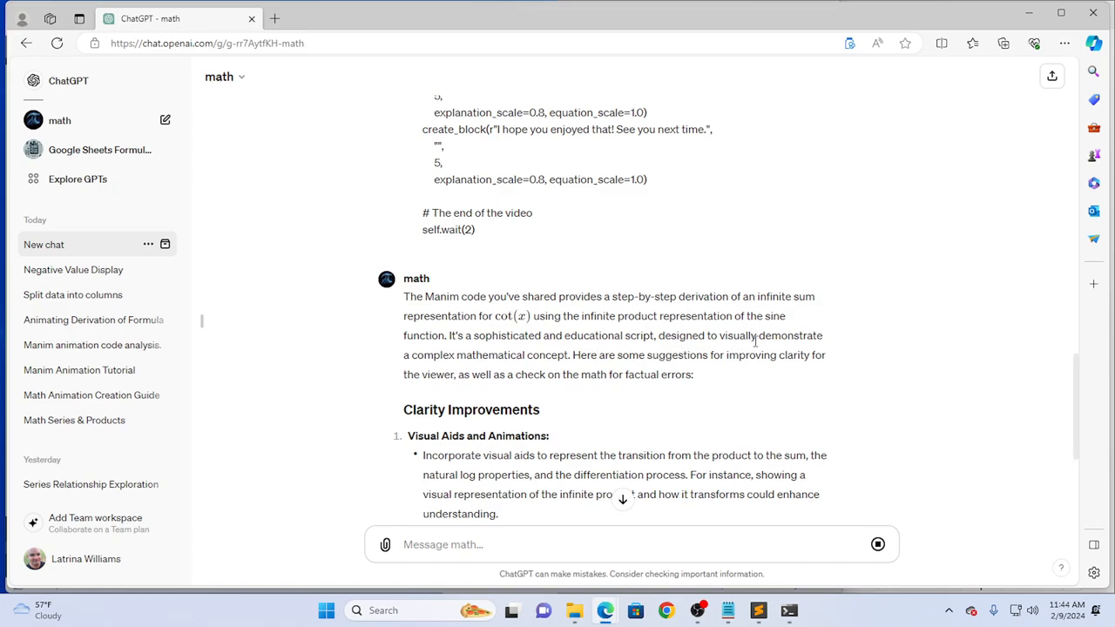
pyautogui.moveTo(555, 370)
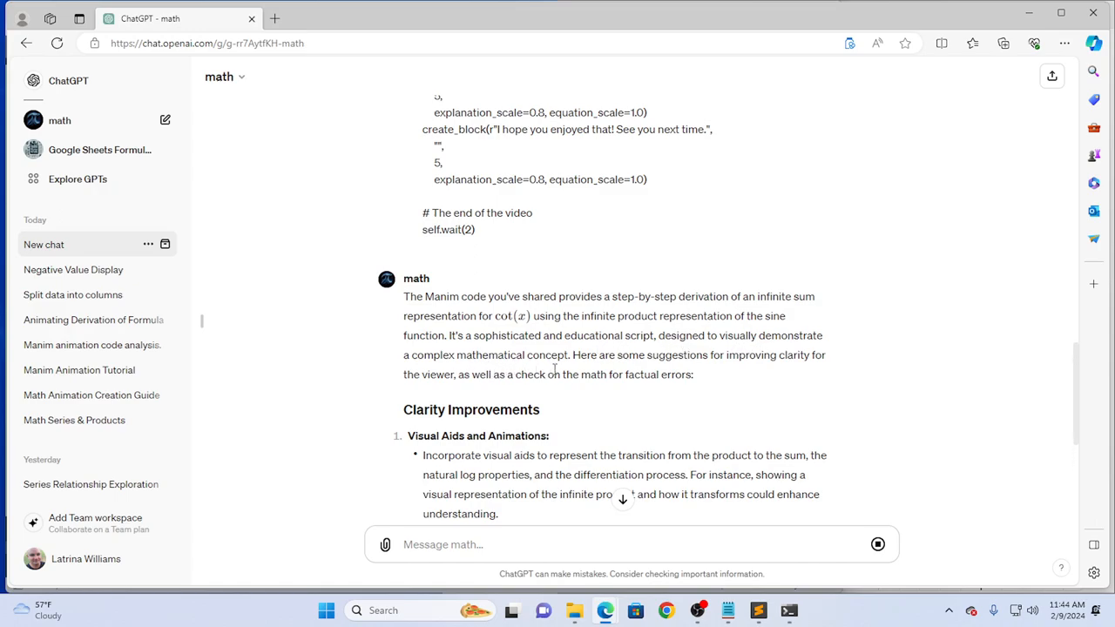
pyautogui.scroll(-3)
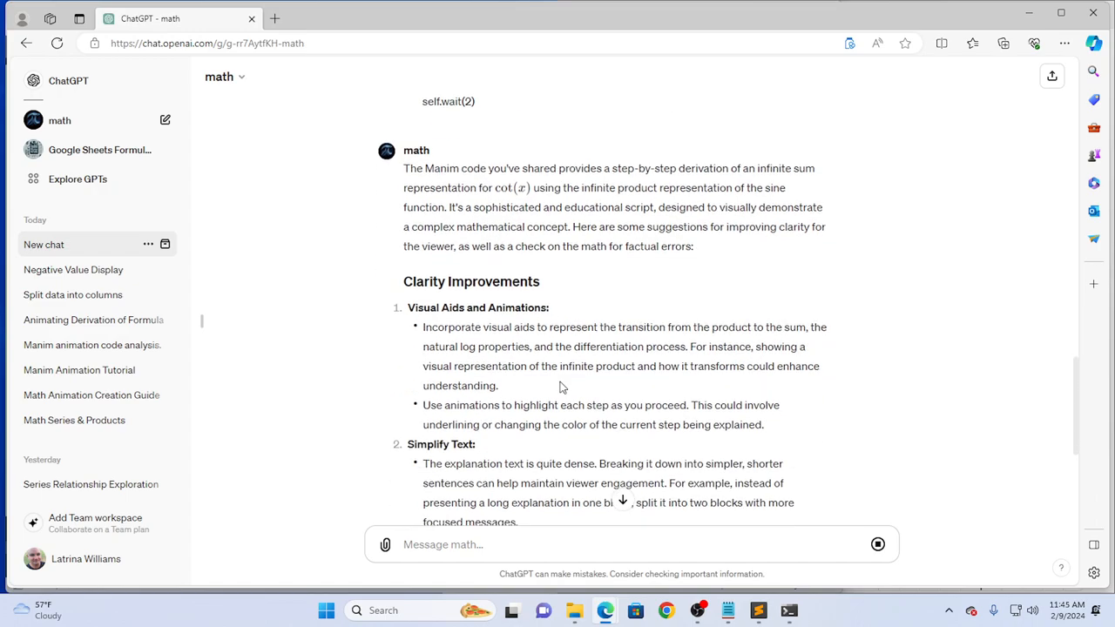
pyautogui.scroll(-3)
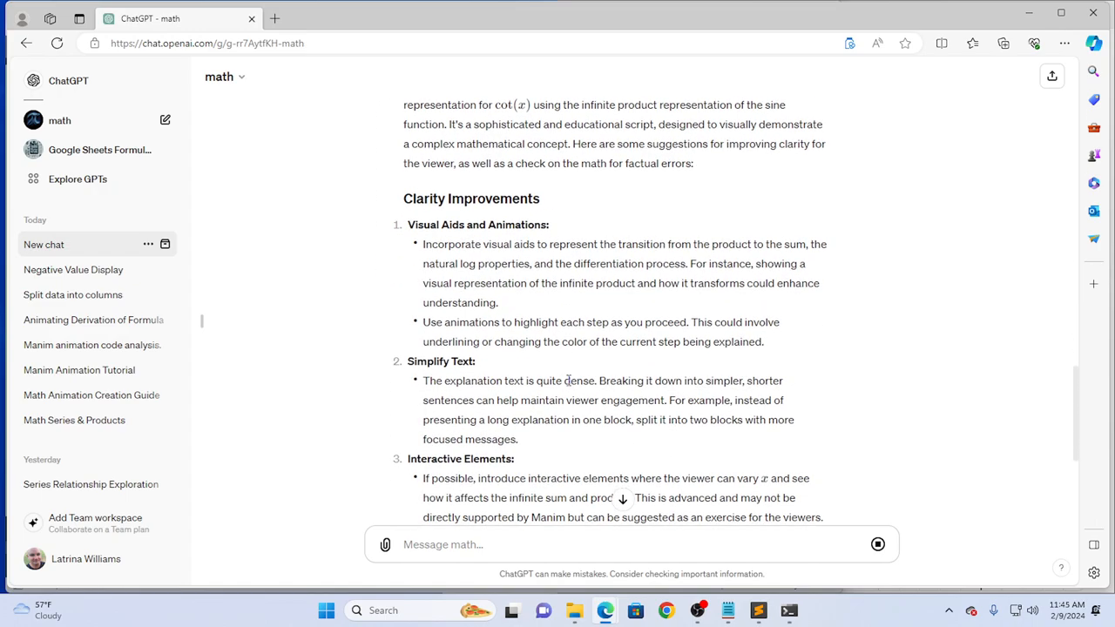
pyautogui.moveTo(569, 357)
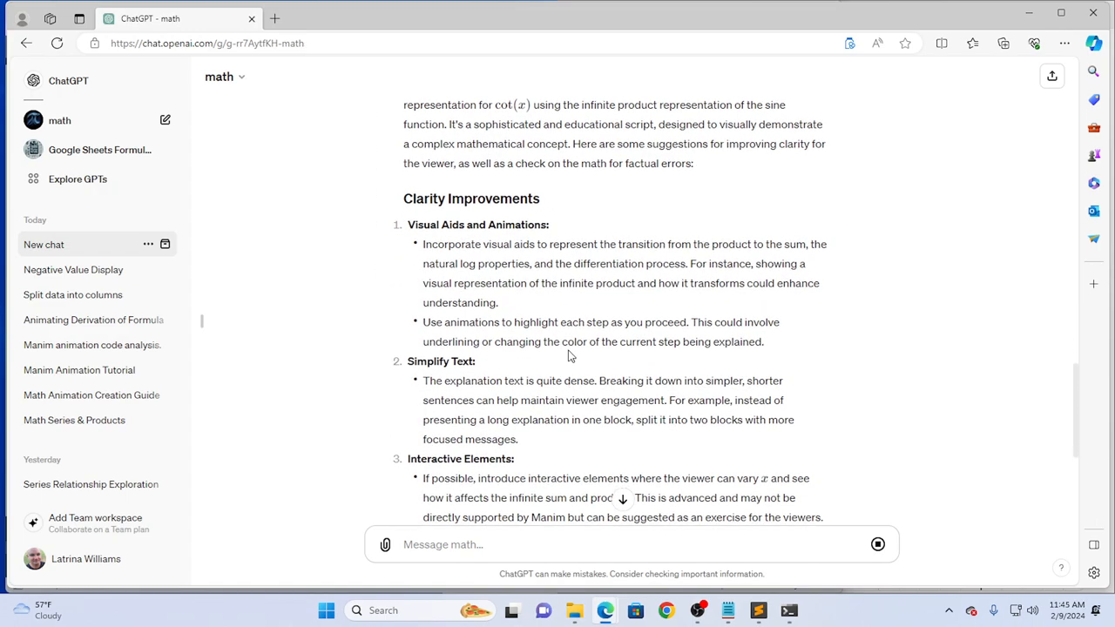
pyautogui.moveTo(591, 362)
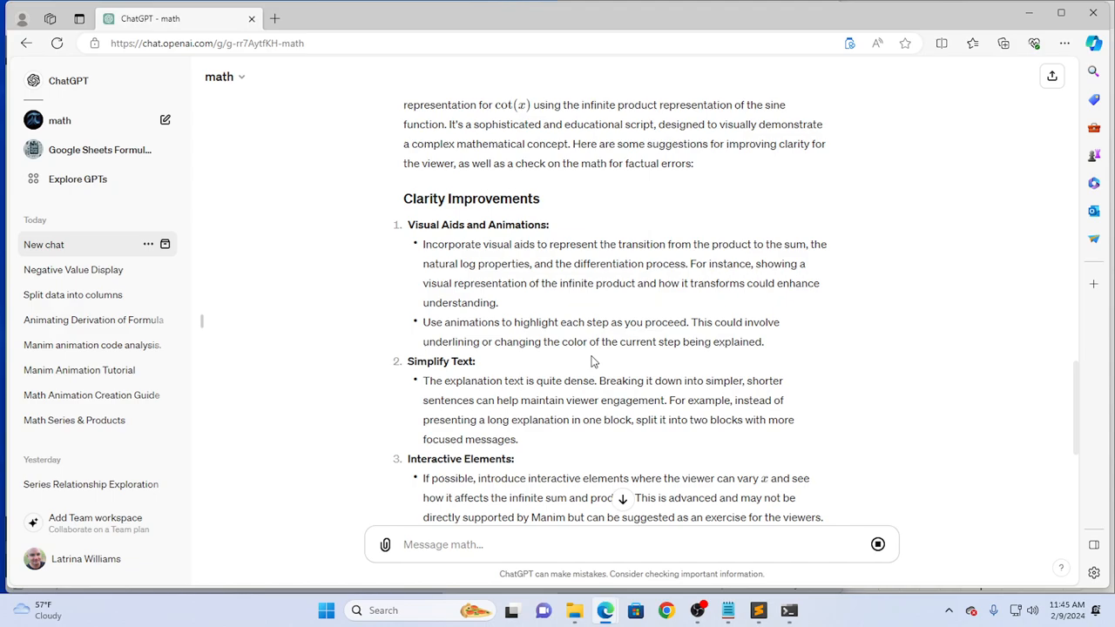
pyautogui.scroll(-3)
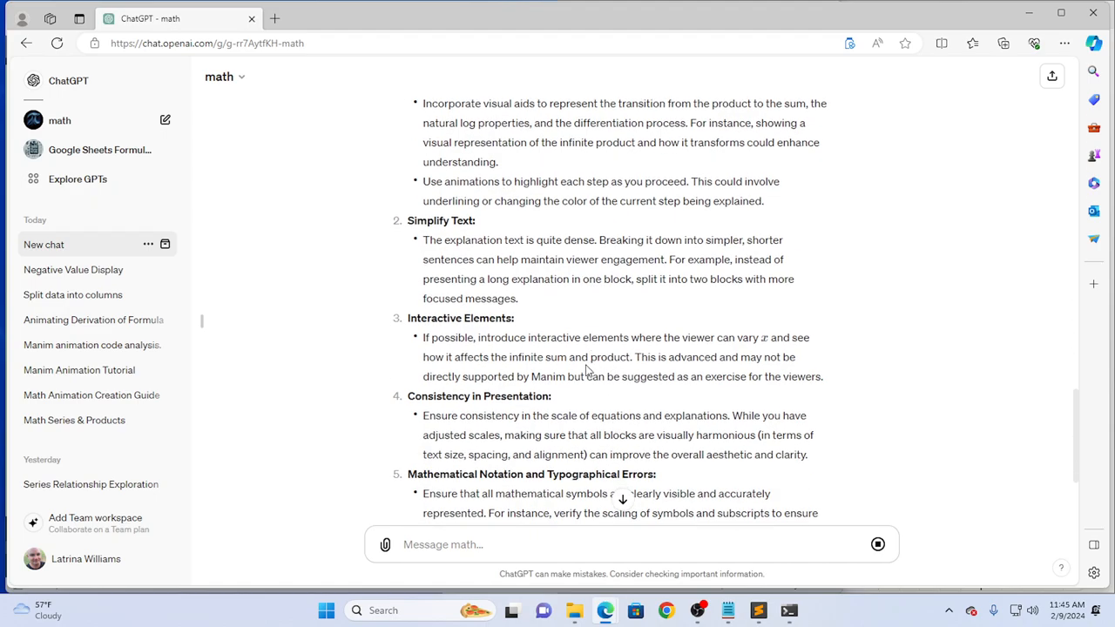
pyautogui.moveTo(492, 350)
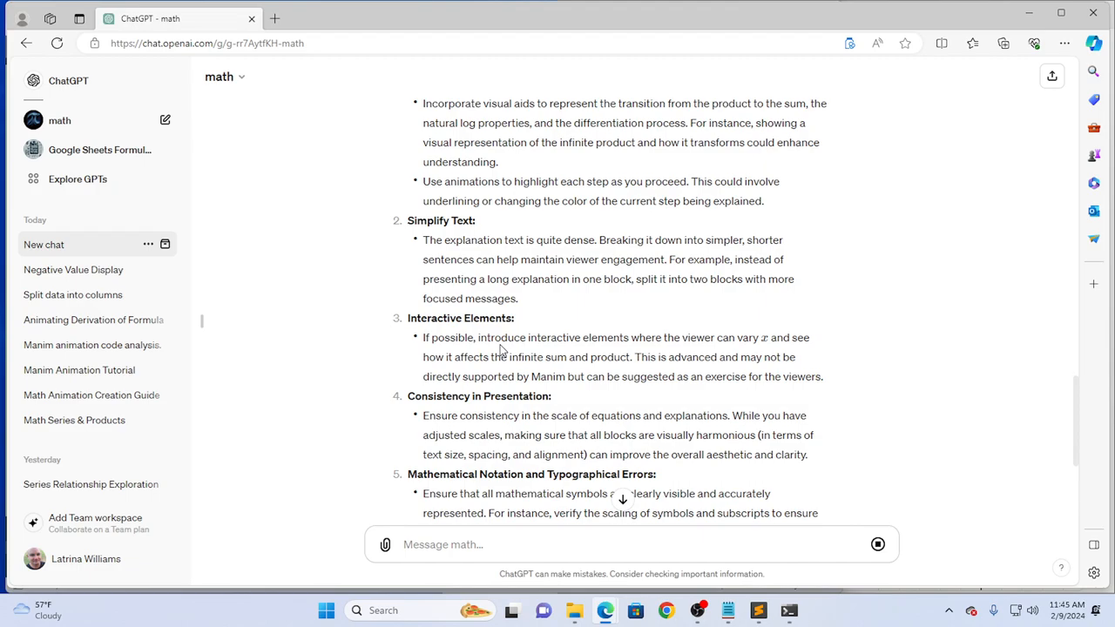
pyautogui.scroll(-3)
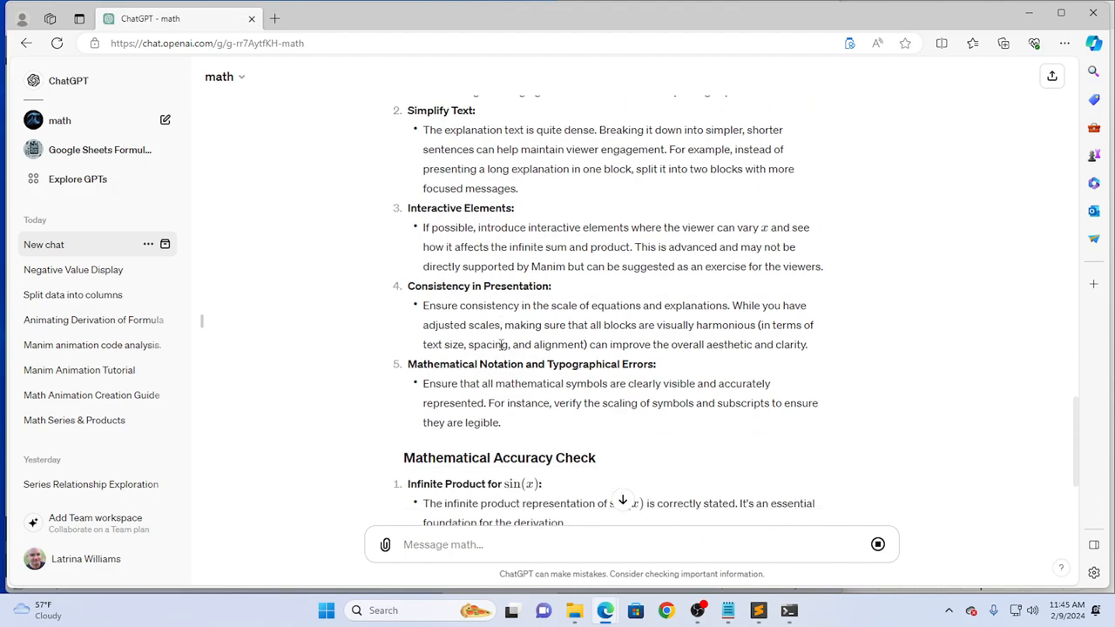
pyautogui.scroll(-3)
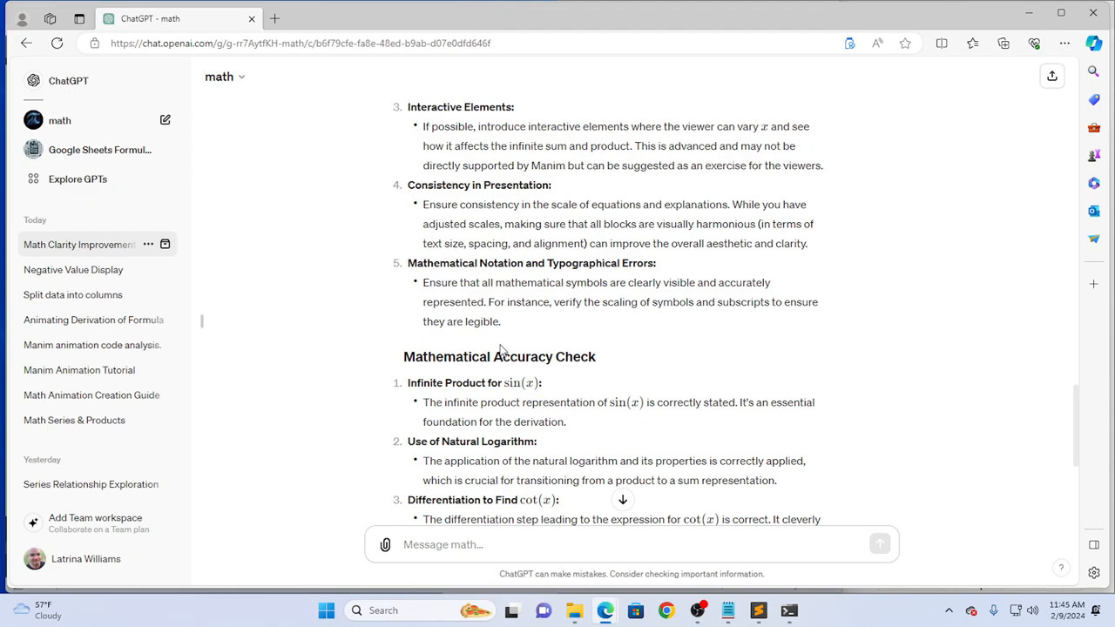
pyautogui.moveTo(512, 440)
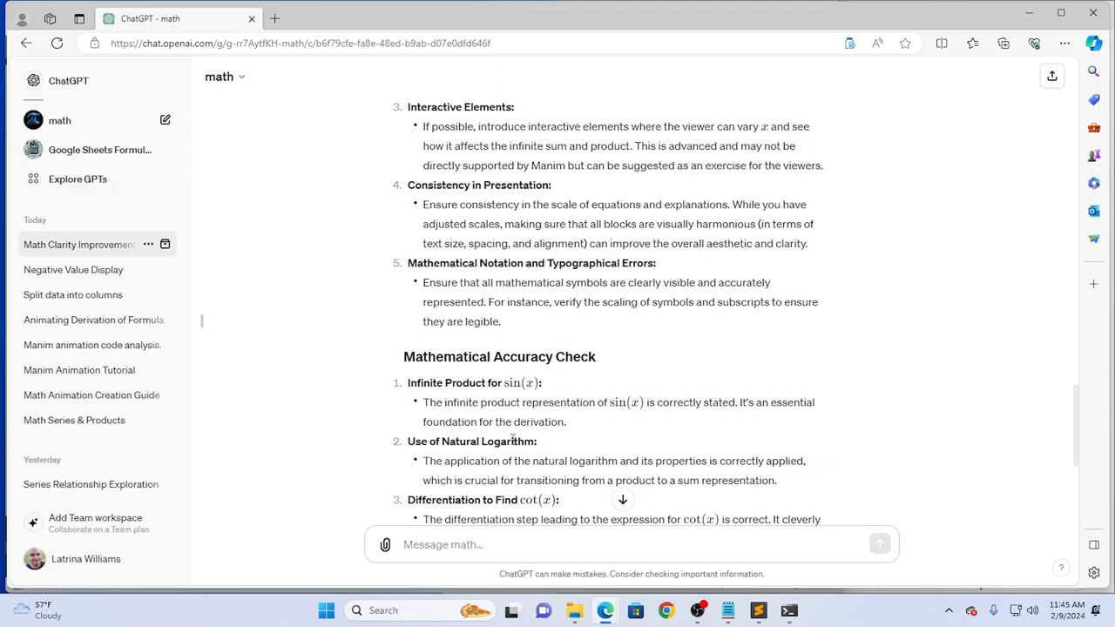
pyautogui.scroll(-3)
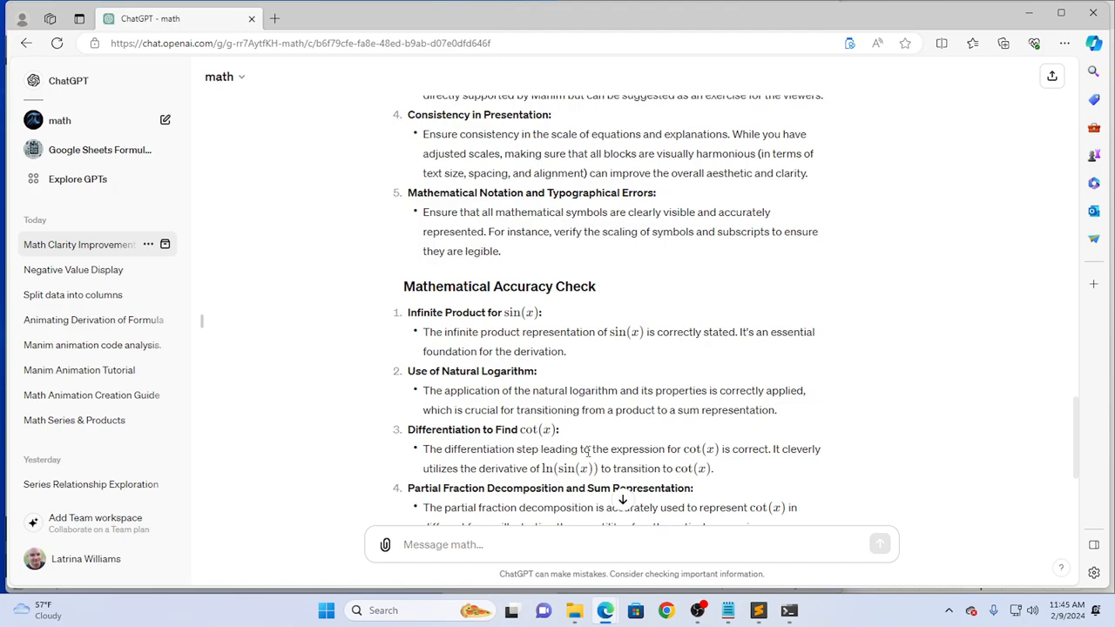
pyautogui.scroll(-3)
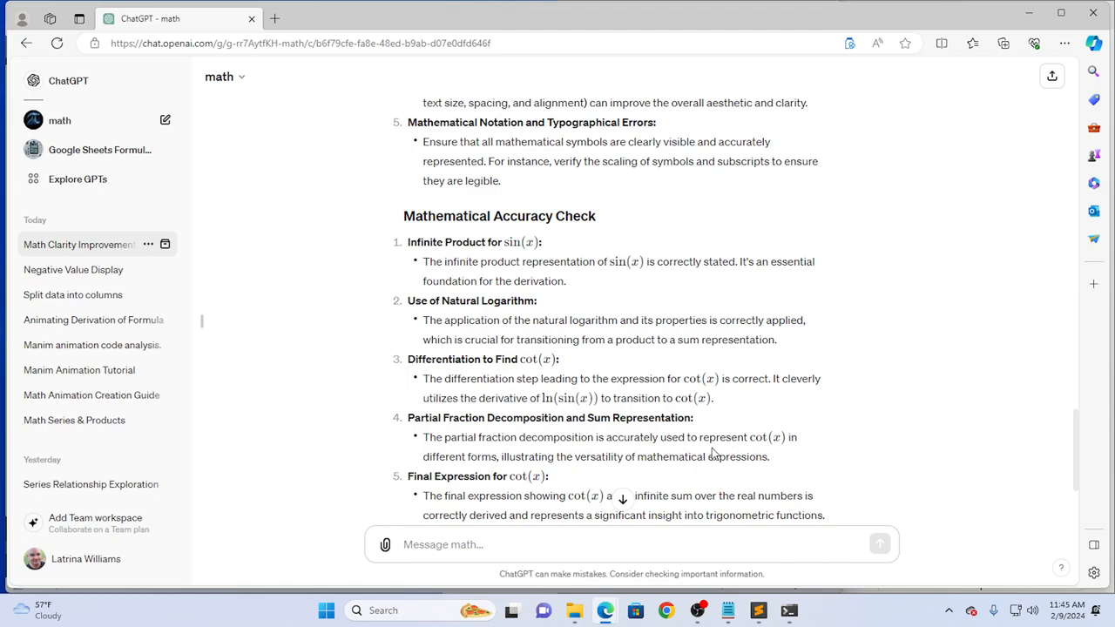
pyautogui.scroll(-3)
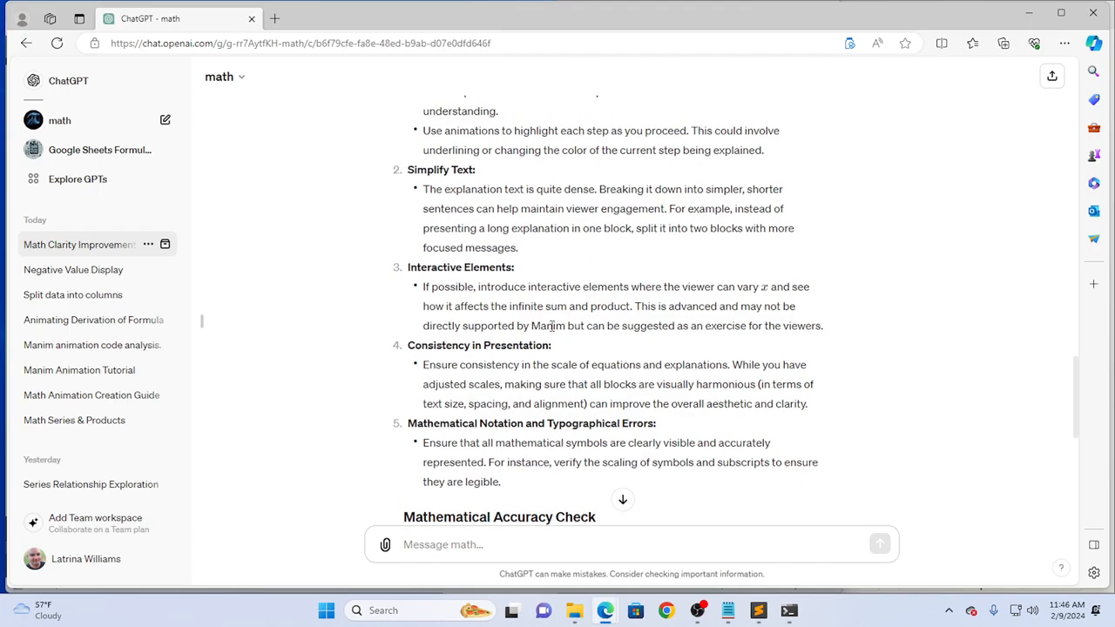
pyautogui.scroll(-3)
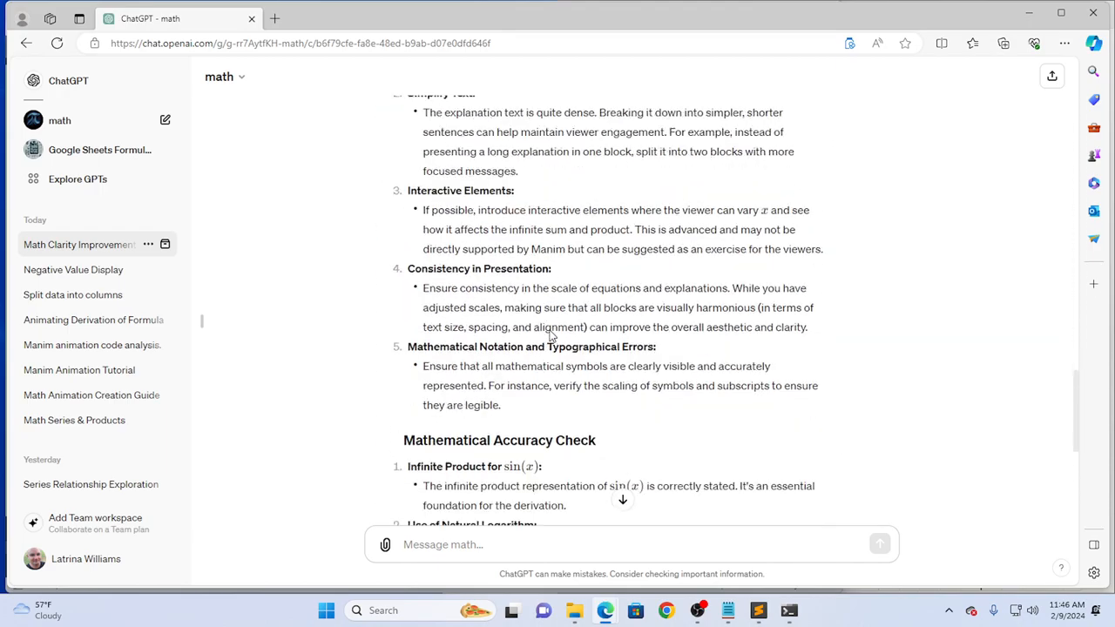
pyautogui.scroll(-3)
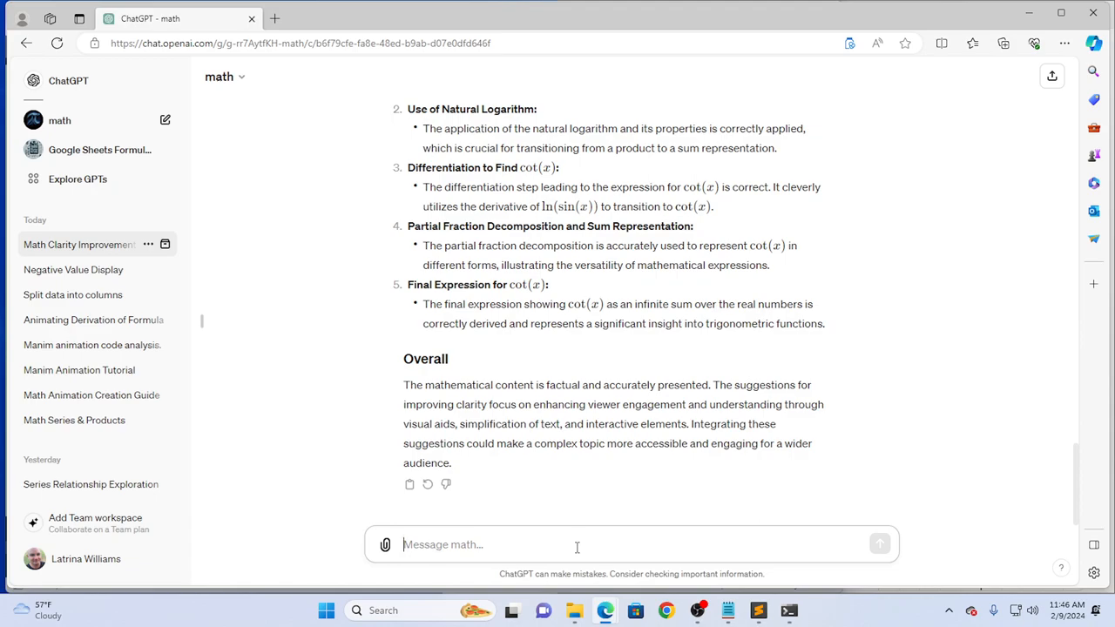
# Ask the math GPT to rewrite all content blocks with simpler text while keeping every equation exactly as is.
pyautogui.write('I want to')
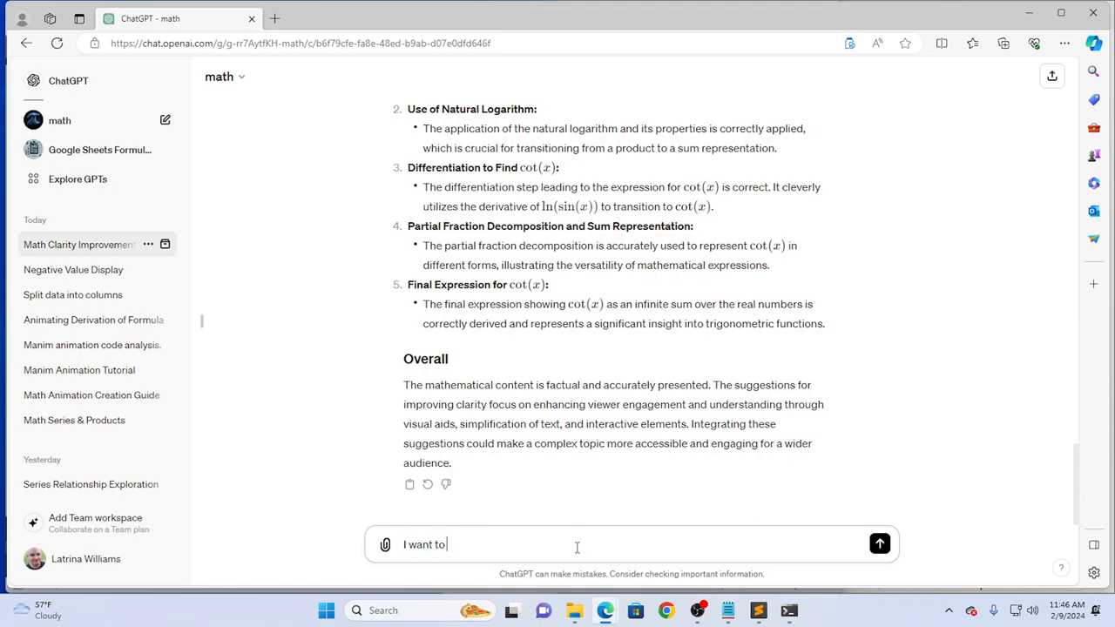
pyautogui.write('see how good you are.  Rewrite all')
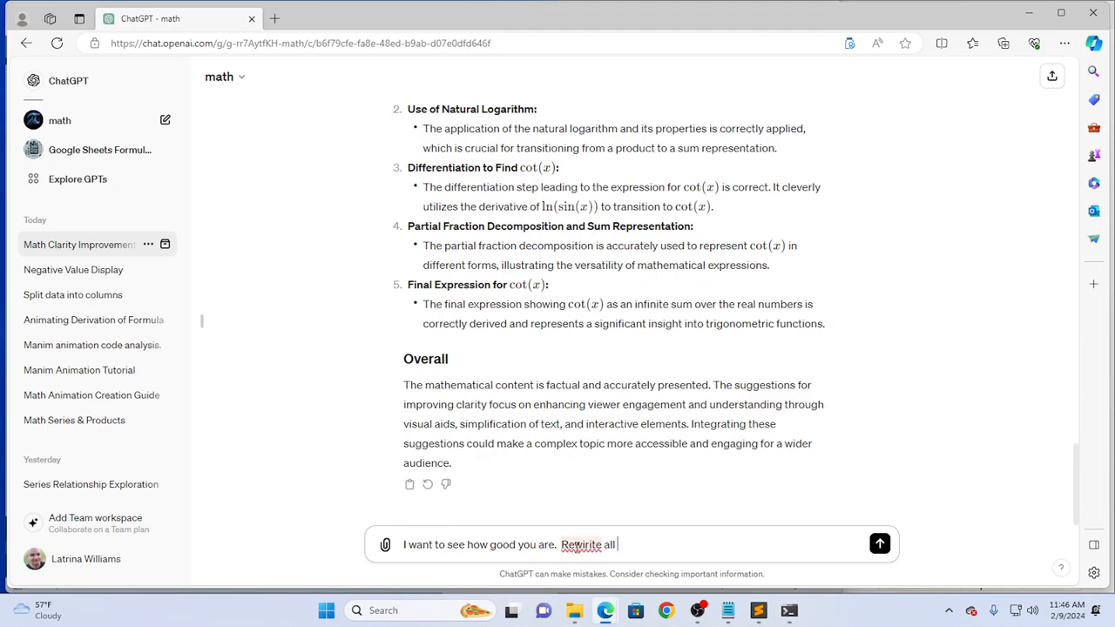
pyautogui.write('the content blocks, keeping all')
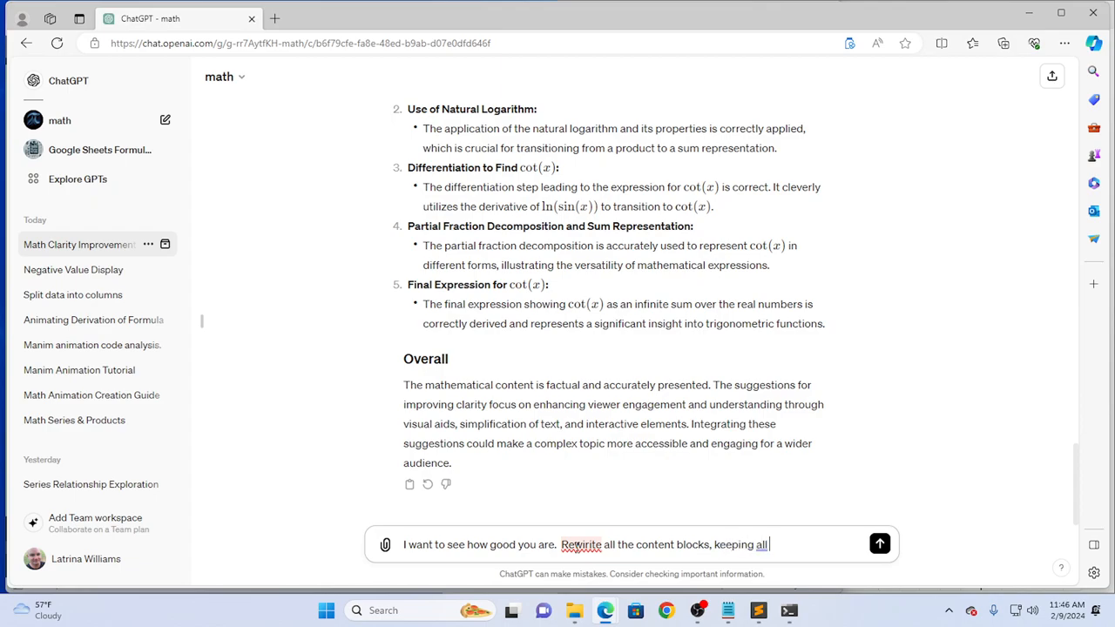
pyautogui.write('equations exactly as')
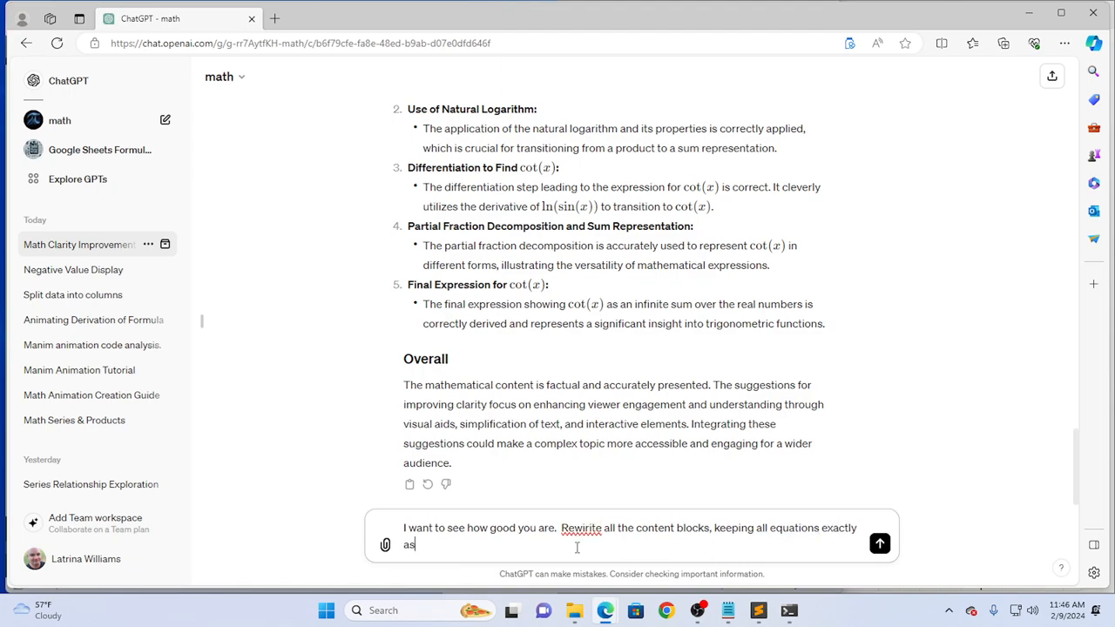
pyautogui.write('they are,')
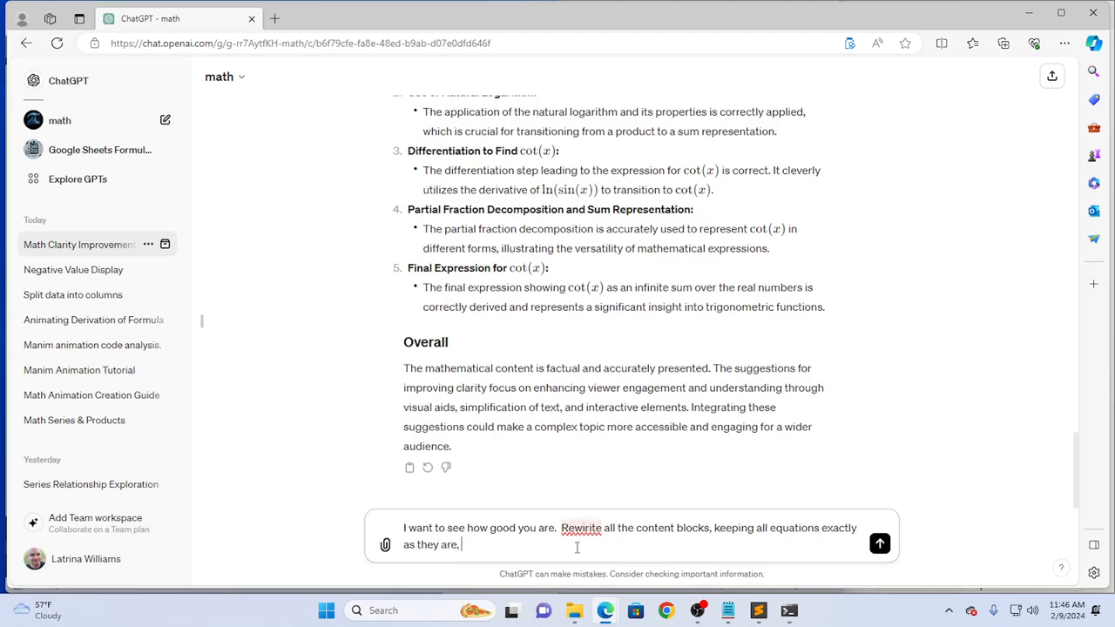
pyautogui.write('but implemeting your')
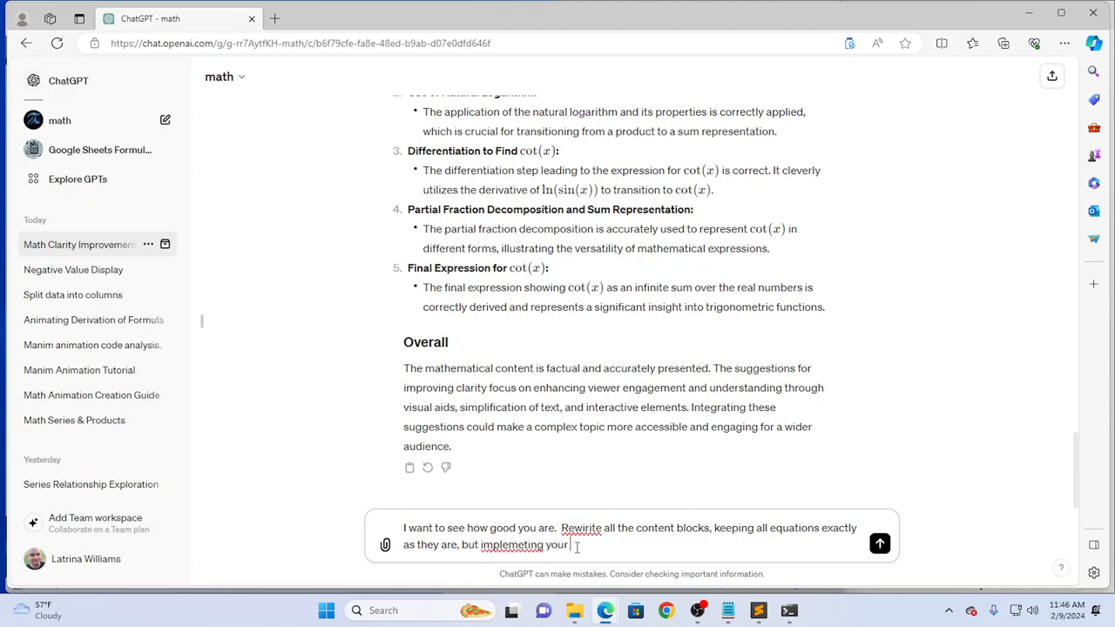
pyautogui.write('suggestion')
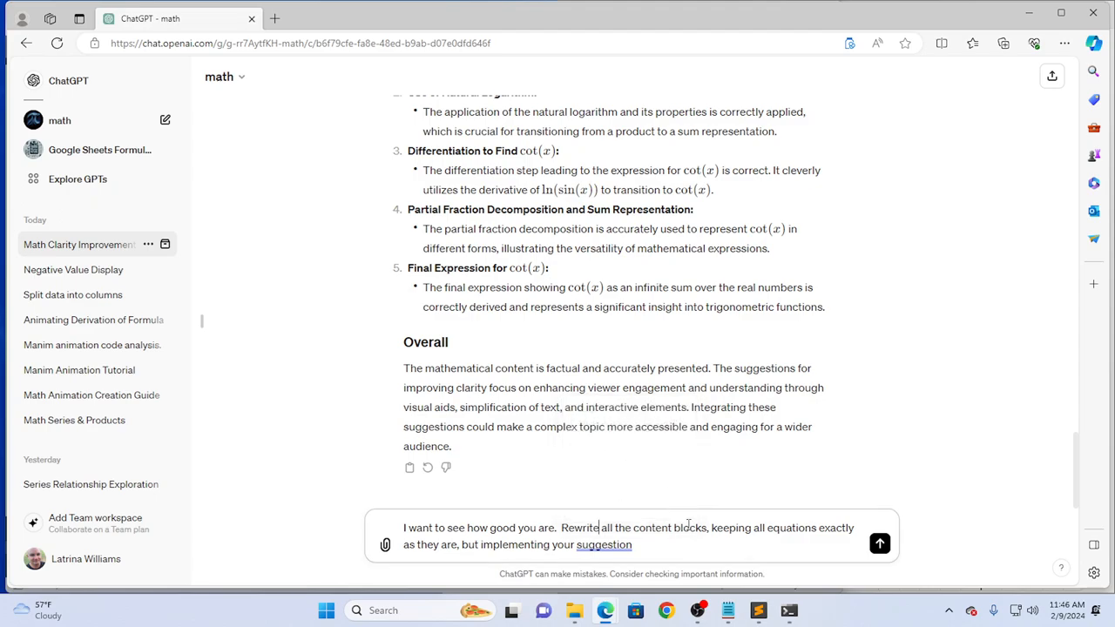
pyautogui.click(604, 544)
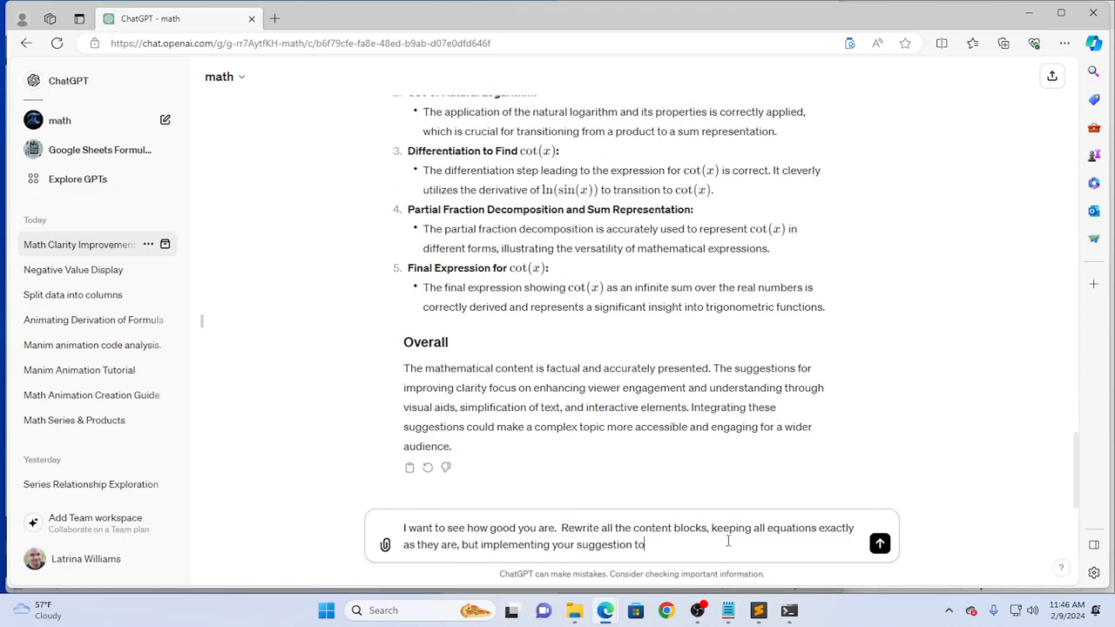
pyautogui.write('simplify th')
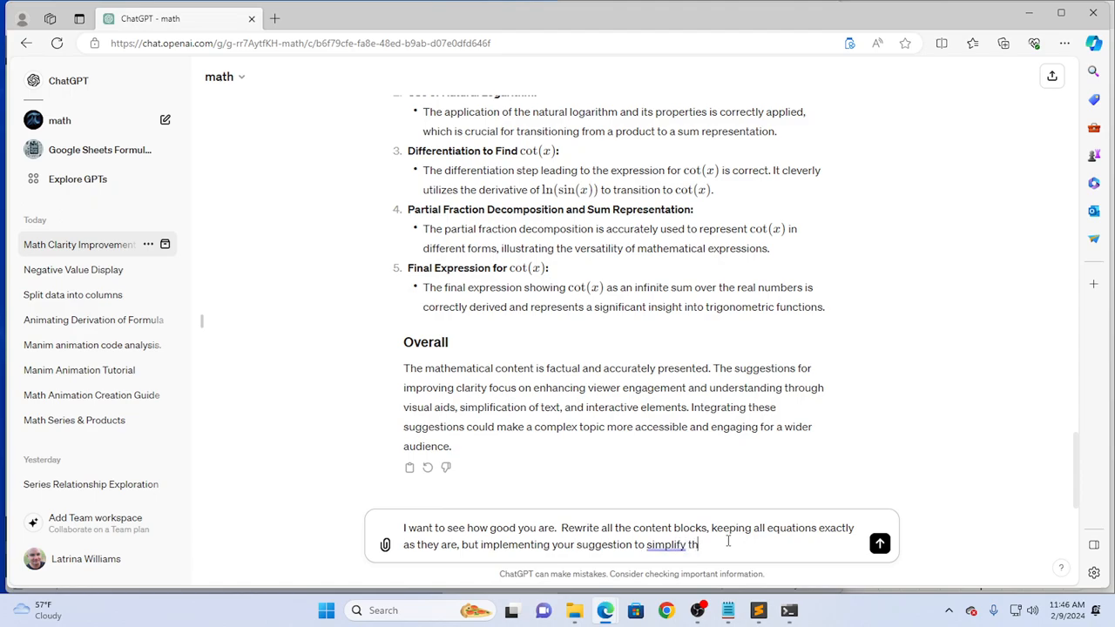
pyautogui.write('e text.')
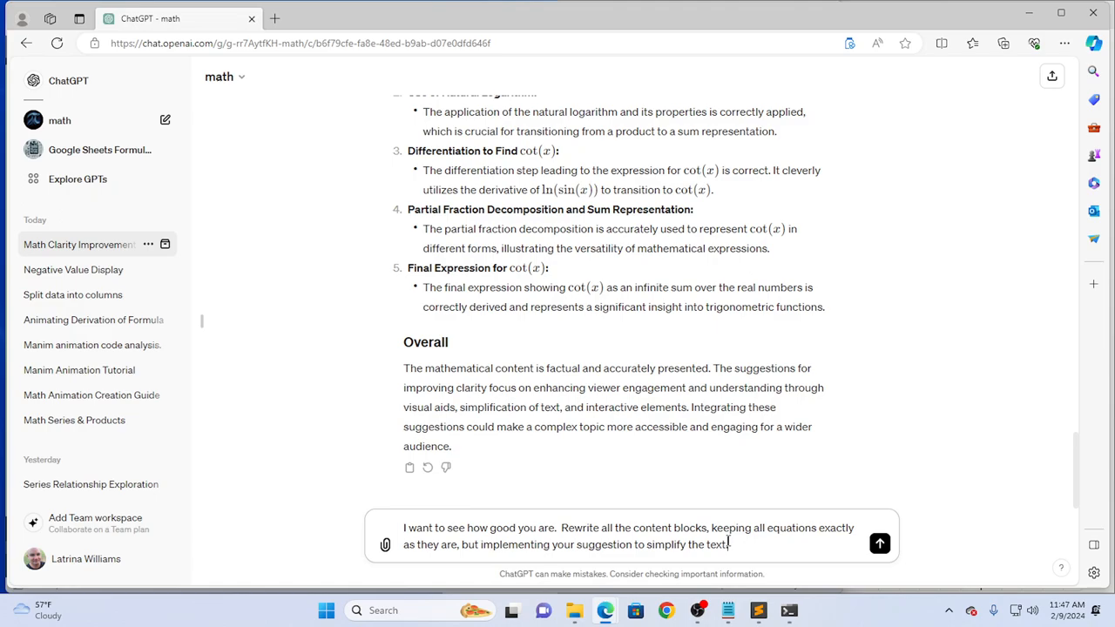
pyautogui.click(880, 543)
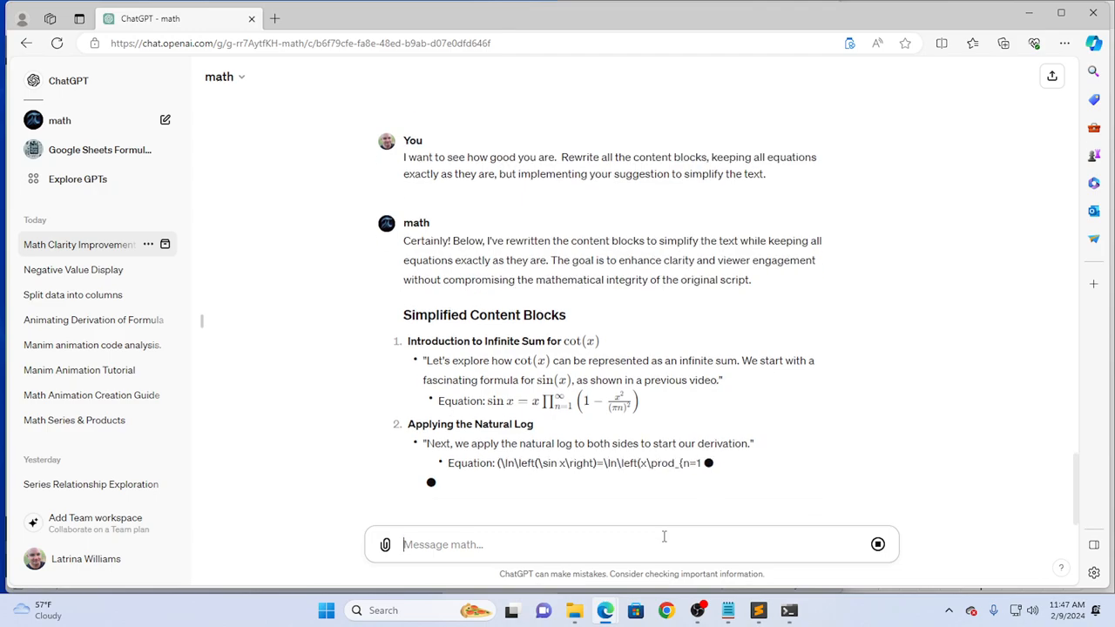
# Ask for the nine simplified content blocks as code in the same format as the provided script.
pyautogui.write('Ok')
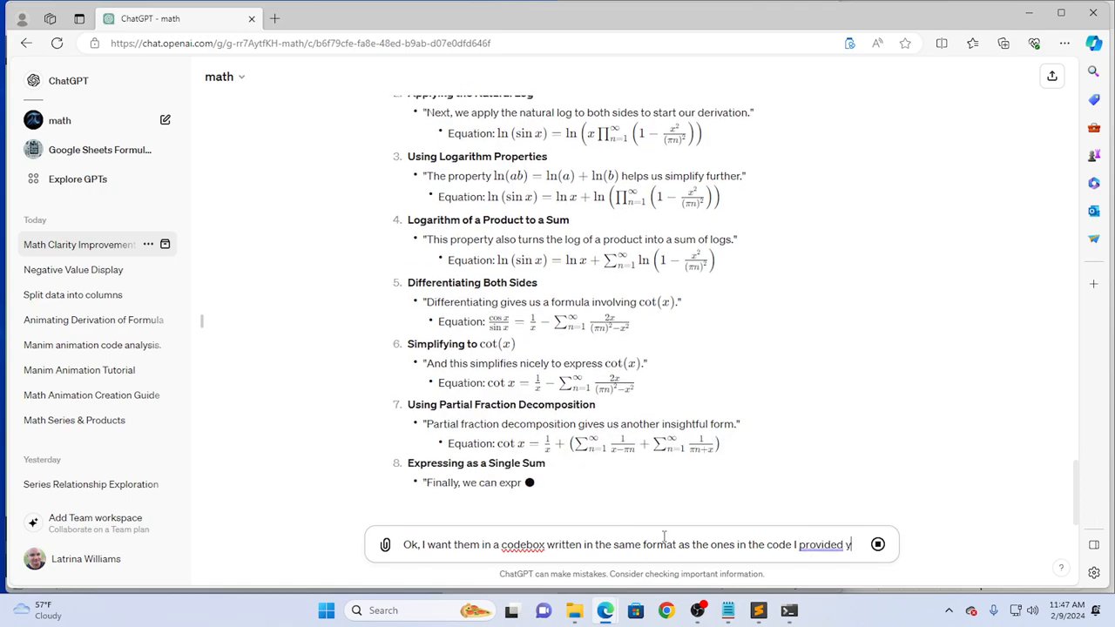
pyautogui.write('you.')
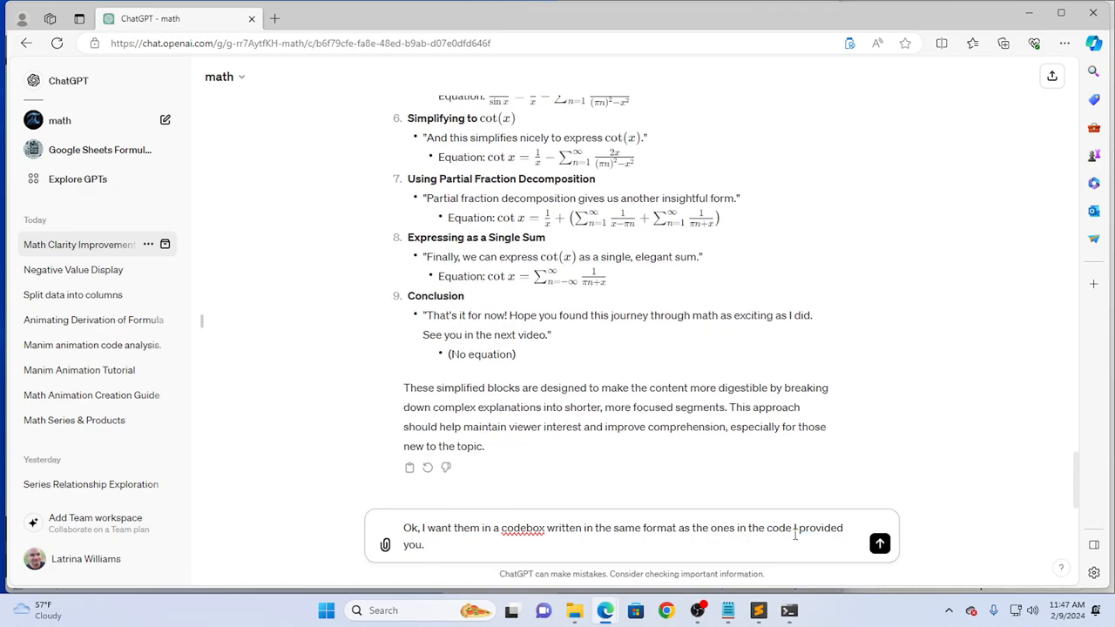
pyautogui.moveTo(880, 543)
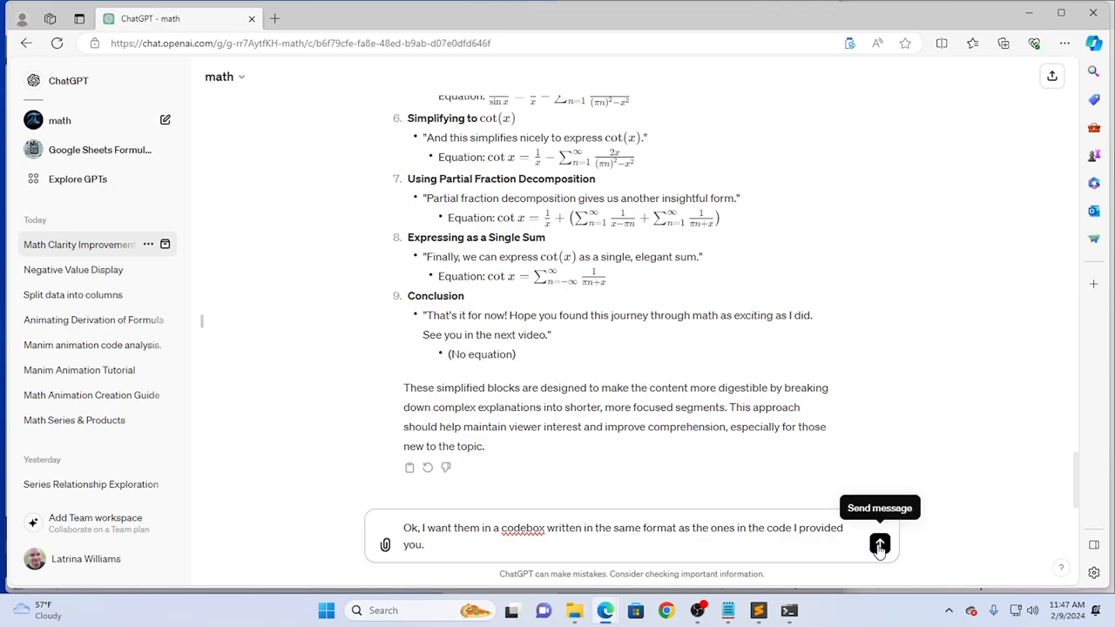
pyautogui.click(879, 544)
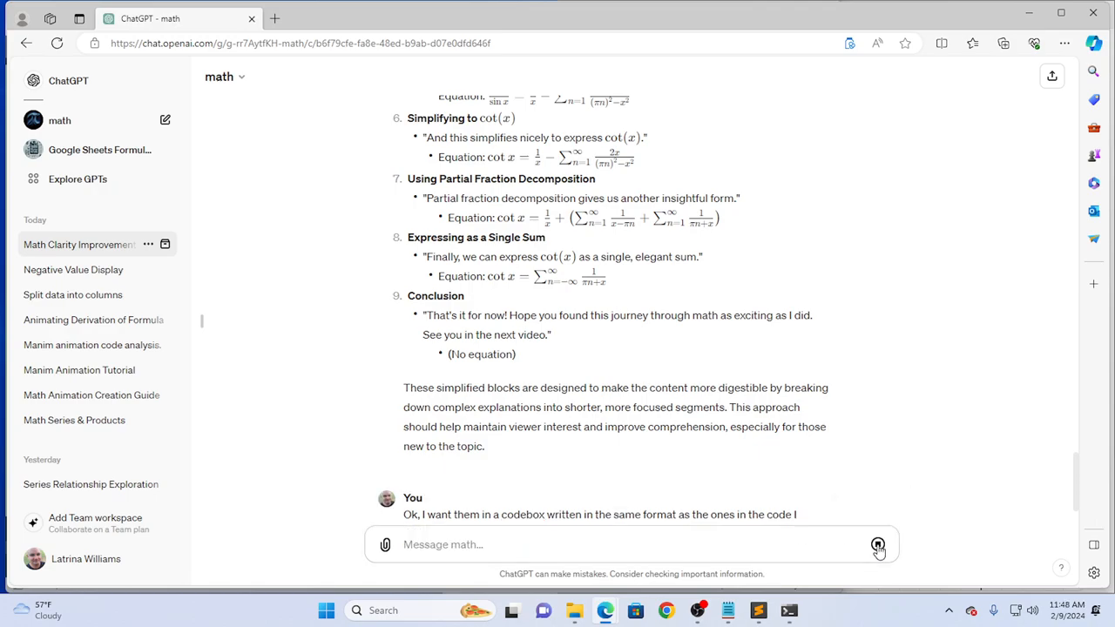
# Send the request and read through the python create_block reply down to the single-sum cot x step.
pyautogui.click(878, 544)
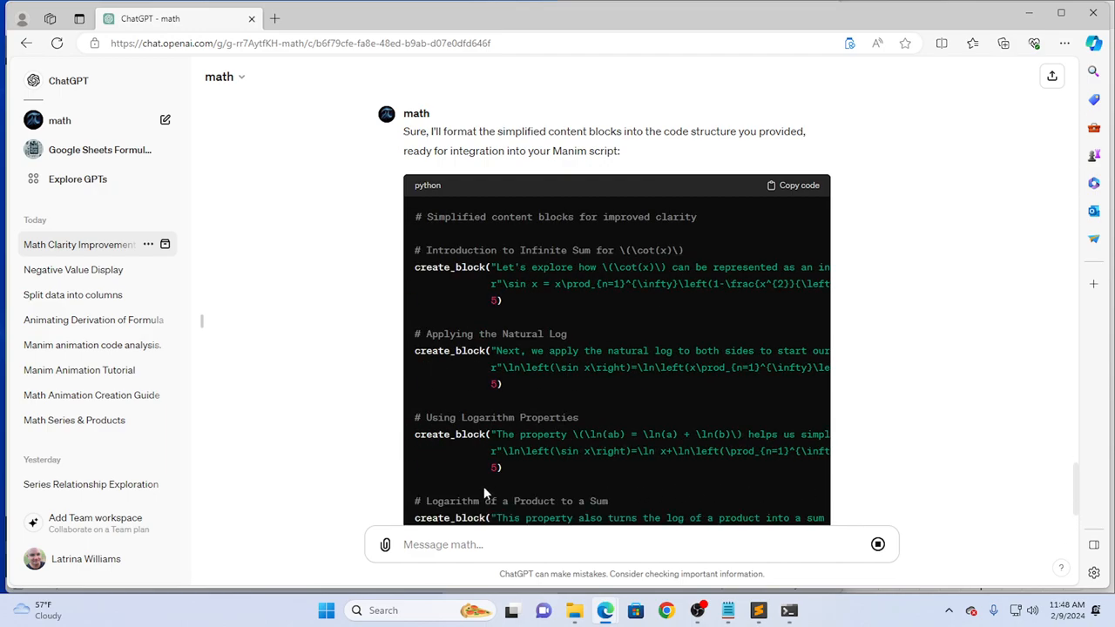
pyautogui.scroll(-3)
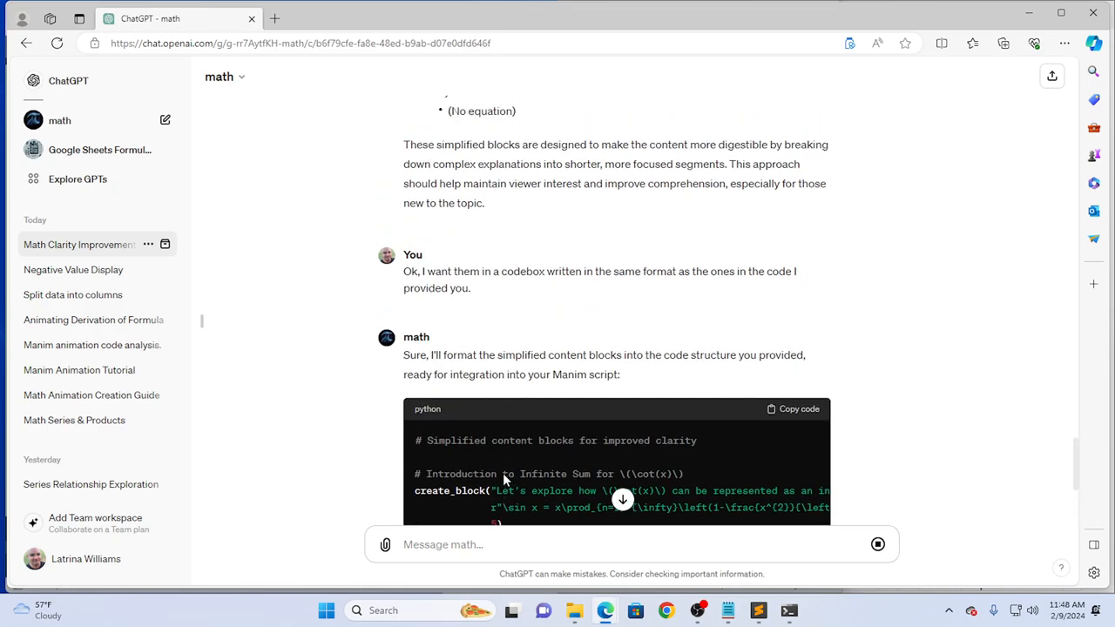
pyautogui.scroll(-3)
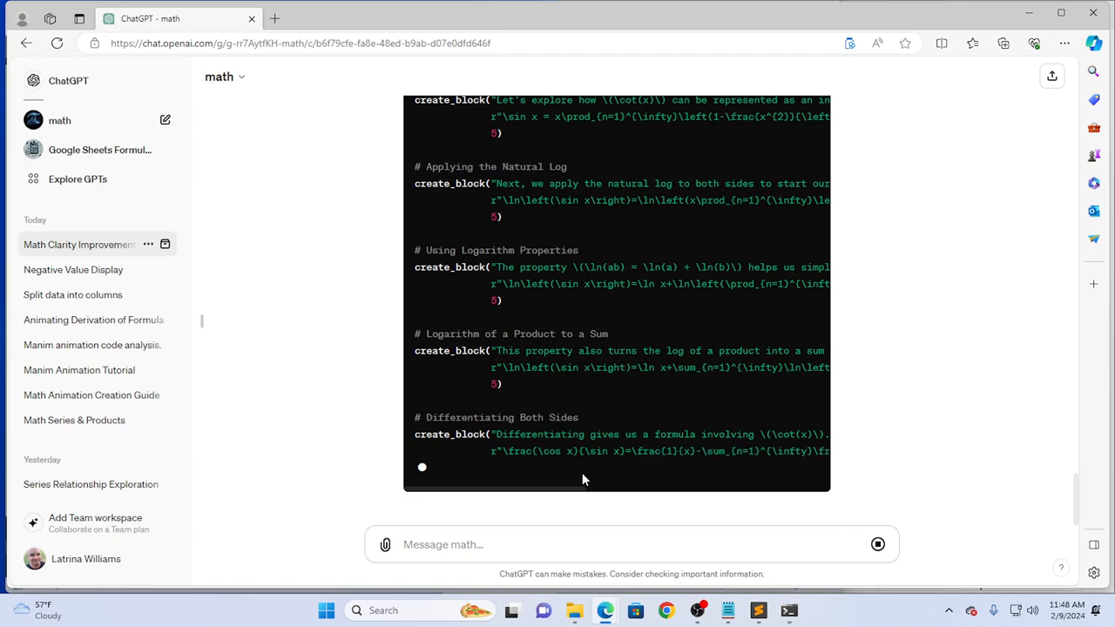
pyautogui.scroll(-3)
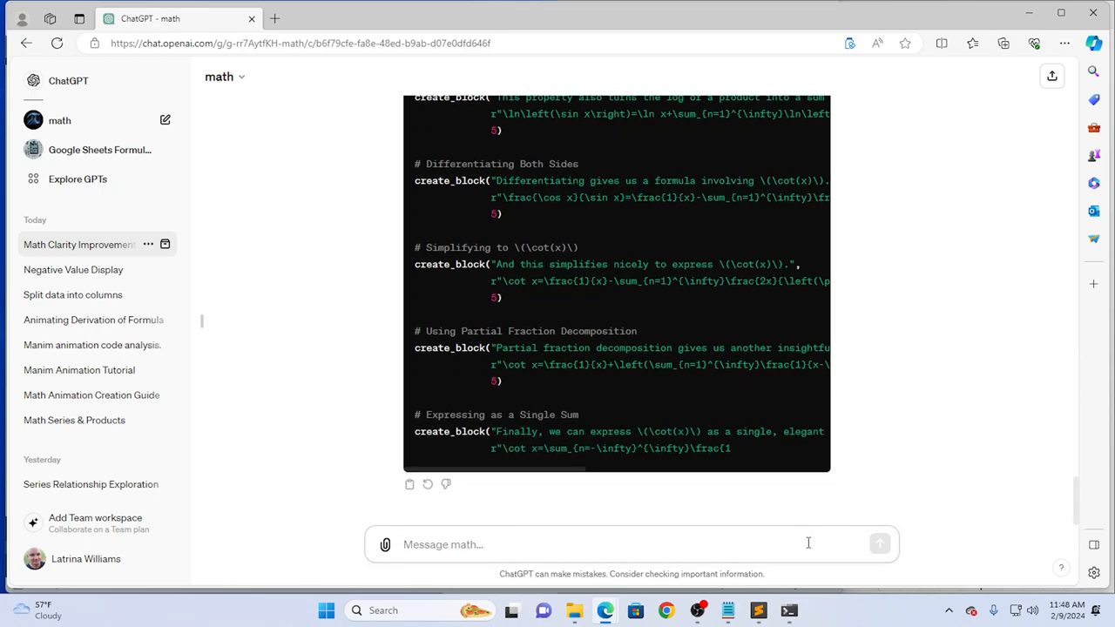
# Send the note 'You aren't writing ... the scale-factors.' about the omitted scale factors.
pyautogui.write('Y')
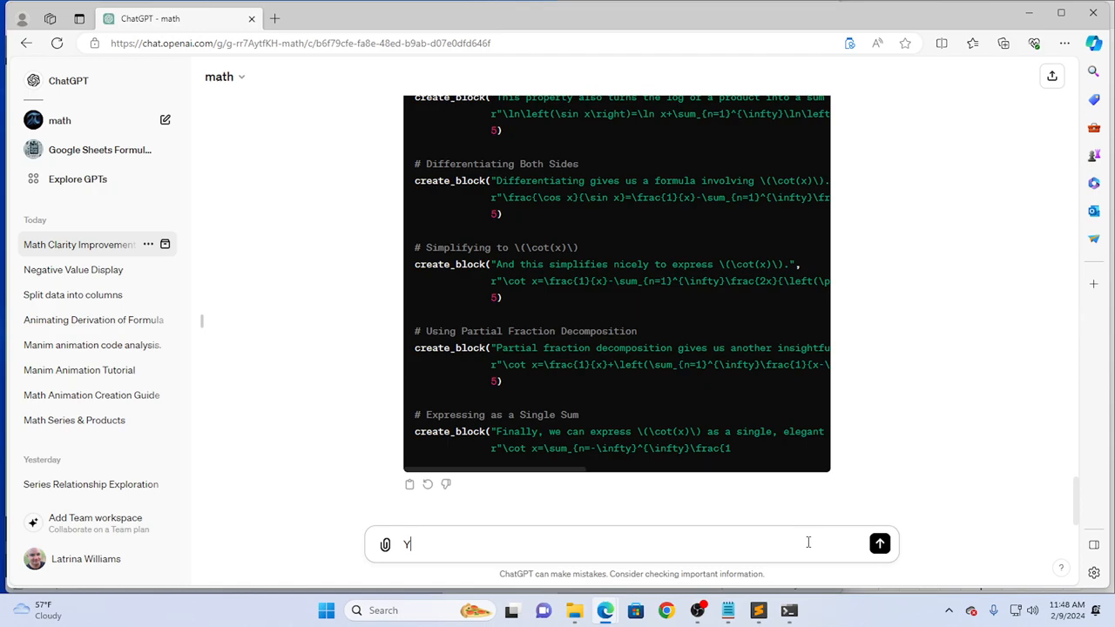
pyautogui.write("ou aren't writ")
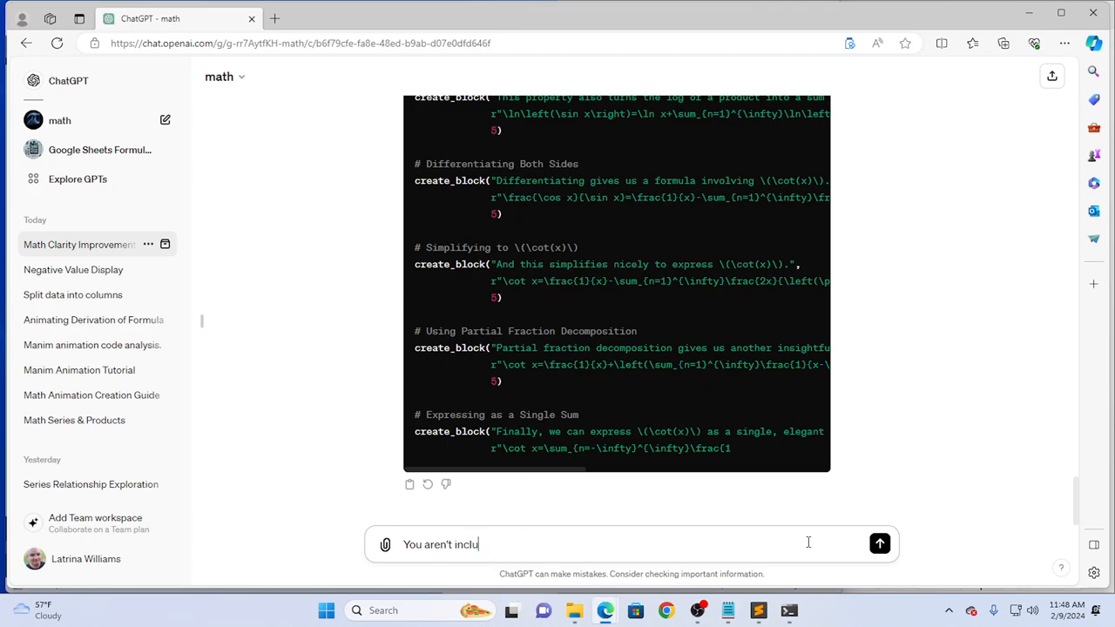
pyautogui.write('ding')
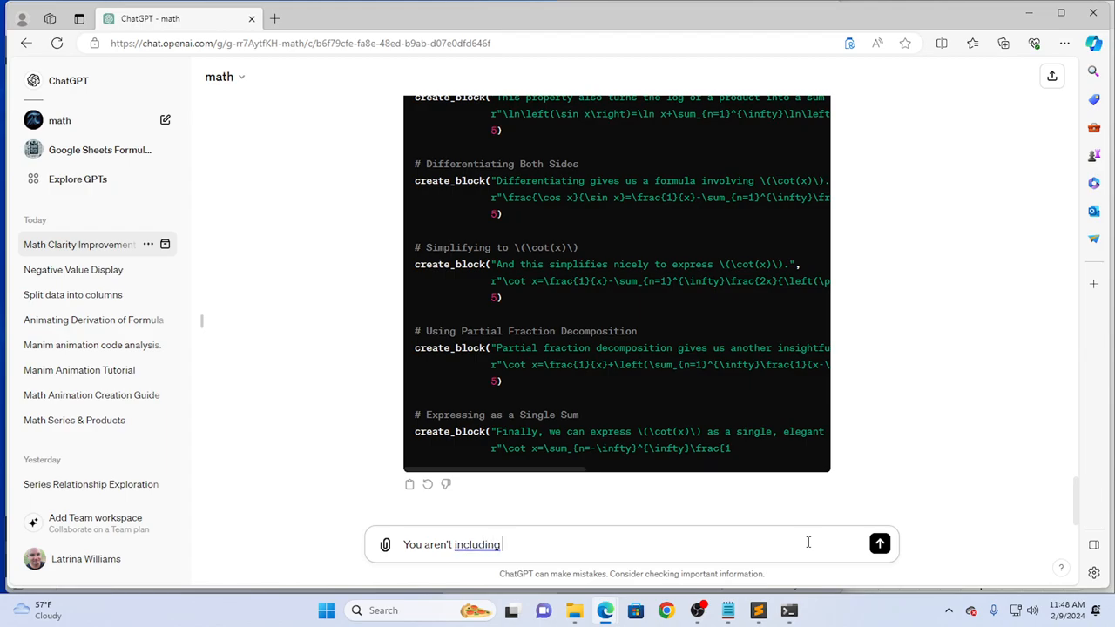
pyautogui.write('the')
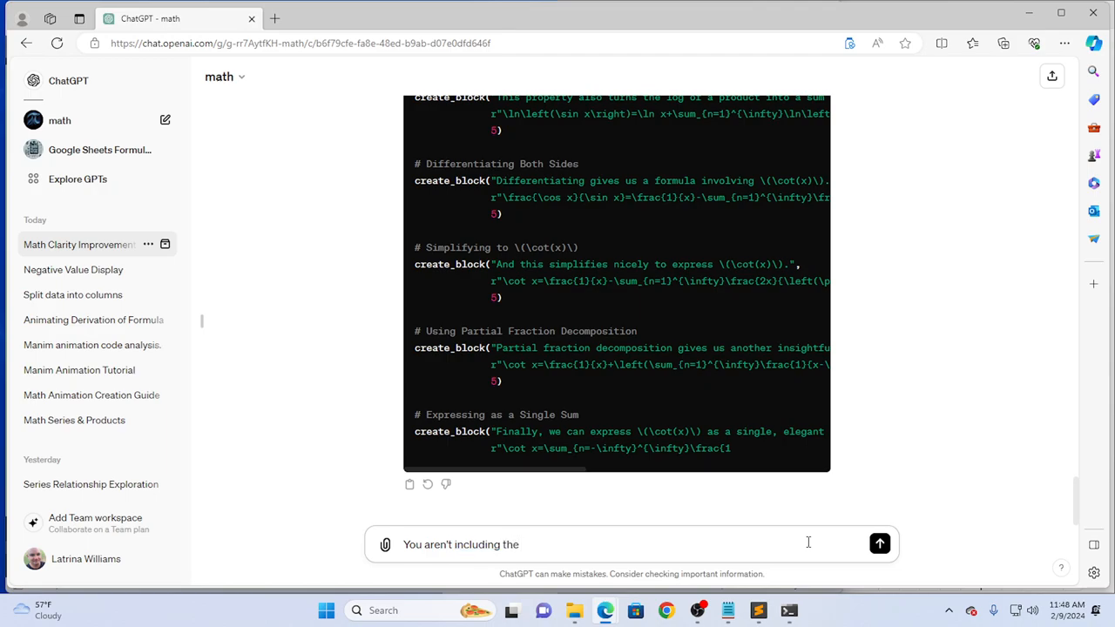
pyautogui.write('scale')
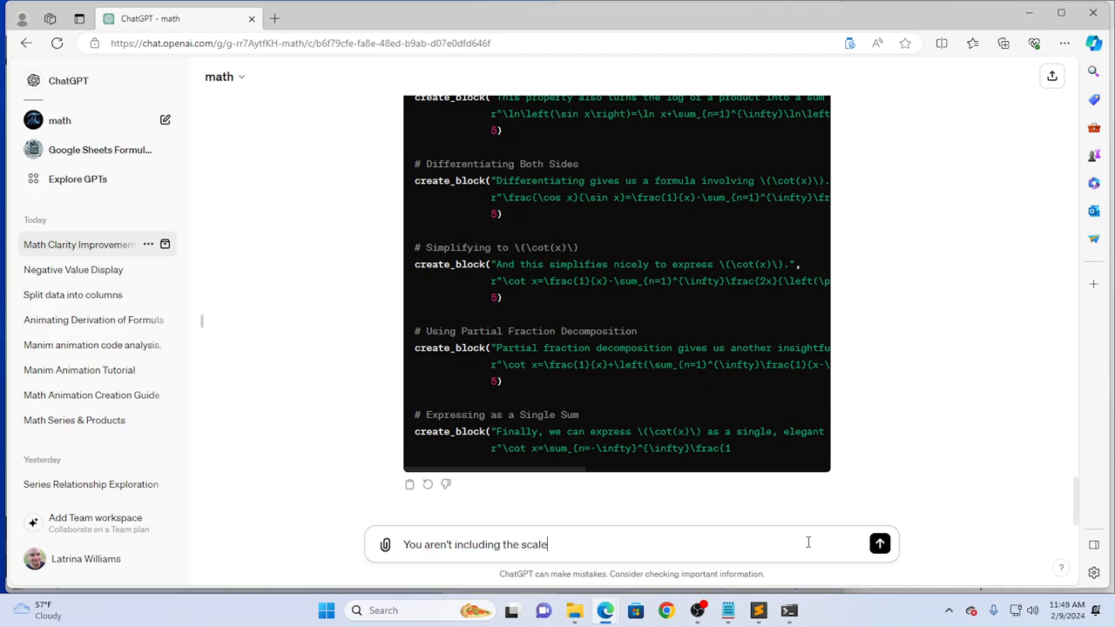
pyautogui.write('-factors')
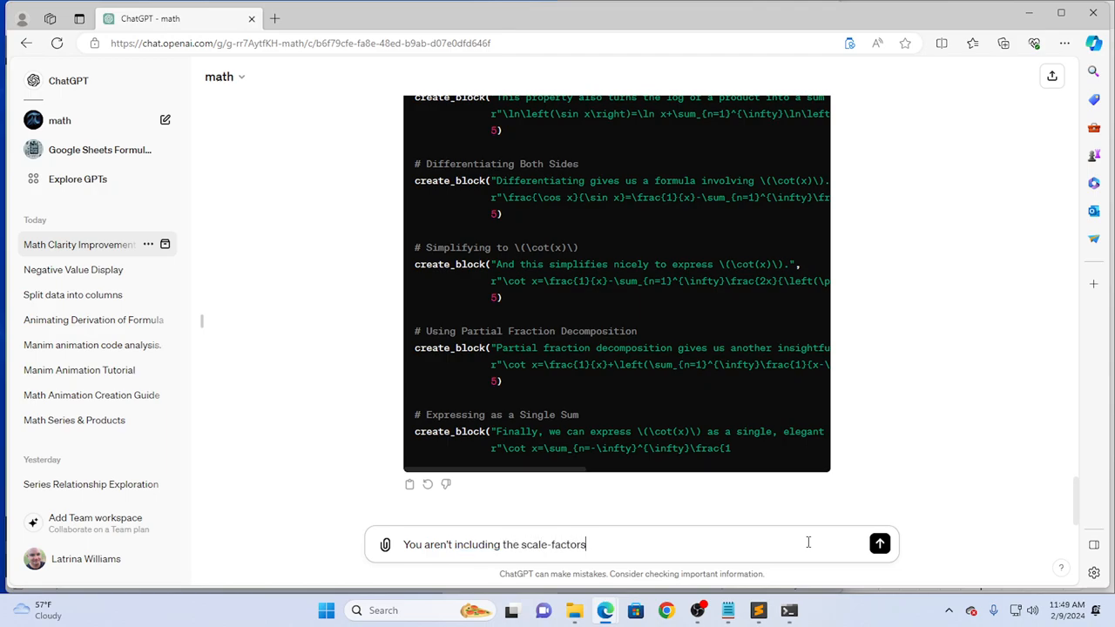
pyautogui.write('.')
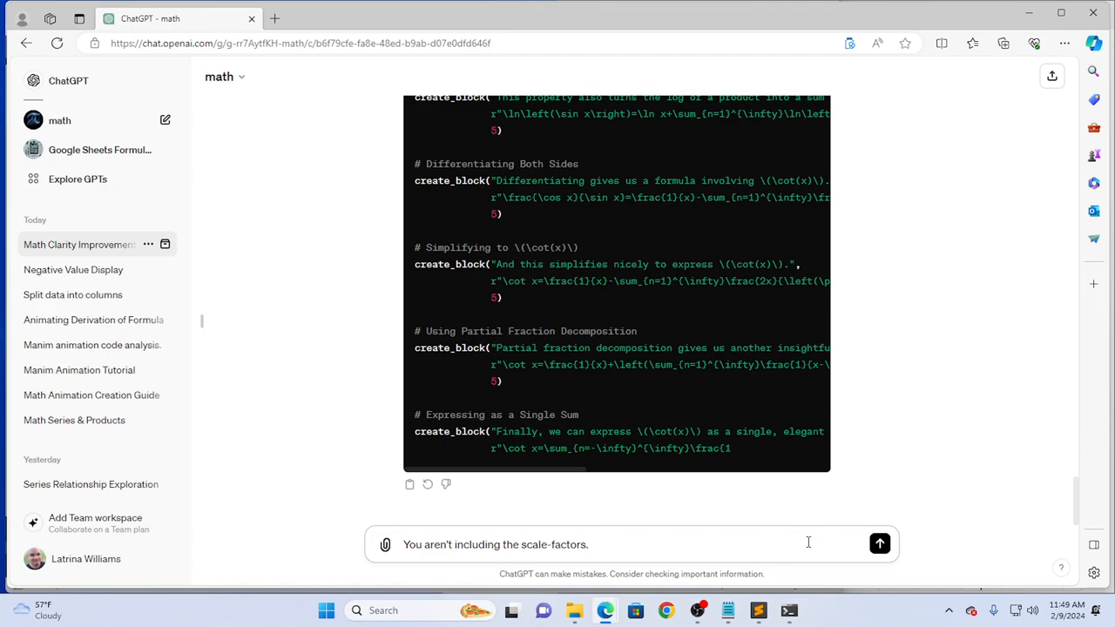
pyautogui.click(879, 544)
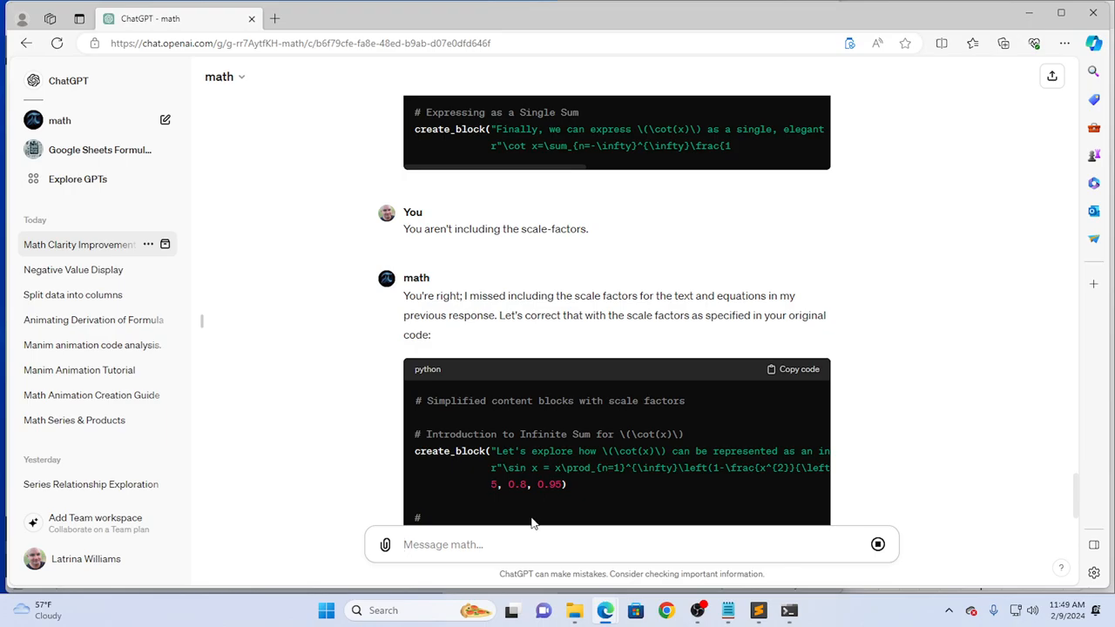
# Scroll the conversation to the original SumForCot script with explanation_scale and equation_scale arguments.
pyautogui.scroll(-3)
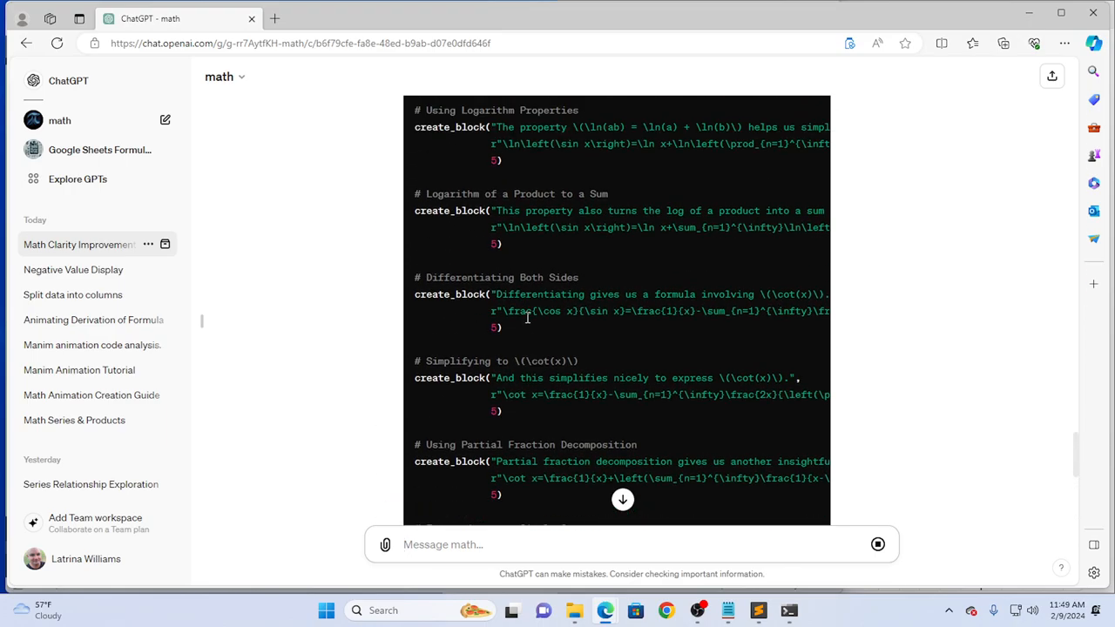
pyautogui.scroll(-3)
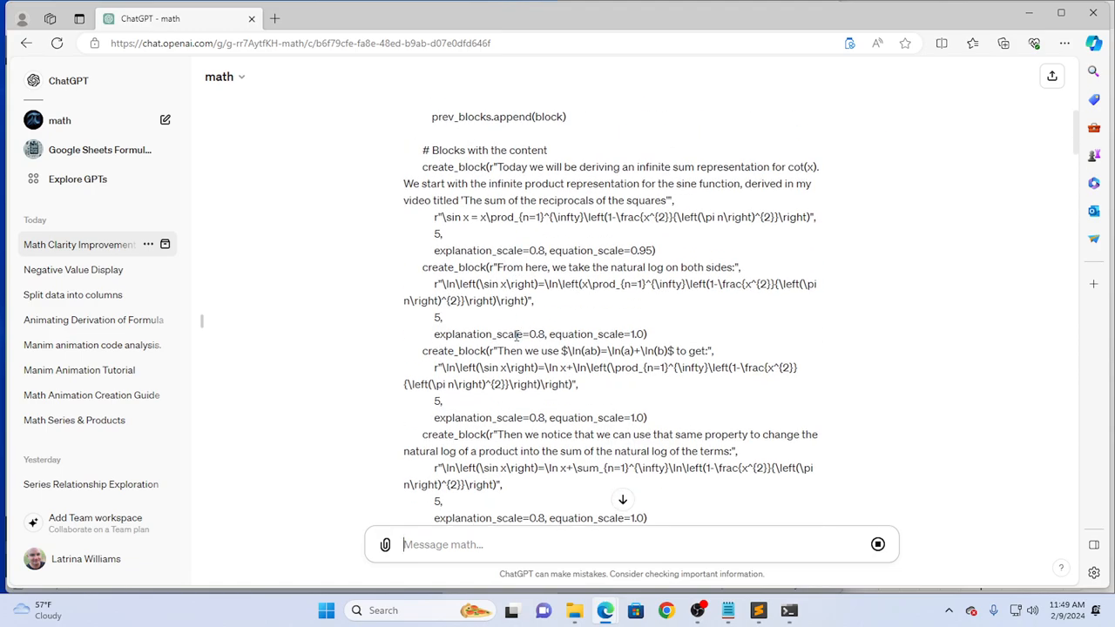
pyautogui.scroll(-3)
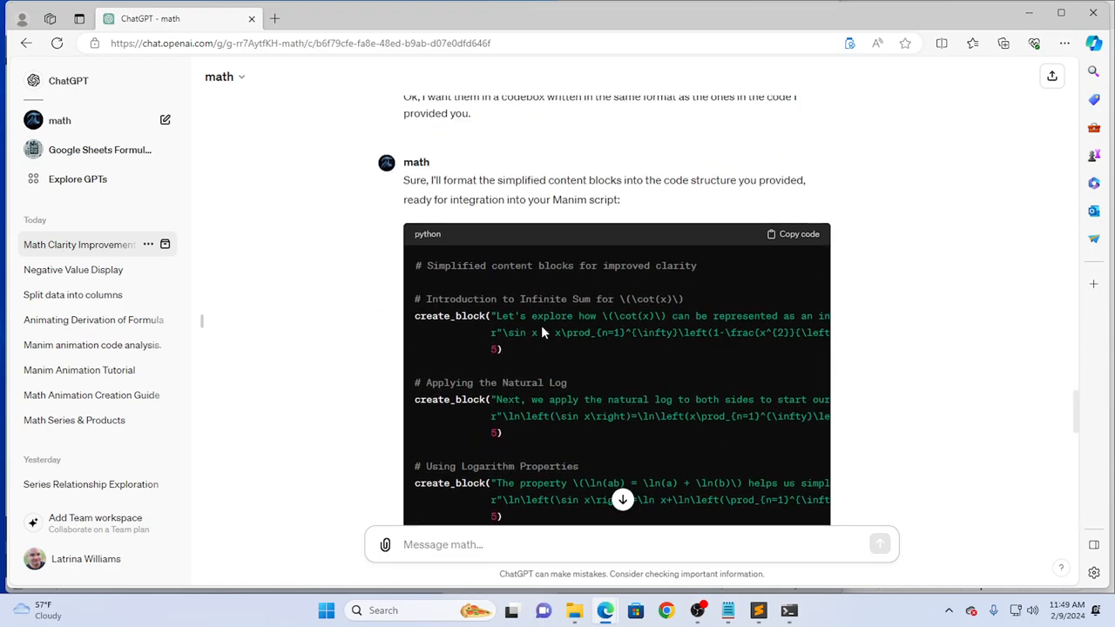
pyautogui.scroll(-3)
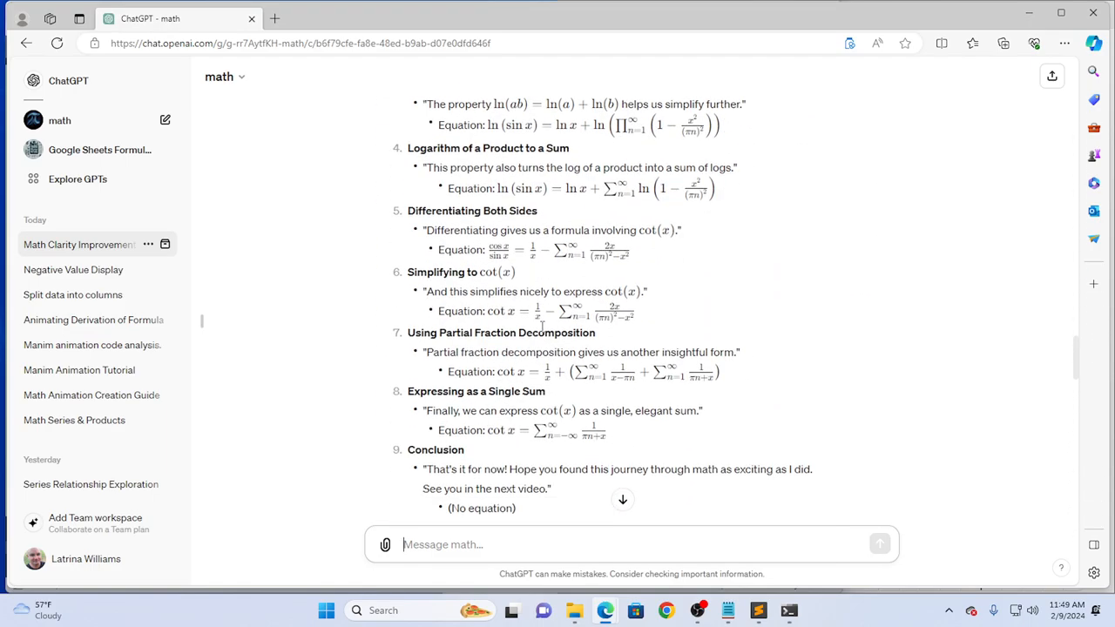
pyautogui.scroll(-3)
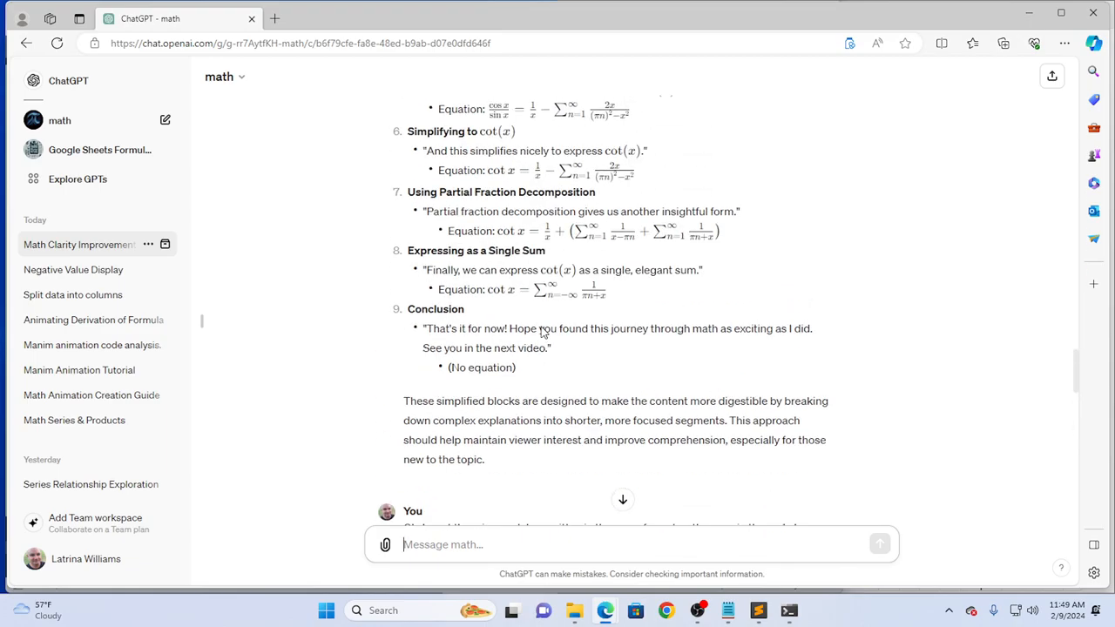
pyautogui.scroll(-3)
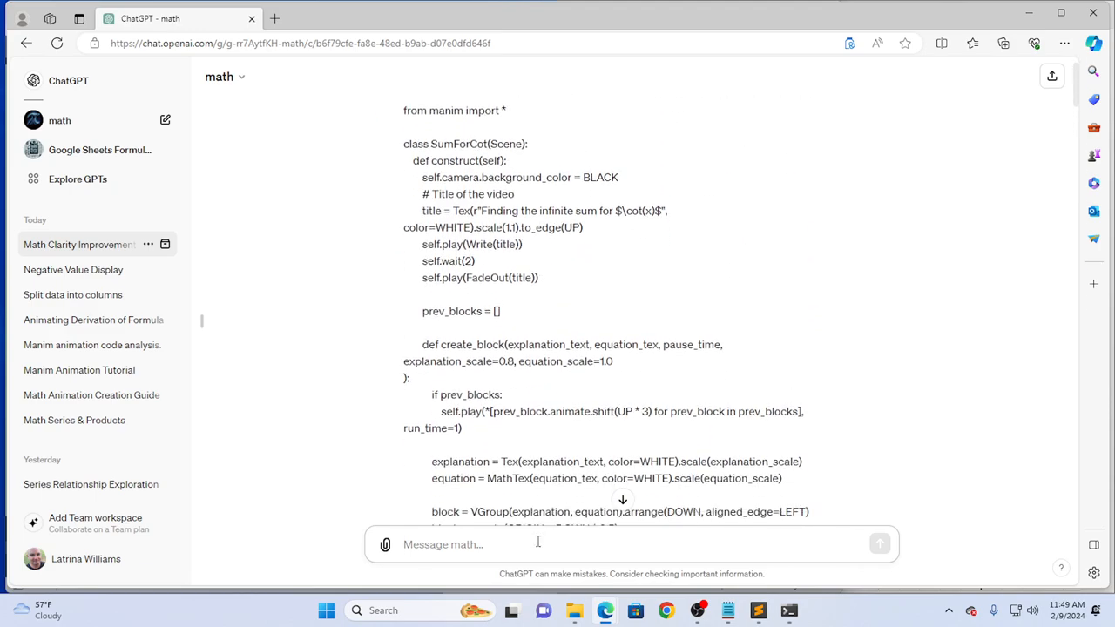
# Write 'Here are my original content blocks' and 'You offered the following suggestion', quoting the Simplify Text idea.
pyautogui.write('Here')
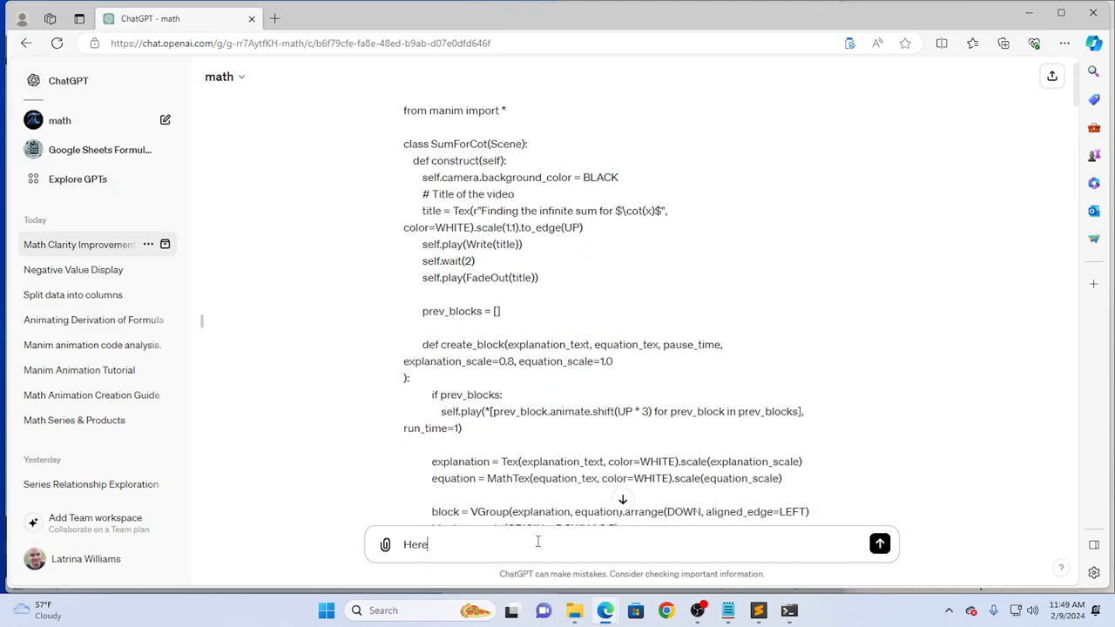
pyautogui.write('are my')
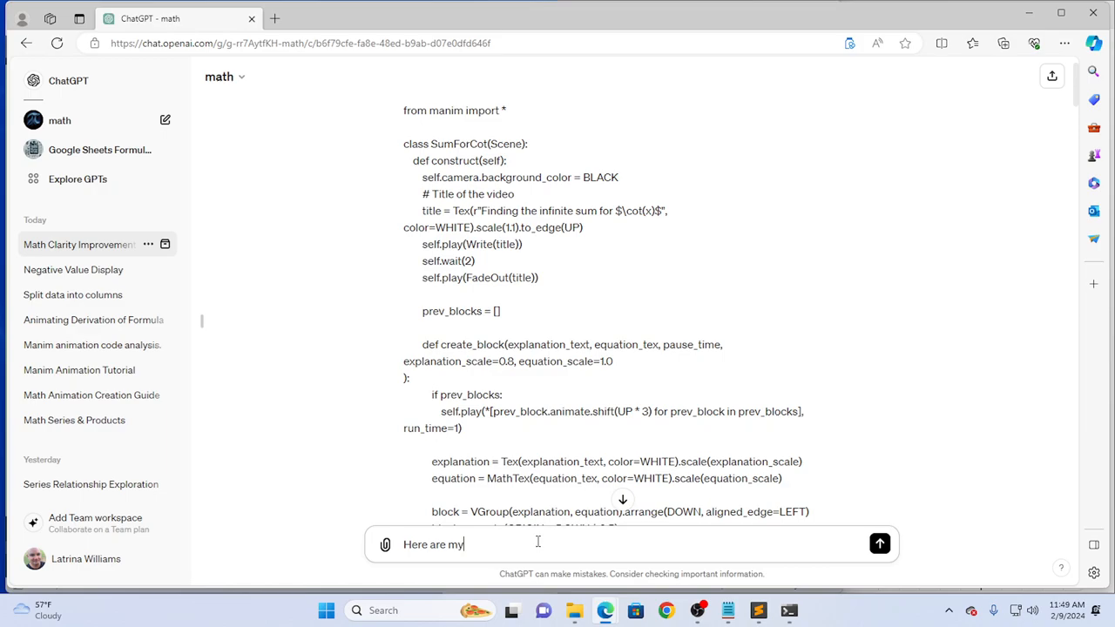
pyautogui.write('original co')
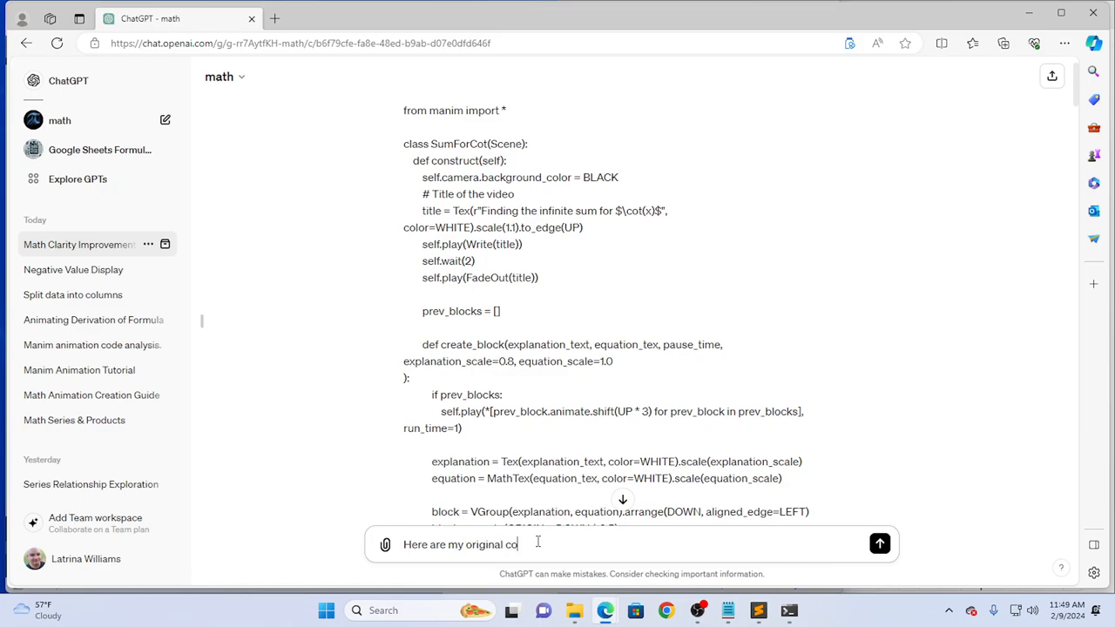
pyautogui.write('ntent blocks:')
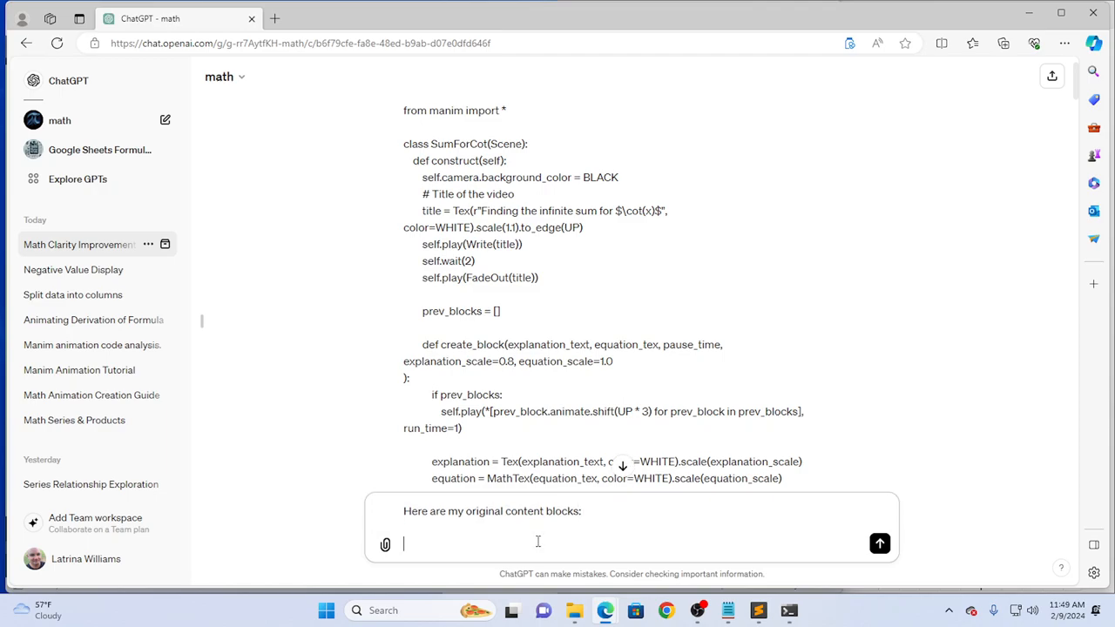
pyautogui.press('alt+tab')
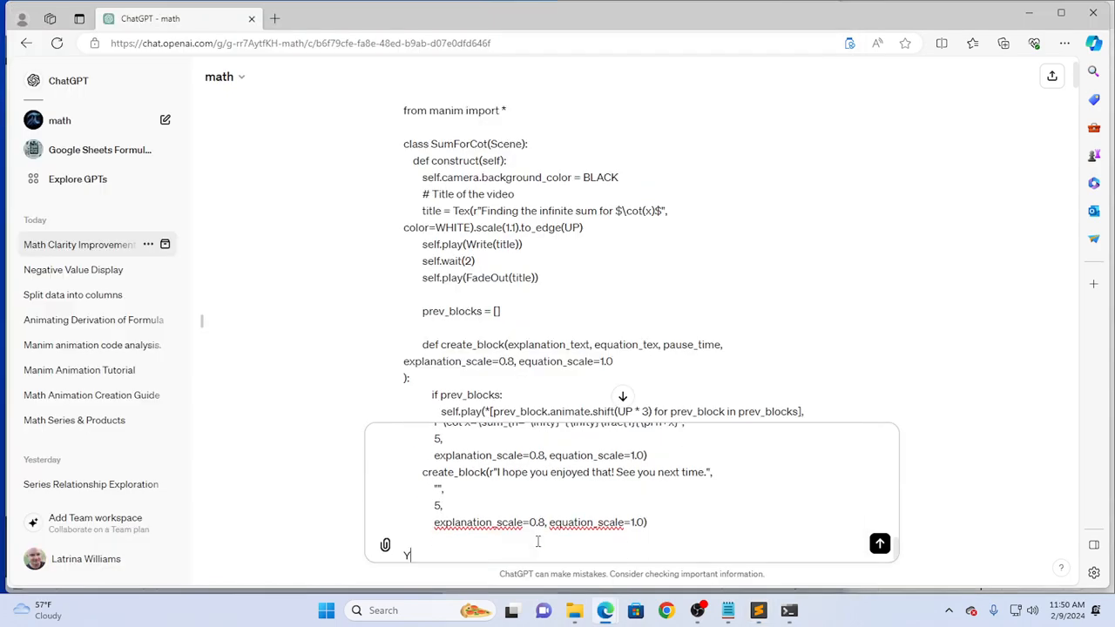
pyautogui.write('ou offered')
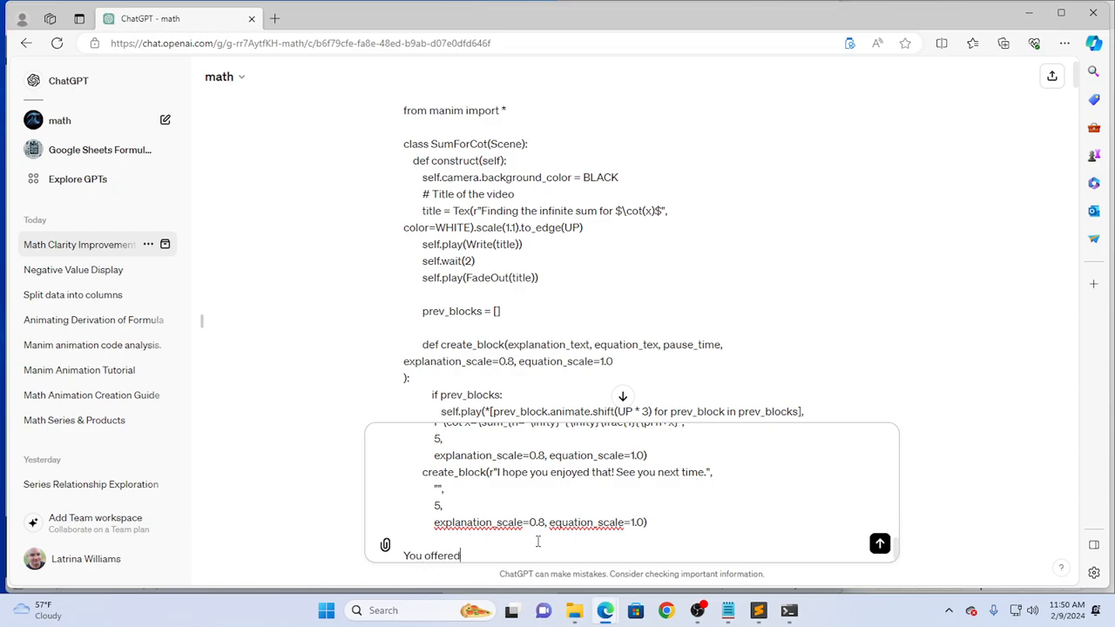
pyautogui.write('the following')
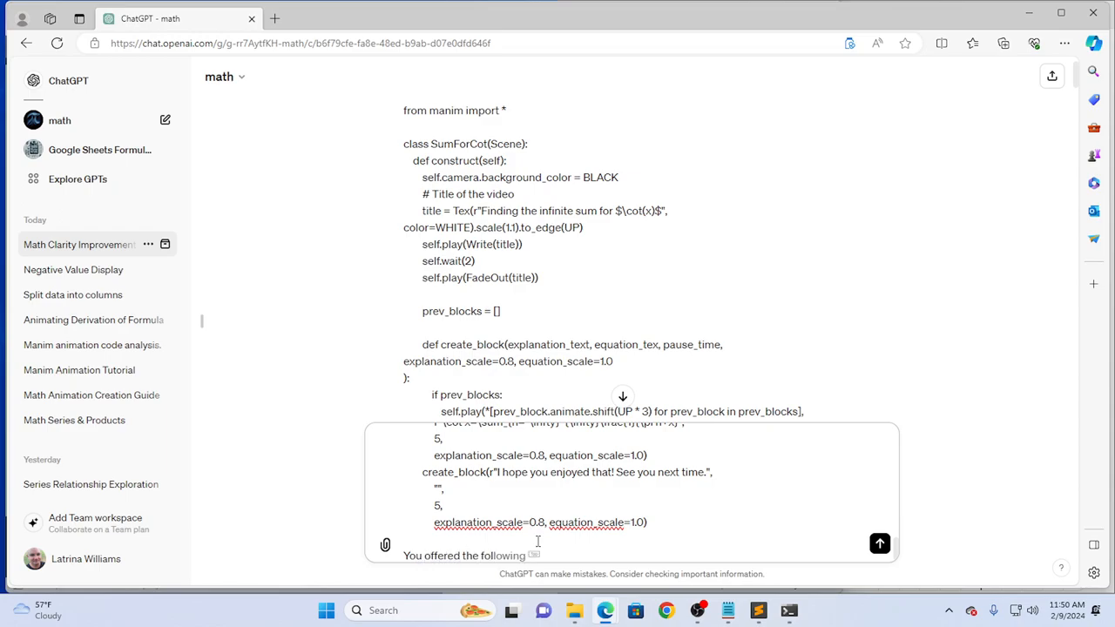
pyautogui.write('suggestion')
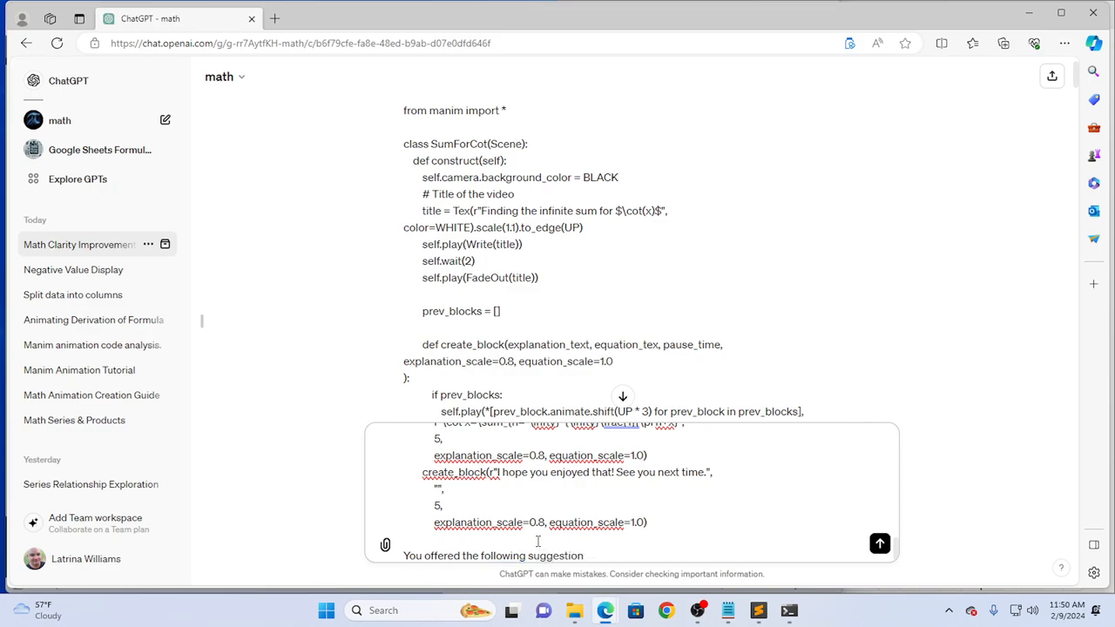
pyautogui.scroll(-3)
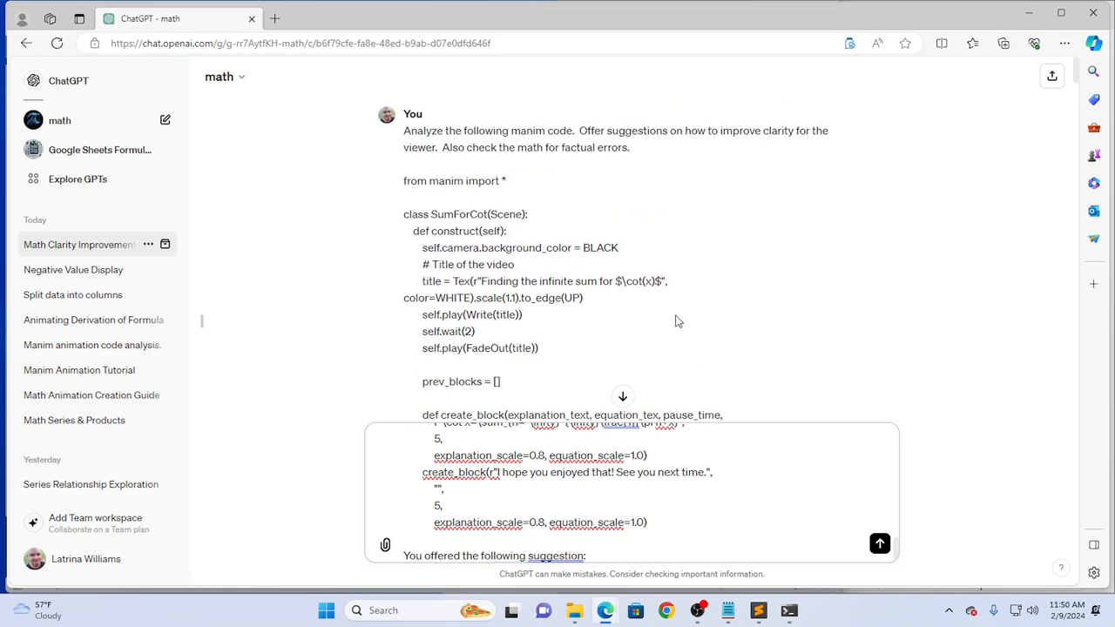
pyautogui.scroll(-3)
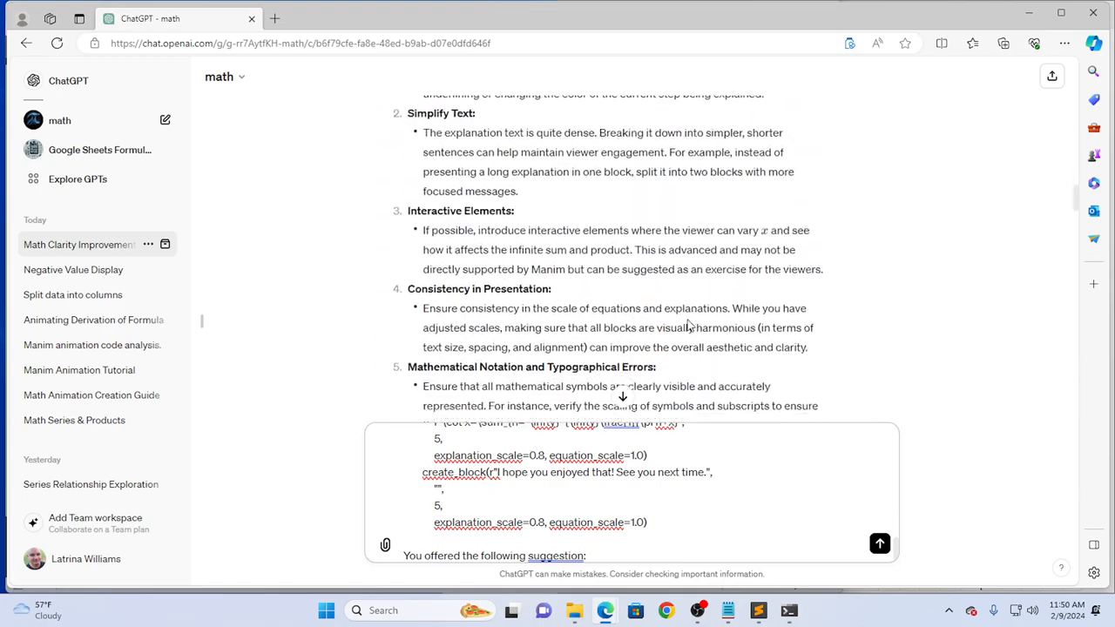
pyautogui.scroll(-3)
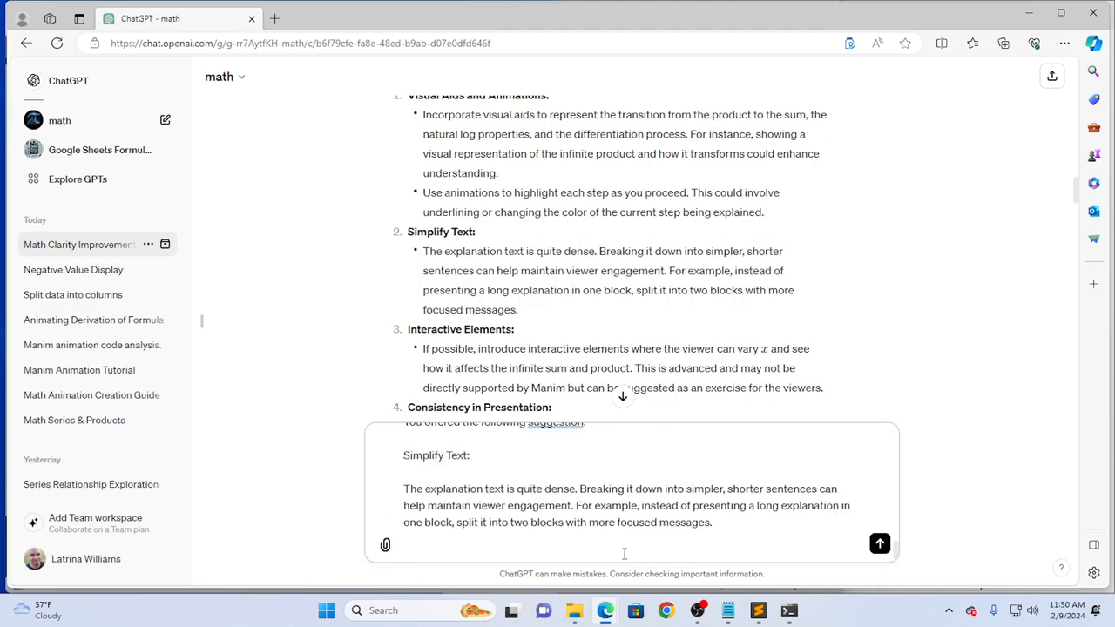
# Ask to implement the suggestion by rewriting the blocks in the exact same format, and send it.
pyautogui.write('This was a good s')
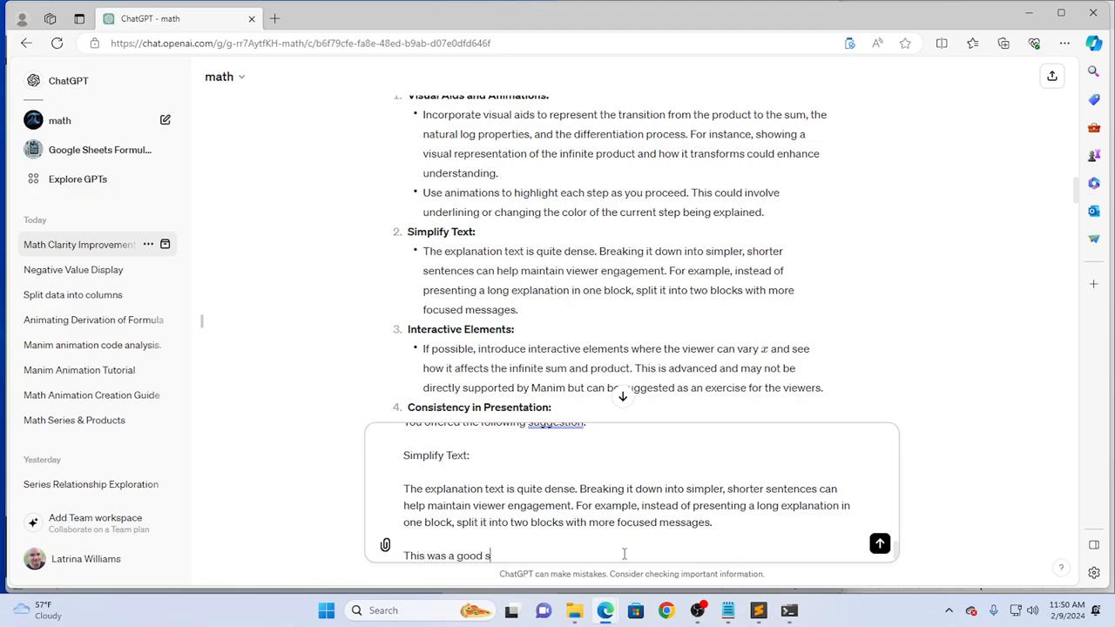
pyautogui.write('uggestion')
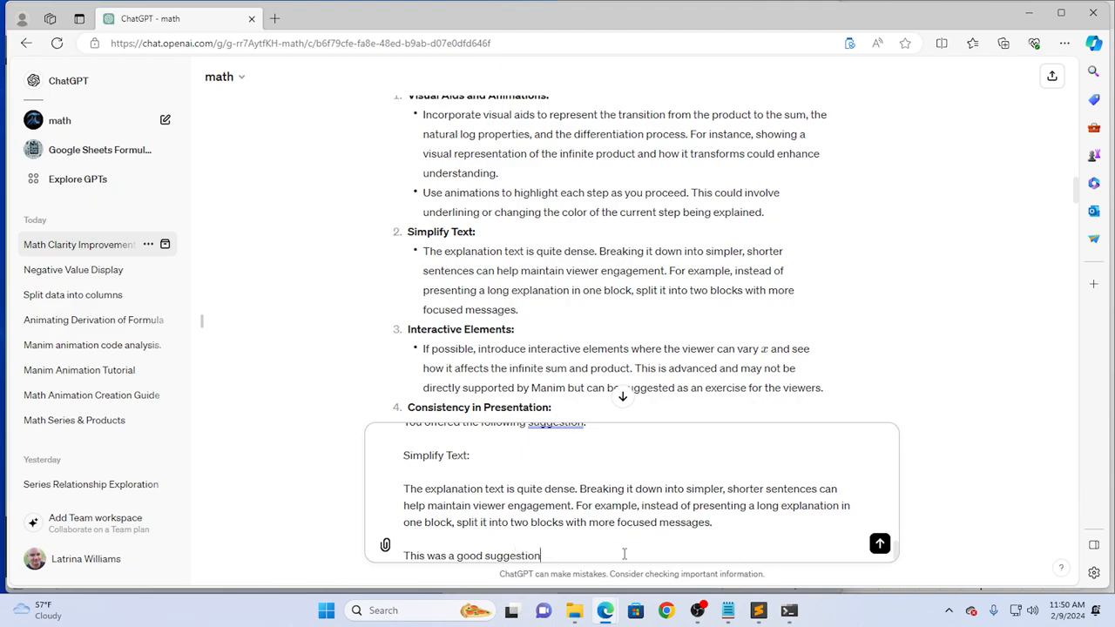
pyautogui.write('I want you to imple')
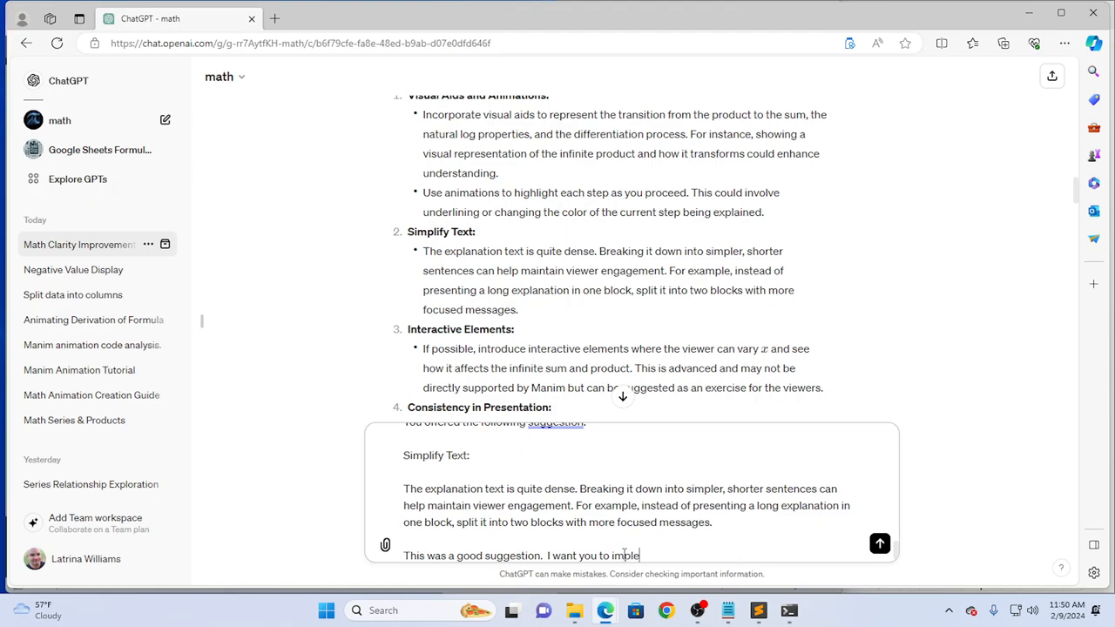
pyautogui.write('ment it by')
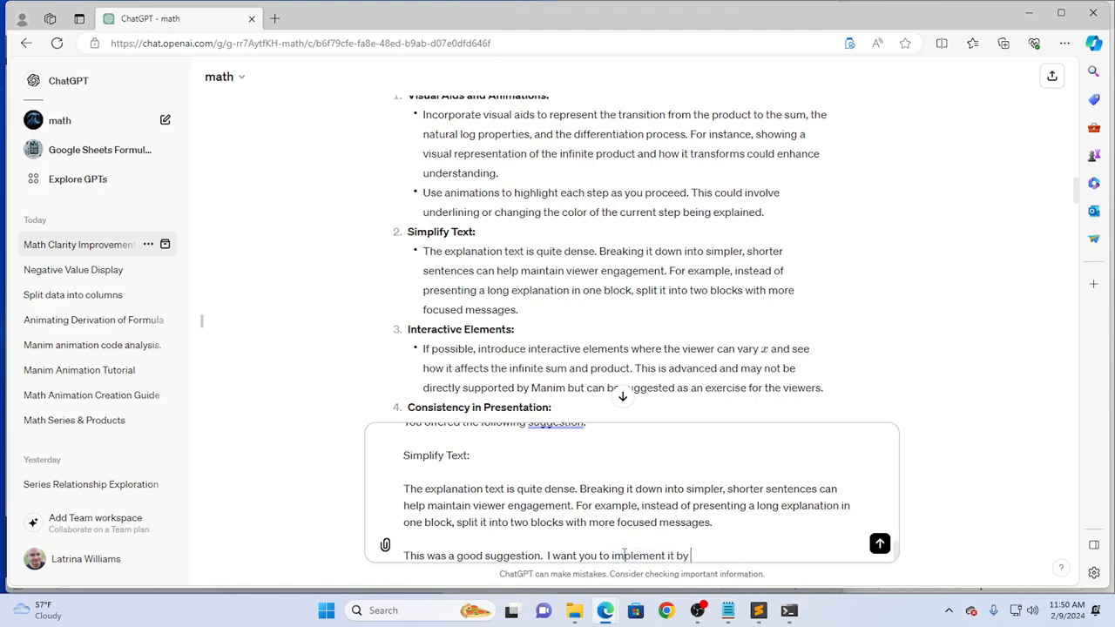
pyautogui.write('re-writing my con')
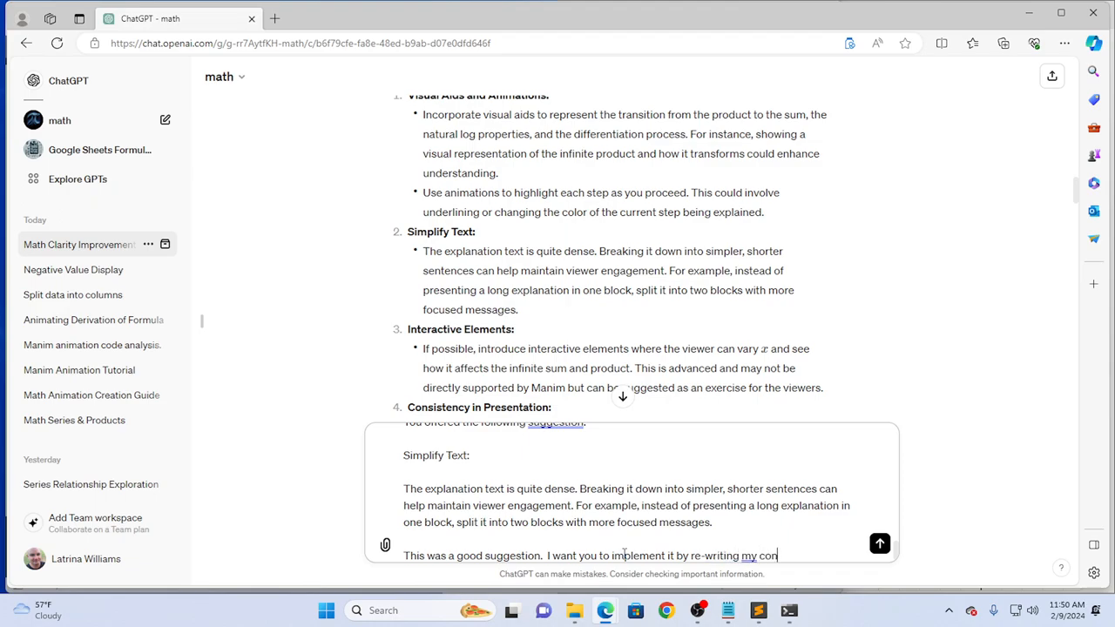
pyautogui.write('t')
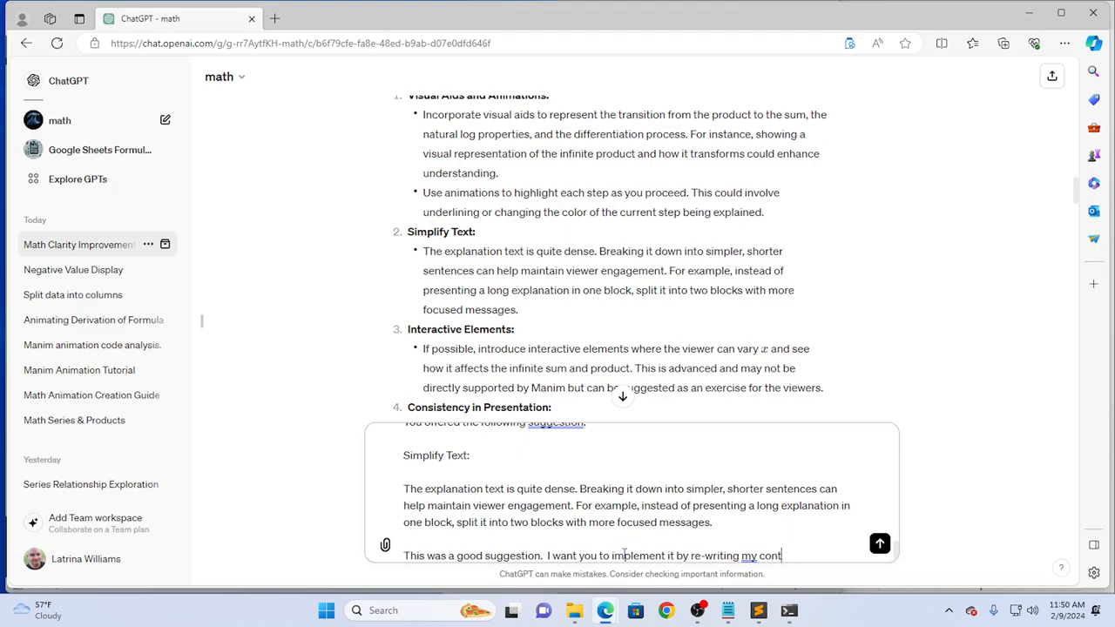
pyautogui.write('blocks in the e')
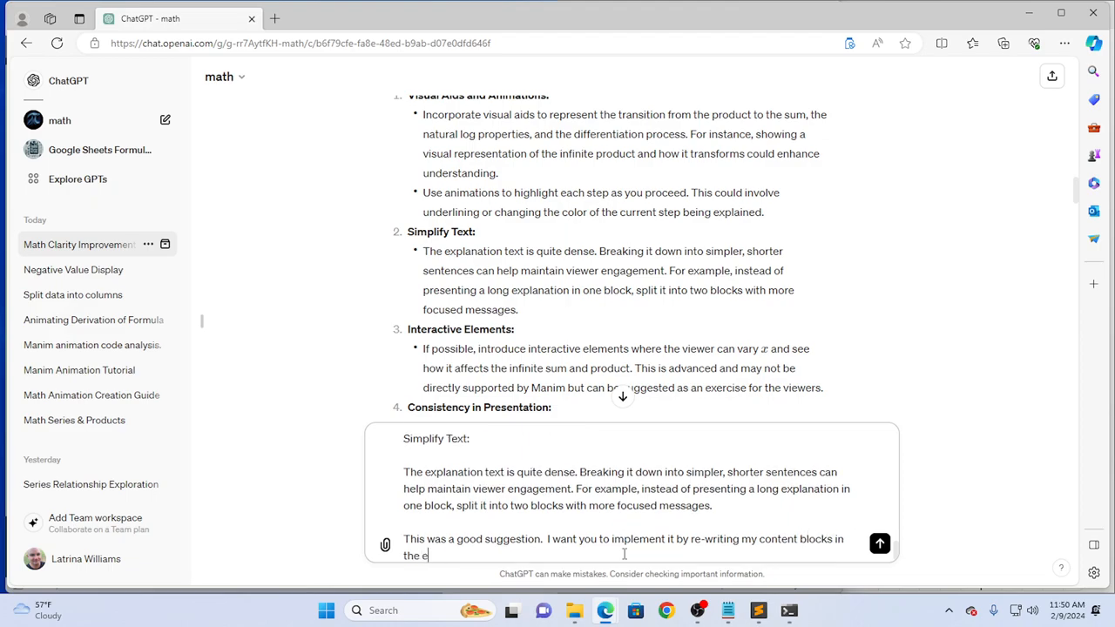
pyautogui.write('xact same form')
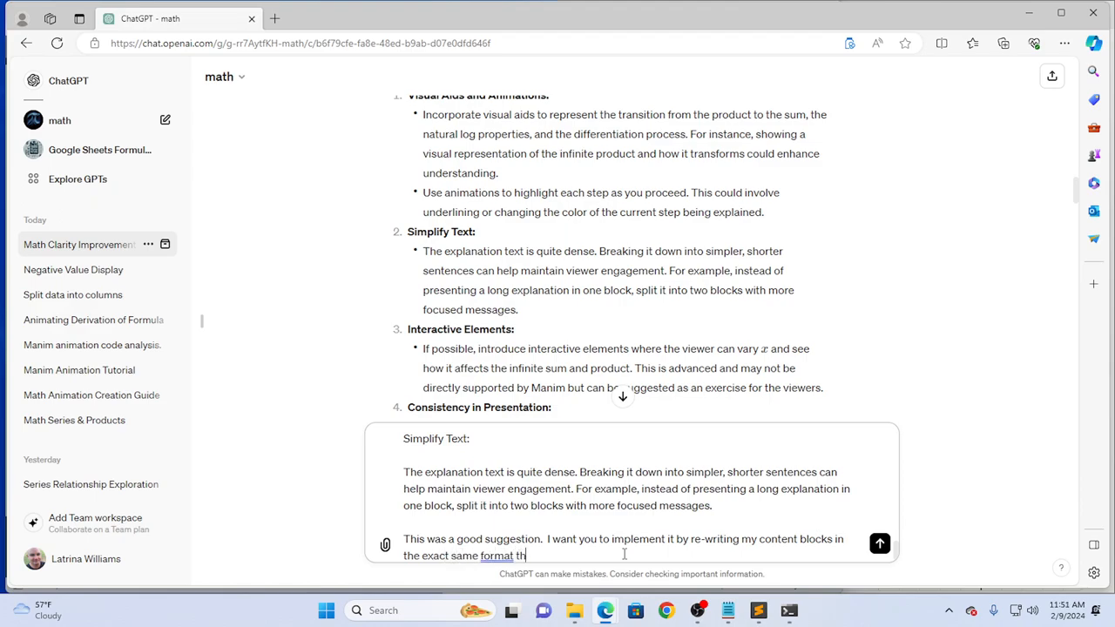
pyautogui.write('at they')
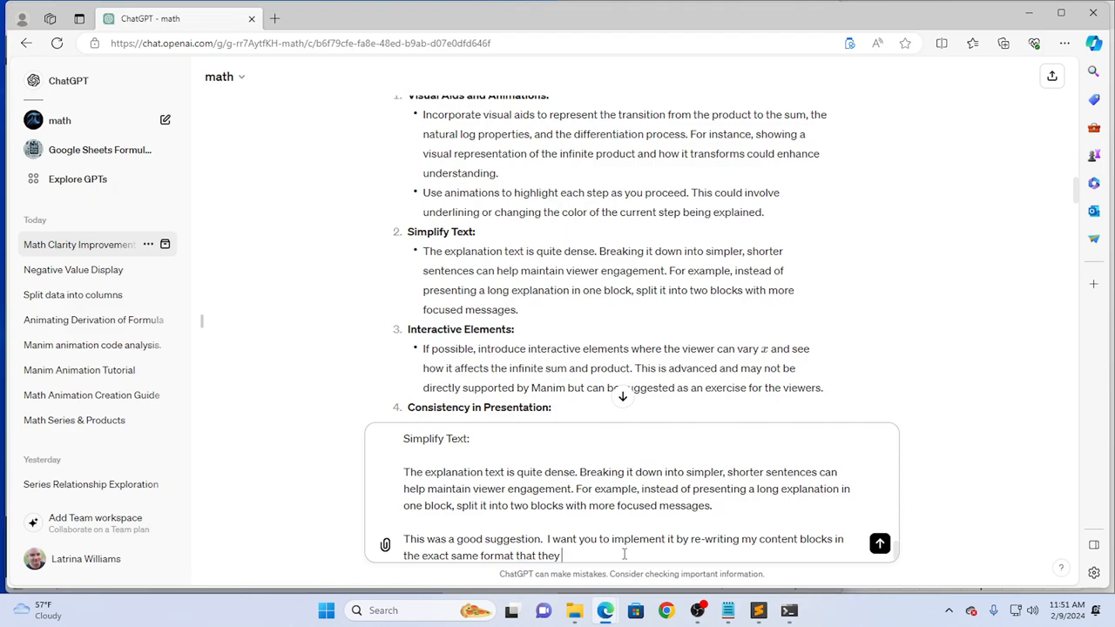
pyautogui.write('currently are.')
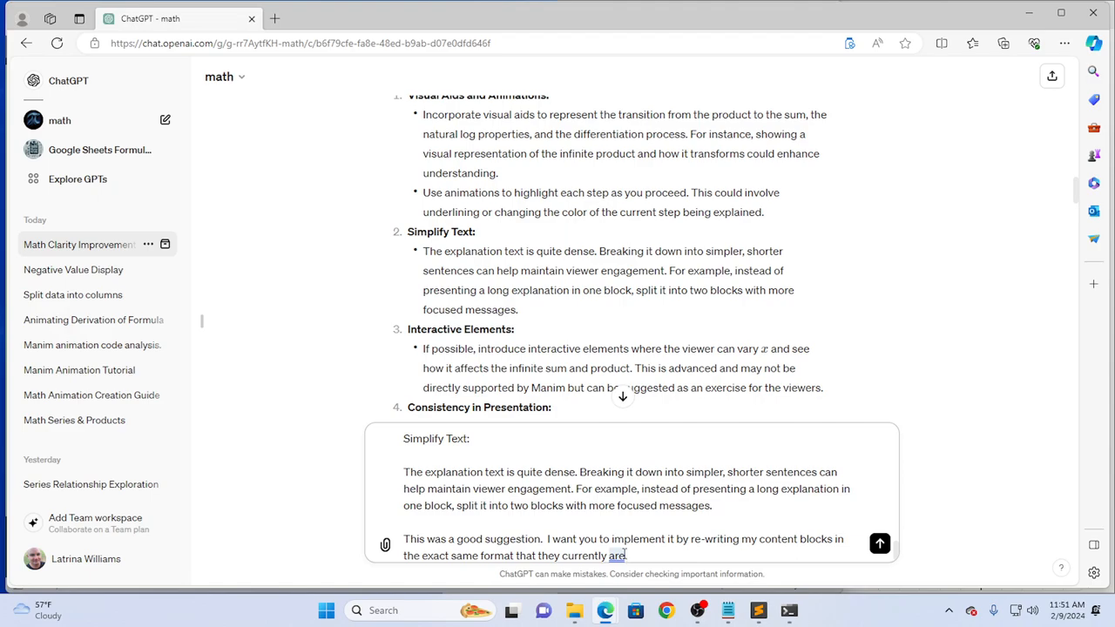
pyautogui.click(880, 543)
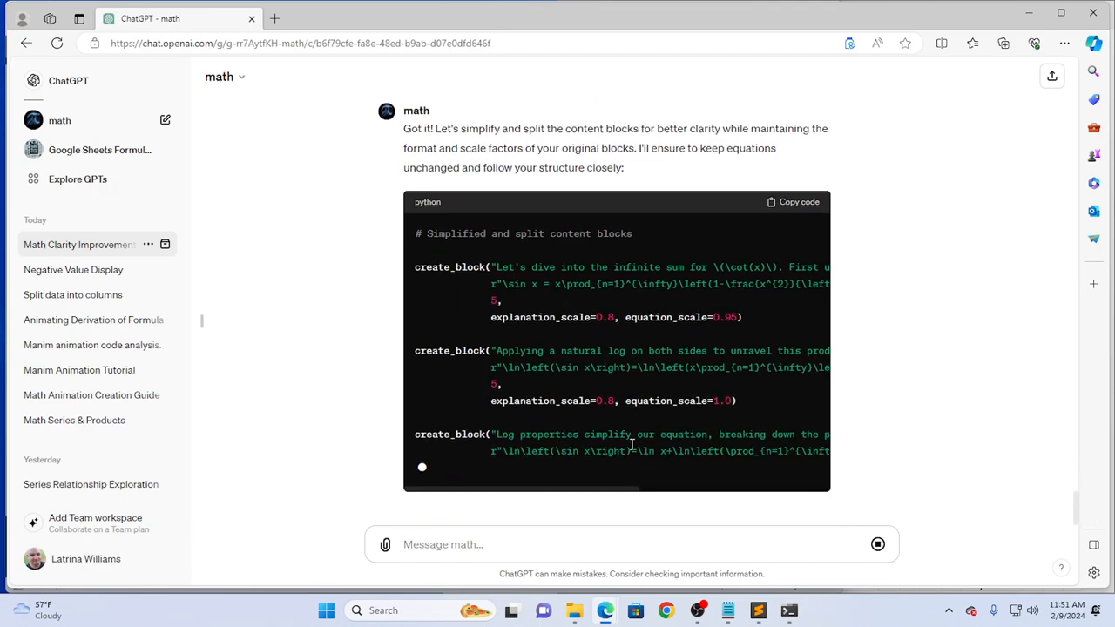
# Read through the rewritten create_block calls with scale factors, down to the partial-fractions block.
pyautogui.scroll(-3)
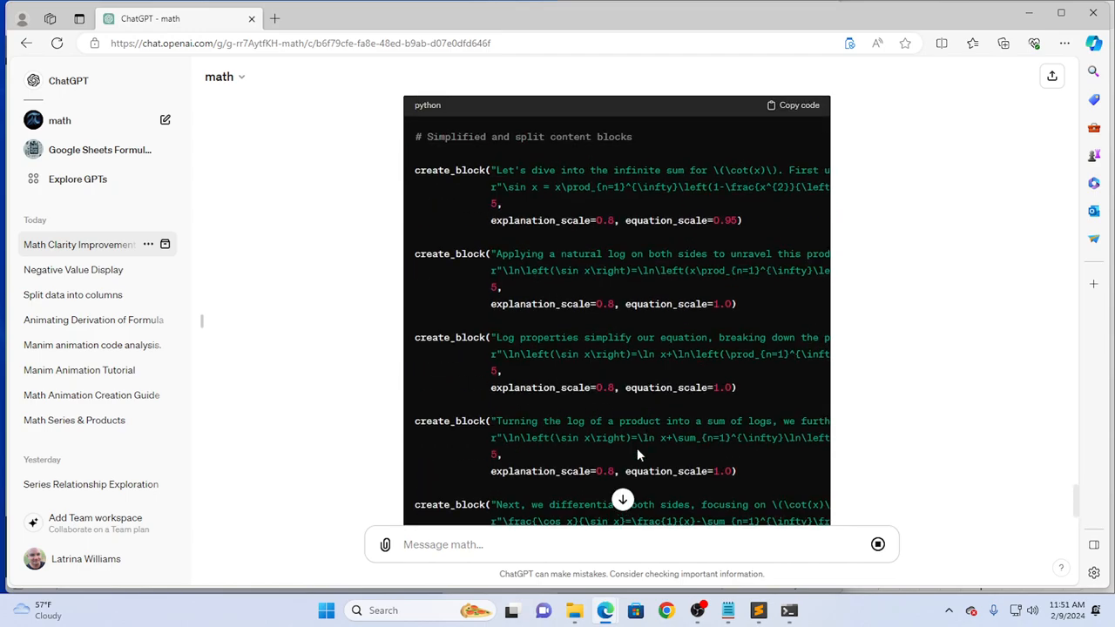
pyautogui.moveTo(571, 488)
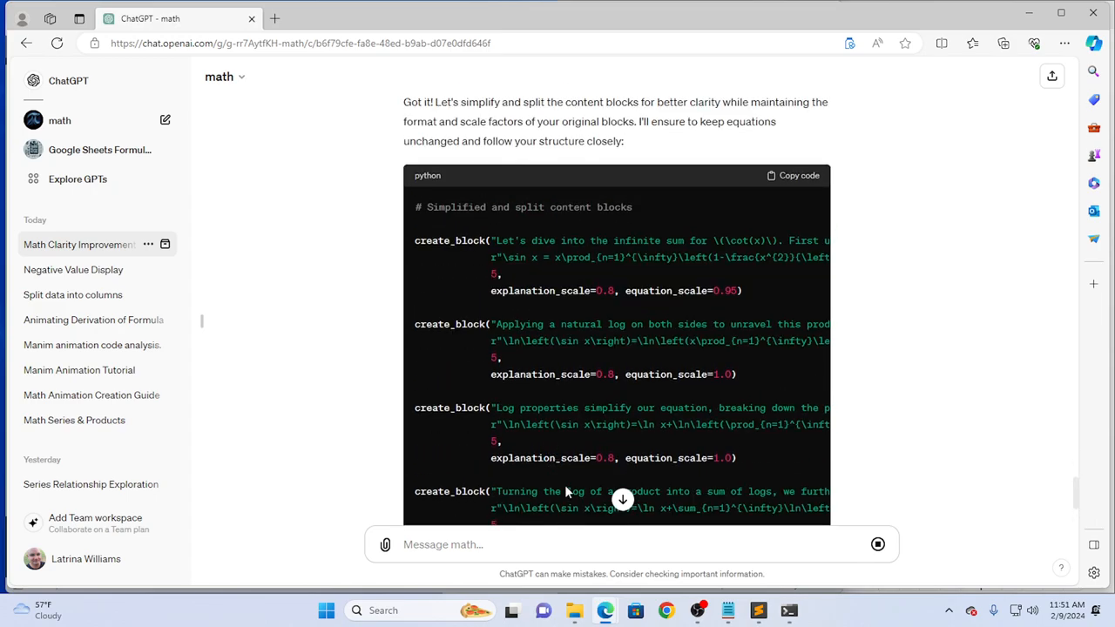
pyautogui.scroll(-3)
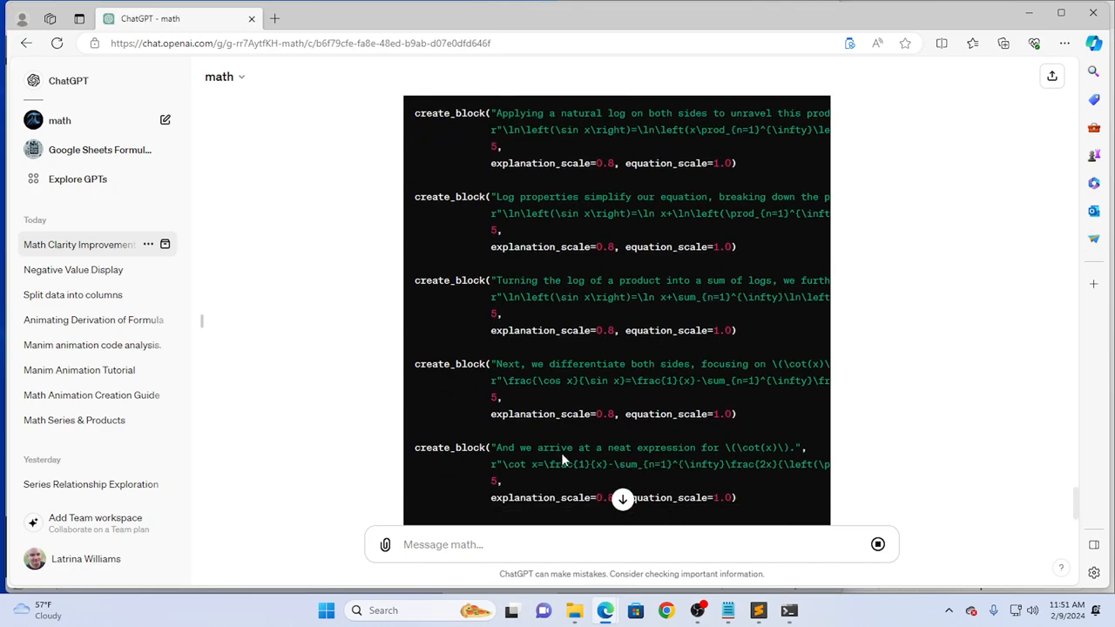
pyautogui.scroll(-3)
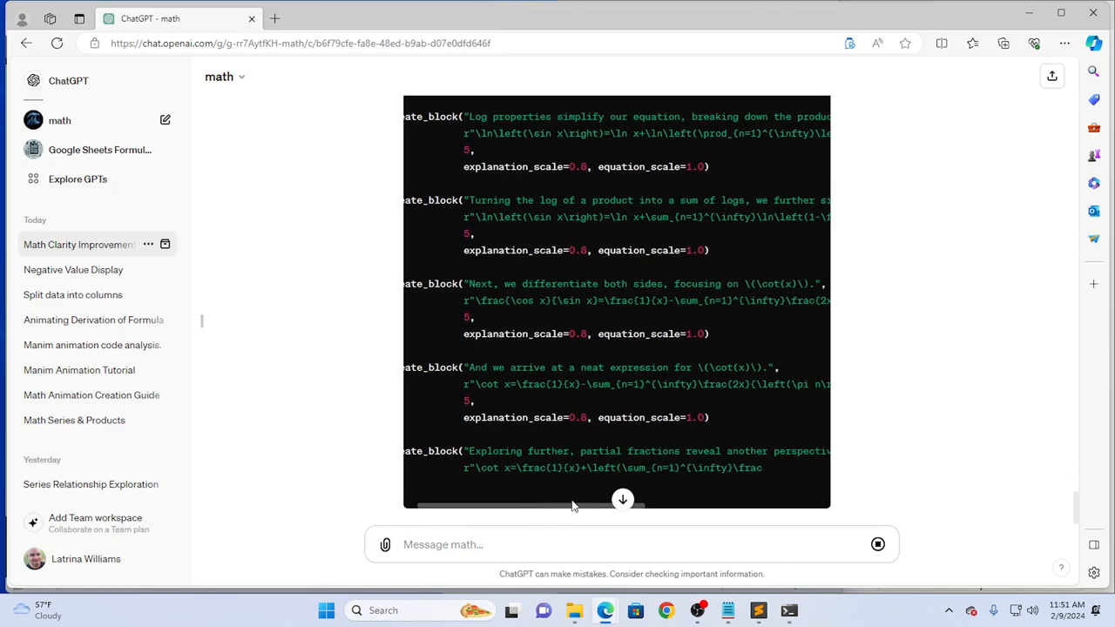
pyautogui.hscroll(3)
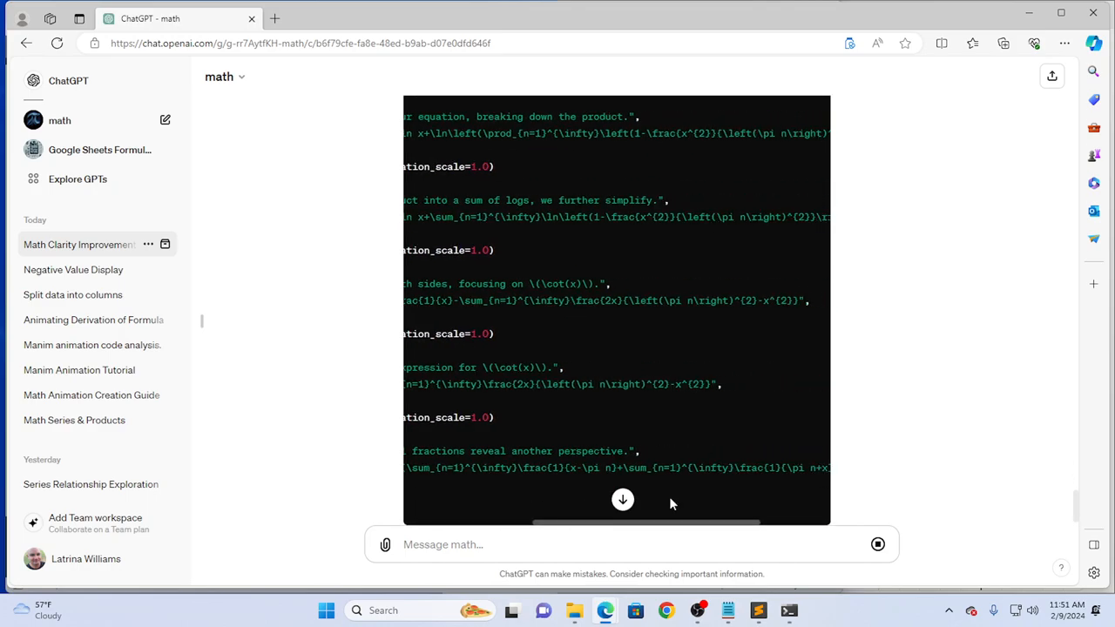
pyautogui.hscroll(-3)
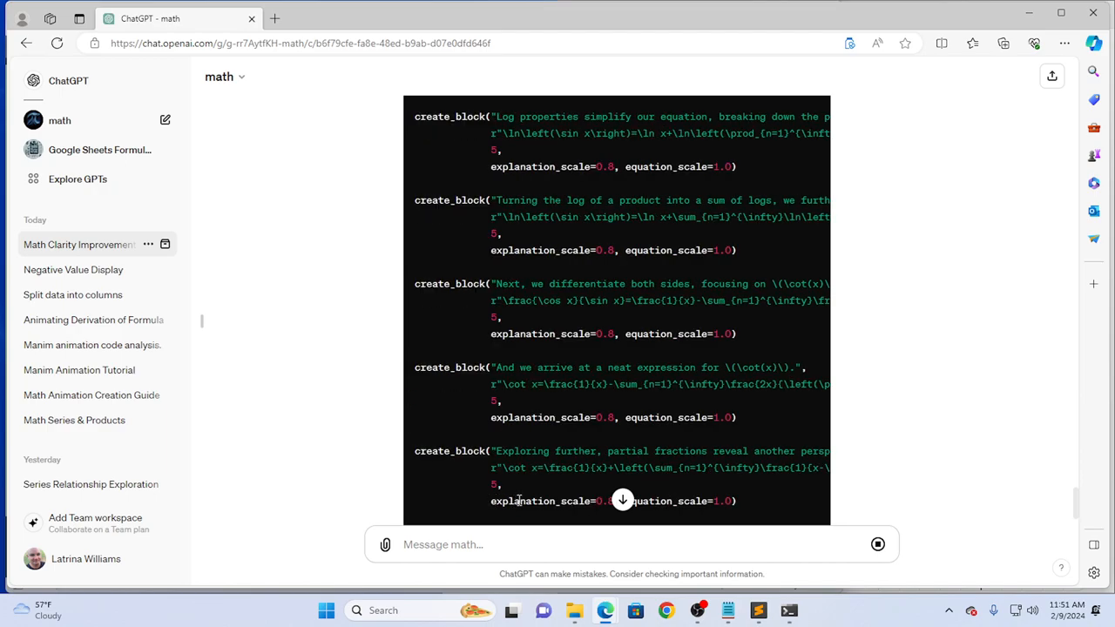
pyautogui.scroll(-3)
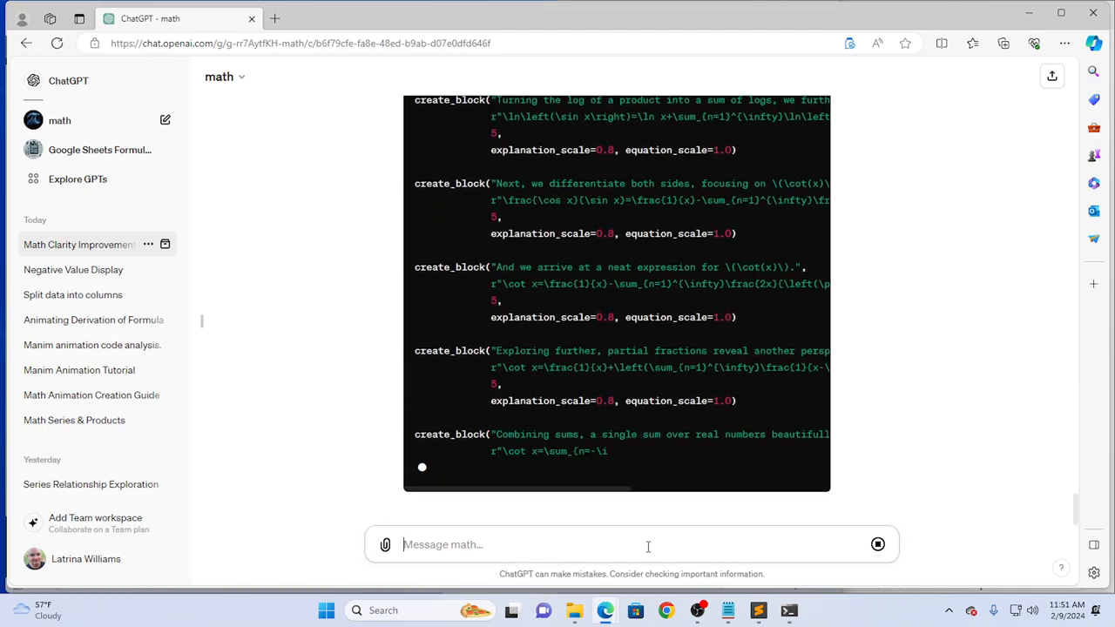
# Send feedback against flowery language: keep close to the original while improving clarity.
pyautogui.write("Mosly good, but don't")
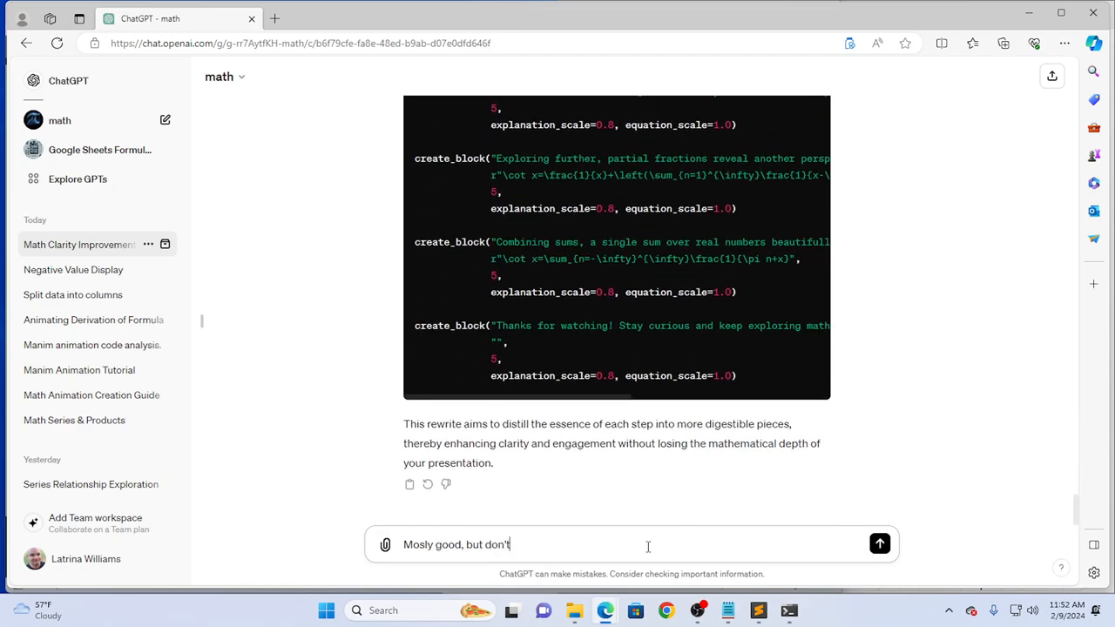
pyautogui.write('use fl')
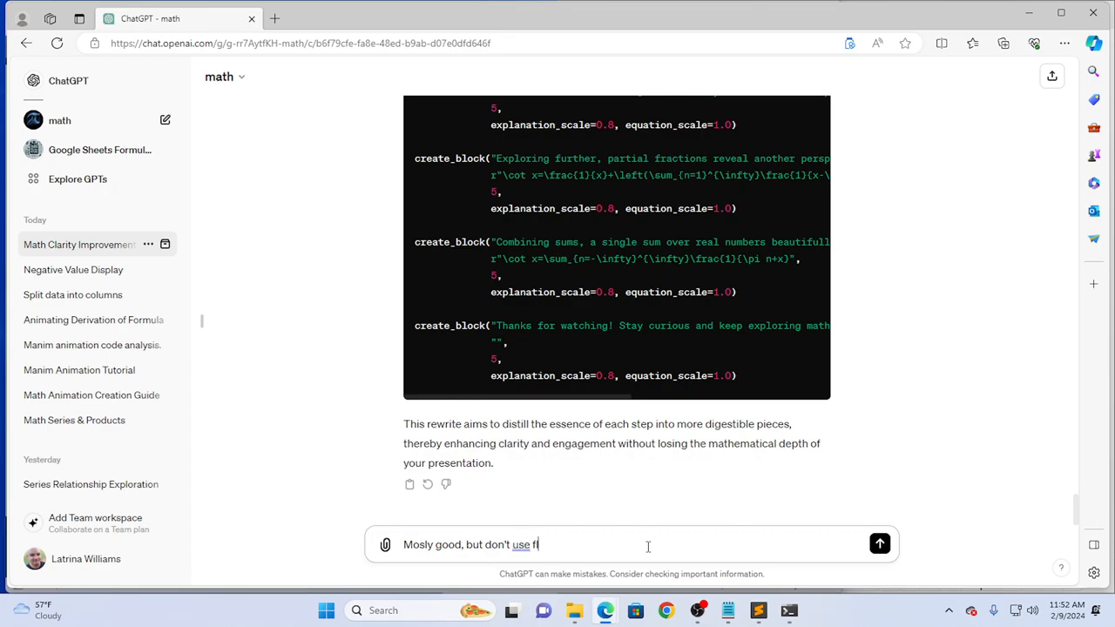
pyautogui.write('flowery of')
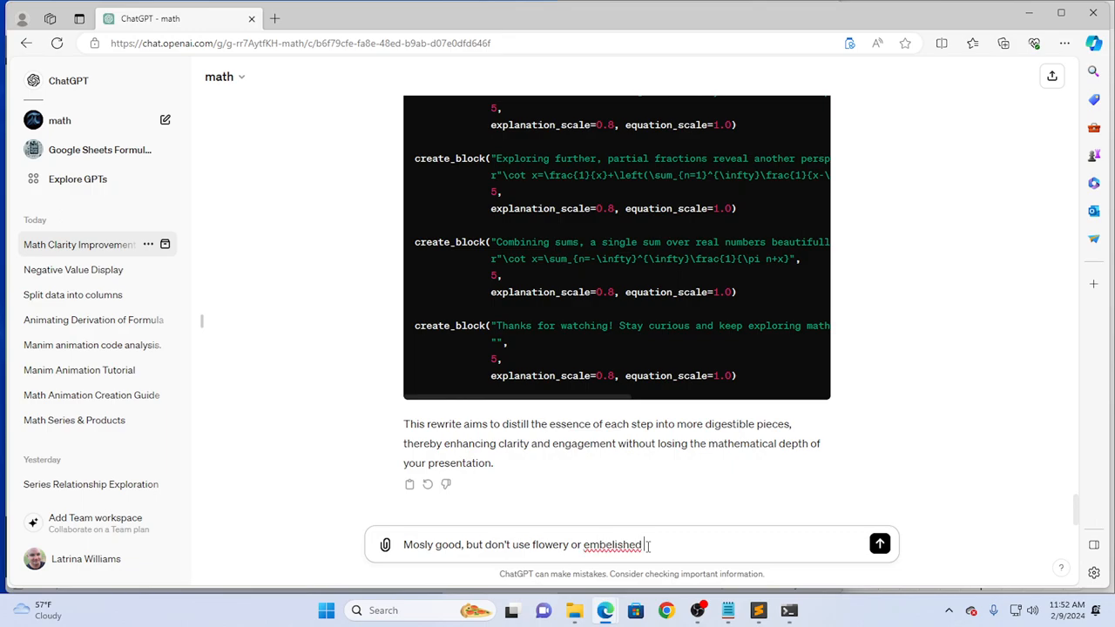
pyautogui.write('language.')
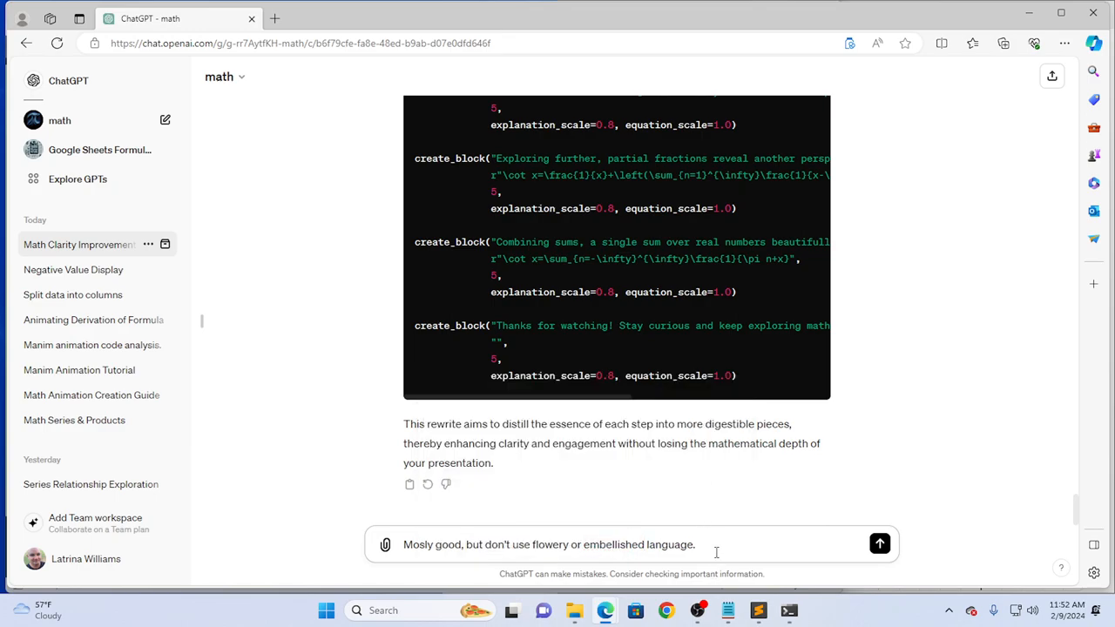
pyautogui.write('Keep it as close to the original')
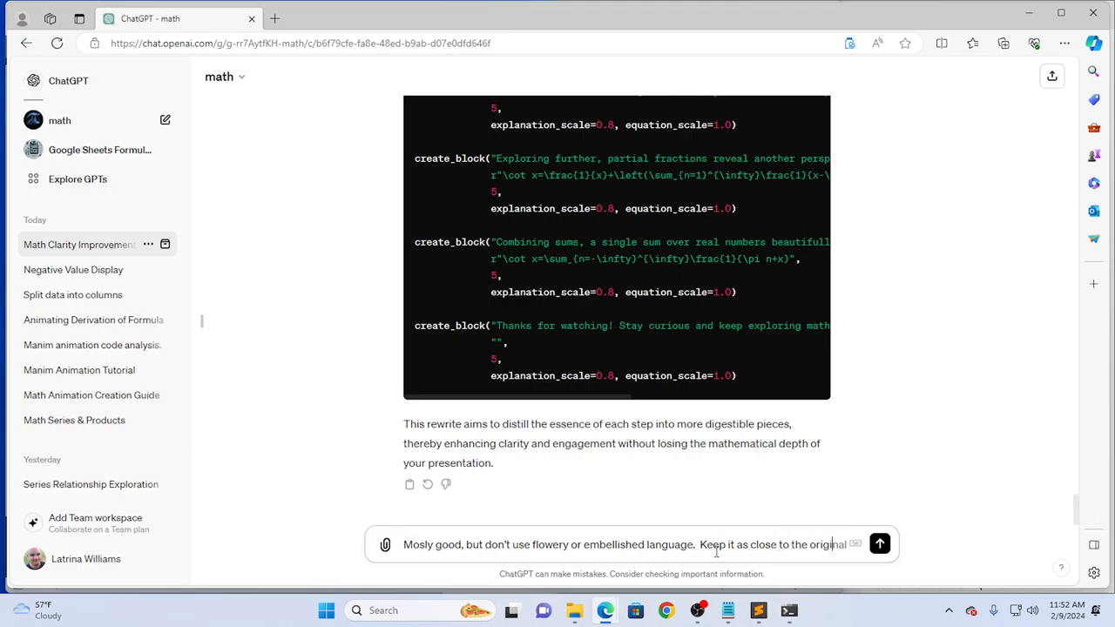
pyautogui.write('wh')
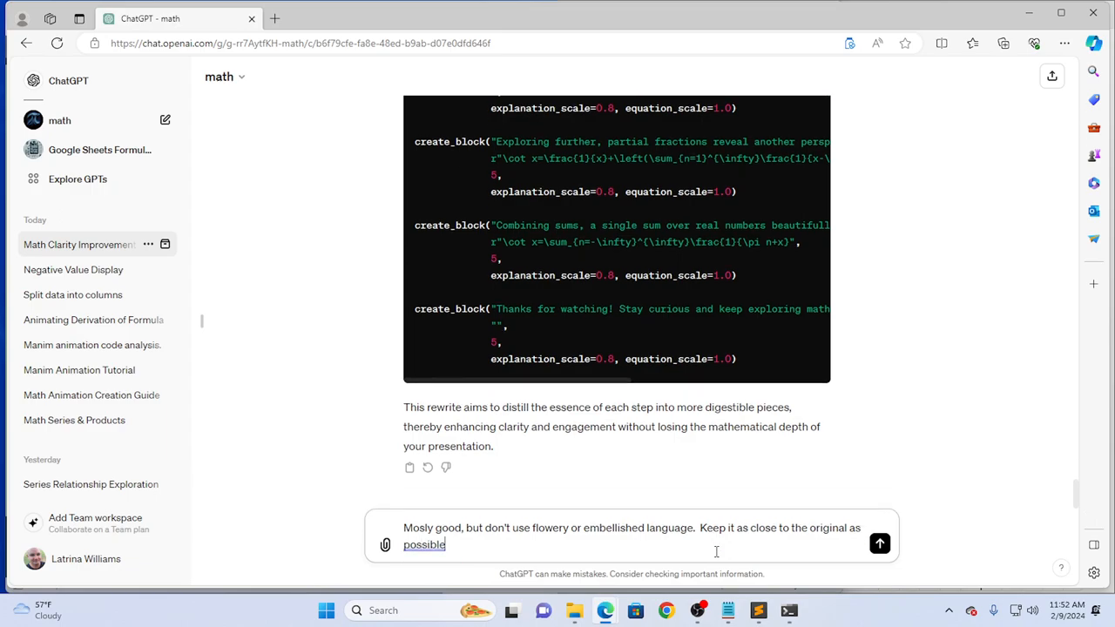
pyautogui.write('while')
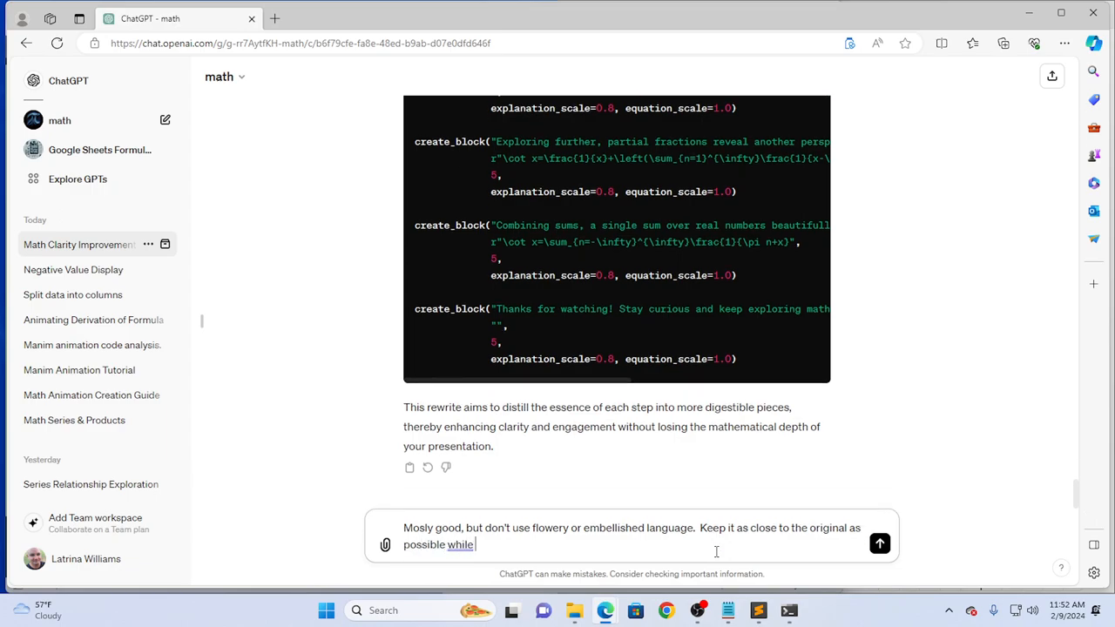
pyautogui.write('improving')
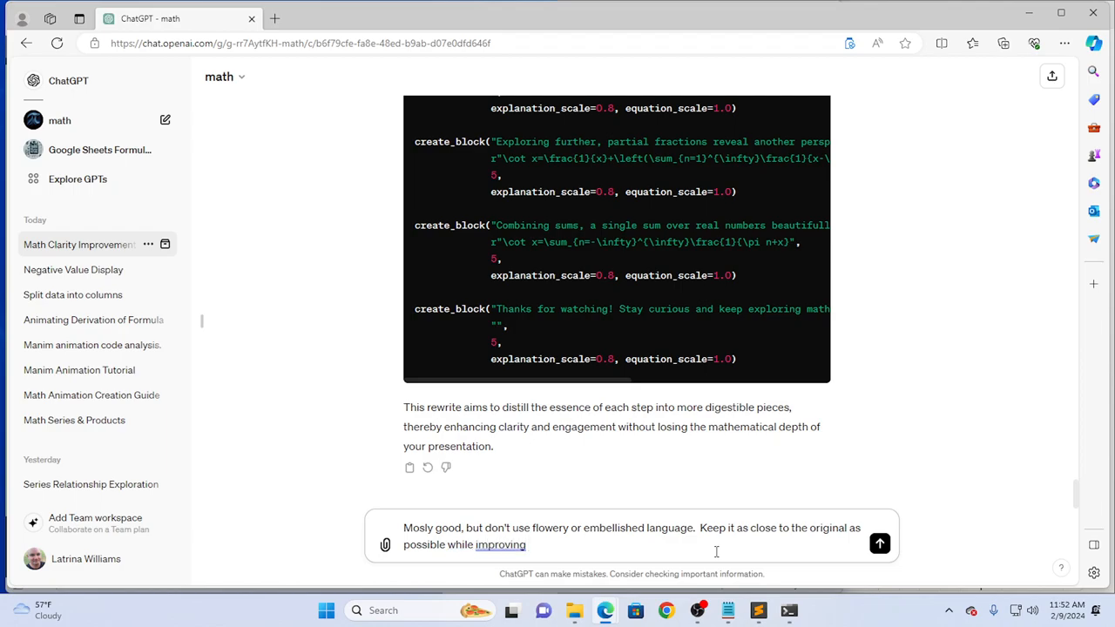
pyautogui.write('clarity.')
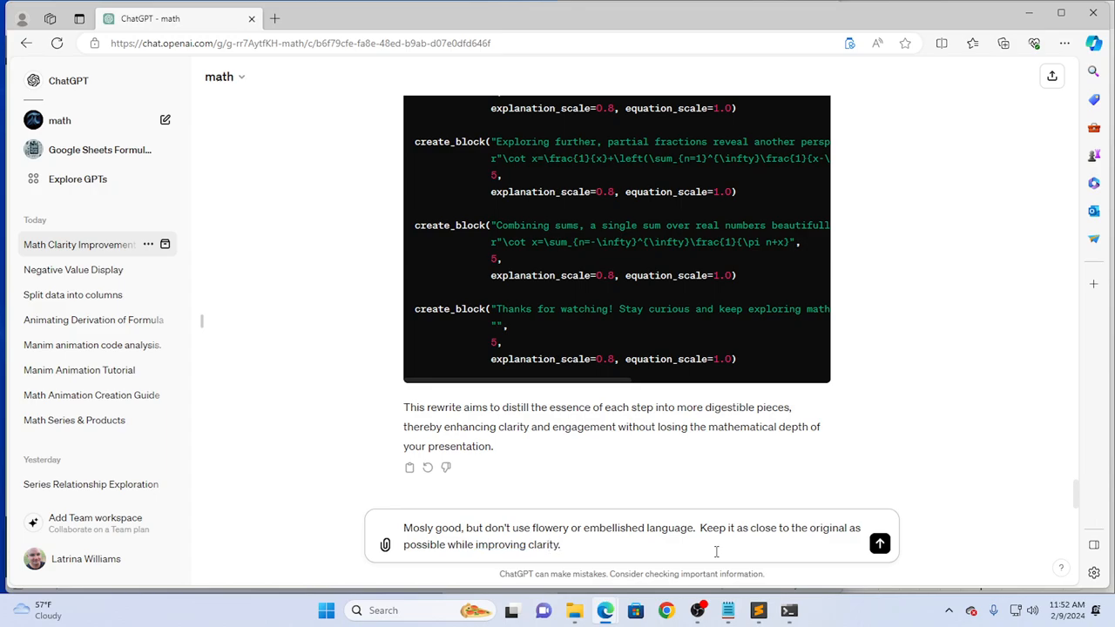
pyautogui.click(879, 544)
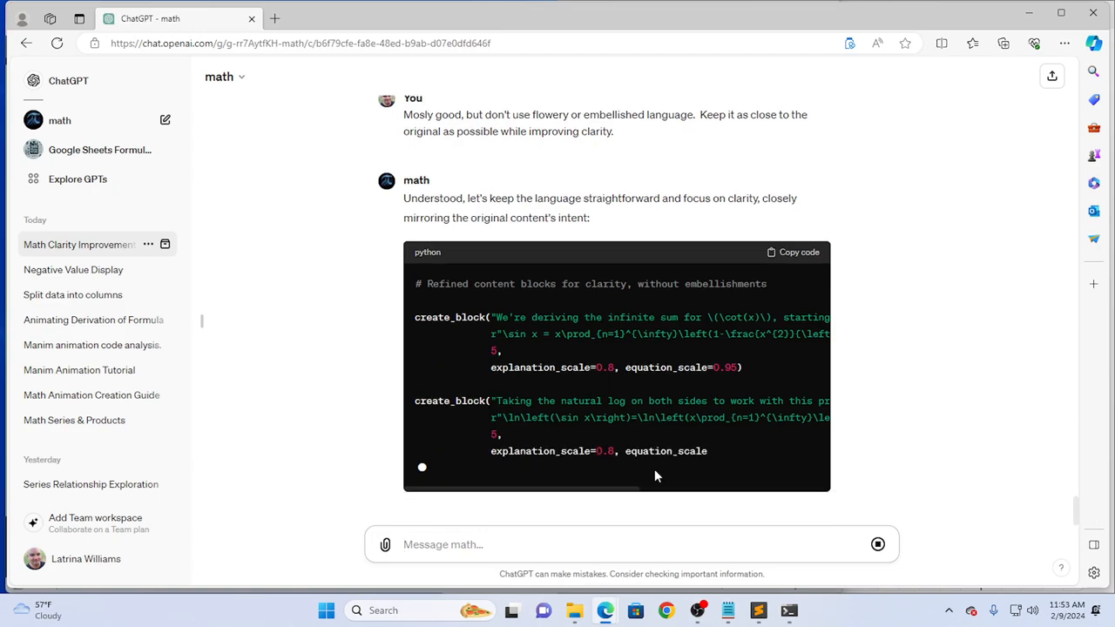
# Read through the plainer rewrite and copy its python code block.
pyautogui.scroll(-3)
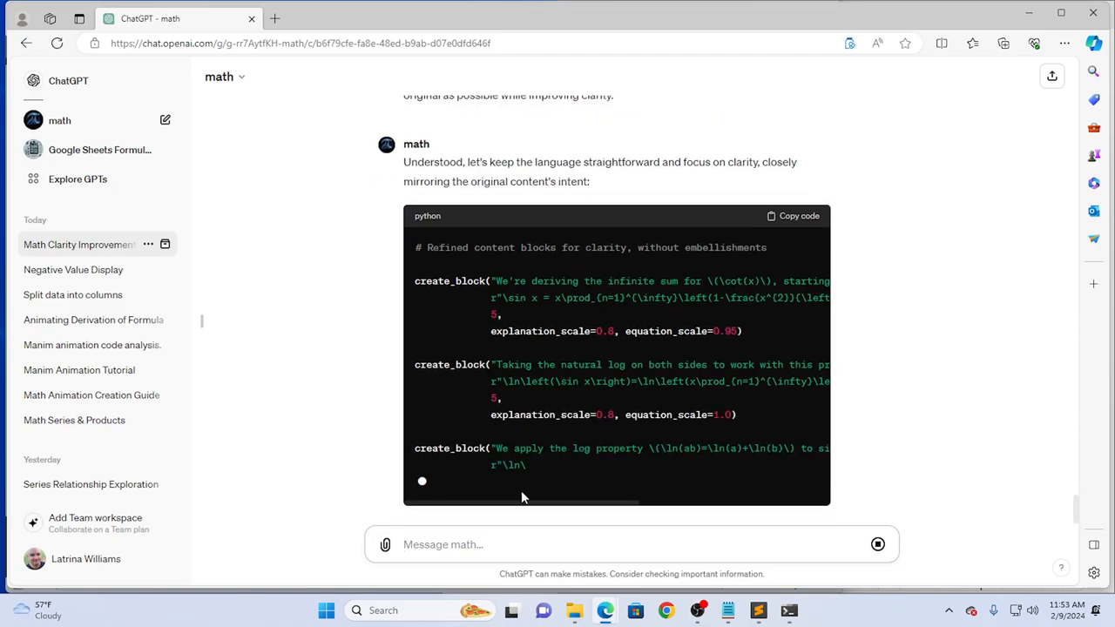
pyautogui.scroll(-3)
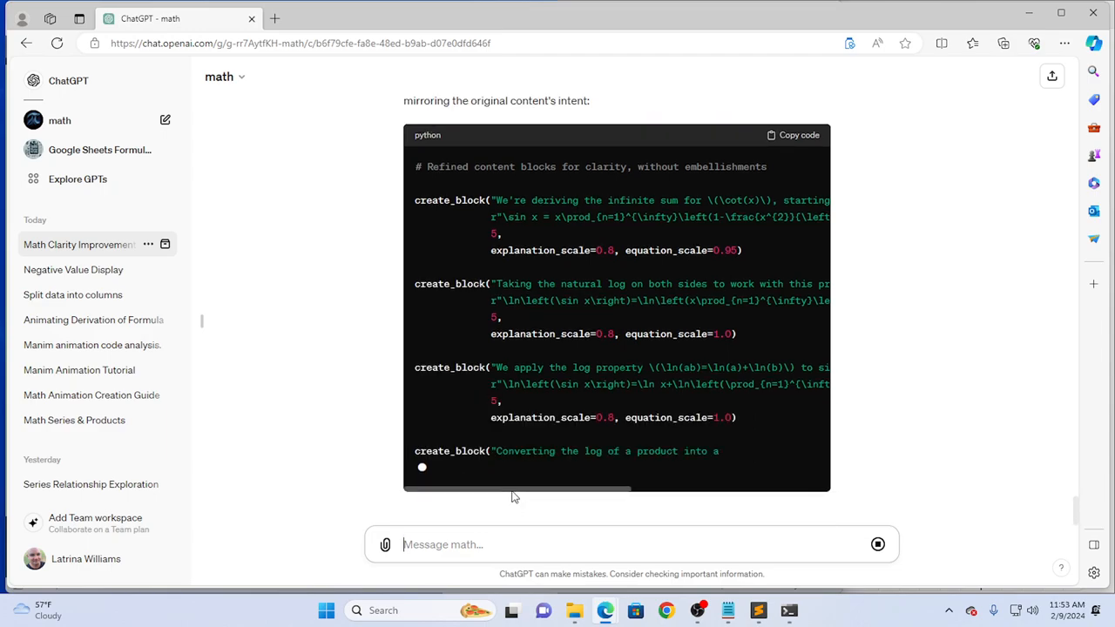
pyautogui.hscroll(3)
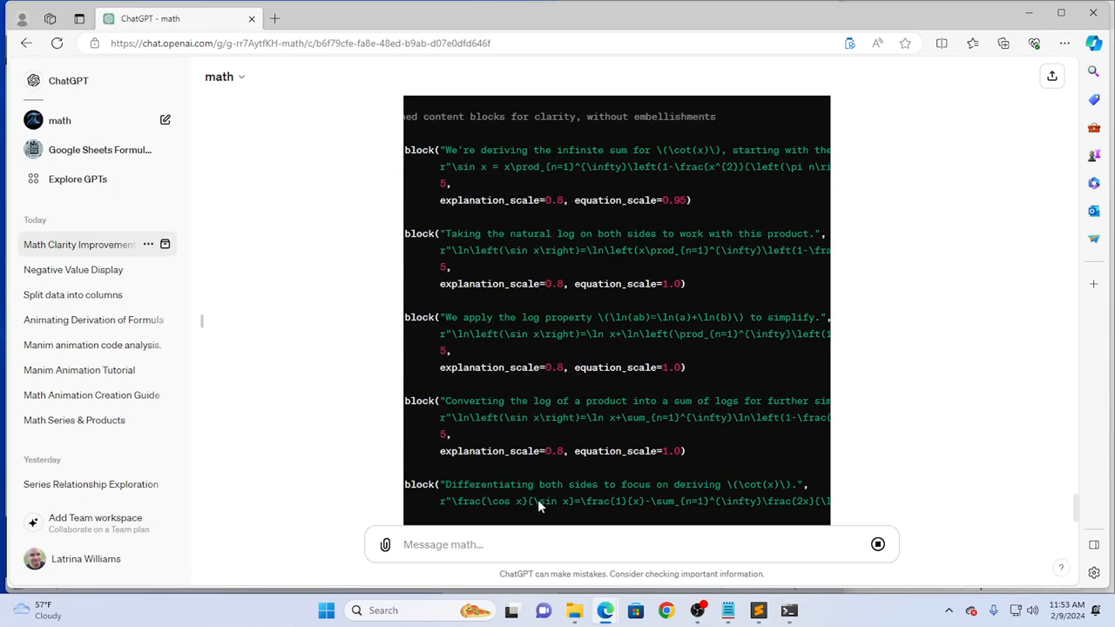
pyautogui.hscroll(3)
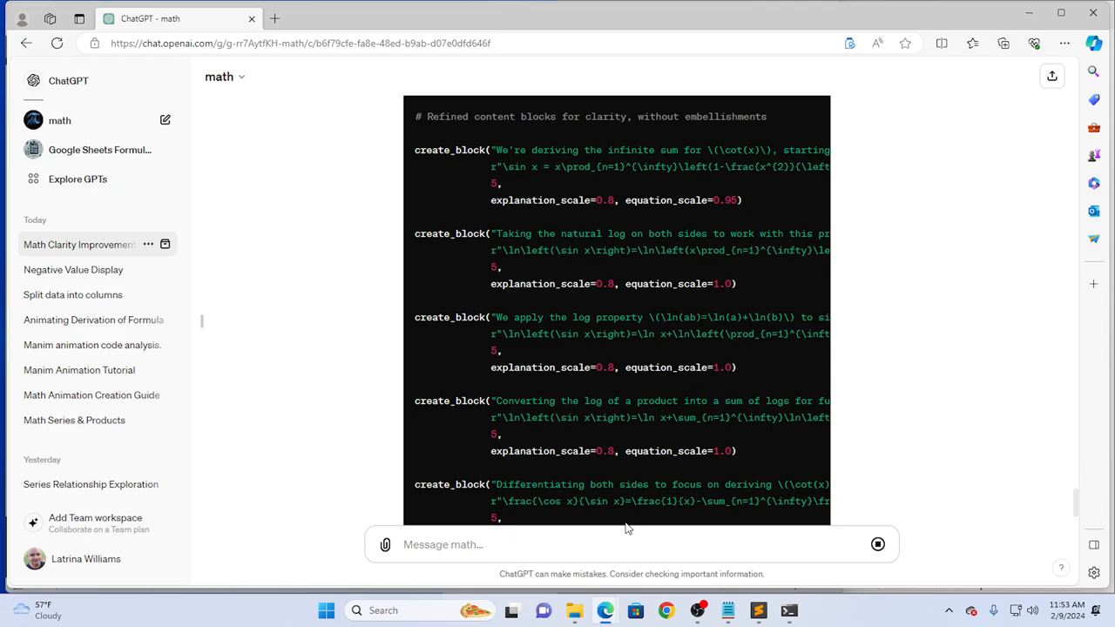
pyautogui.scroll(-3)
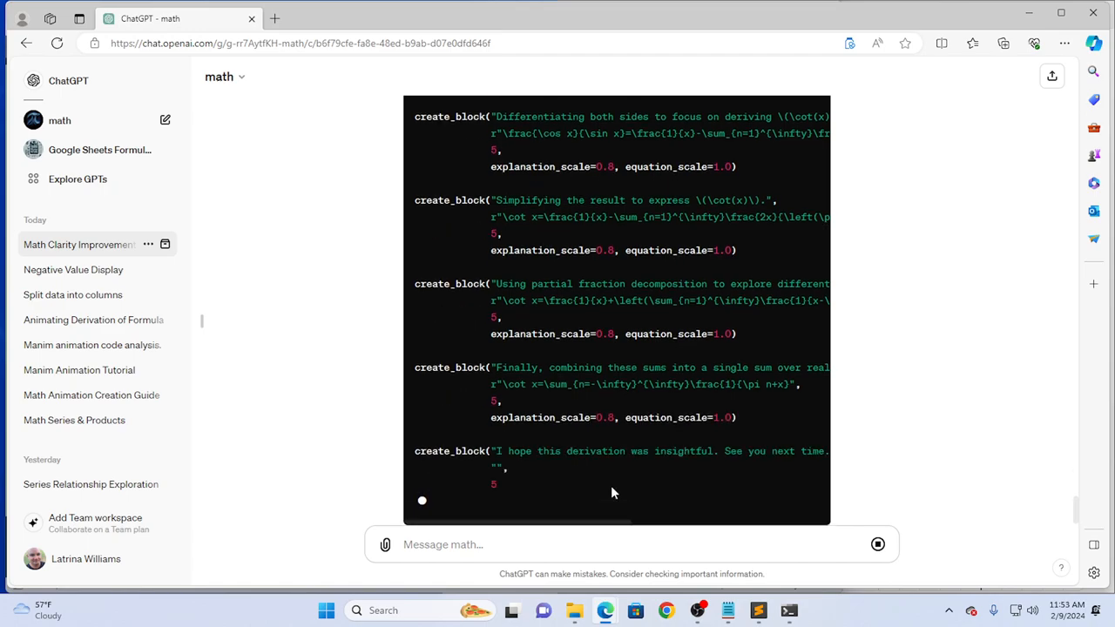
pyautogui.scroll(-3)
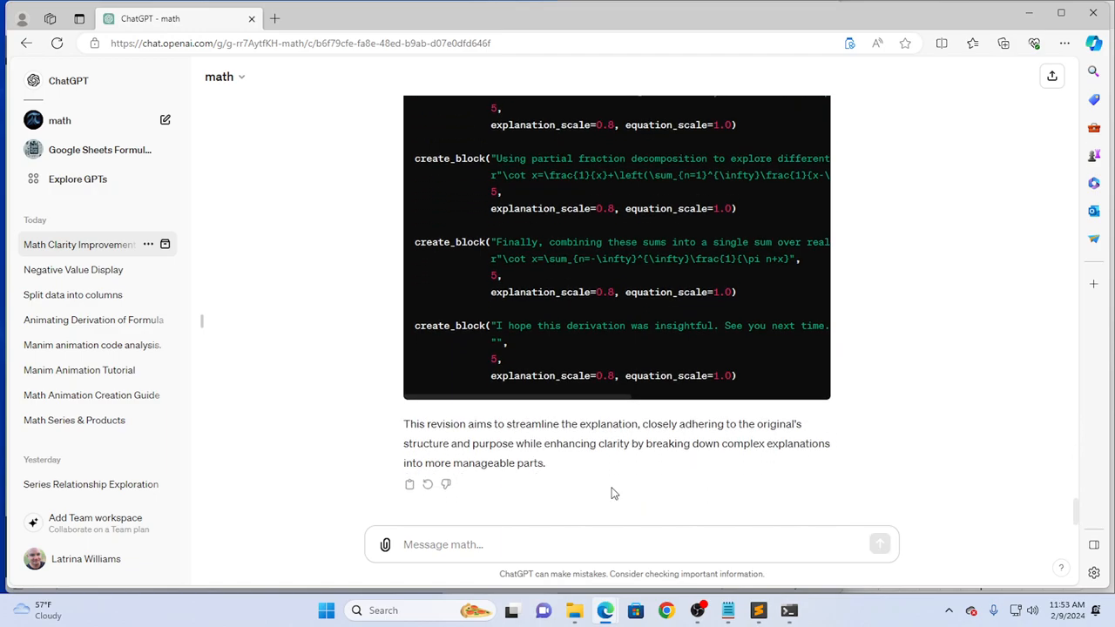
pyautogui.scroll(3)
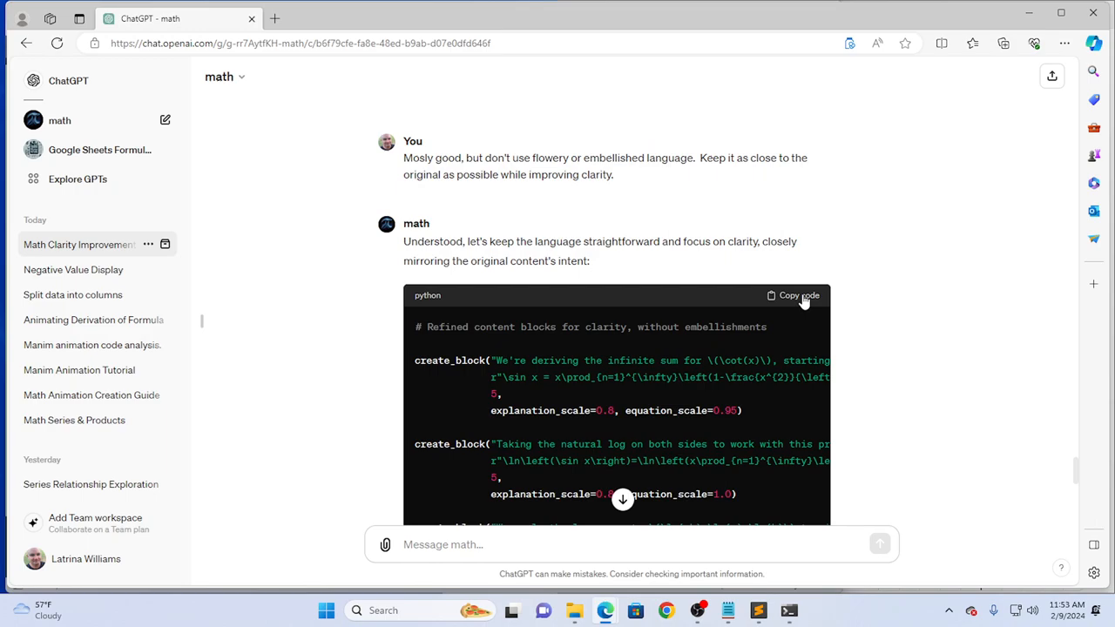
pyautogui.click(793, 295)
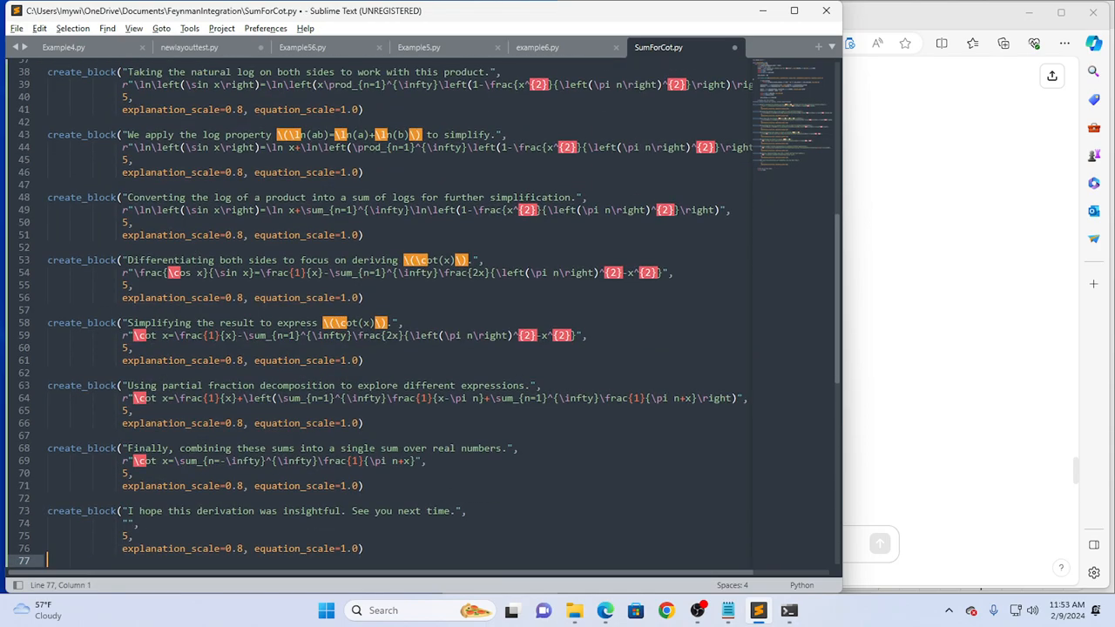
# Replace the old create_block lines in SumForCot.py with the refined pasted blocks.
pyautogui.press('ctrl+v')
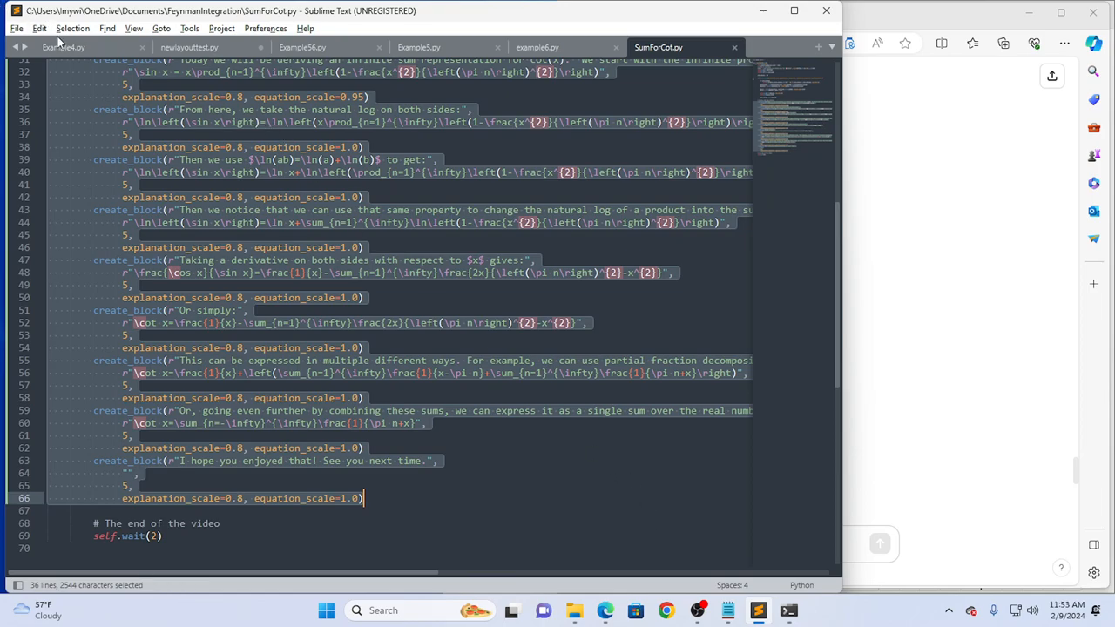
pyautogui.click(39, 28)
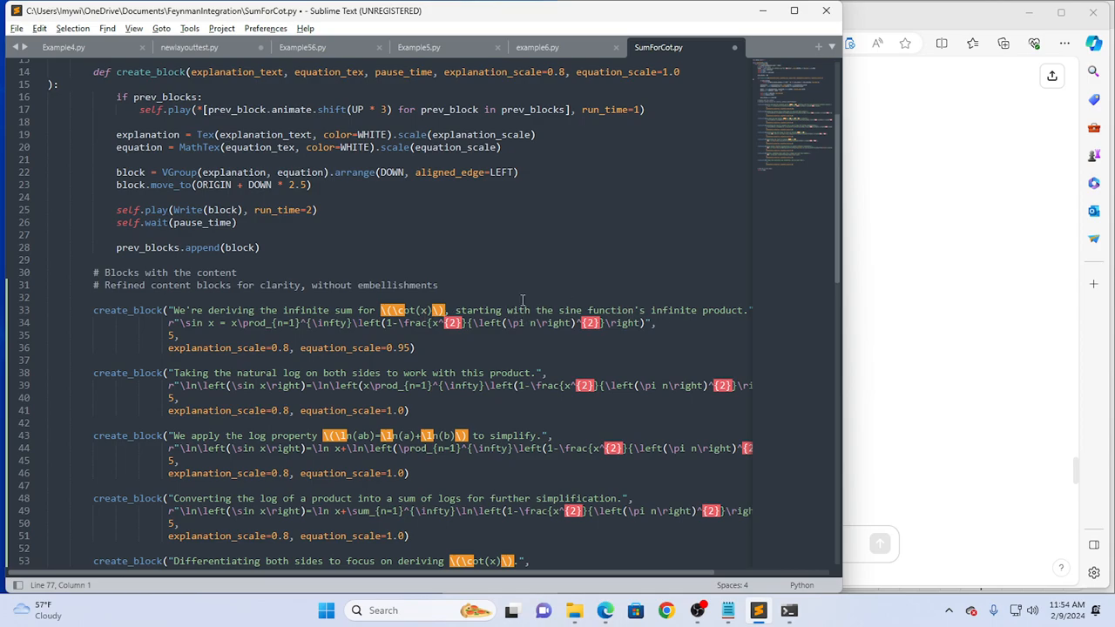
pyautogui.click(206, 310)
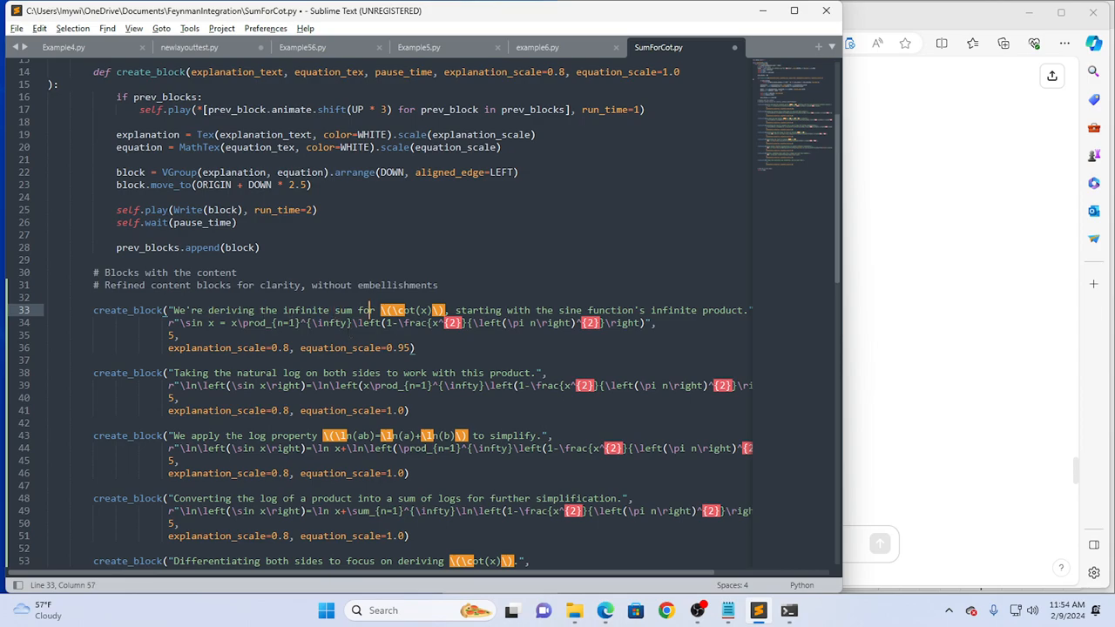
pyautogui.click(358, 310)
pyautogui.write('Today we will b')
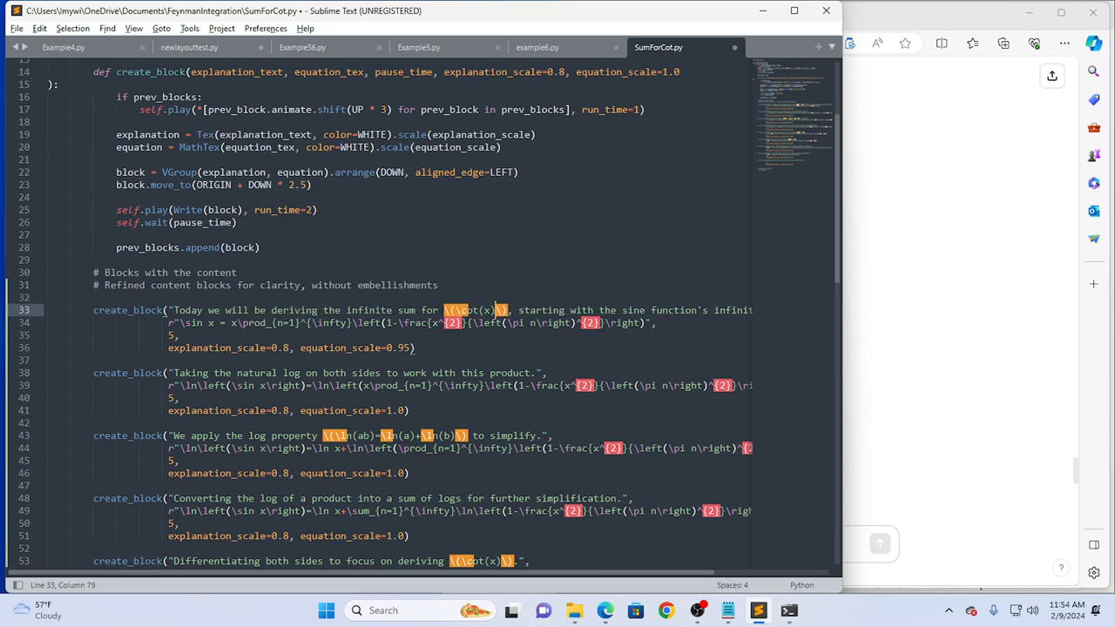
# Reword the first explanations, opening 'Today we will be deriving' and using 'gives' in the second.
pyautogui.click(595, 310)
pyautogui.write('infinite product of the ')
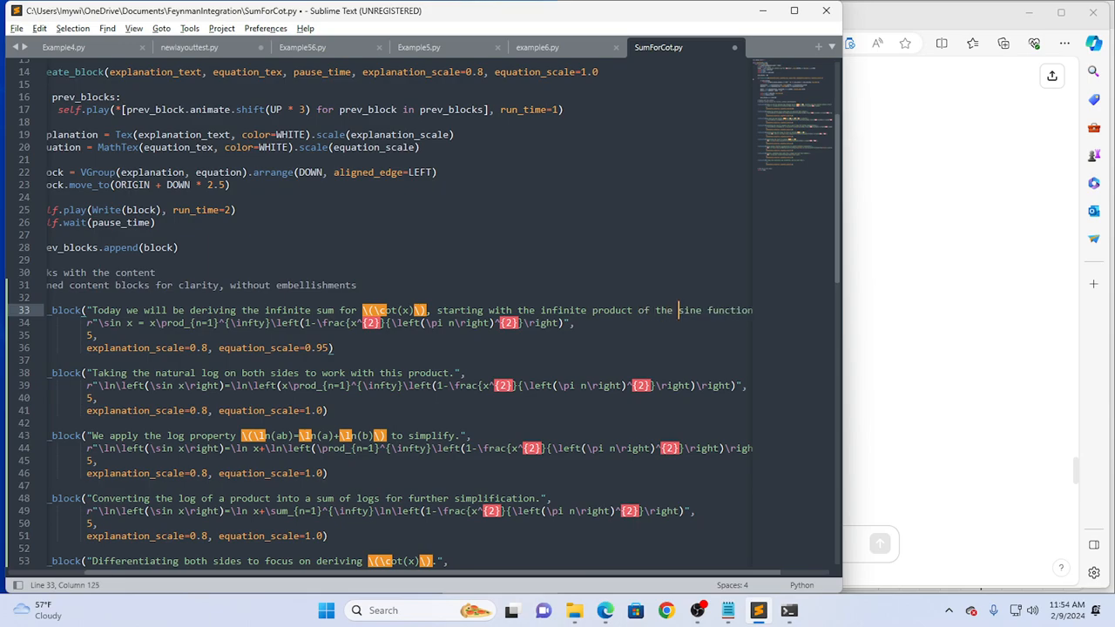
pyautogui.hscroll(3)
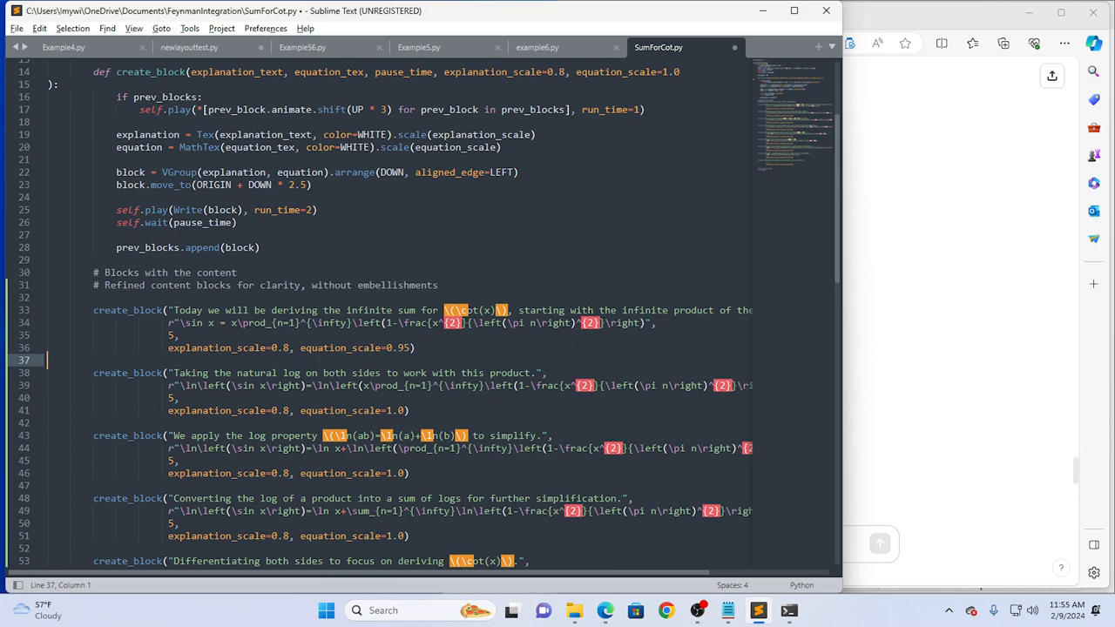
pyautogui.click(490, 373)
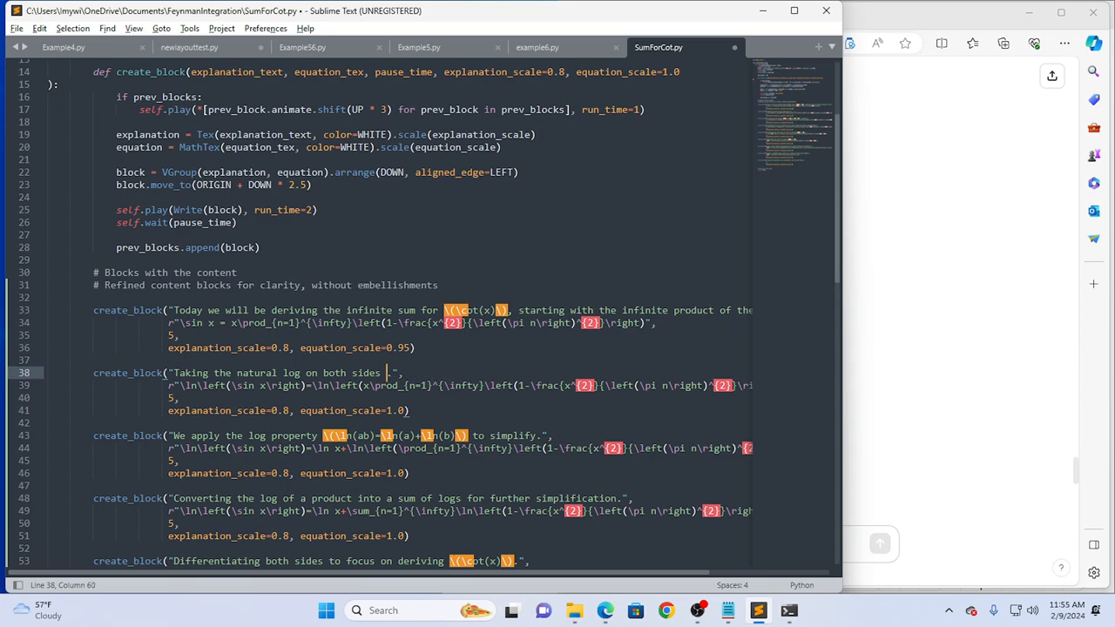
pyautogui.write('gives')
pyautogui.click(325, 436)
pyautogui.write('Next, w')
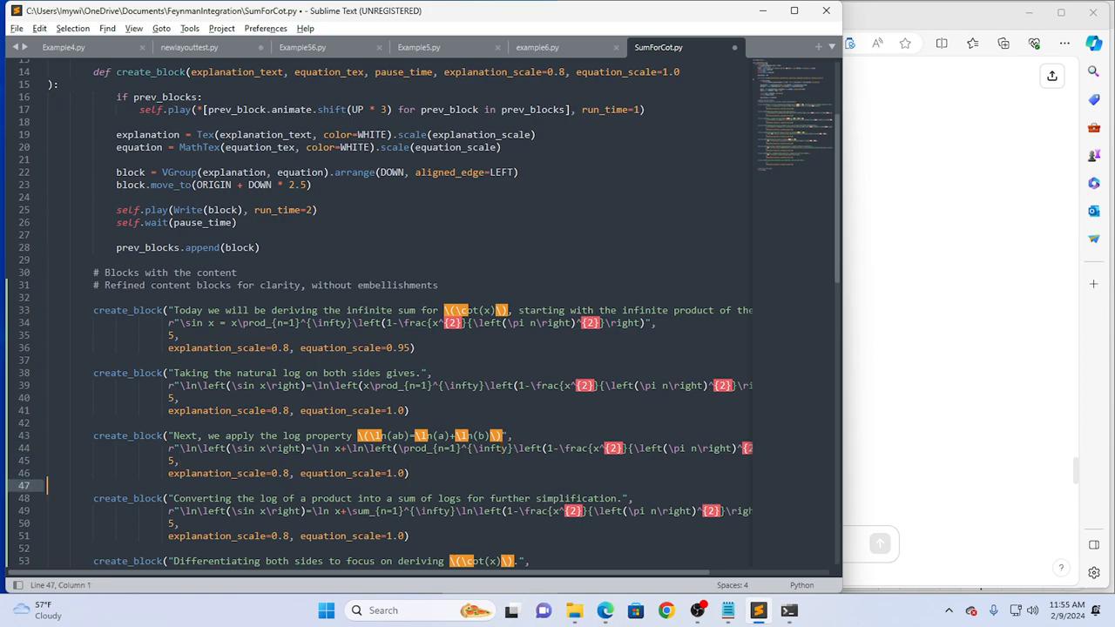
# Make the fourth explanation start 'Next, converting' and end 'sum of logs, we have:', dropping 'for further simplification'.
pyautogui.click(501, 497)
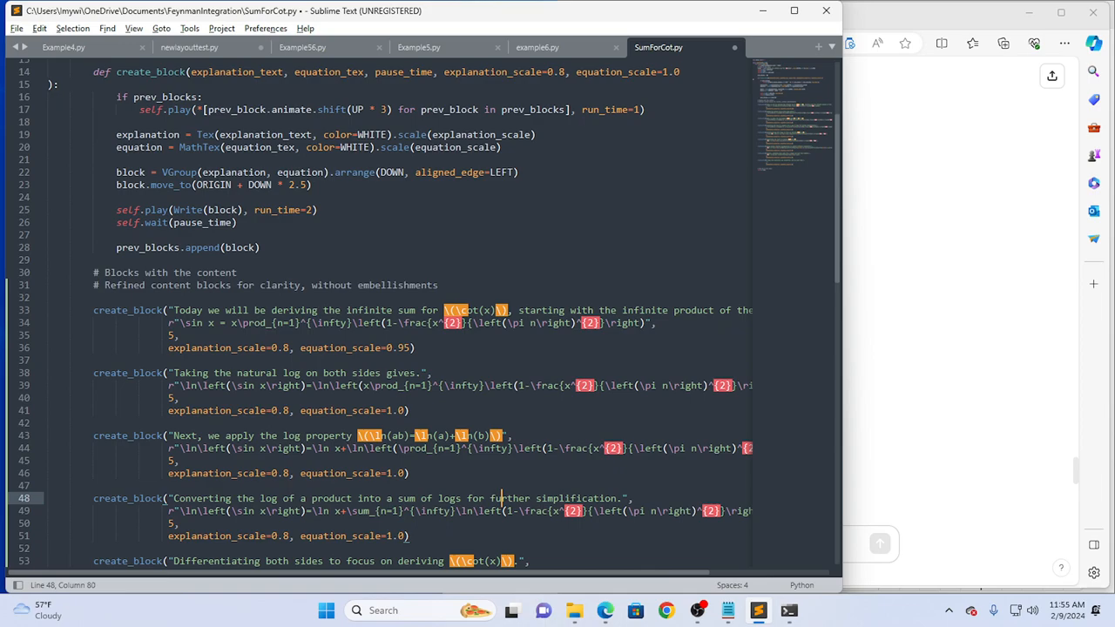
pyautogui.click(174, 499)
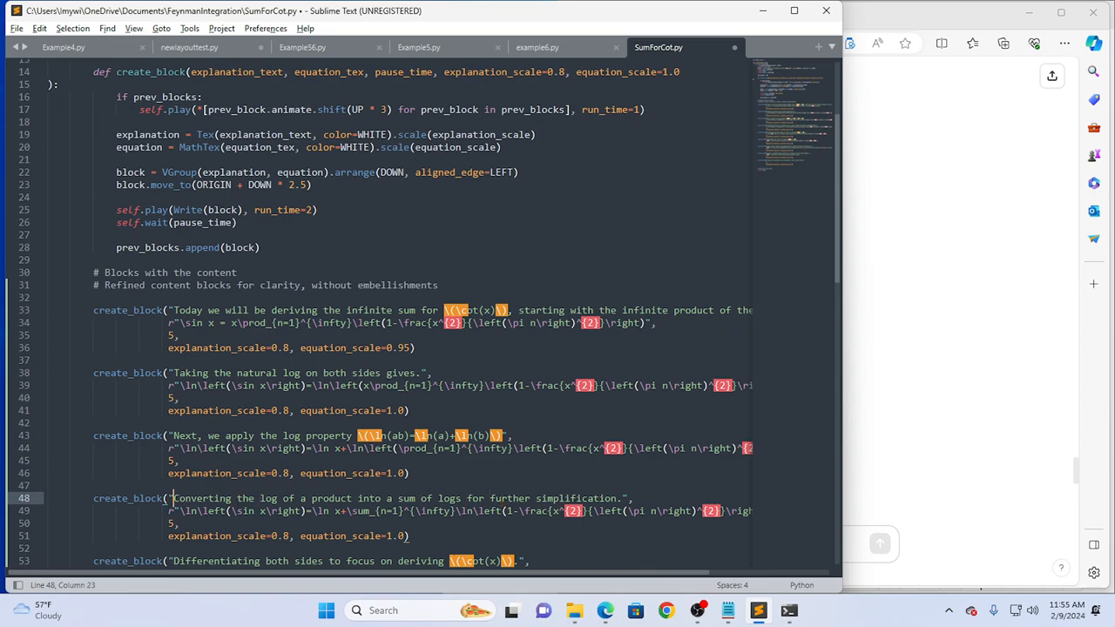
pyautogui.write('Next,')
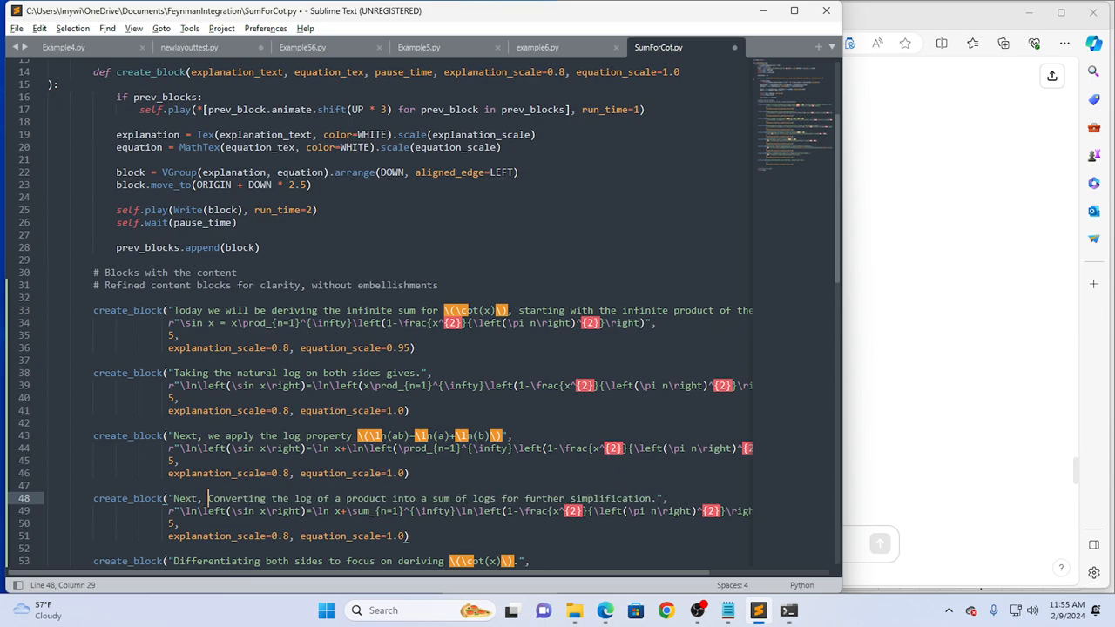
pyautogui.write('converting')
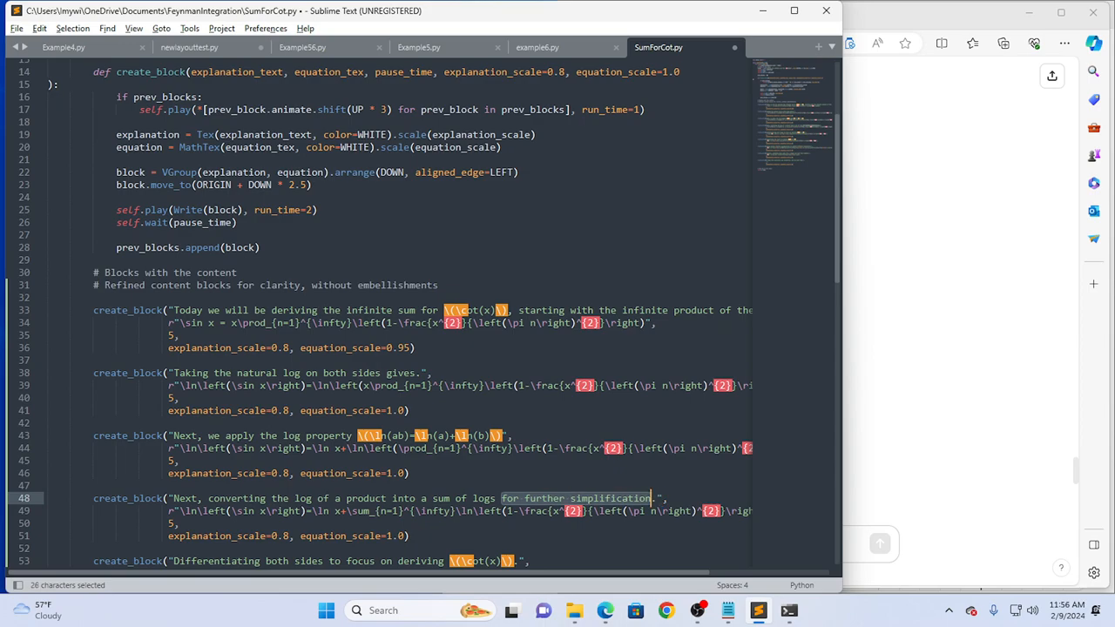
pyautogui.press('Delete')
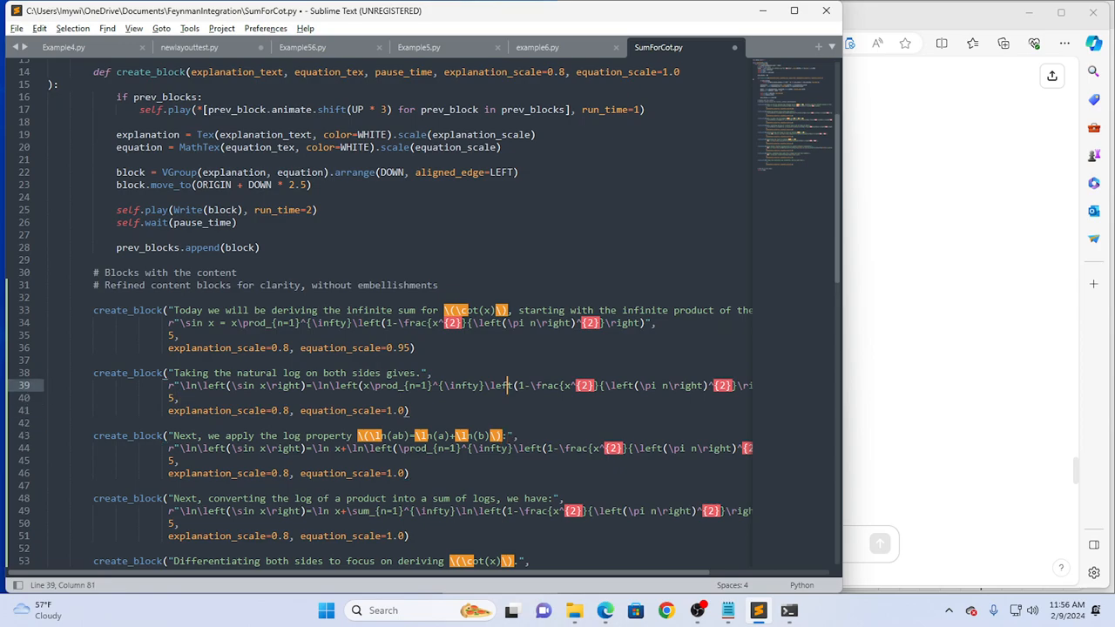
# End the earlier explanation strings with colons.
pyautogui.click(423, 373)
pyautogui.write(':')
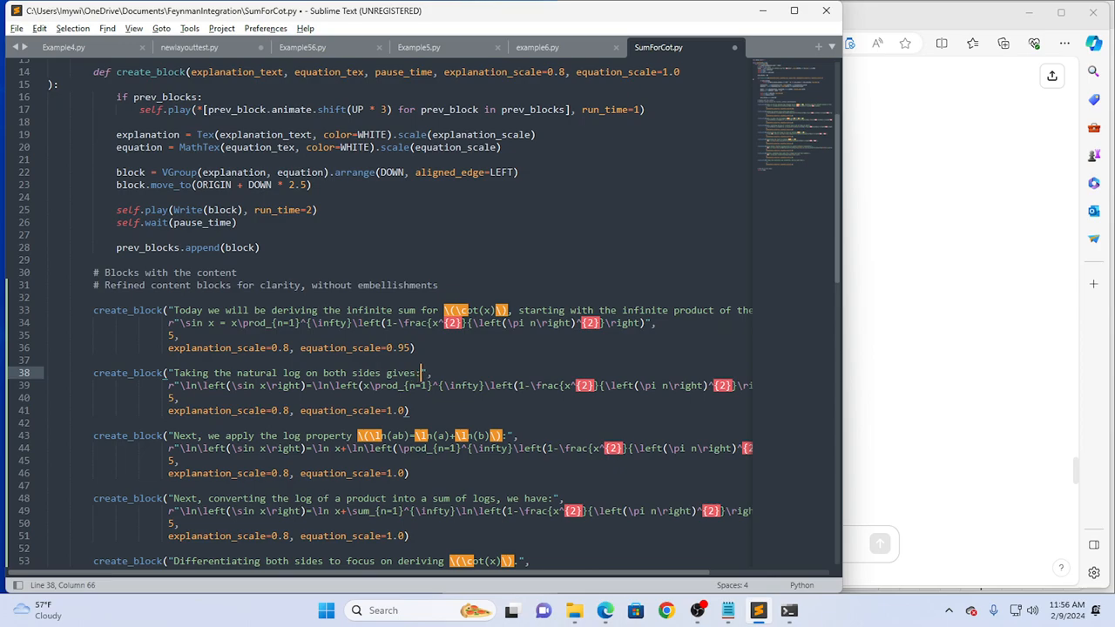
pyautogui.hscroll(3)
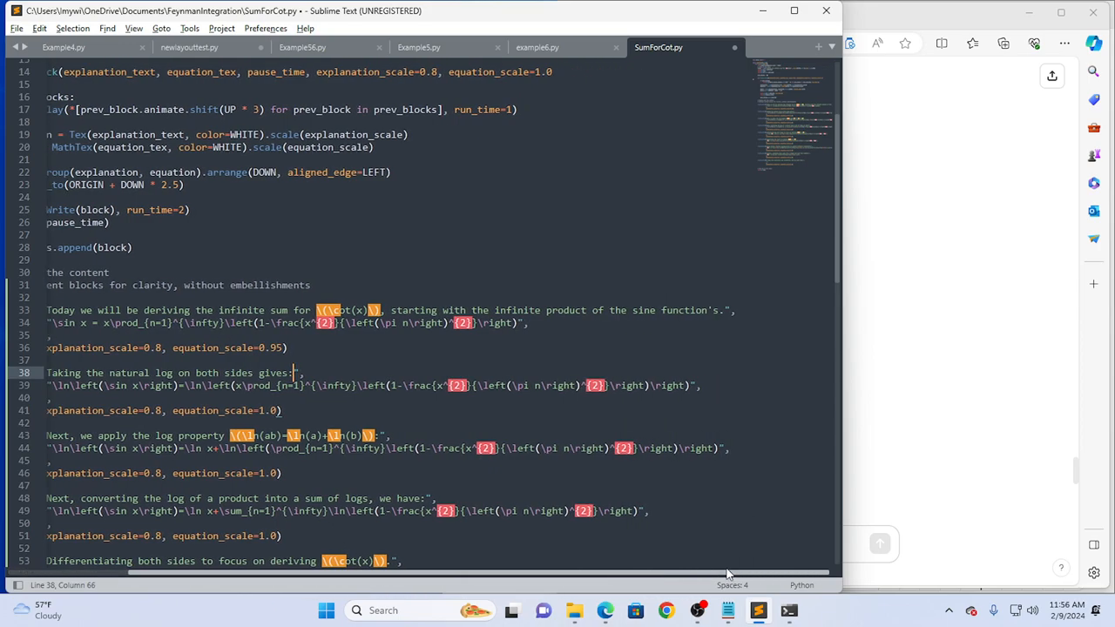
pyautogui.moveTo(720, 319)
pyautogui.write(':')
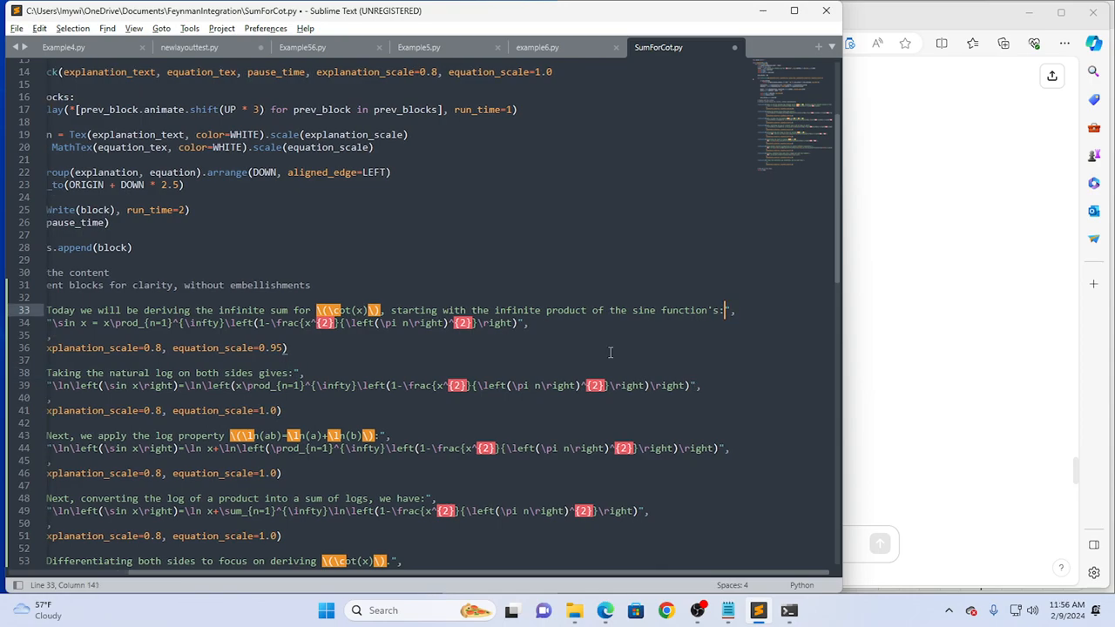
pyautogui.click(277, 498)
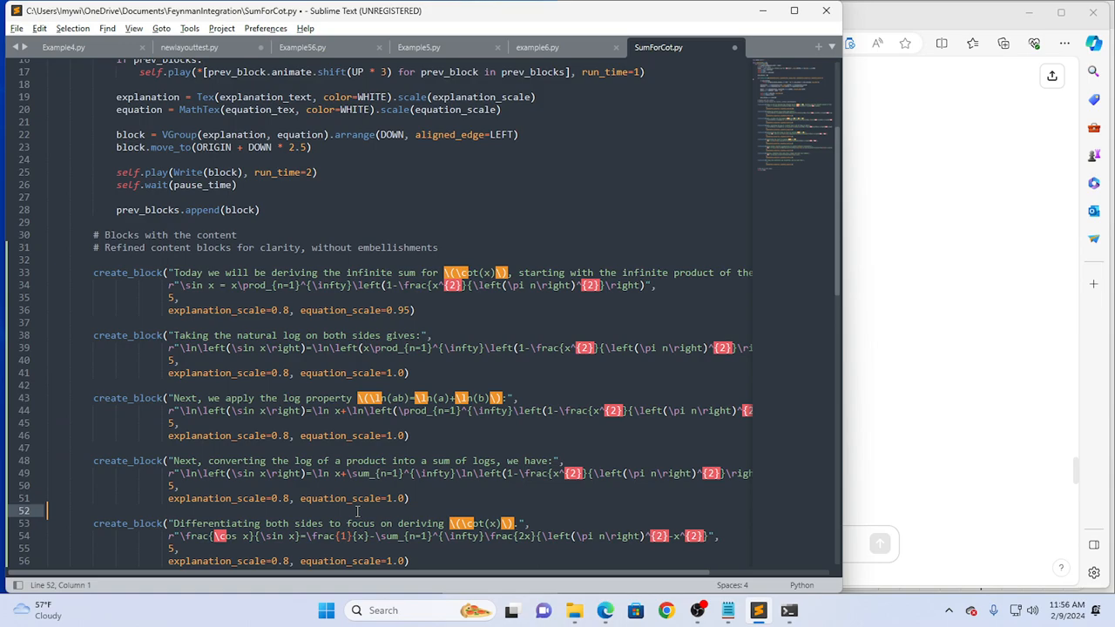
pyautogui.moveTo(357, 512)
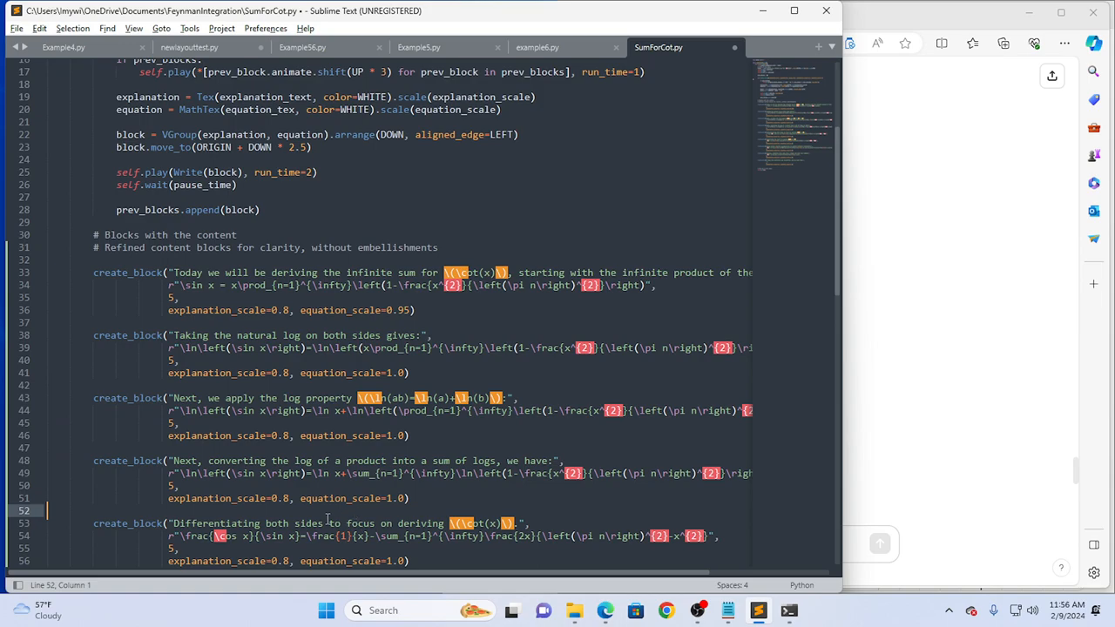
# Reword the fifth explanation to 'Then, we differentiate on both sides:'.
pyautogui.click(324, 524)
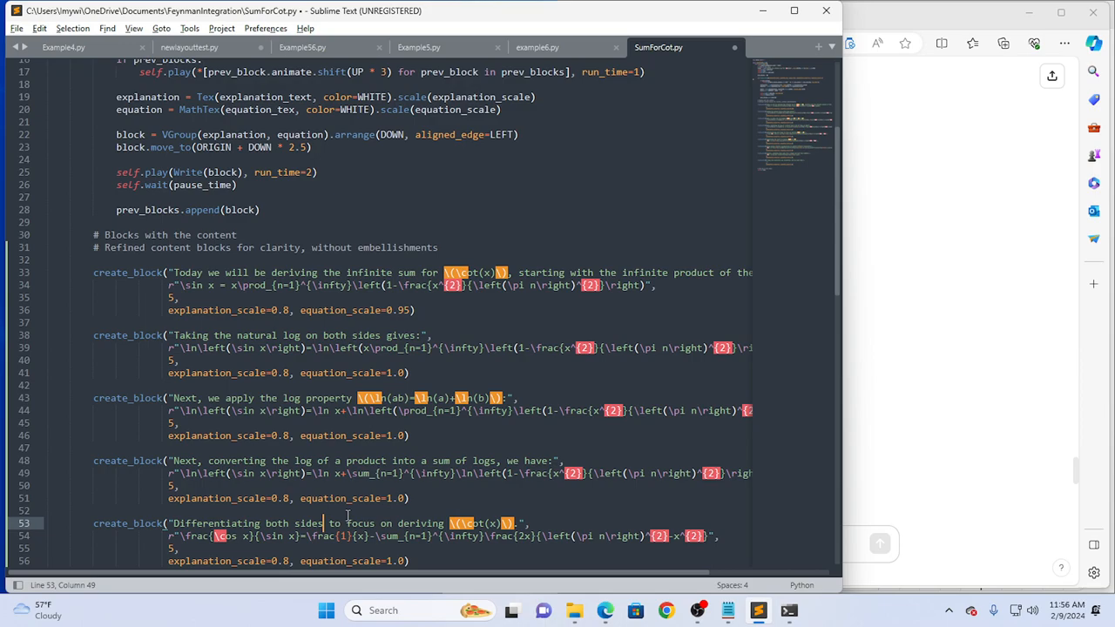
pyautogui.moveTo(329, 523); pyautogui.dragTo(498, 523)
pyautogui.write(':')
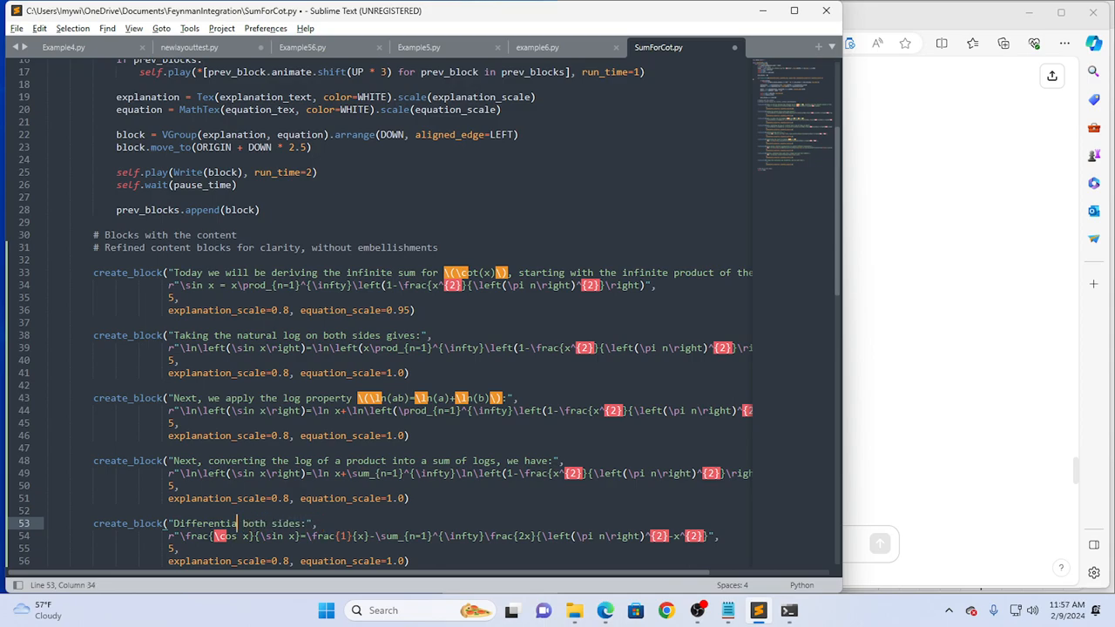
pyautogui.press('Backspace')
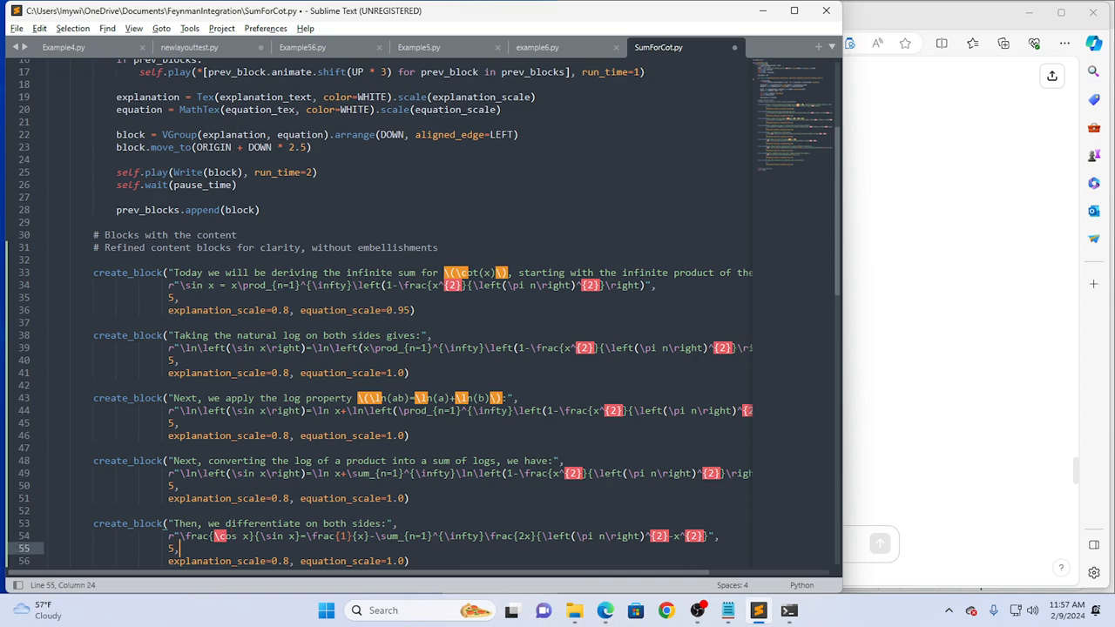
pyautogui.scroll(-3)
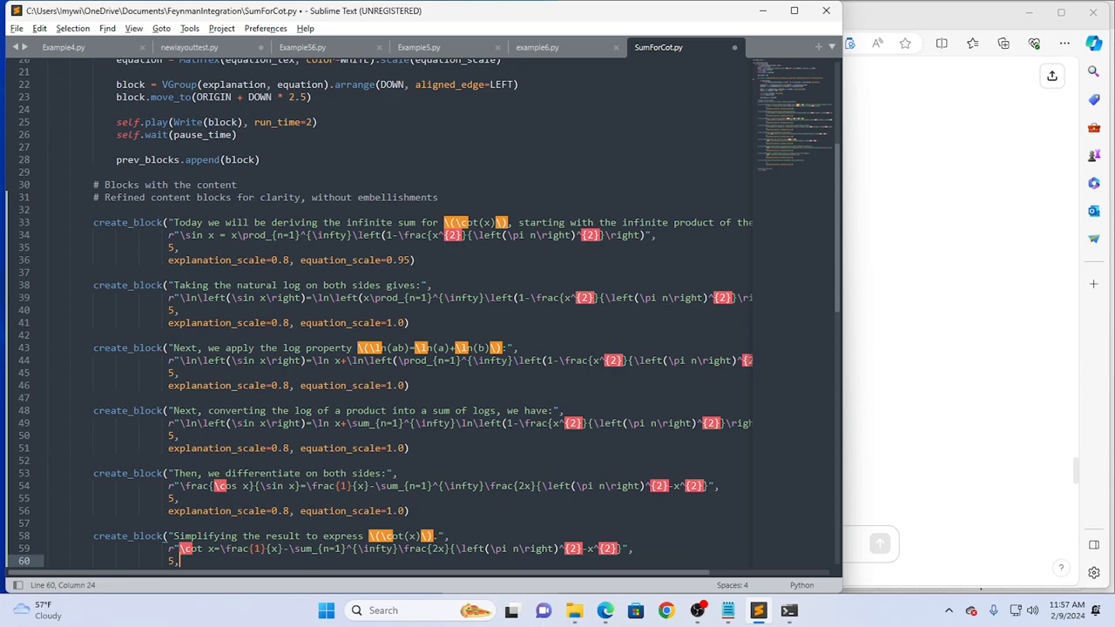
pyautogui.press('enter')
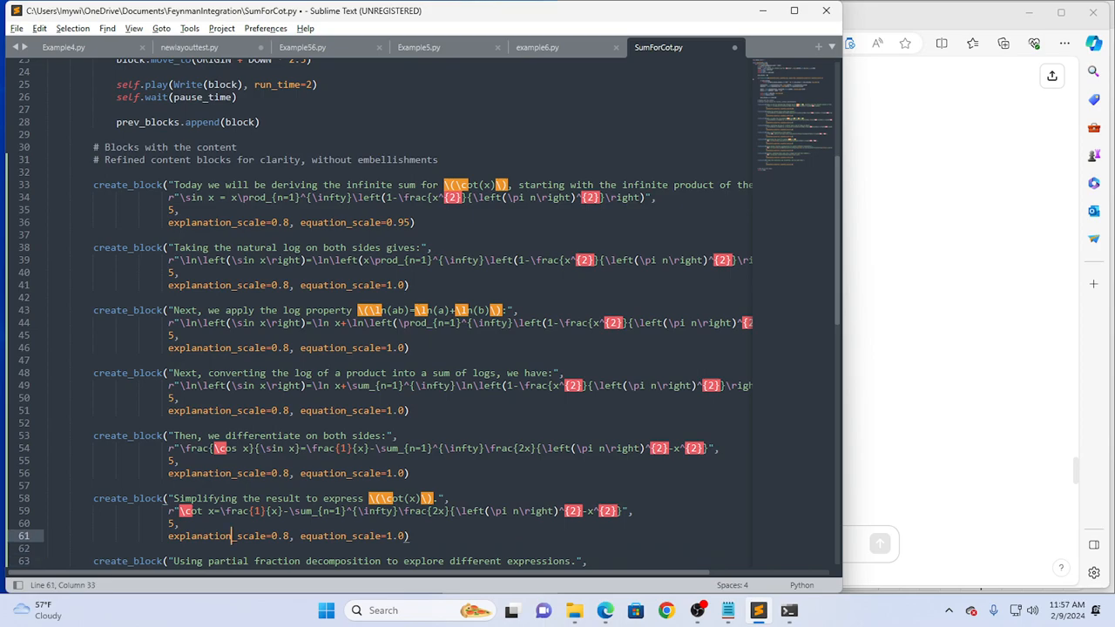
# Reword lines 58, 63 and 68 so the simplification, partial-fraction and final-sum explanations each end with a colon.
pyautogui.click(403, 498)
pyautogui.write(':')
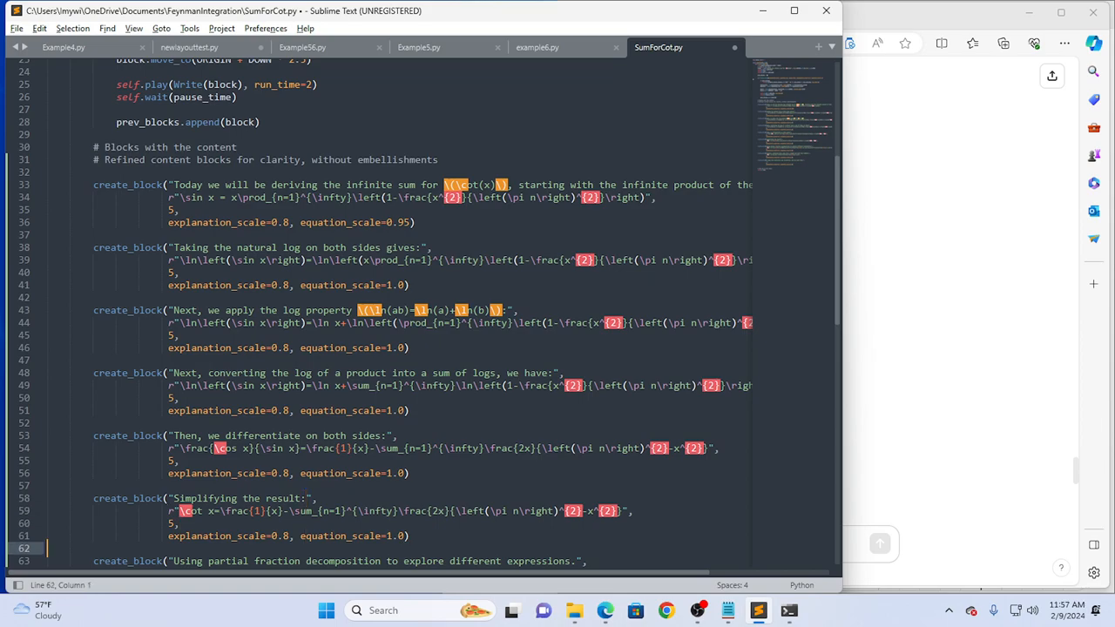
pyautogui.scroll(-3)
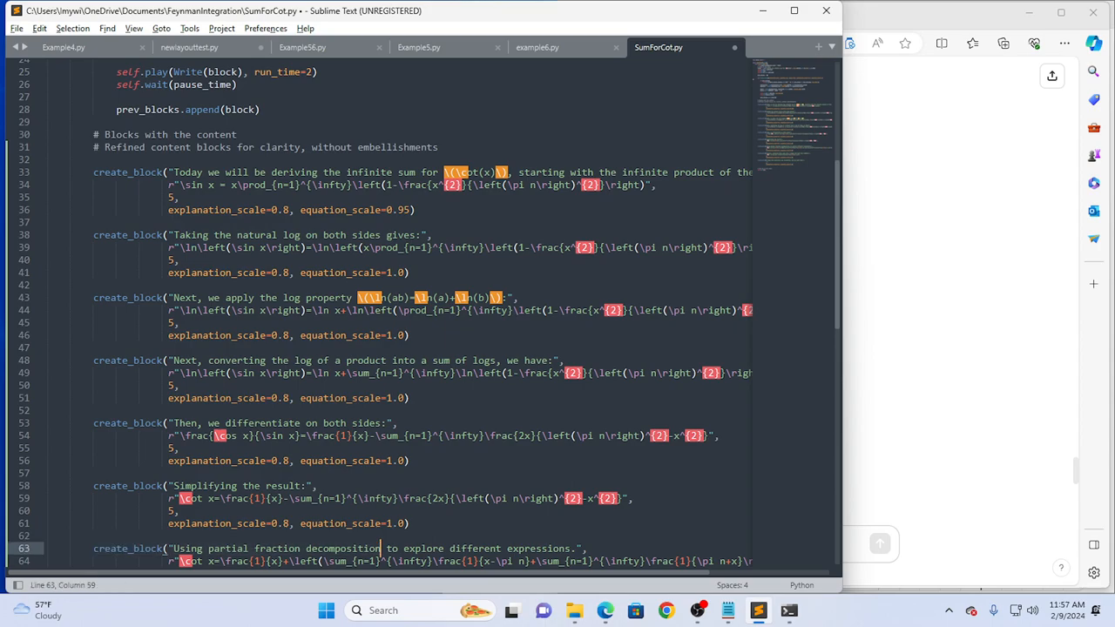
pyautogui.moveTo(383, 548); pyautogui.dragTo(253, 561)
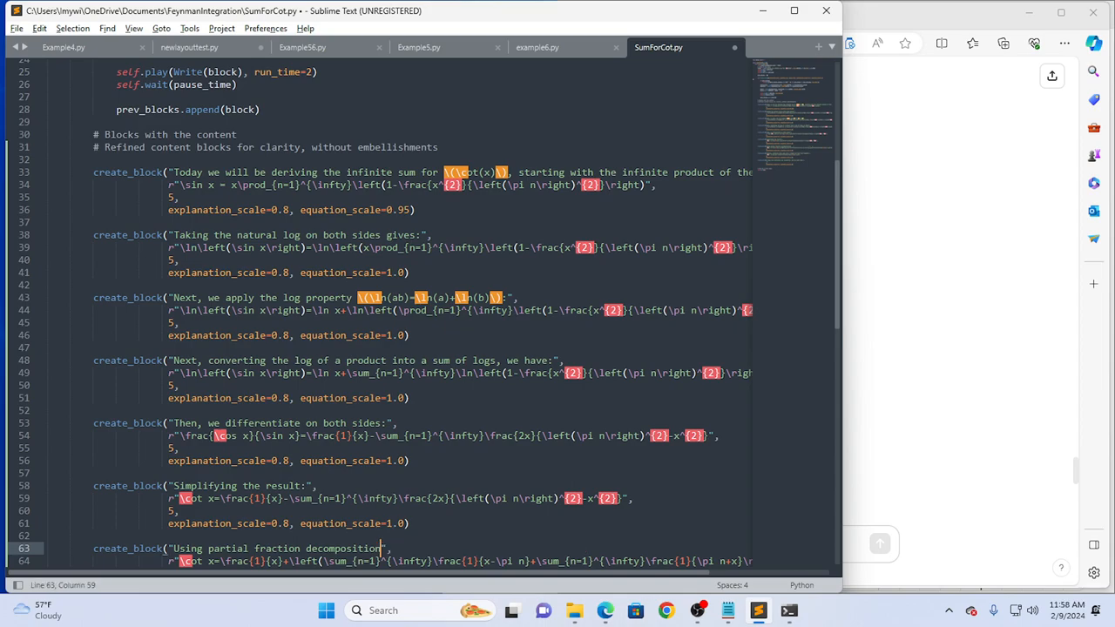
pyautogui.write(':')
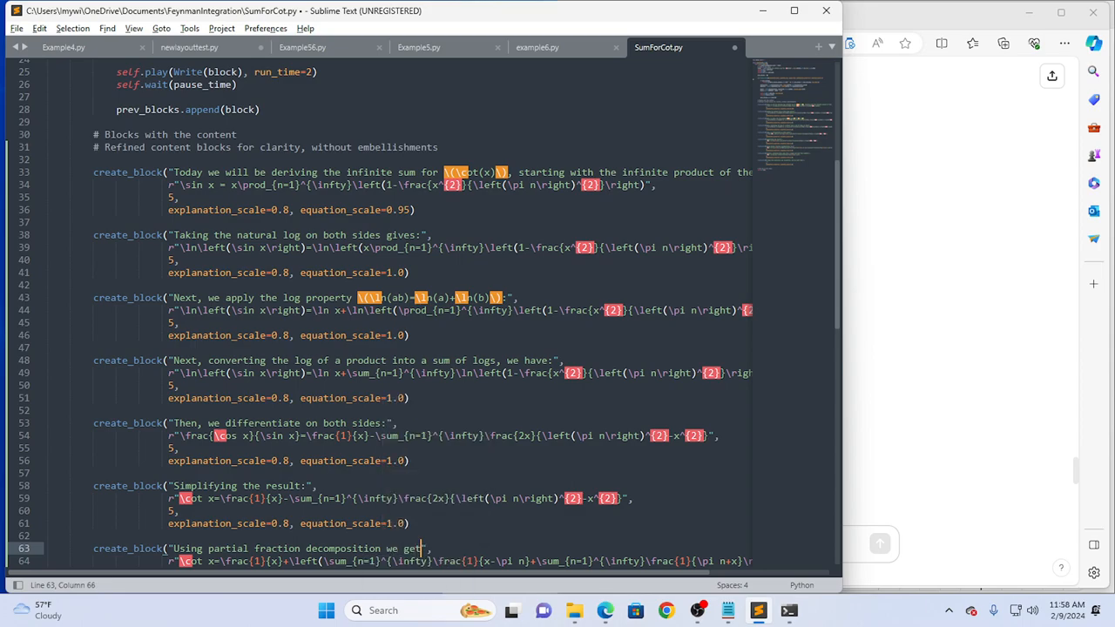
pyautogui.scroll(-3)
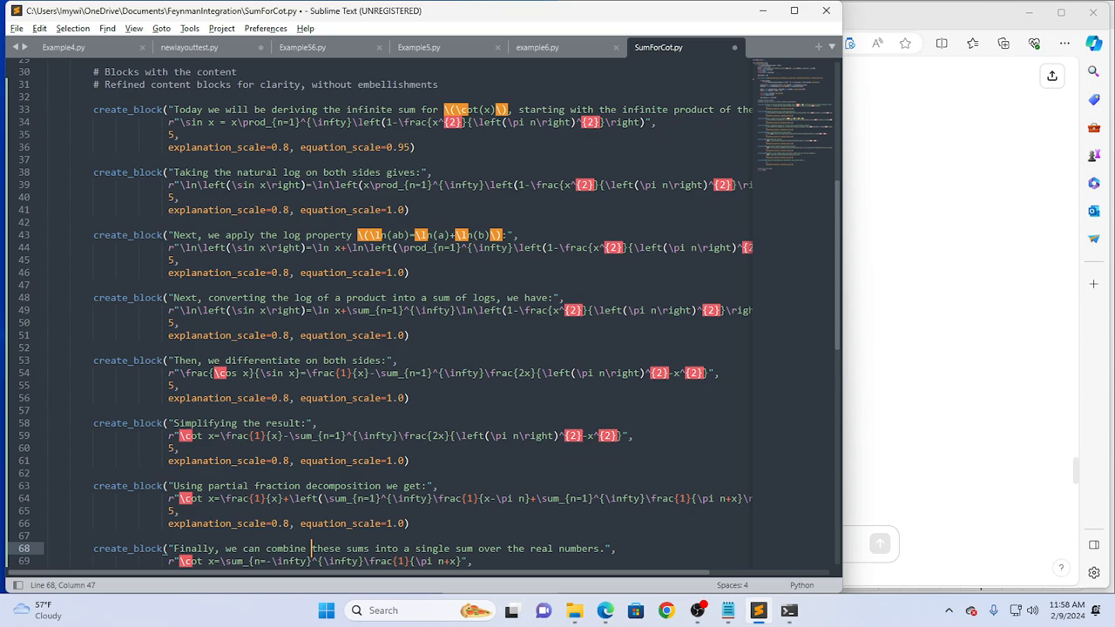
pyautogui.click(527, 548)
pyautogui.write(':')
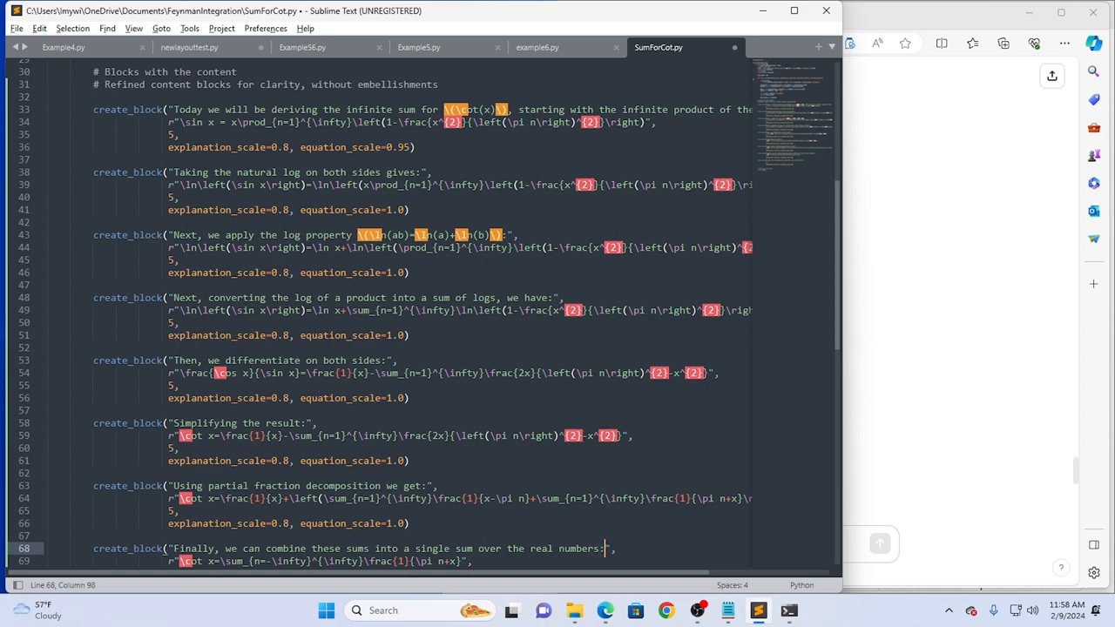
pyautogui.scroll(-3)
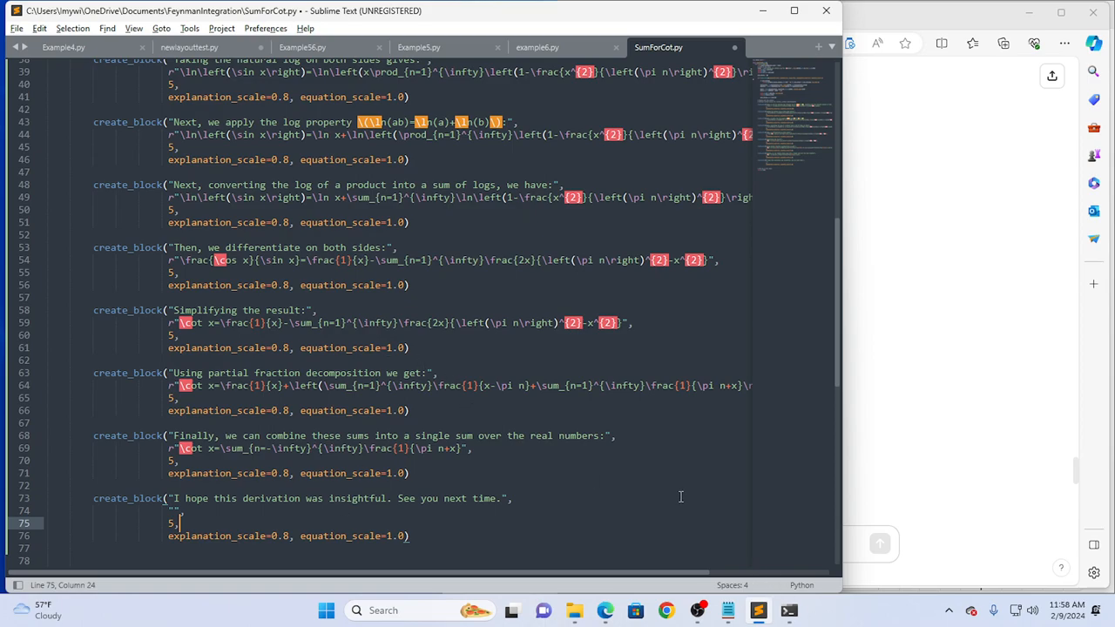
# Save SumForCot.py and bring up the PowerShell terminal for re-rendering.
pyautogui.press('ctrl+s')
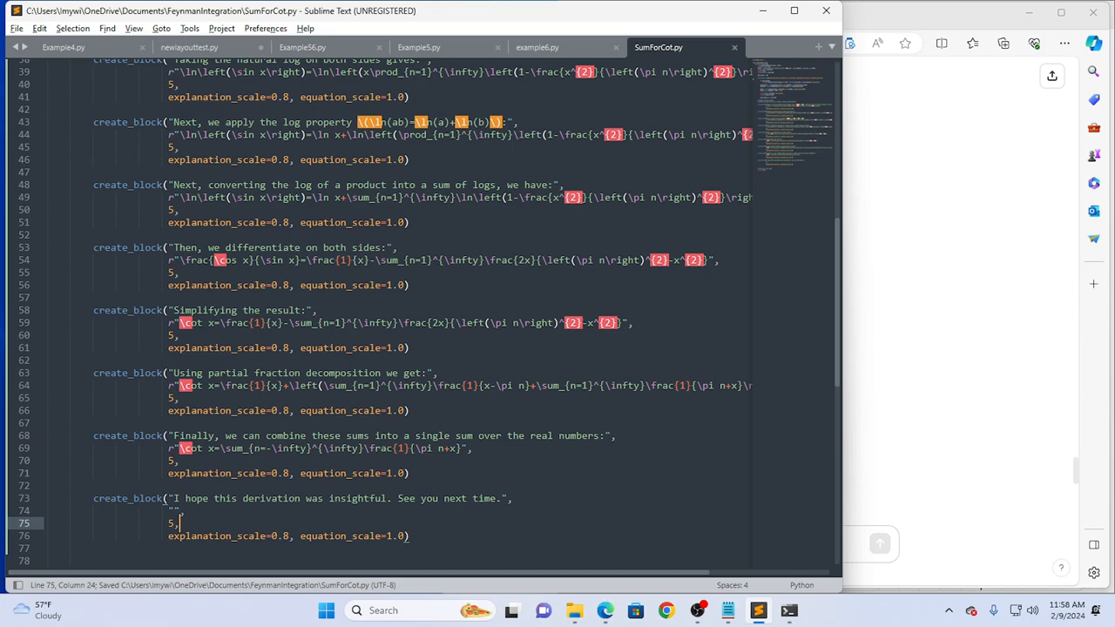
pyautogui.click(789, 609)
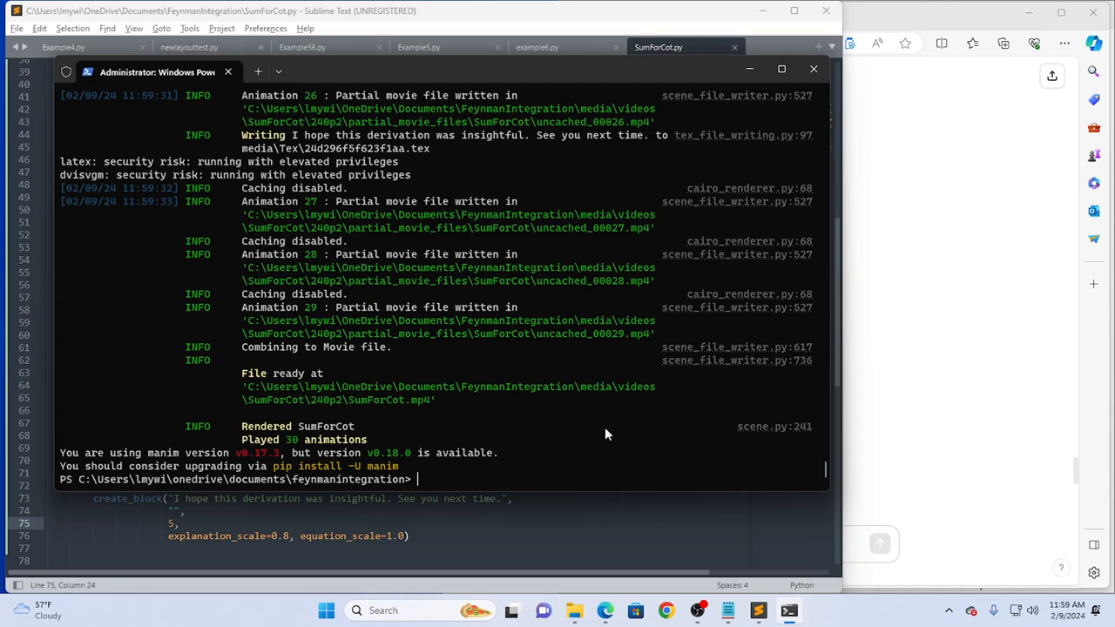
# Switch to the 240p2 output folder and play the rendered SumForCot.mp4 in VLC.
pyautogui.press('alt+tab')
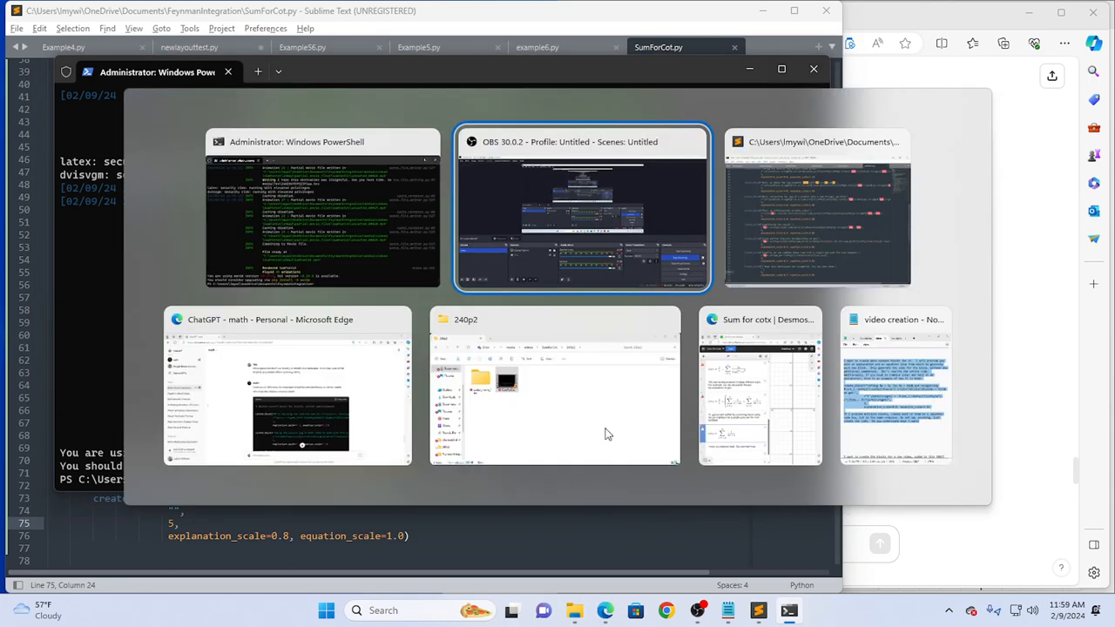
pyautogui.click(555, 386)
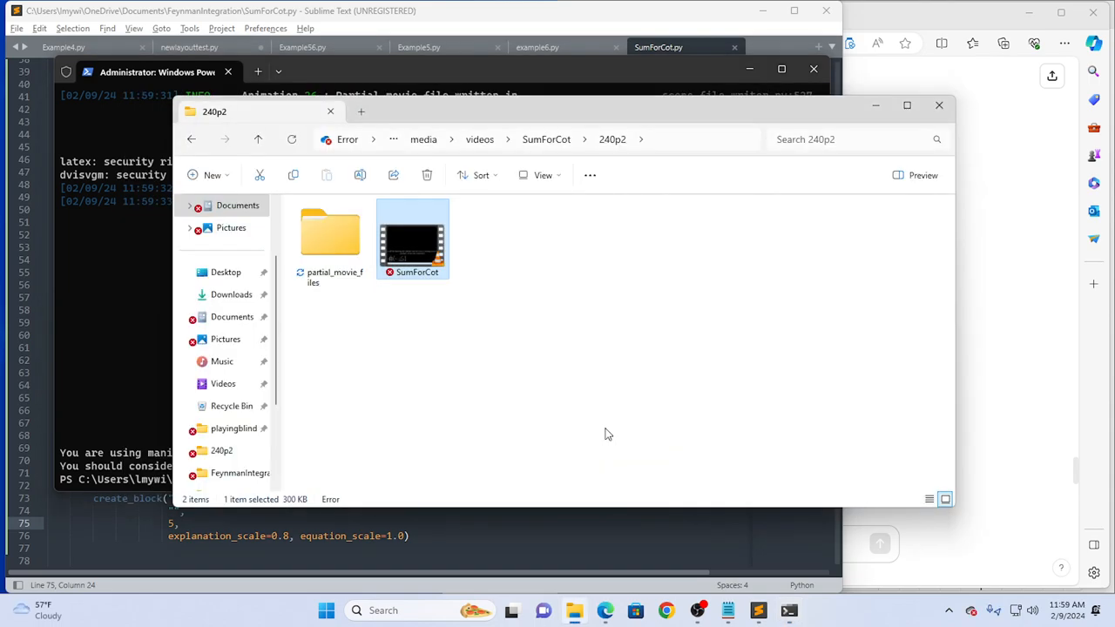
pyautogui.doubleClick(412, 240)
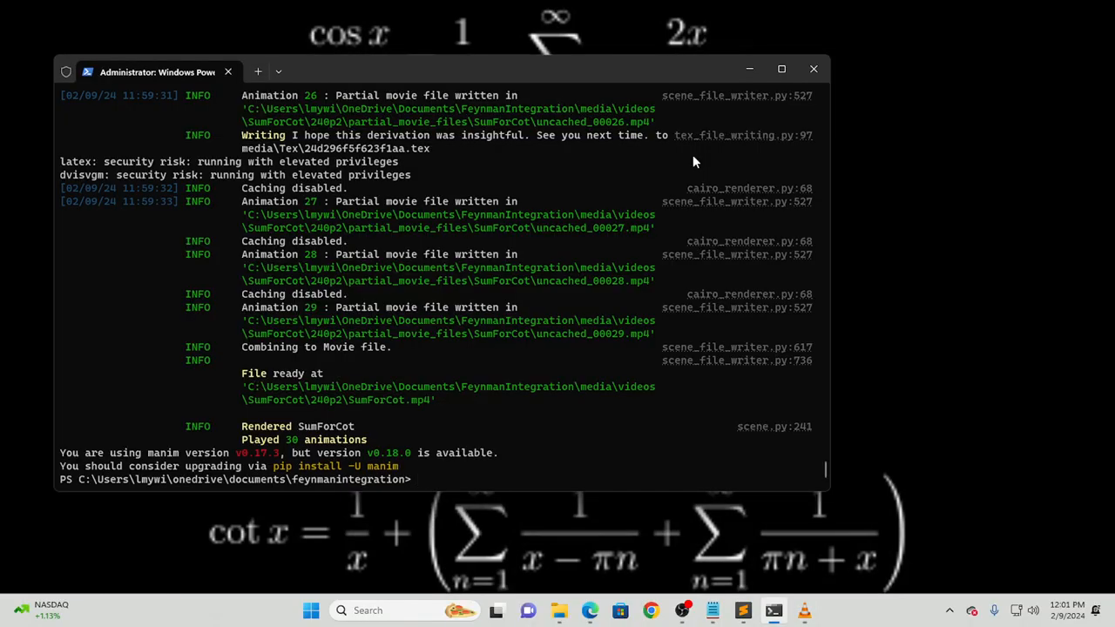
# Replace 'Simplifying the result' on line 58 with 'Or simply' and save the script.
pyautogui.press('alt+tab')
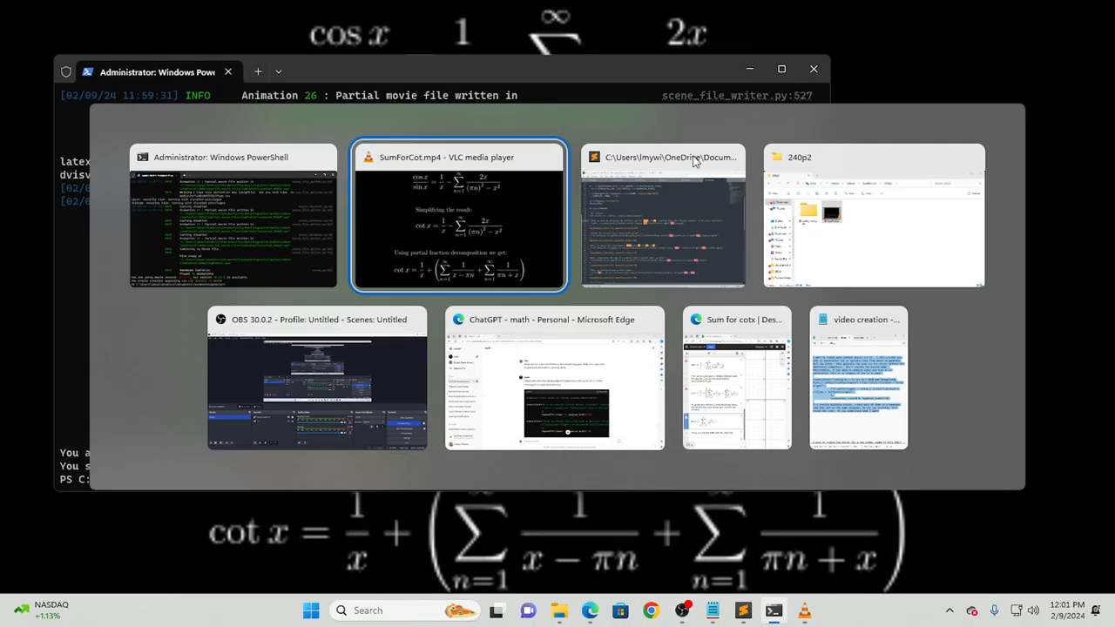
pyautogui.click(736, 379)
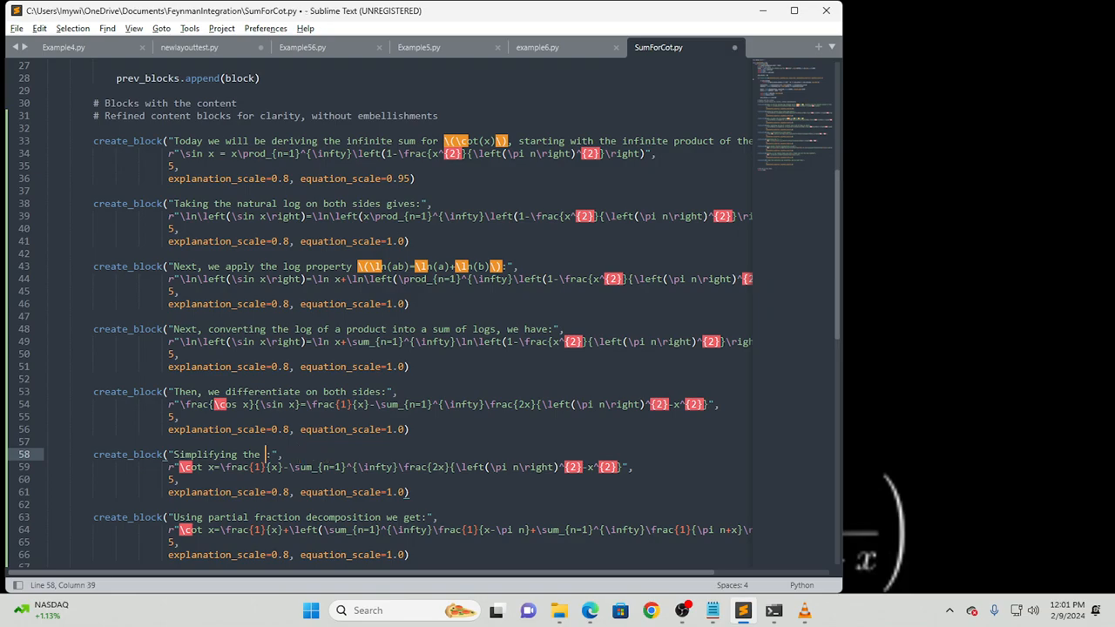
pyautogui.press('BackSpace')
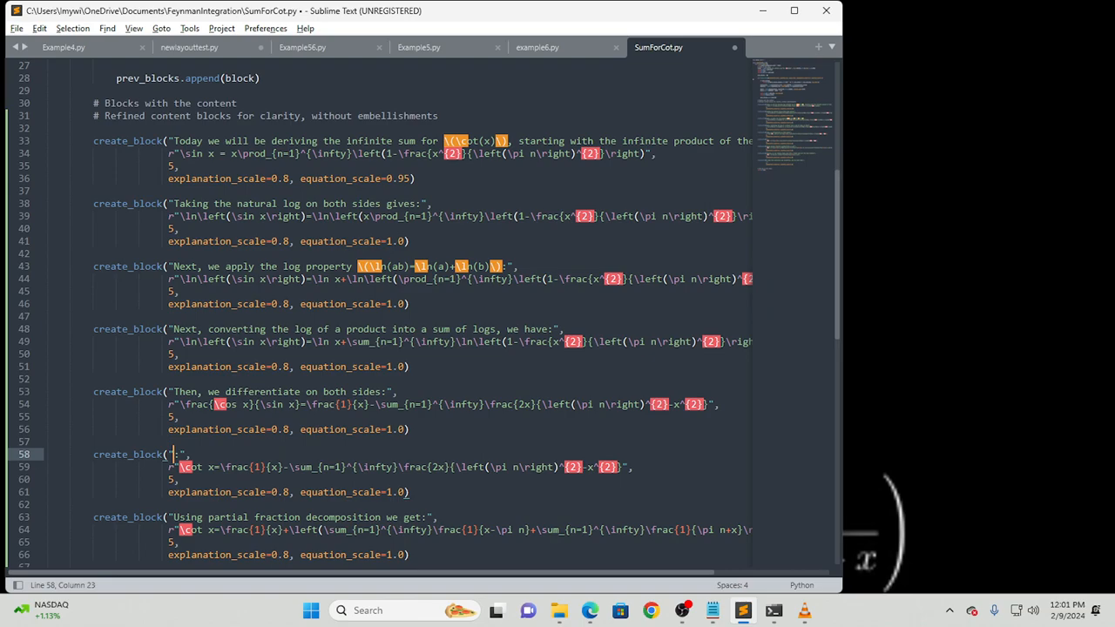
pyautogui.write('Or')
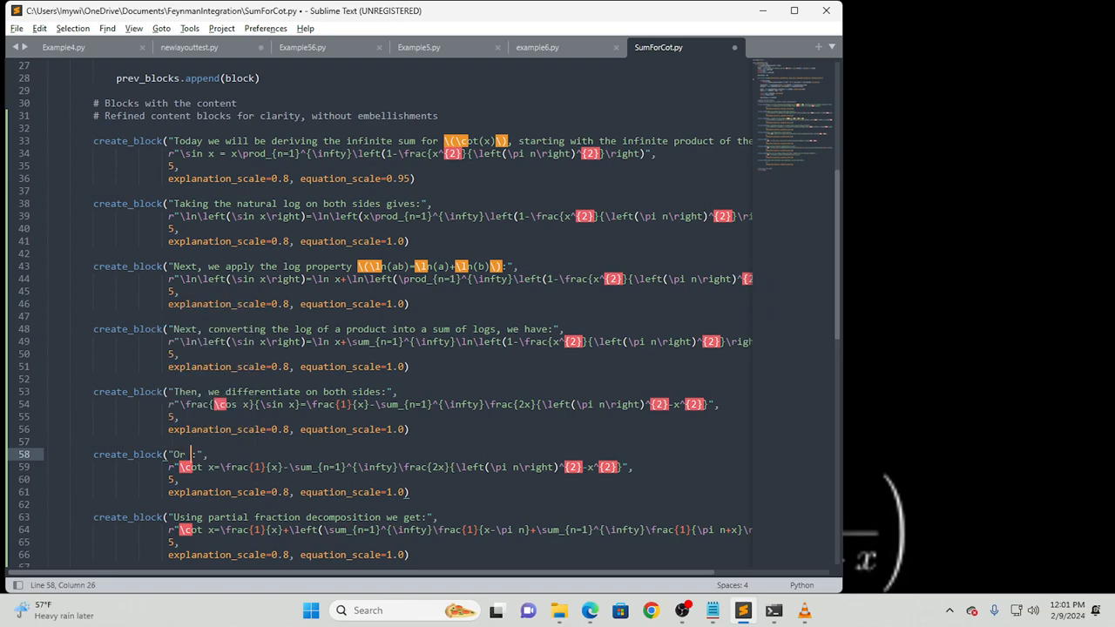
pyautogui.write('simply')
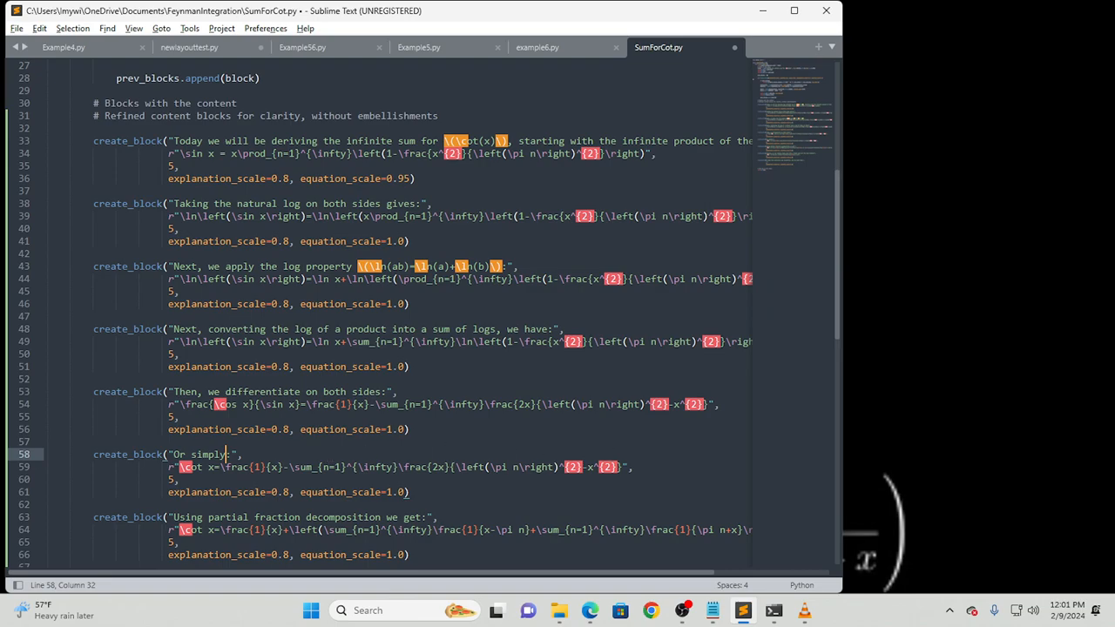
pyautogui.press('alt+tab')
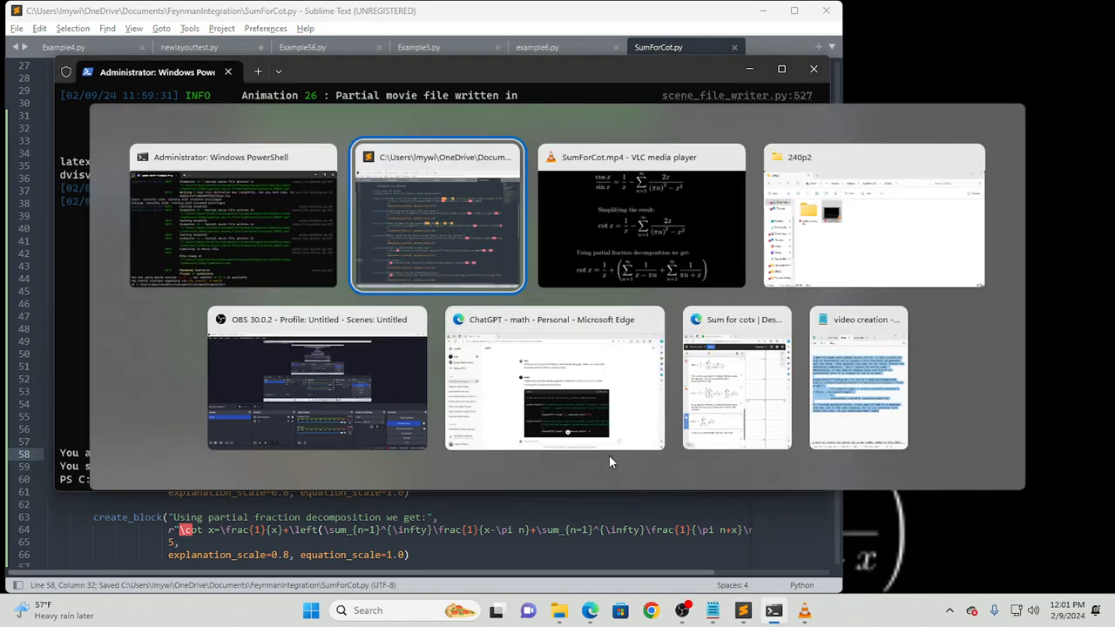